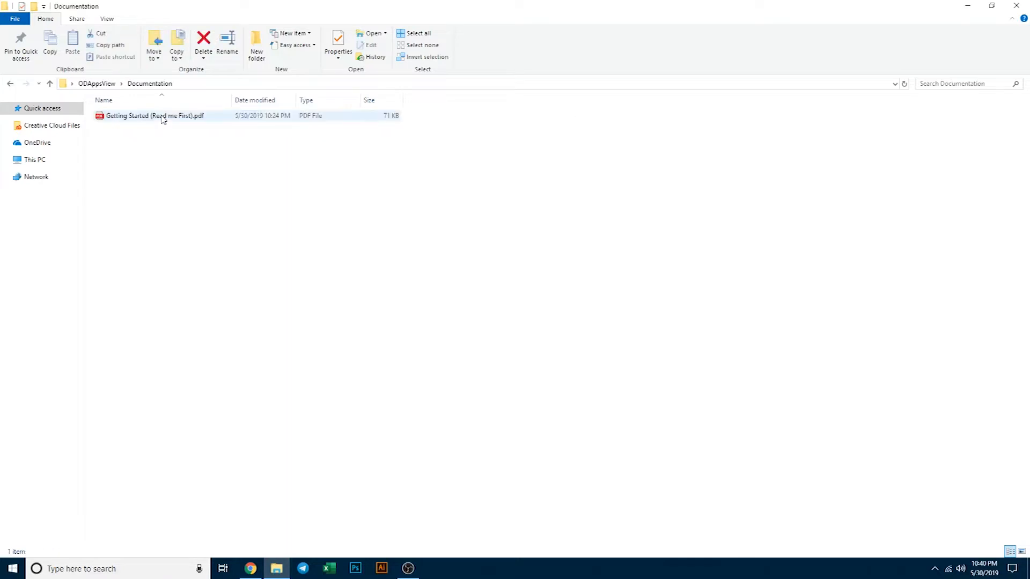
- Select the Getting Started PDF, then go up to the ODAppsView folder
left_click(151, 150)
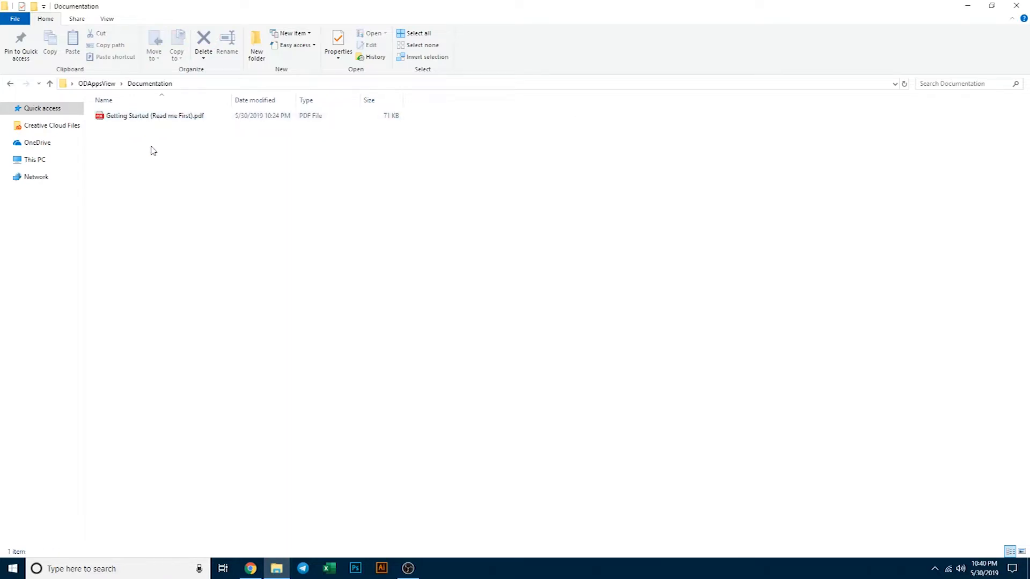
left_click(156, 116)
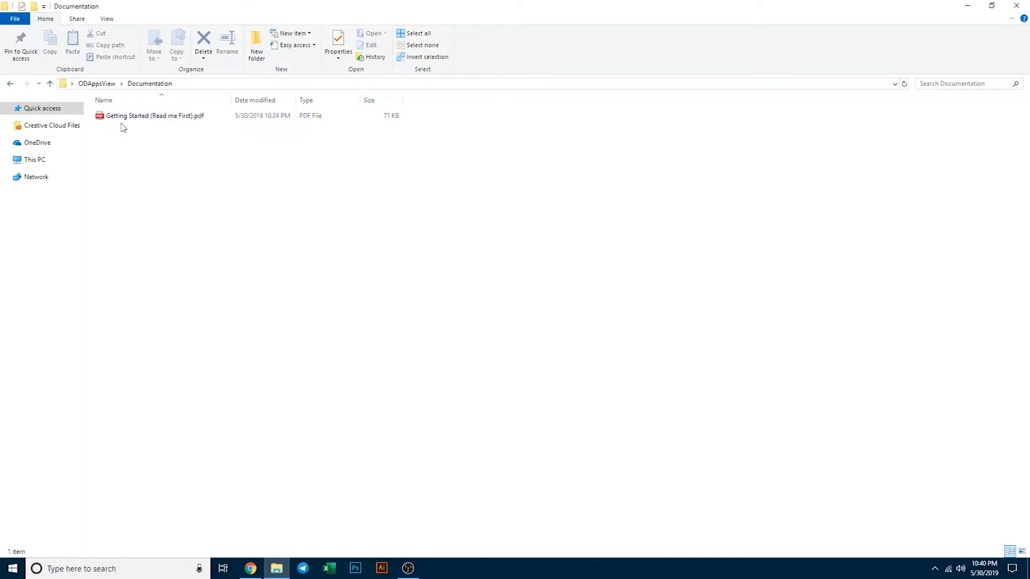
mouse_move(406, 124)
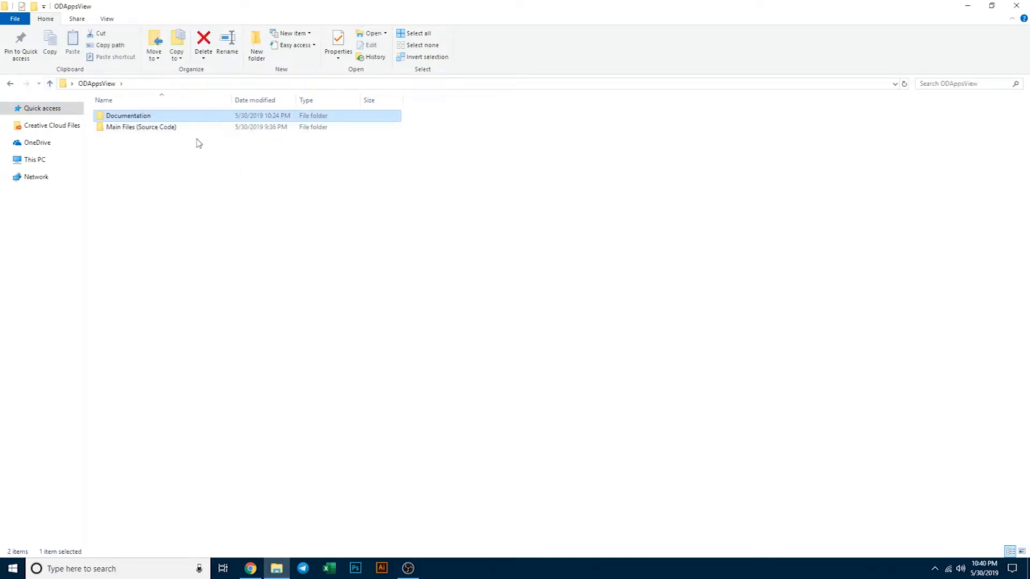
- Open Main Files (Source Code) and extract ODAppsView.zip
double_click(141, 127)
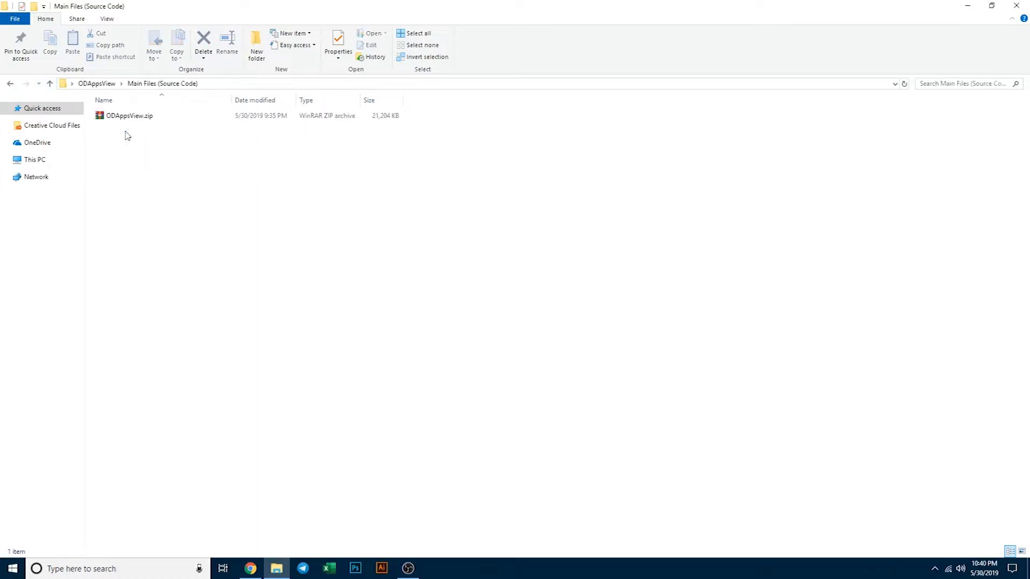
left_click(129, 116)
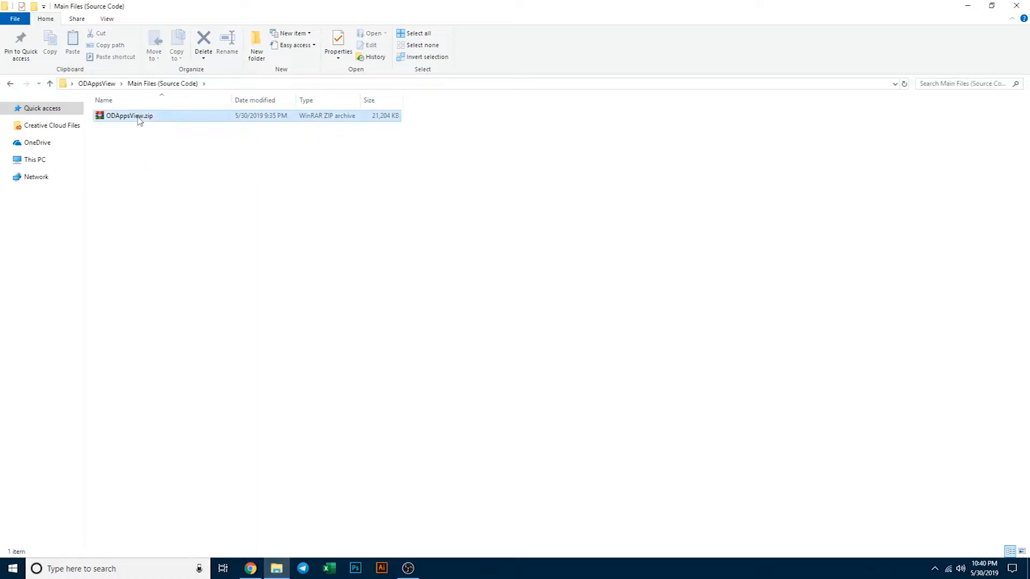
right_click(129, 115)
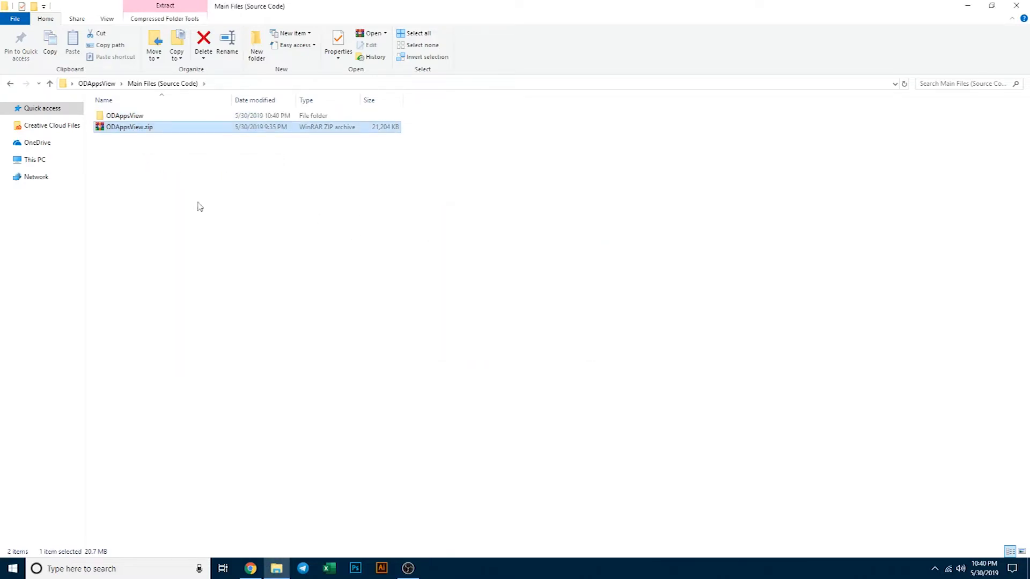
- Open the extracted ODAppsView folder and launch ODAppsView.sln
double_click(124, 116)
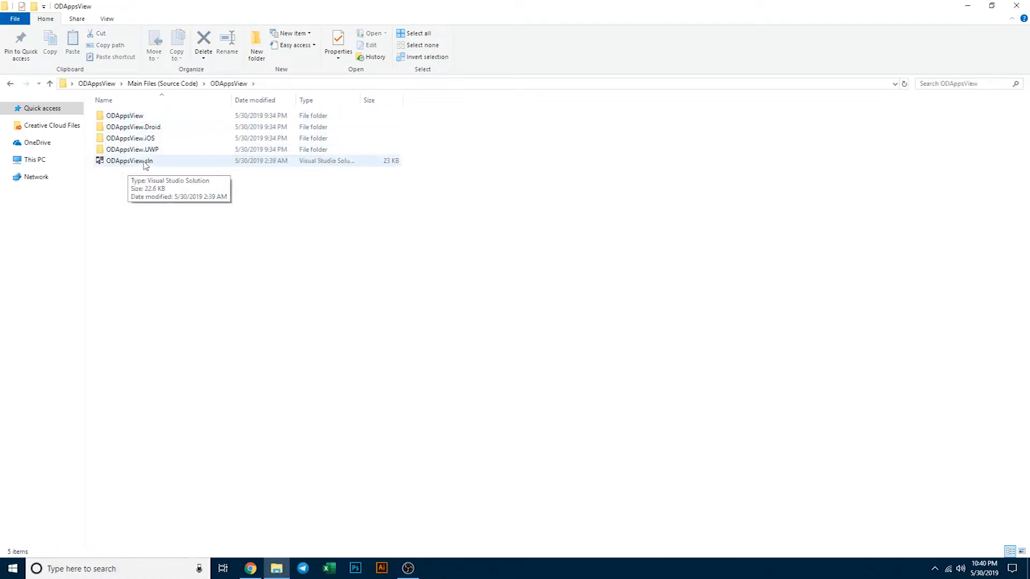
double_click(128, 161)
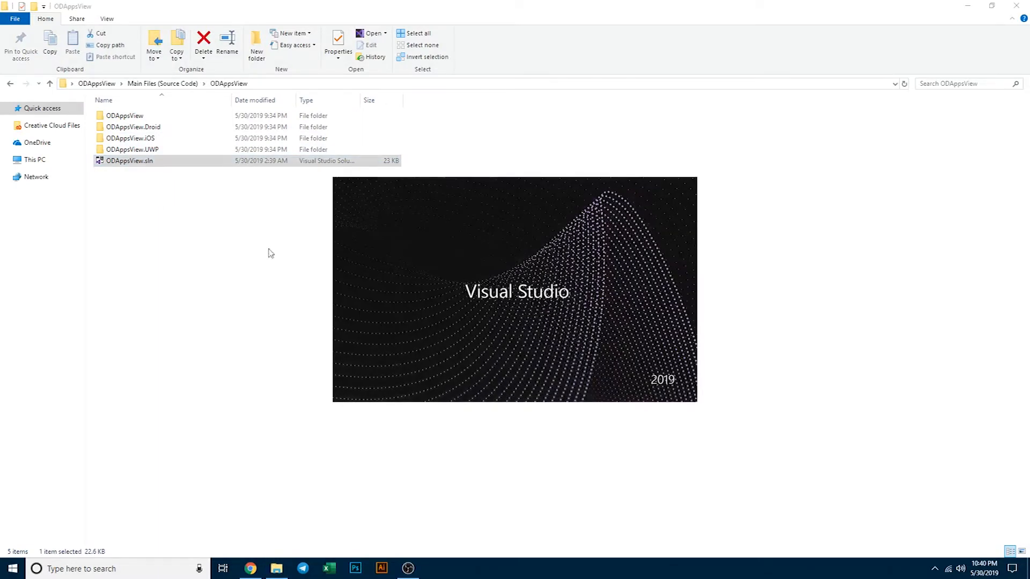
double_click(128, 161)
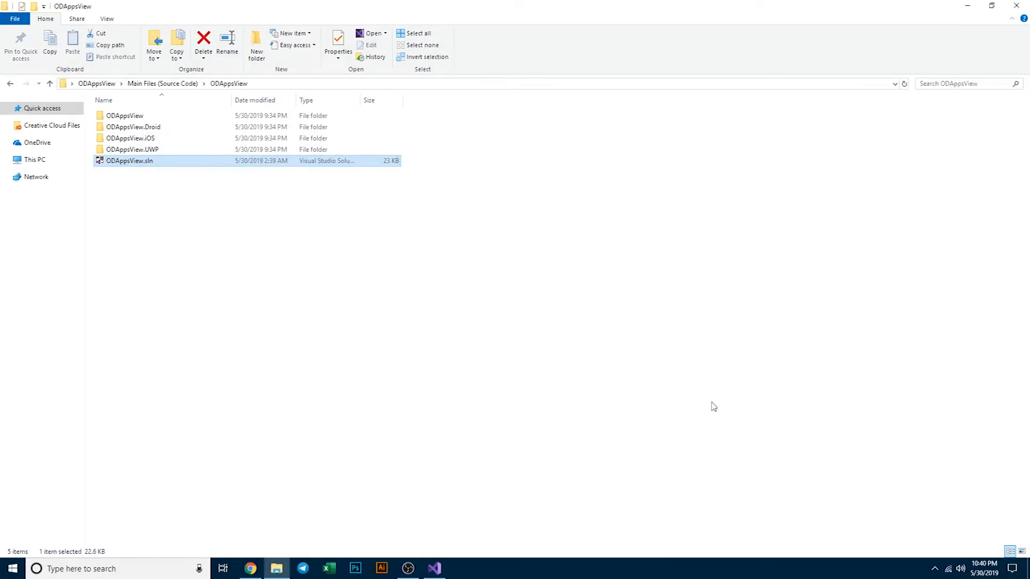
mouse_move(759, 379)
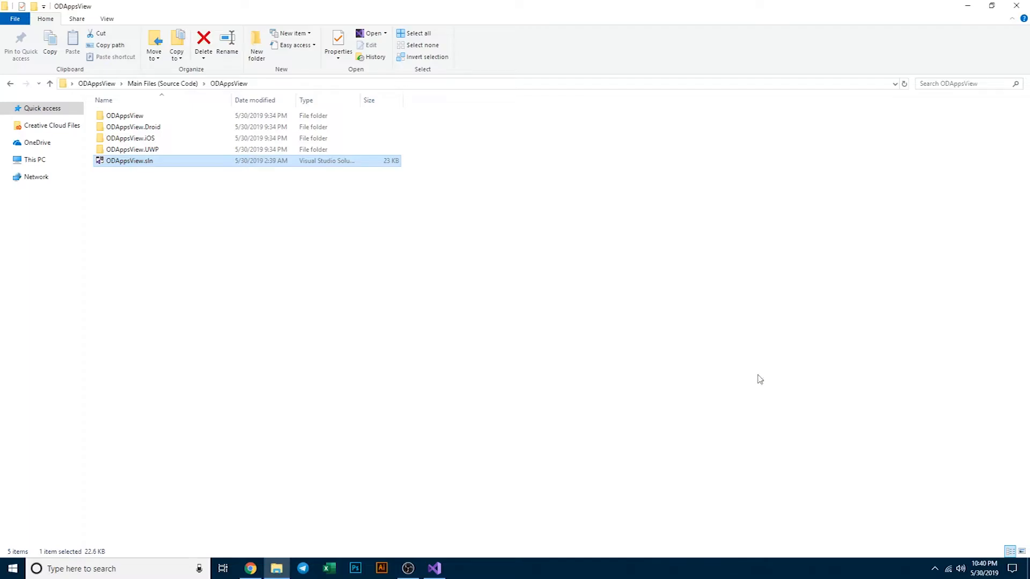
- Bring Visual Studio forward and collapse the shared, Droid, iOS and UWP projects
double_click(129, 161)
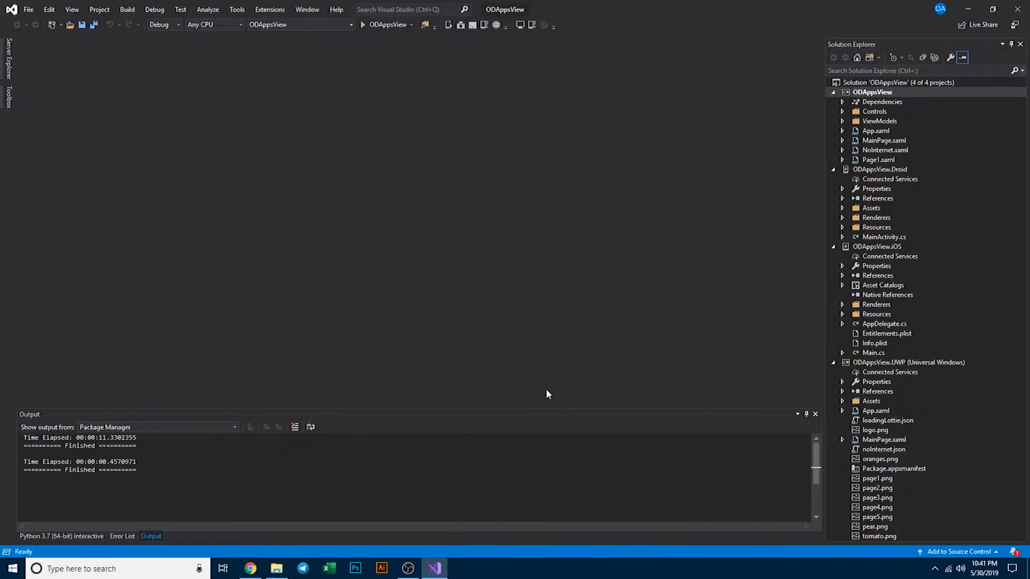
mouse_move(548, 400)
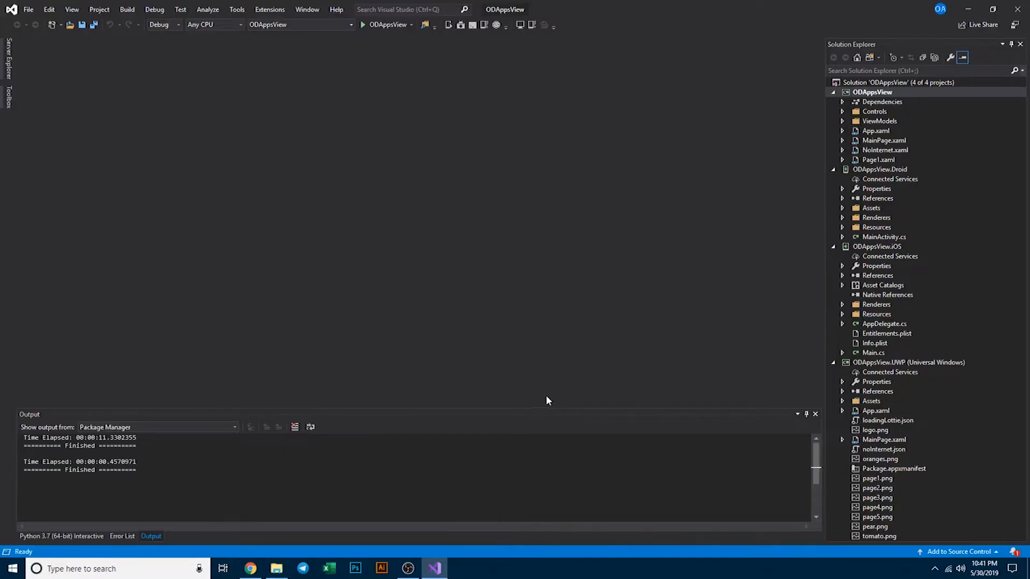
mouse_move(387, 24)
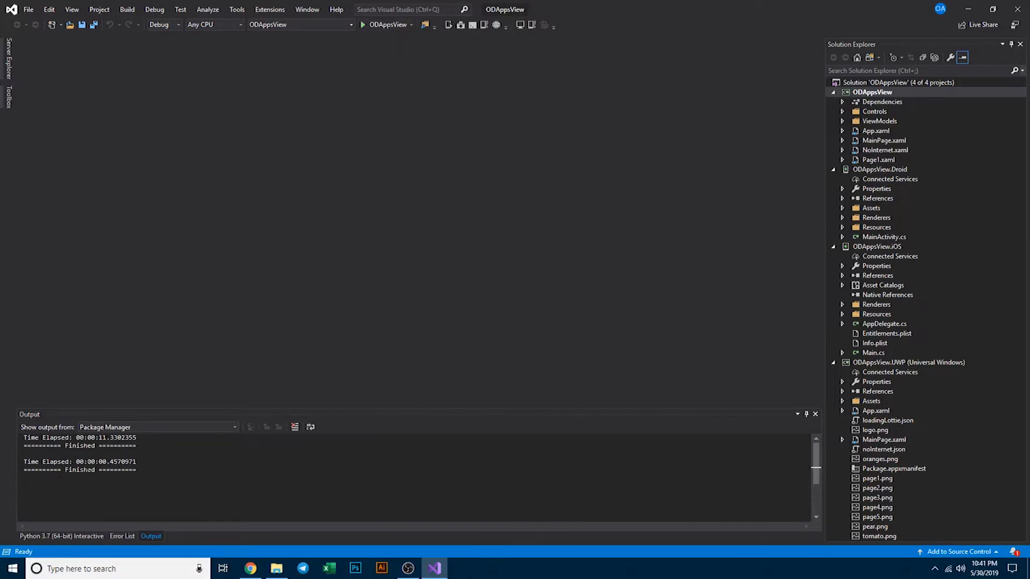
left_click(833, 92)
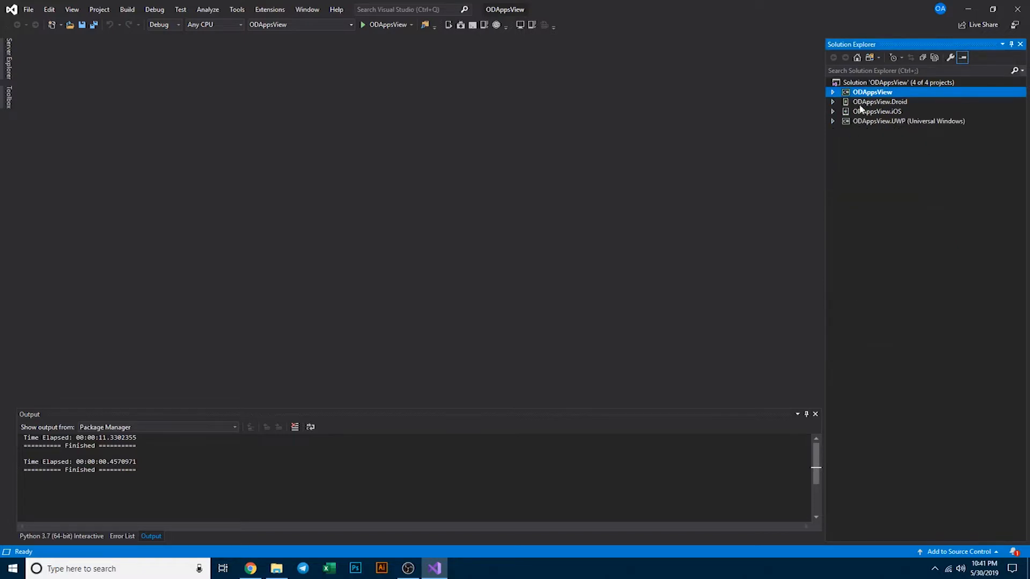
mouse_move(884, 108)
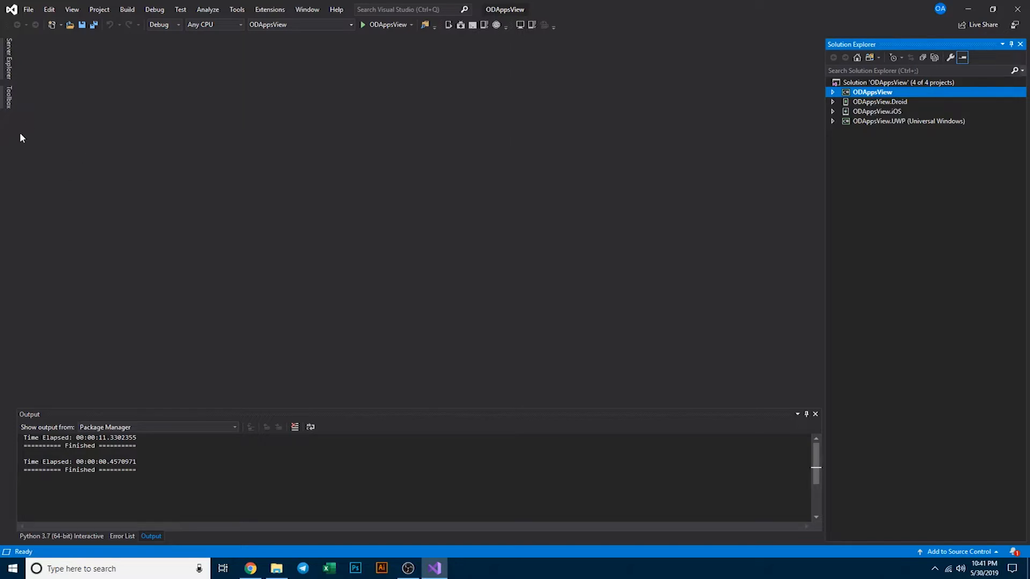
mouse_move(148, 81)
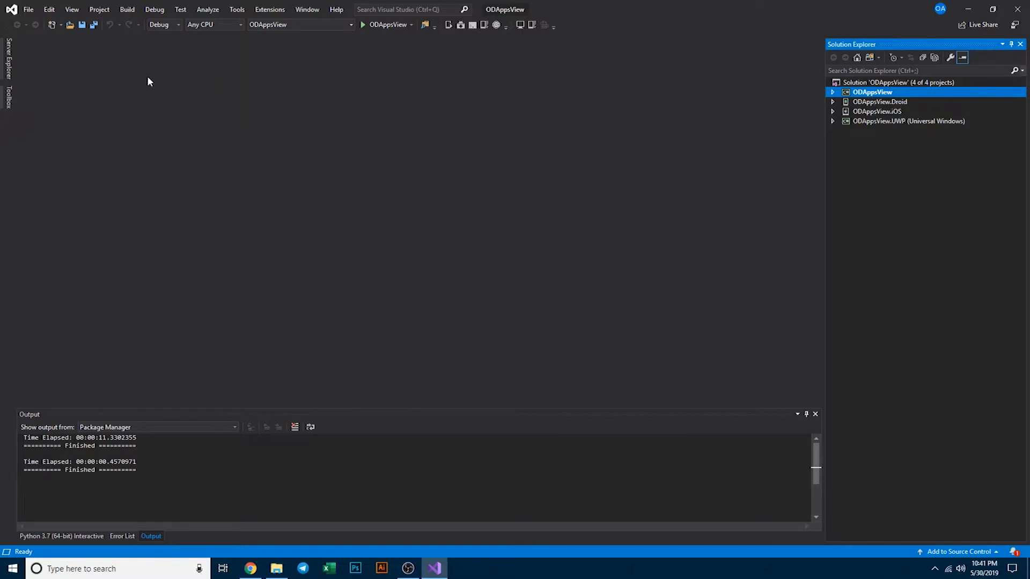
- Clean the solution, then review and close Configuration Manager
left_click(126, 9)
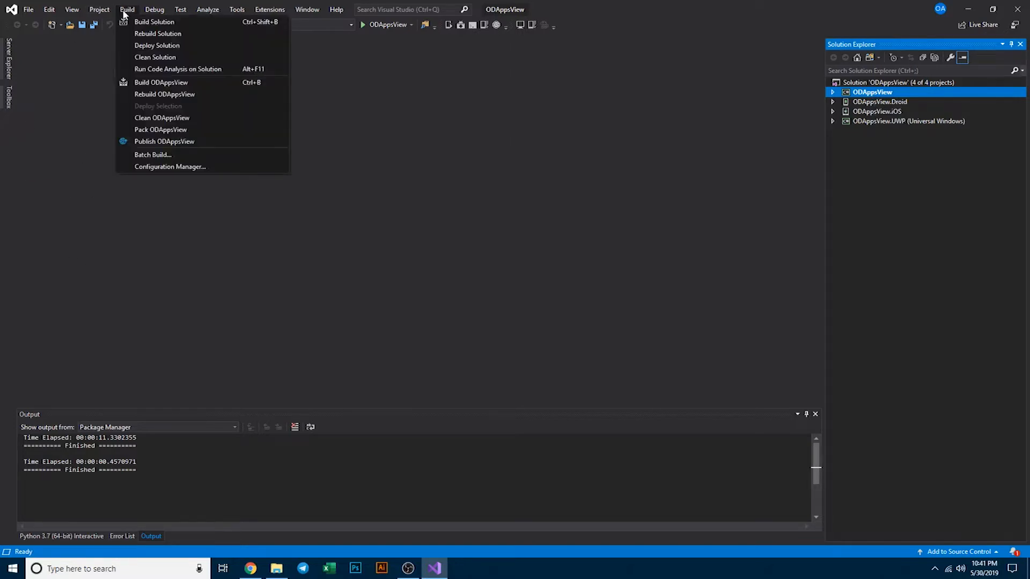
mouse_move(157, 33)
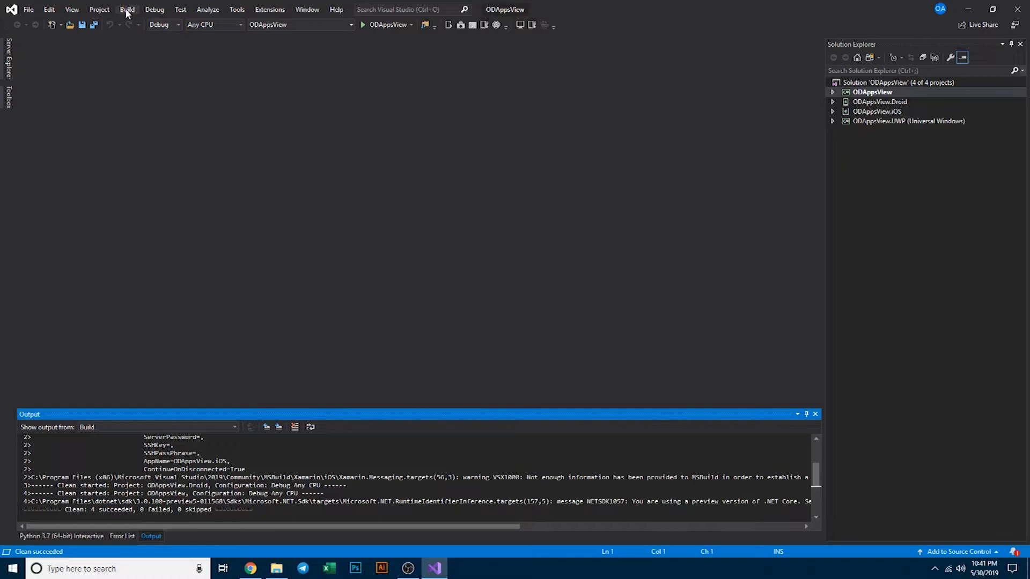
left_click(127, 9)
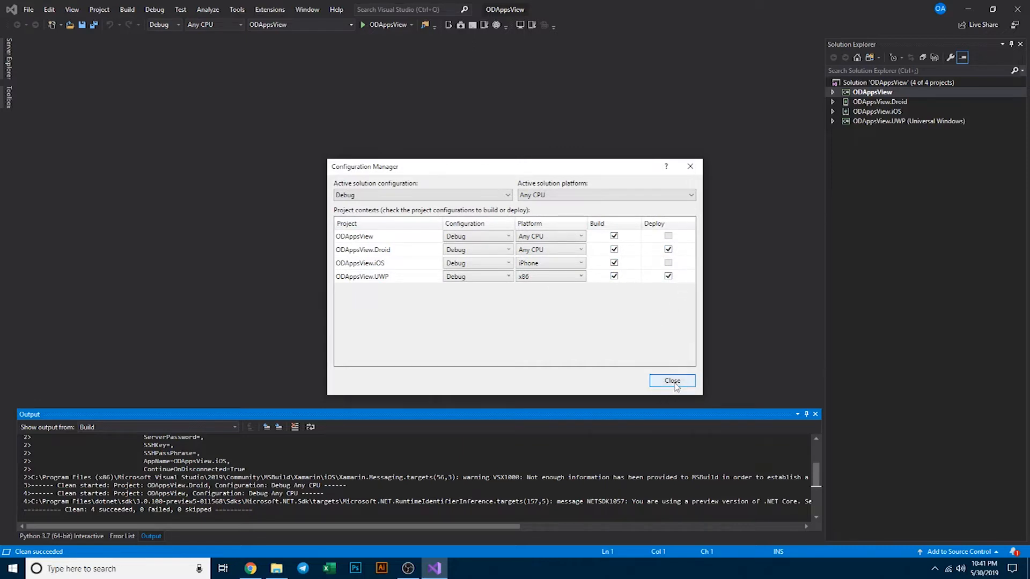
left_click(671, 380)
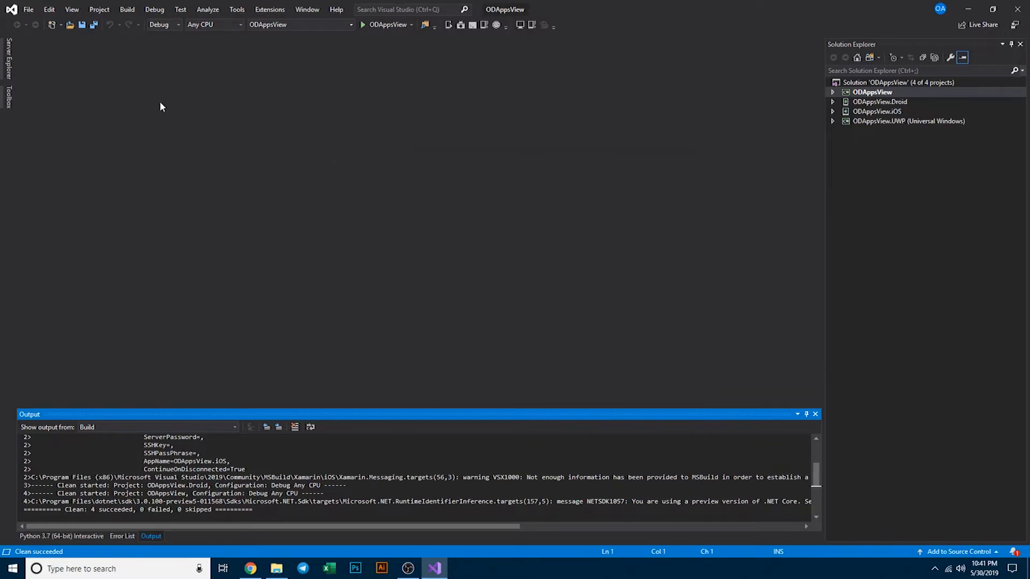
- Run Build > Rebuild Solution for all four ODAppsView projects
left_click(126, 9)
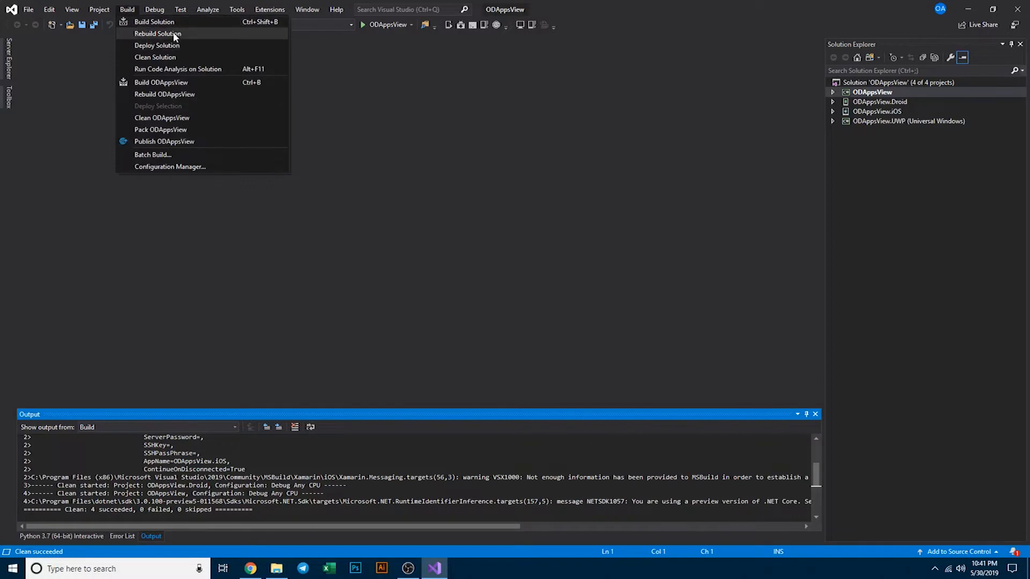
left_click(158, 33)
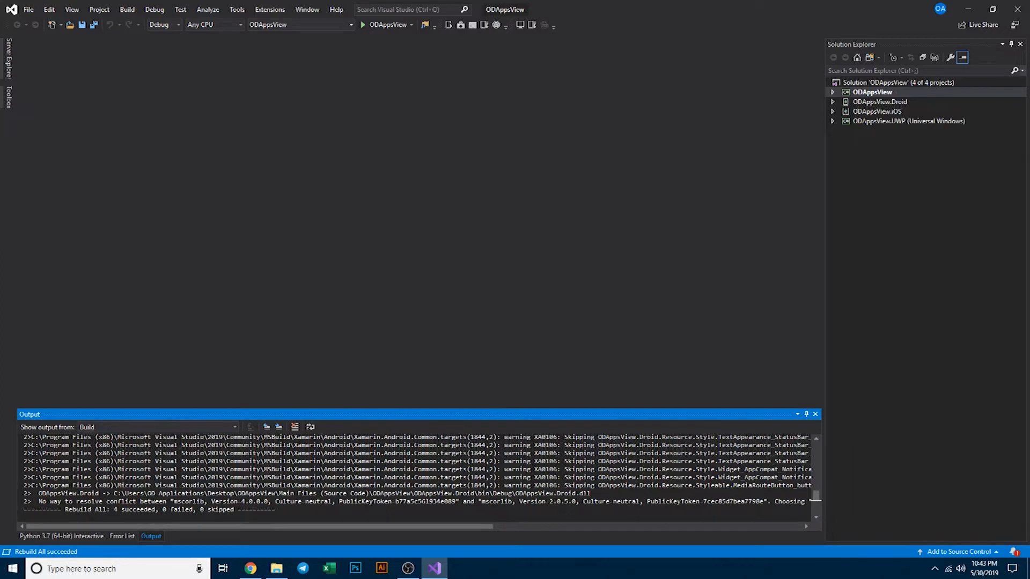
mouse_move(831, 105)
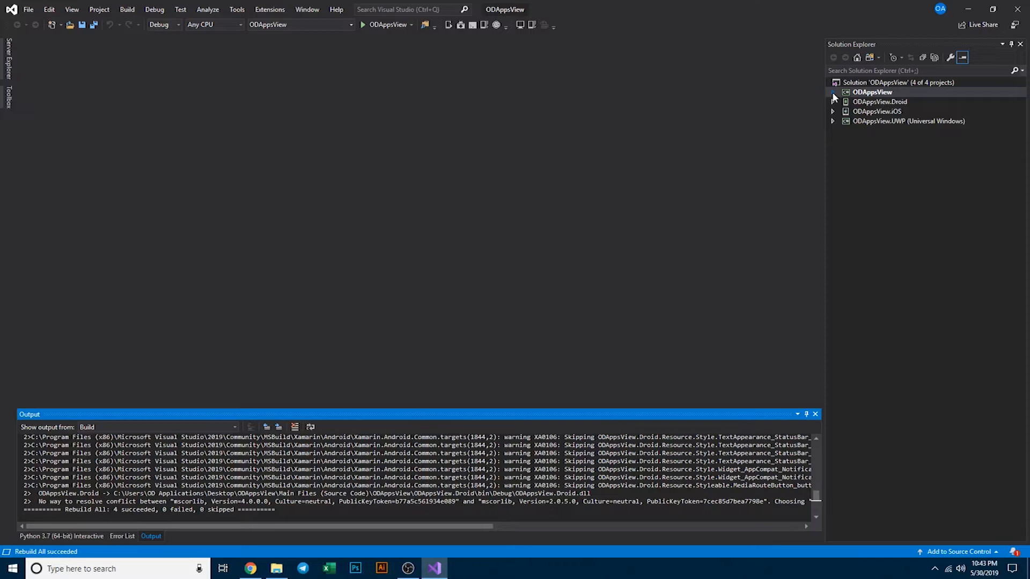
left_click(833, 92)
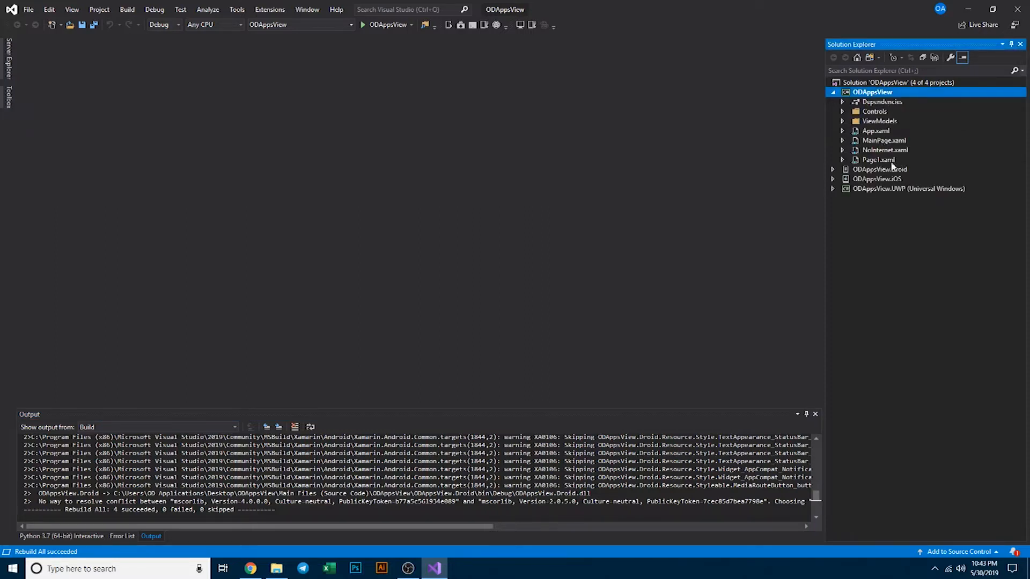
left_click(880, 169)
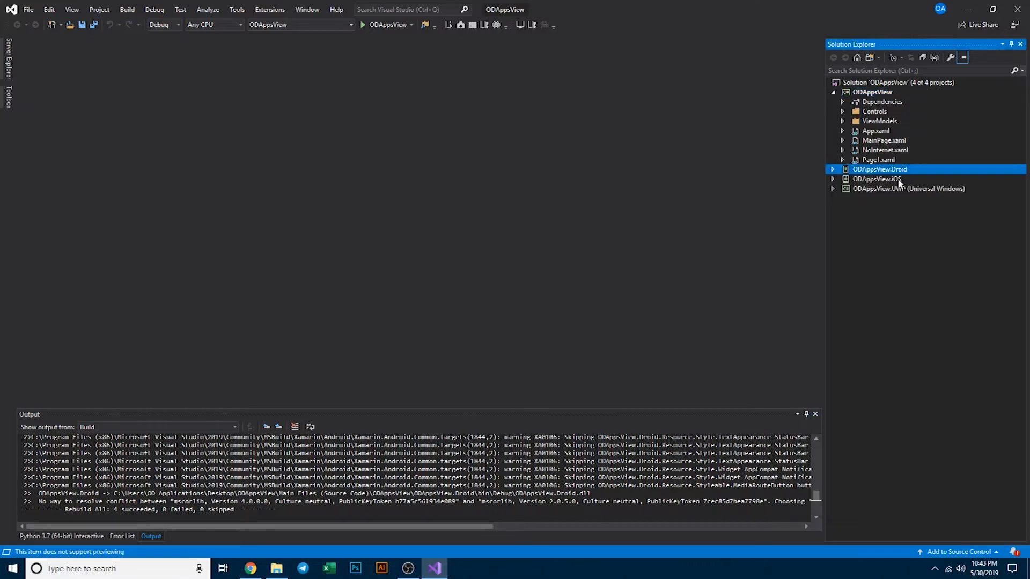
left_click(909, 189)
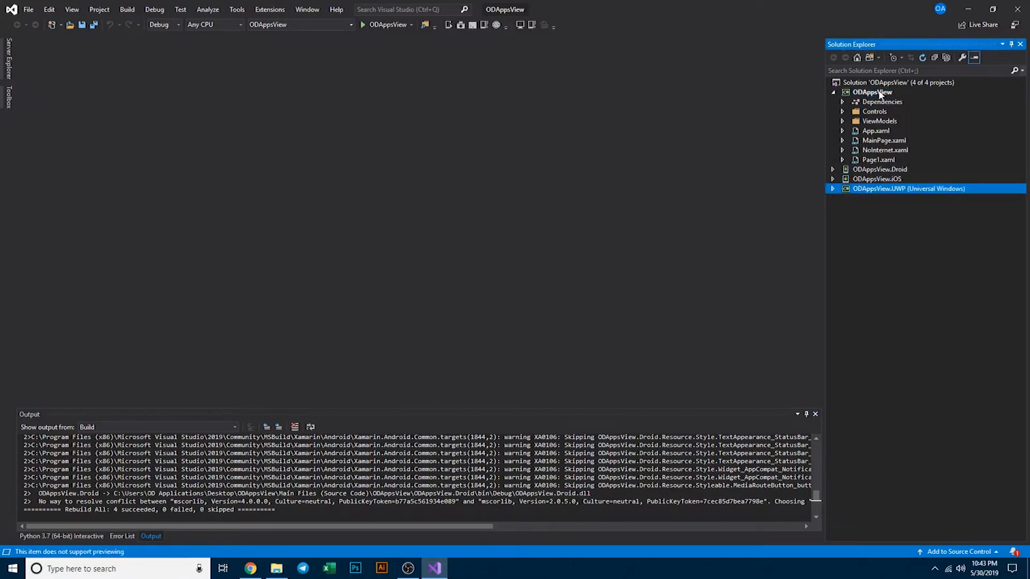
double_click(872, 92)
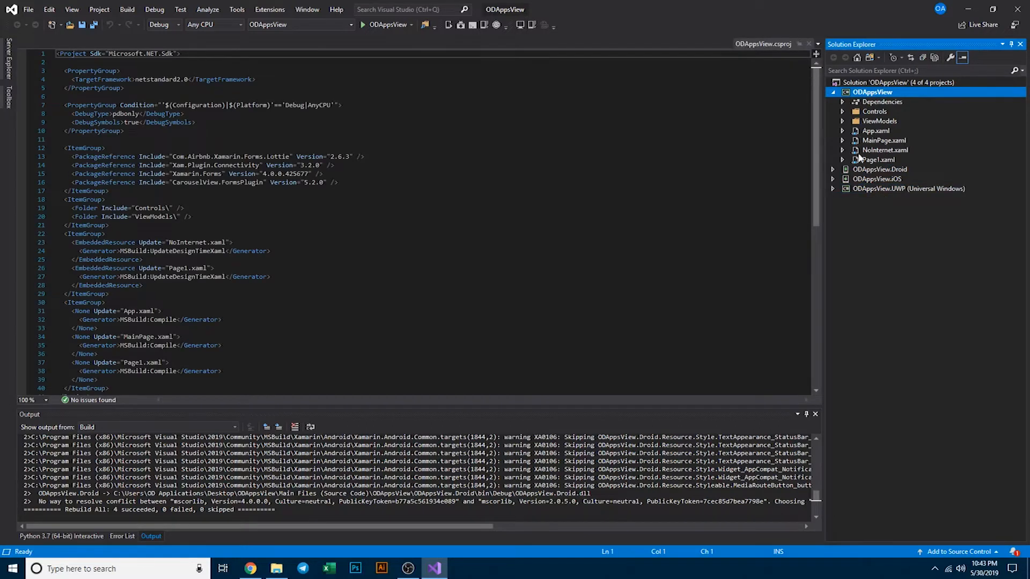
mouse_move(889, 120)
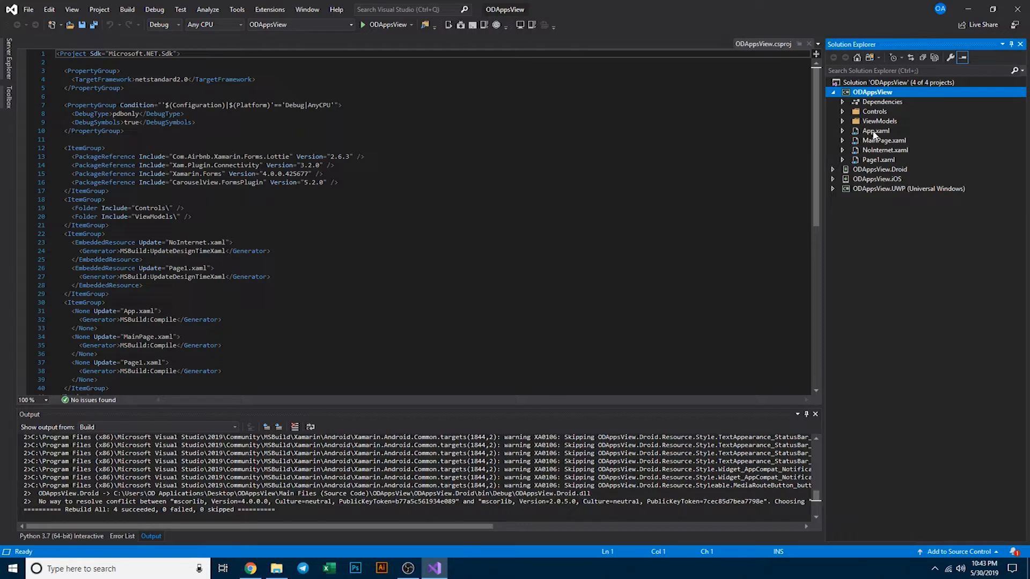
mouse_move(861, 135)
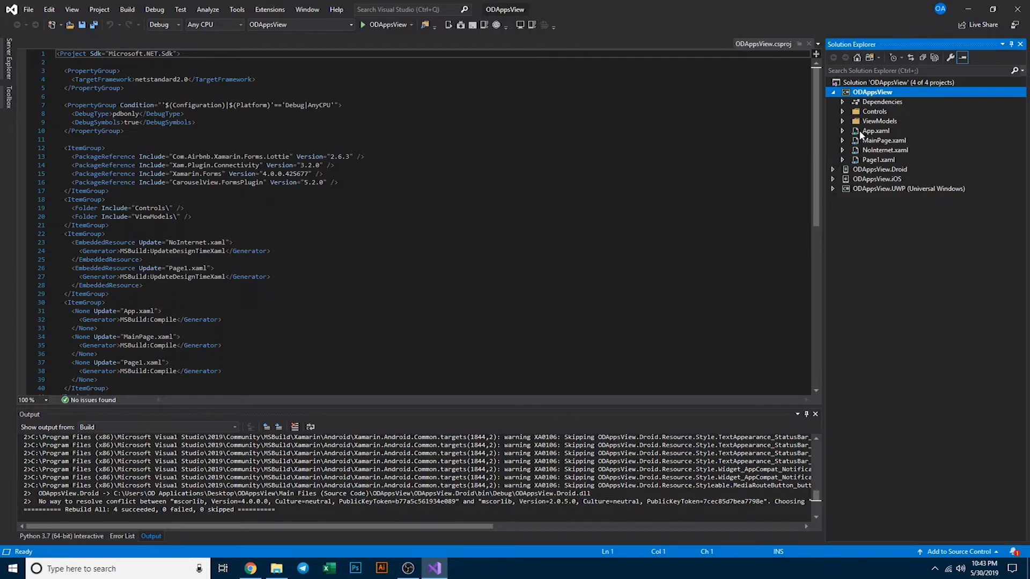
left_click(843, 131)
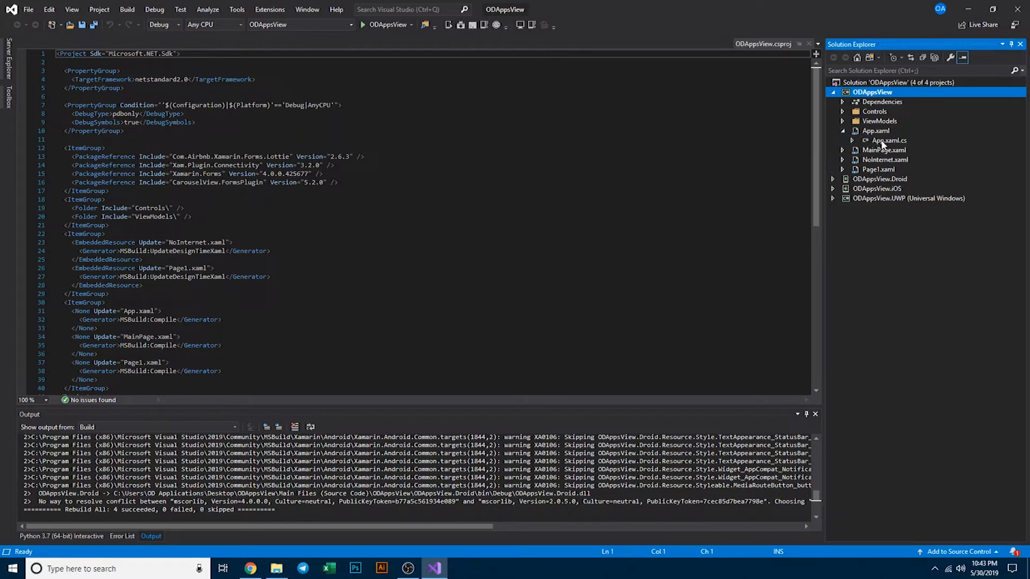
double_click(888, 140)
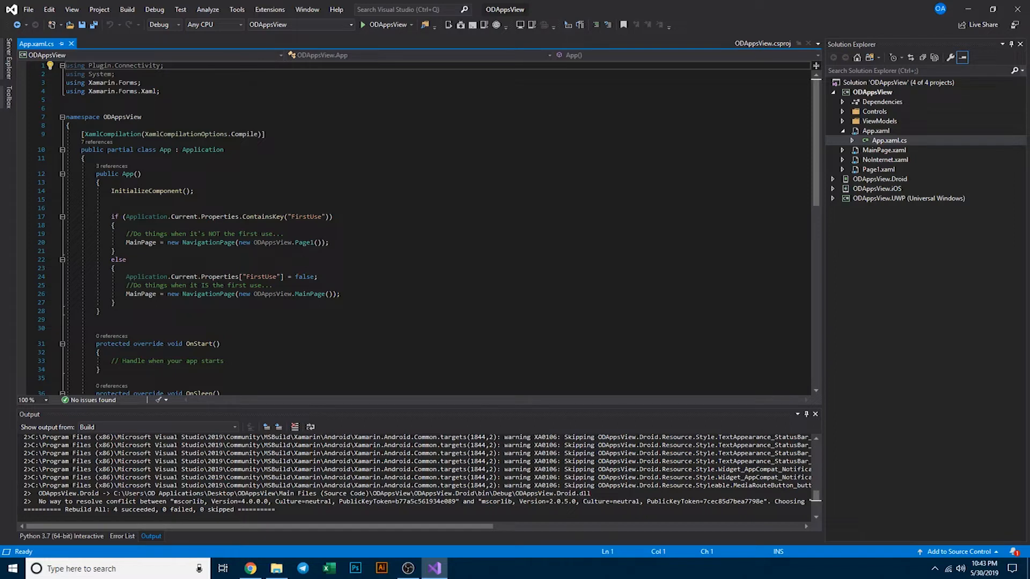
mouse_move(312, 304)
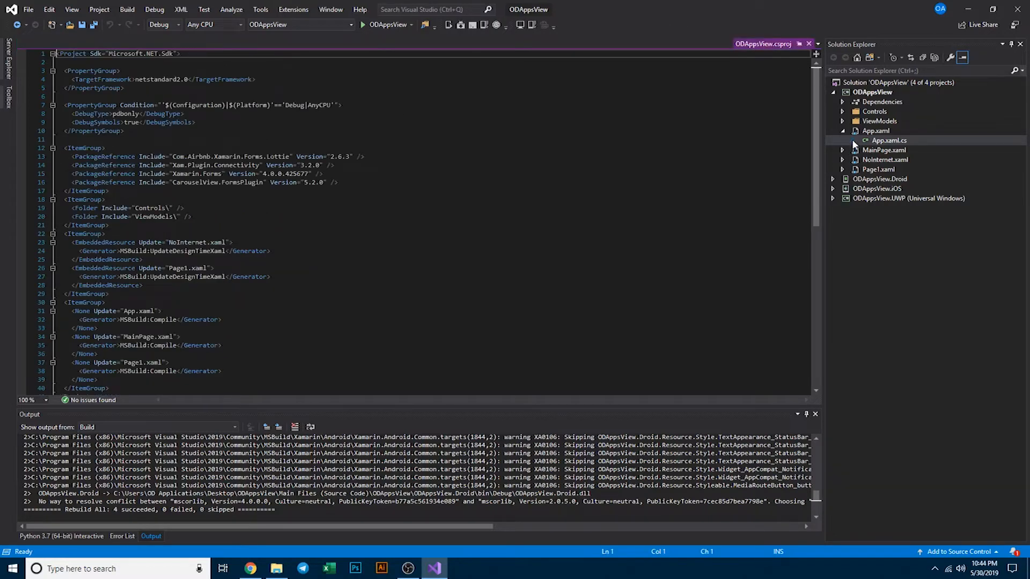
- Open Page1.xaml and its code-behind, then select the WebView's Source URL
left_click(875, 131)
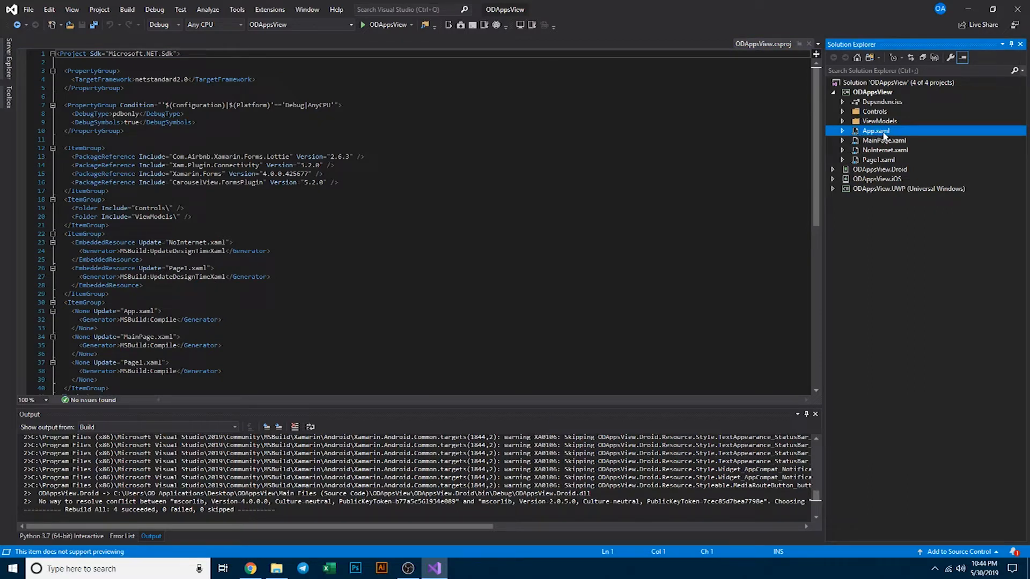
mouse_move(879, 164)
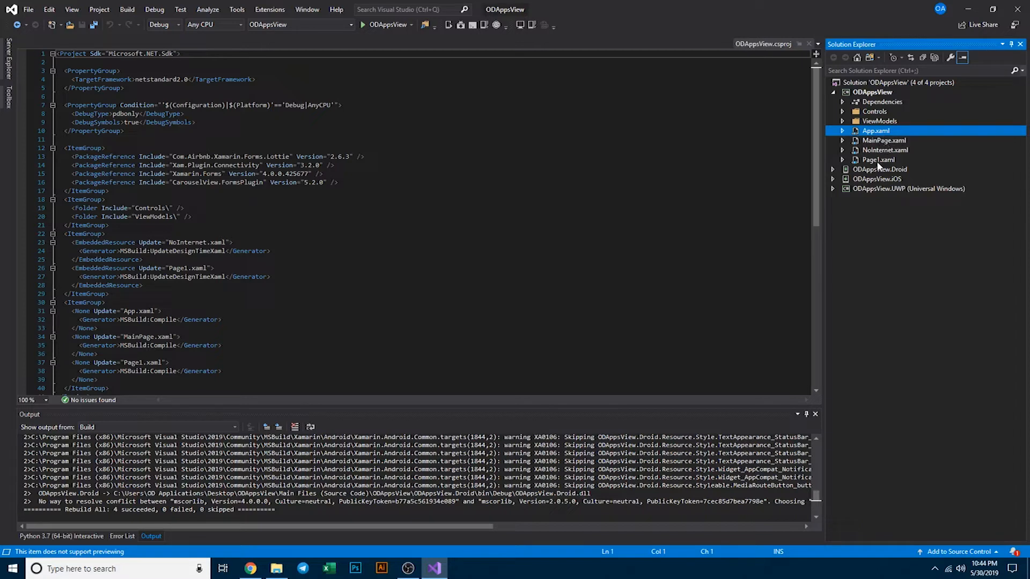
left_click(879, 159)
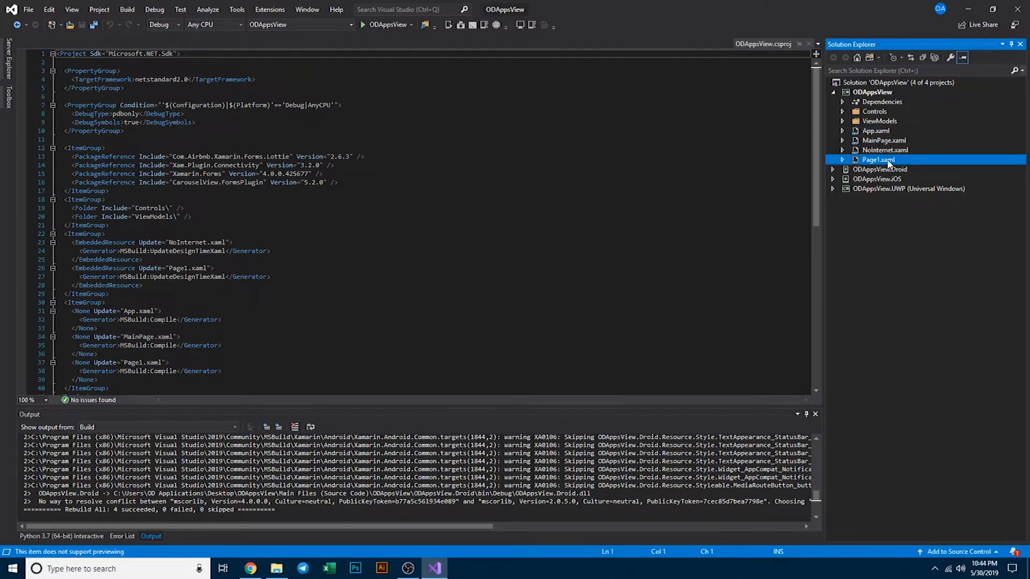
double_click(878, 158)
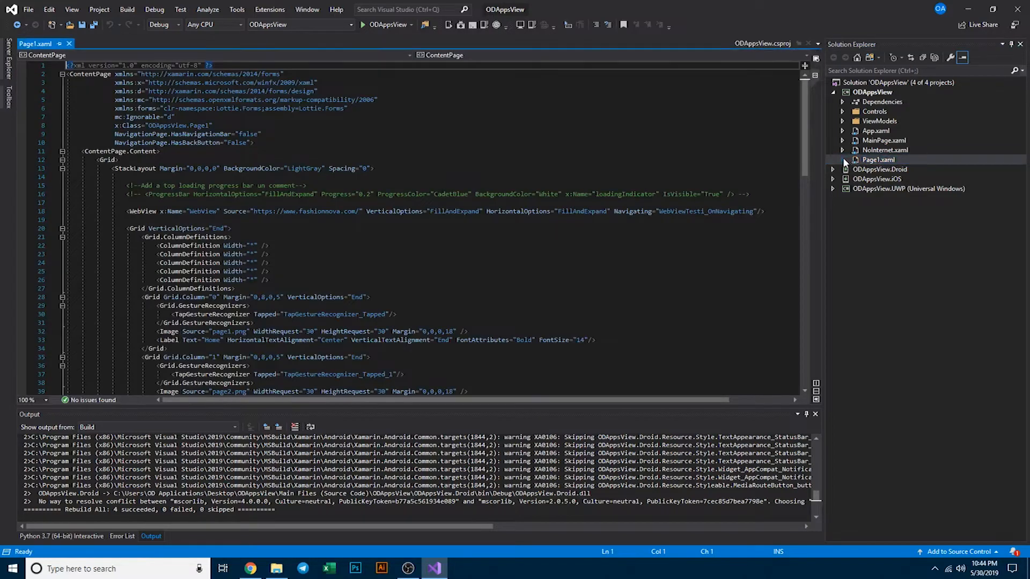
left_click(841, 160)
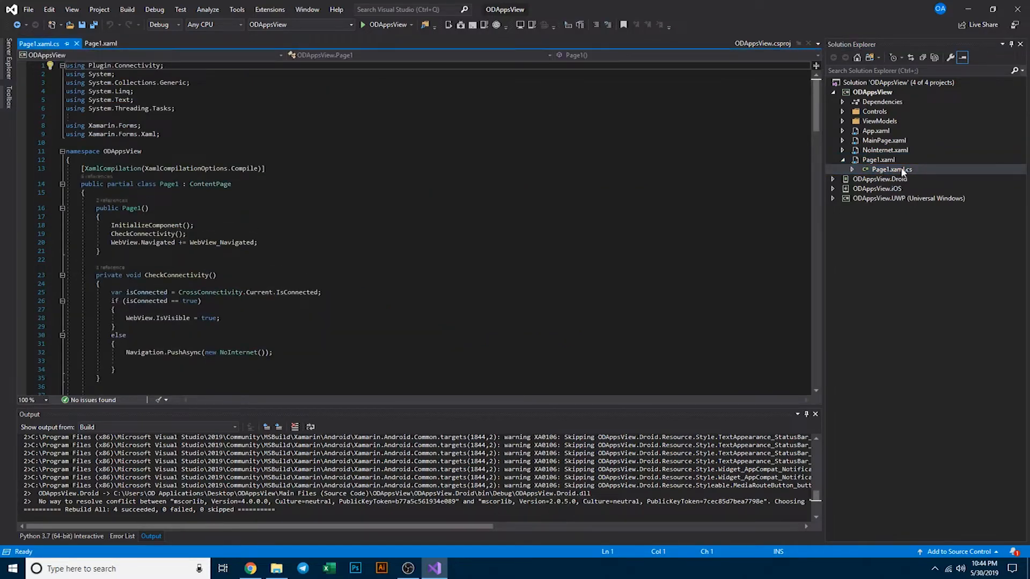
left_click(100, 43)
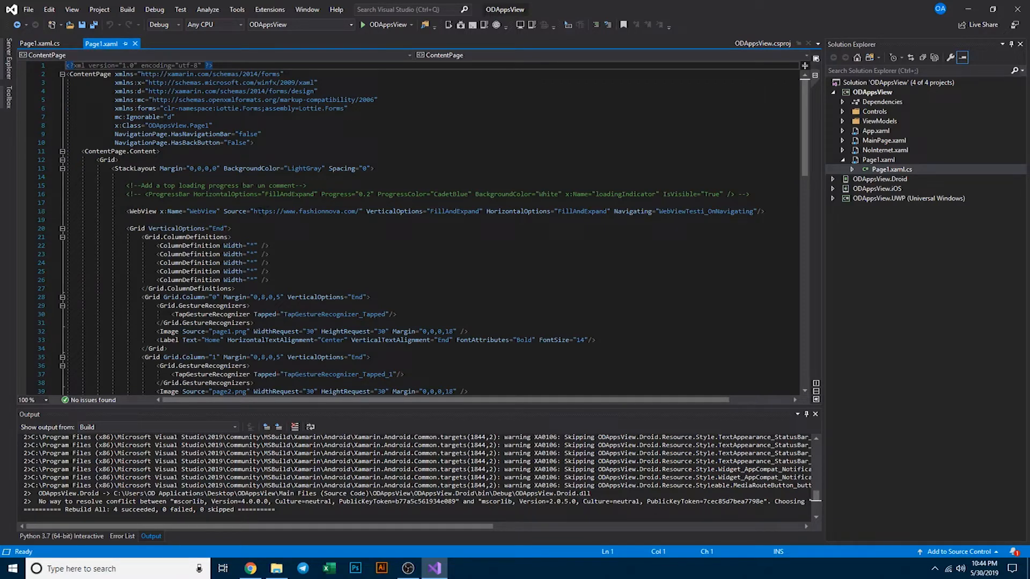
double_click(306, 211)
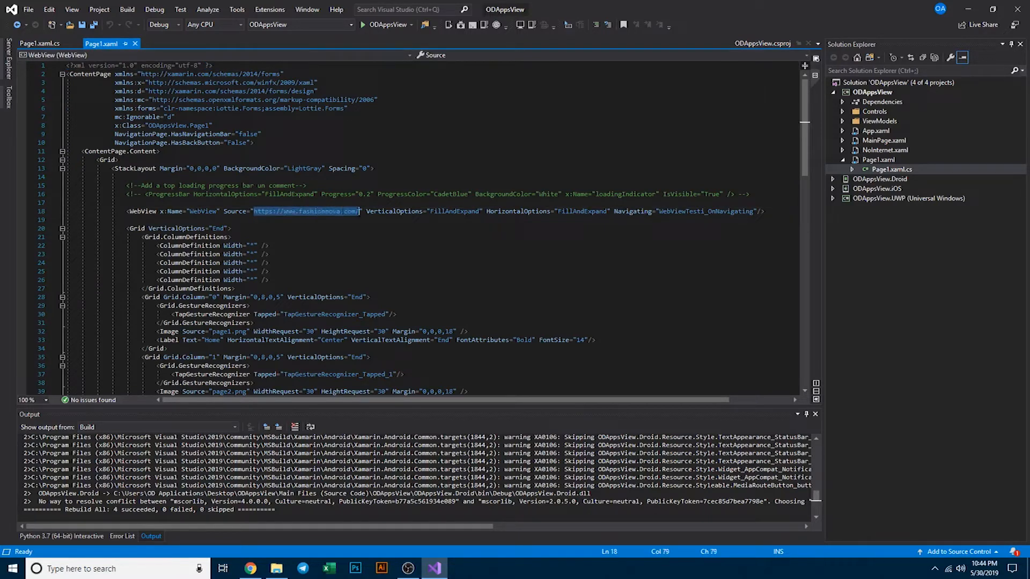
mouse_move(394, 211)
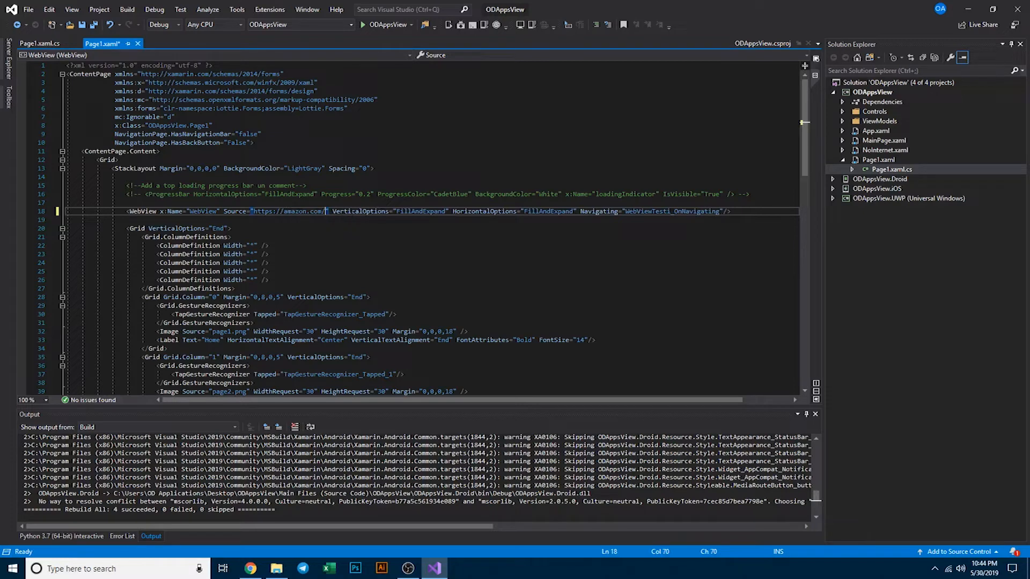
mouse_move(114, 62)
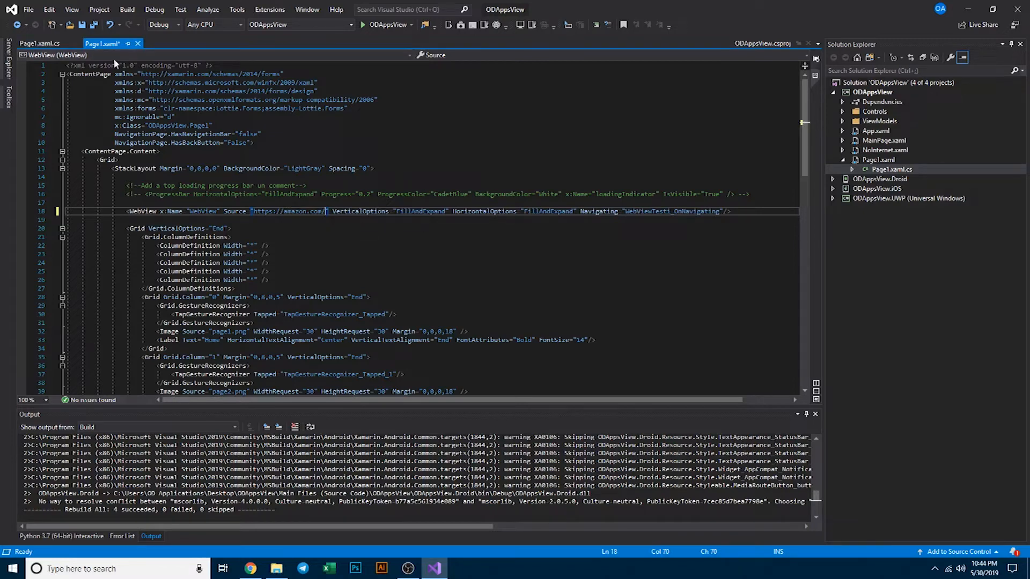
- In WebViewTesti_OnNavigating, change Contains("fashionnova.com") to "amazon.com"
left_click(39, 43)
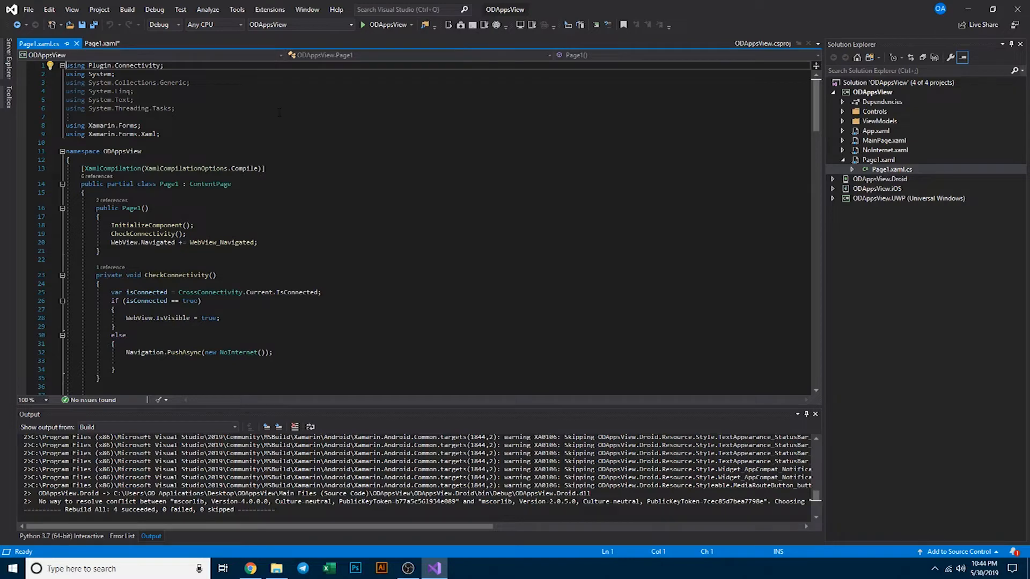
scroll("down", 3)
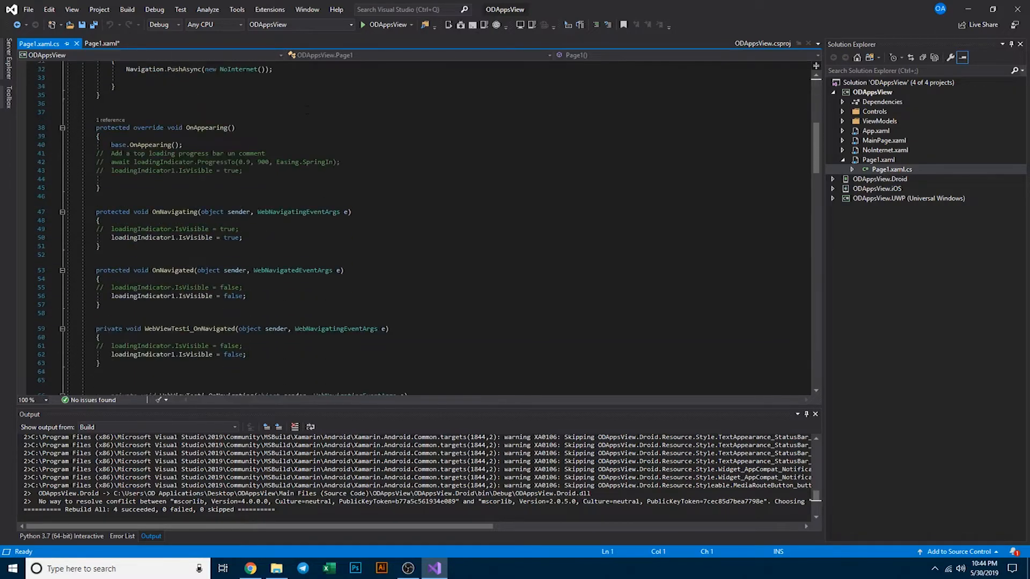
scroll("down", 3)
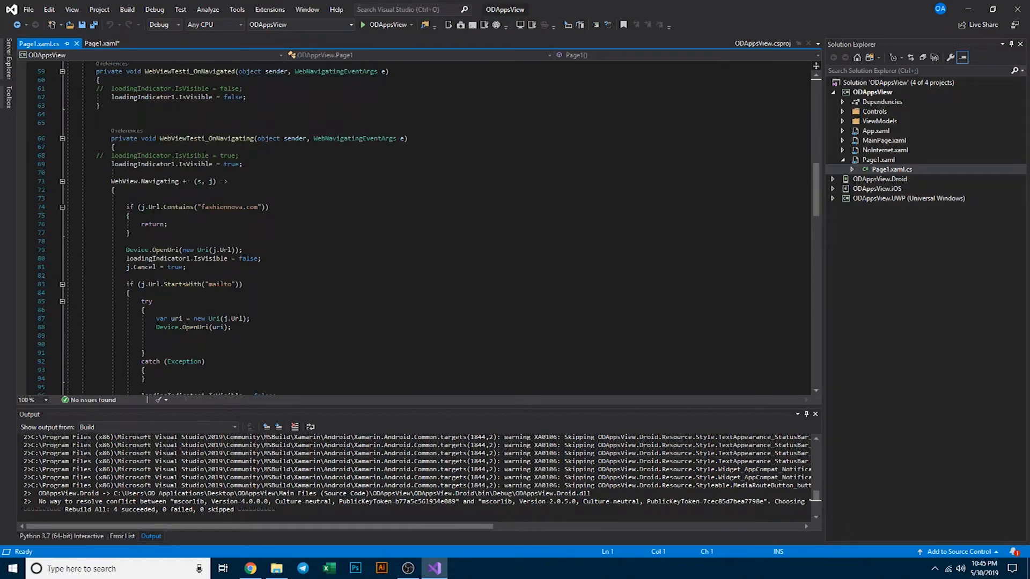
double_click(229, 207)
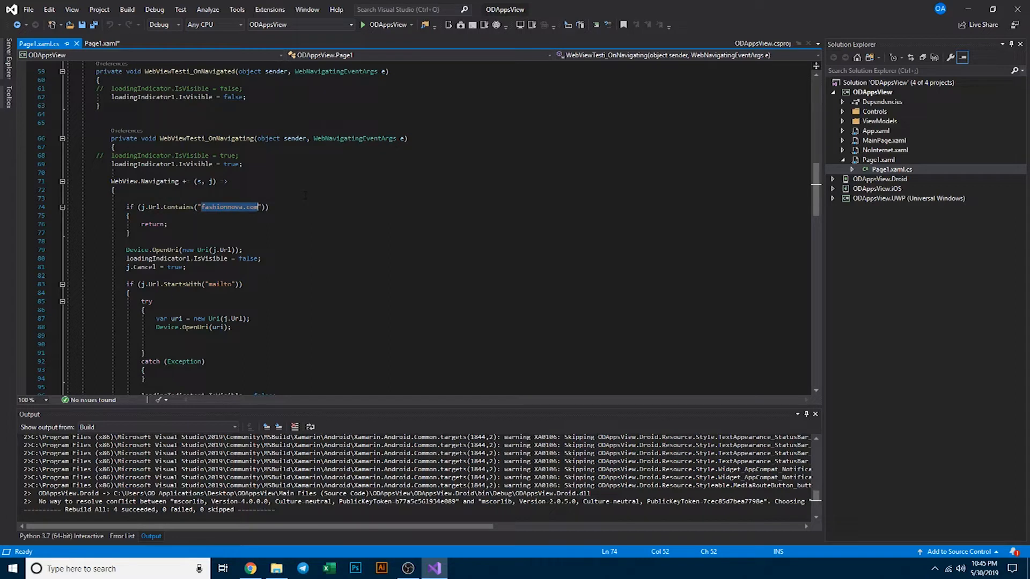
type("amazon.com")
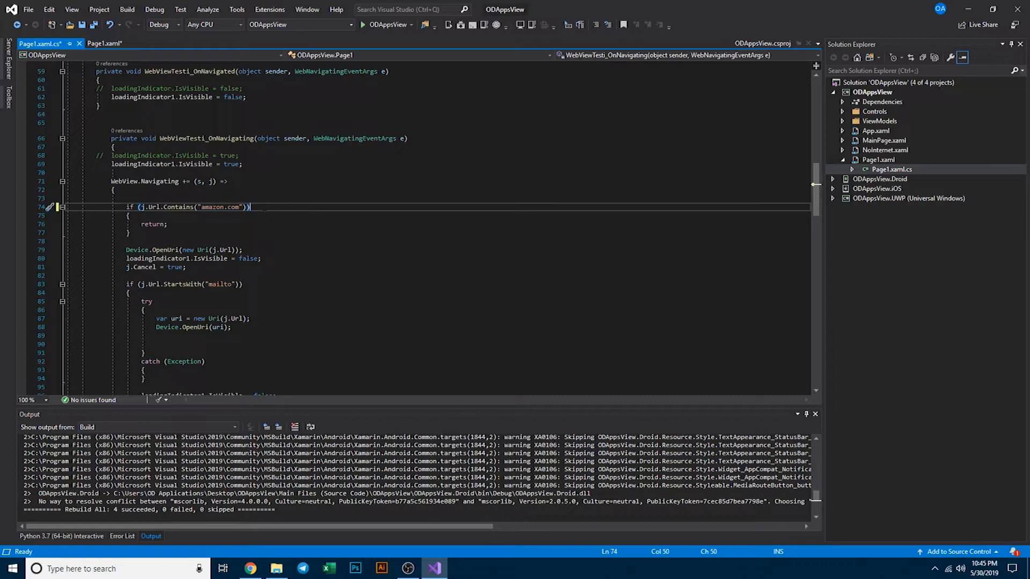
scroll("down", 3)
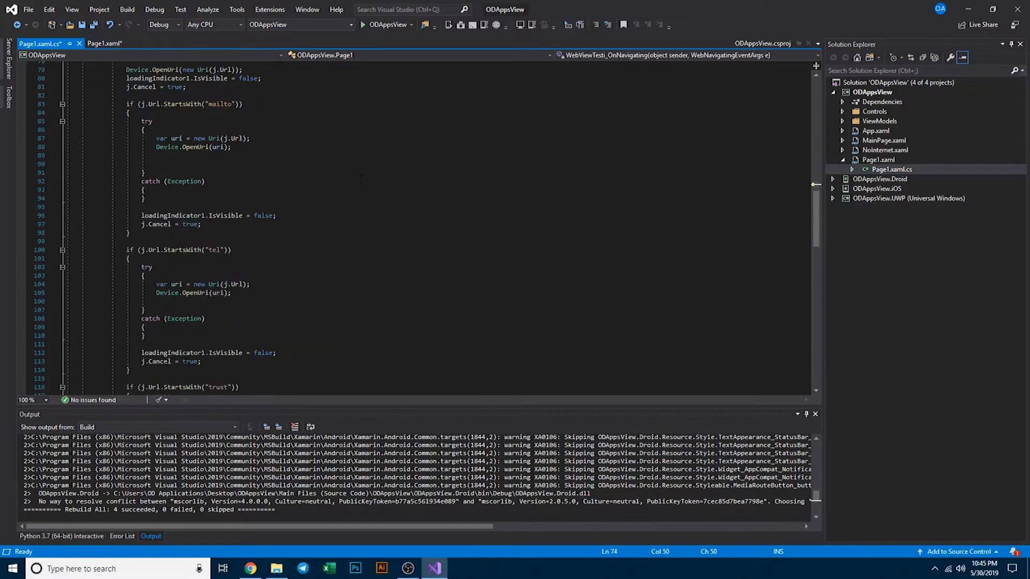
scroll("down", 3)
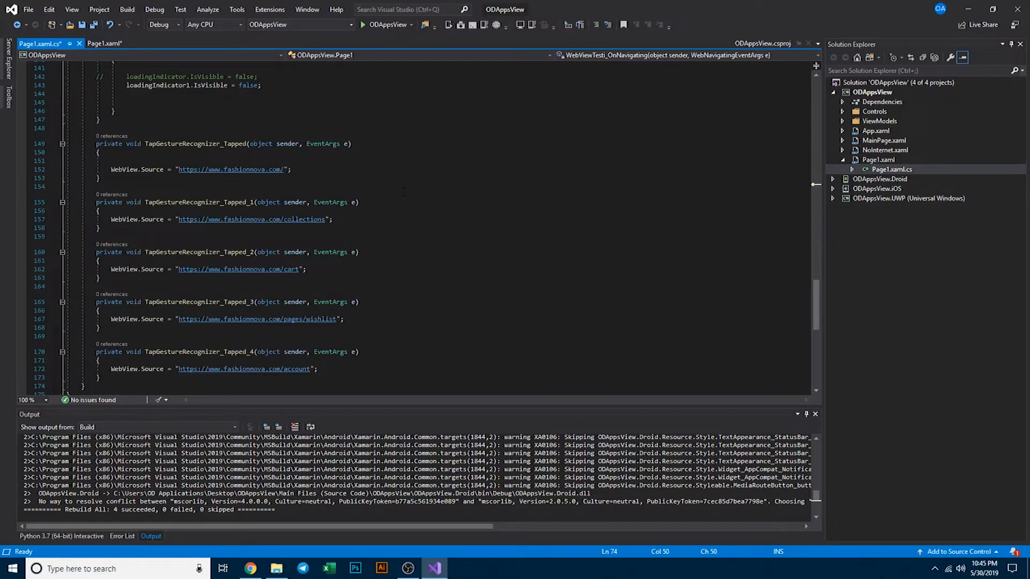
left_click(104, 43)
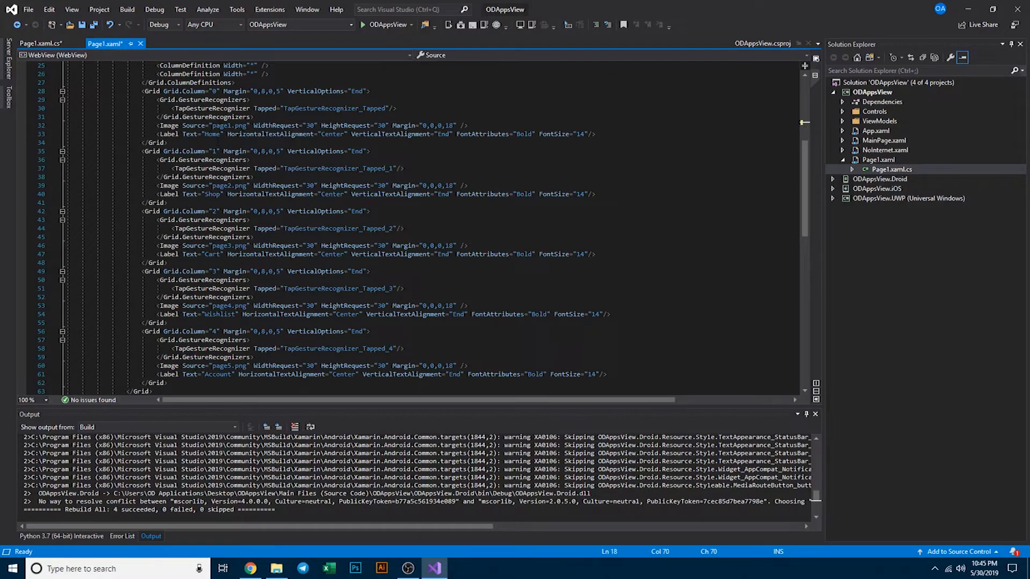
double_click(212, 134)
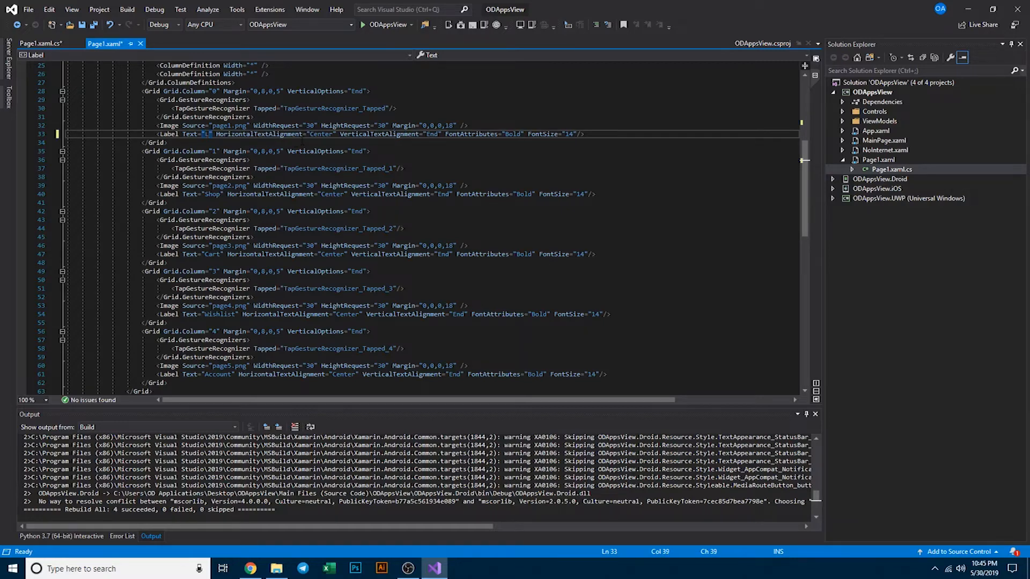
type("Home")
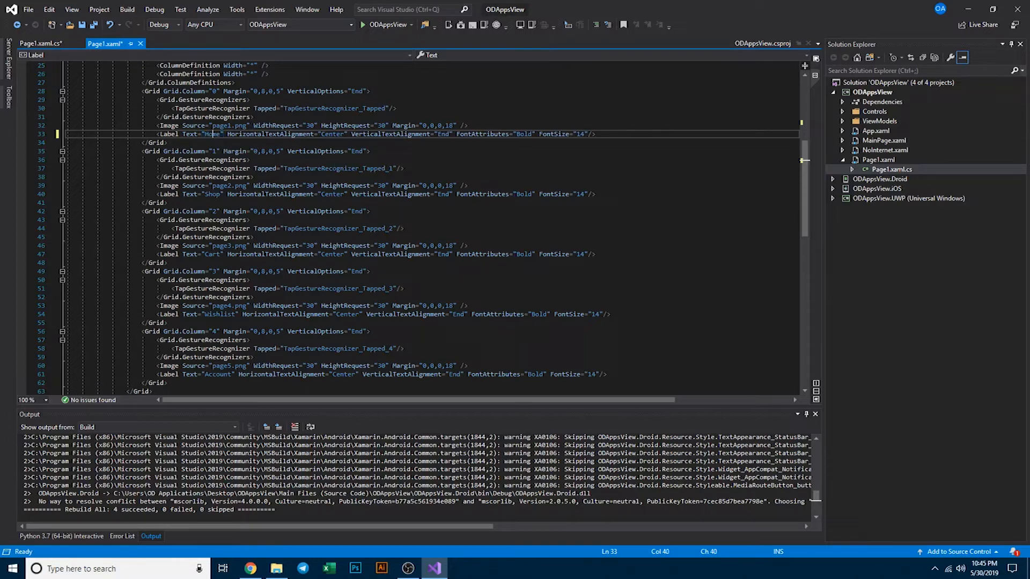
double_click(212, 194)
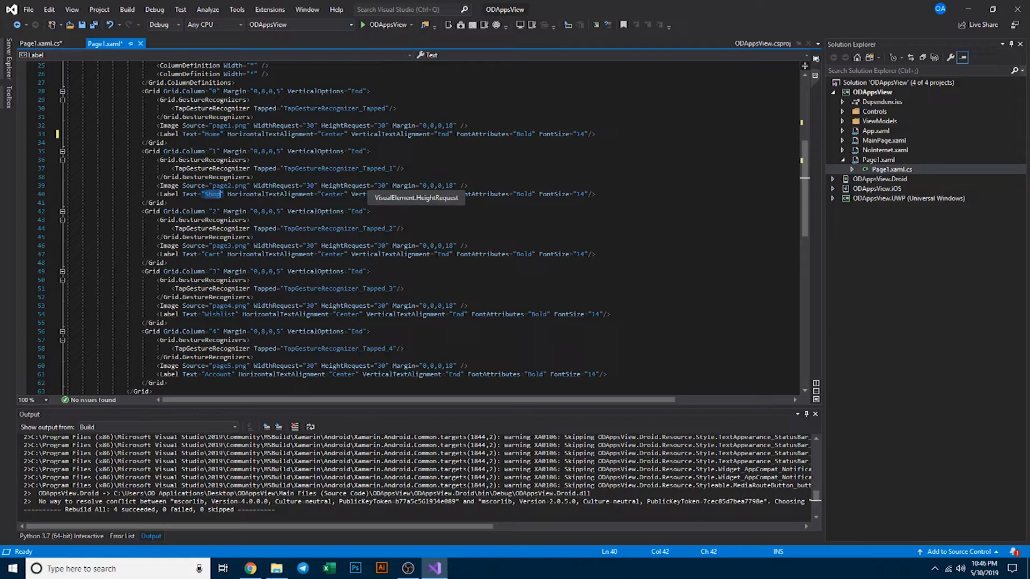
type("Amazon")
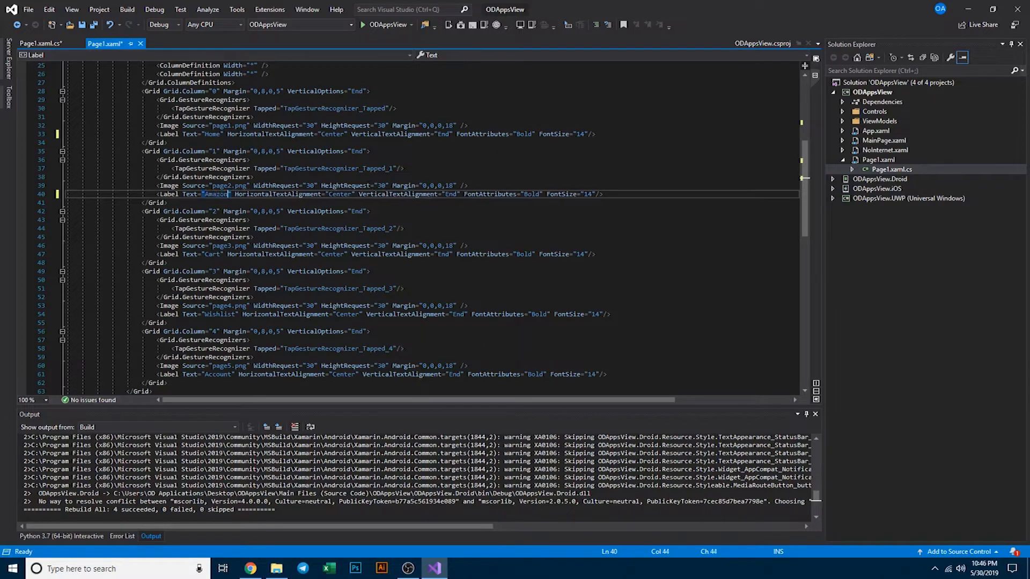
double_click(211, 255)
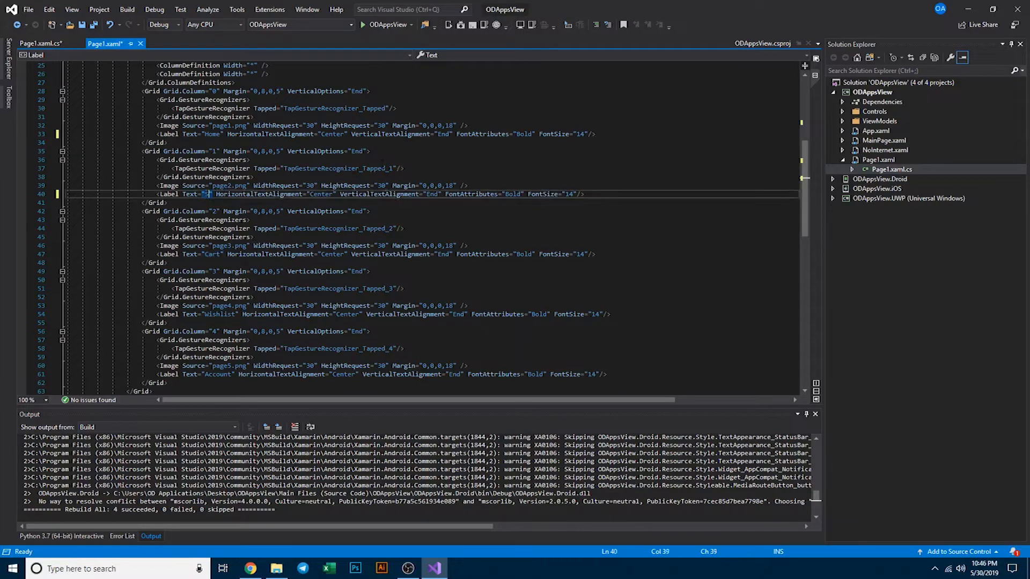
type("hop")
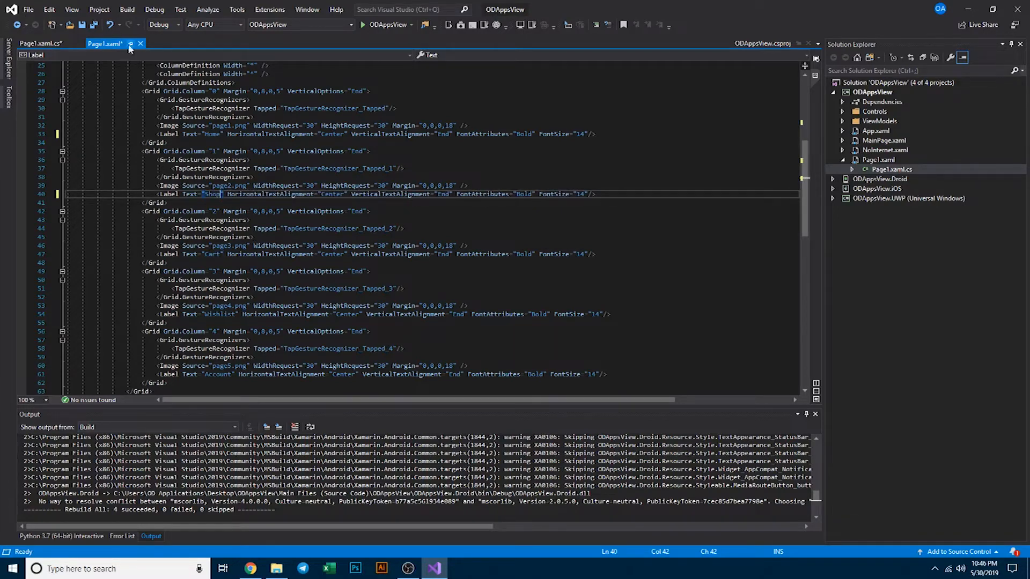
- Switch between Page1's tabs, expand the UWP project and select page3.png
left_click(39, 43)
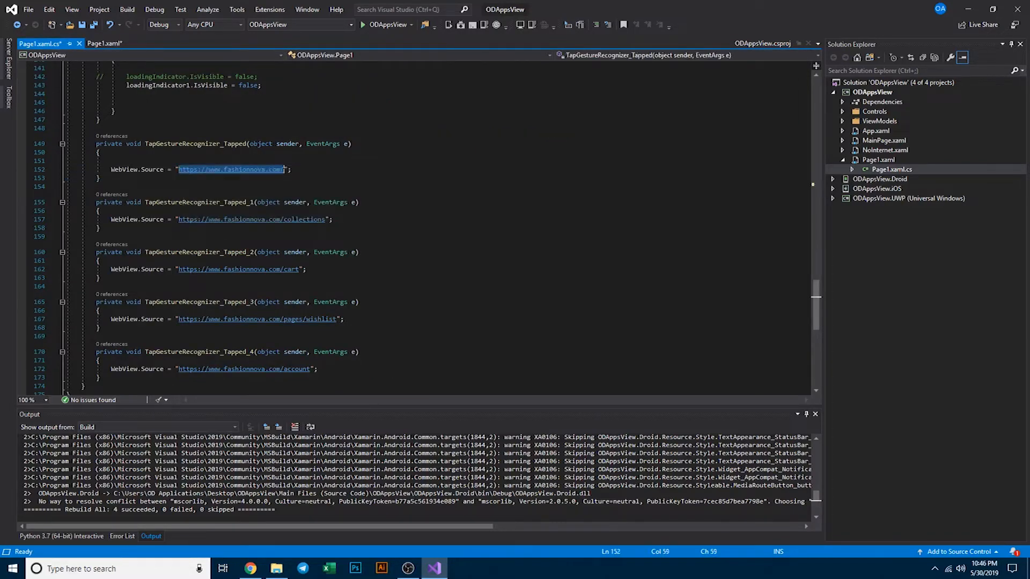
mouse_move(231, 169)
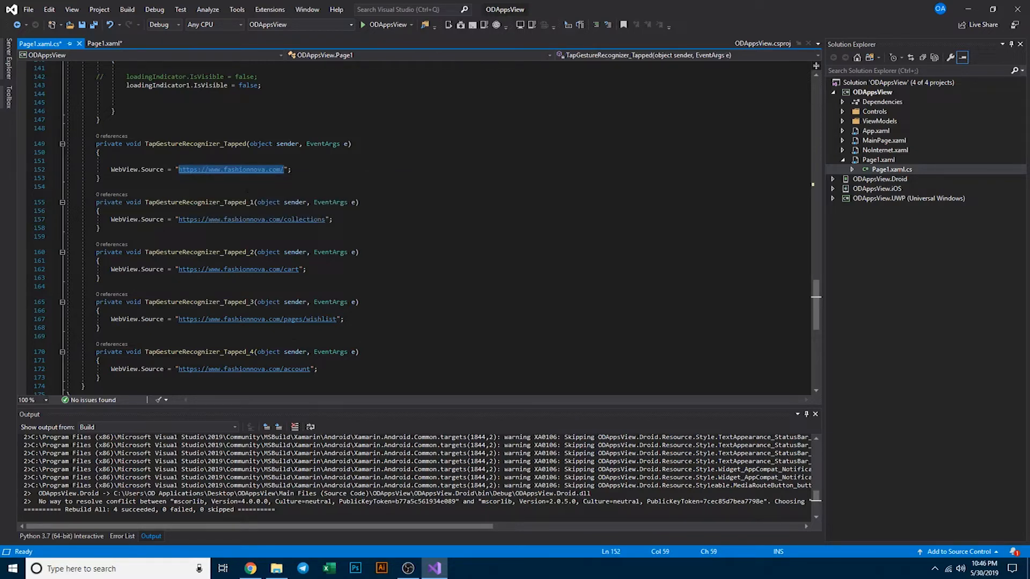
left_click(105, 44)
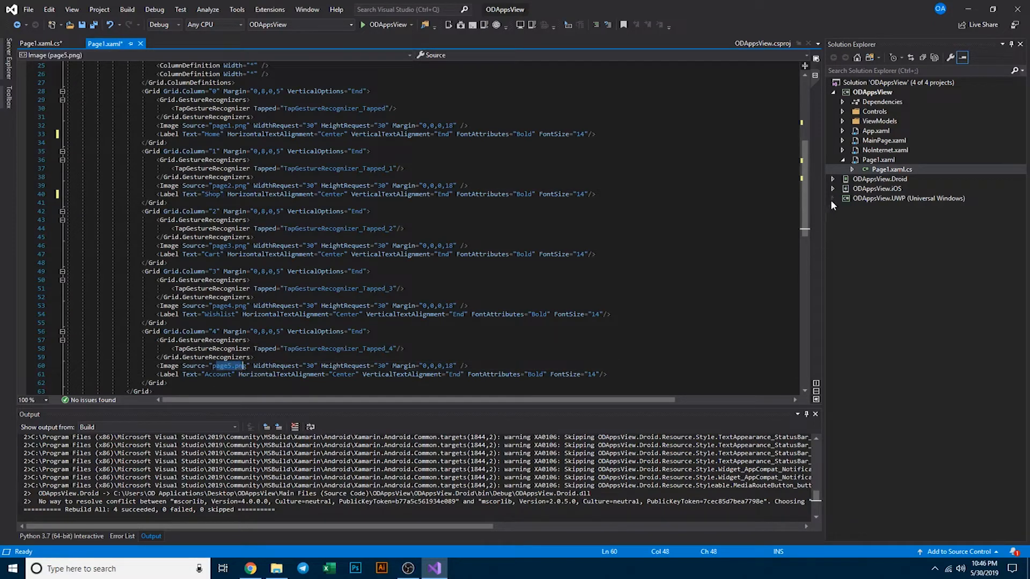
left_click(833, 199)
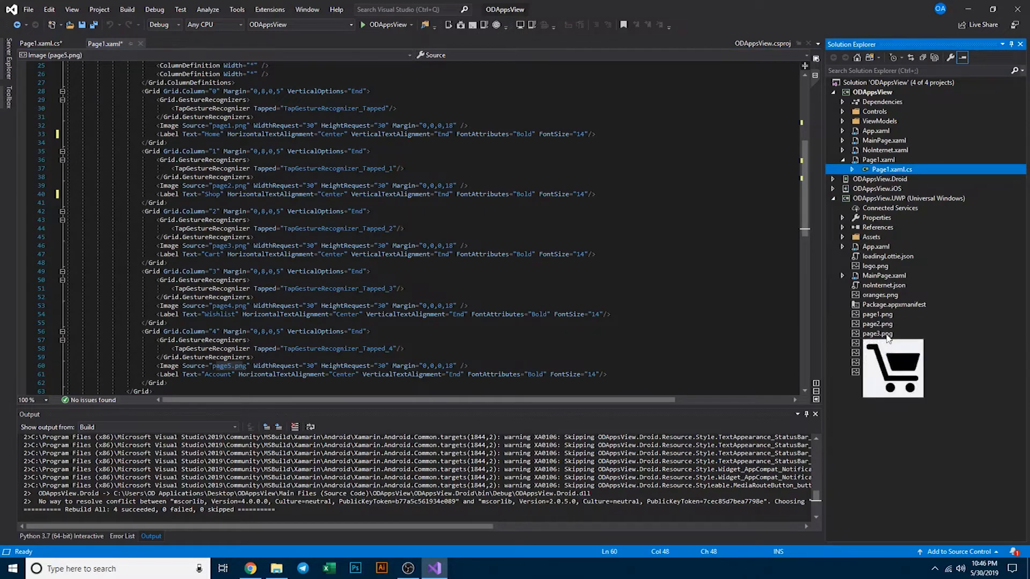
left_click(878, 343)
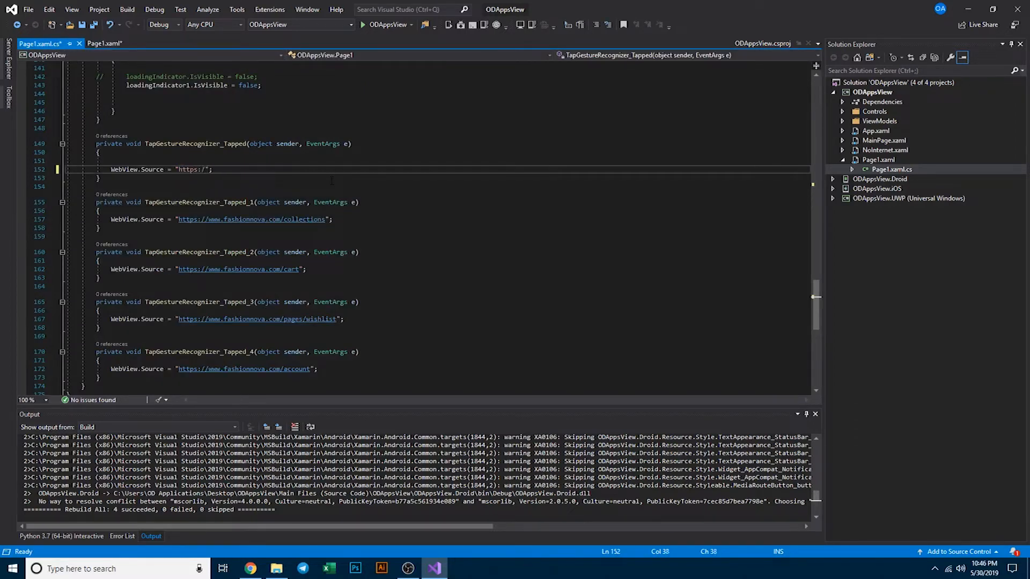
- Repoint the first tap handlers to amazon.com, amazon.com/shop/ and amazon.com/cart/
type("/amazon.com")
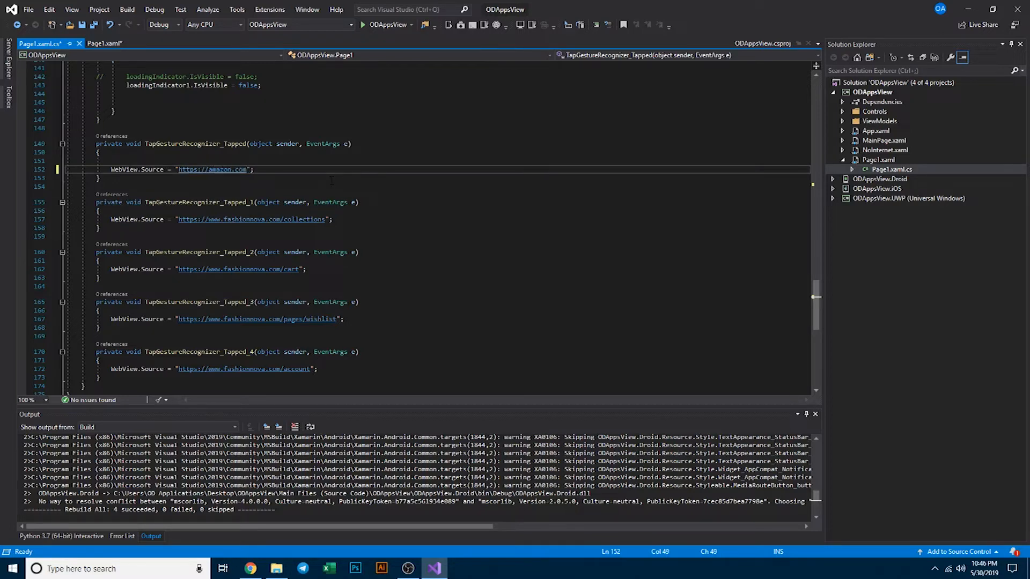
type("/")
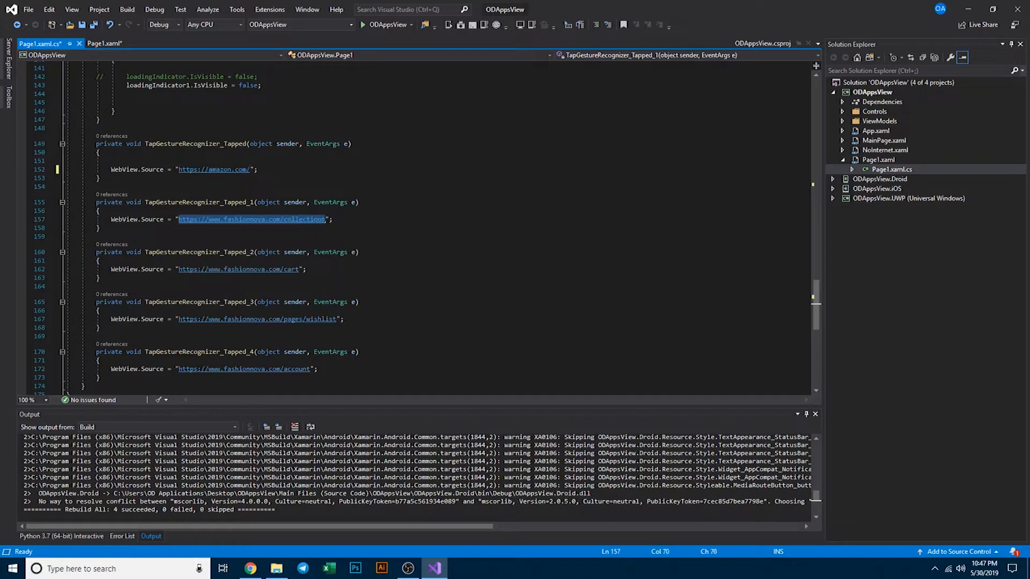
type("https://amazon.com/")
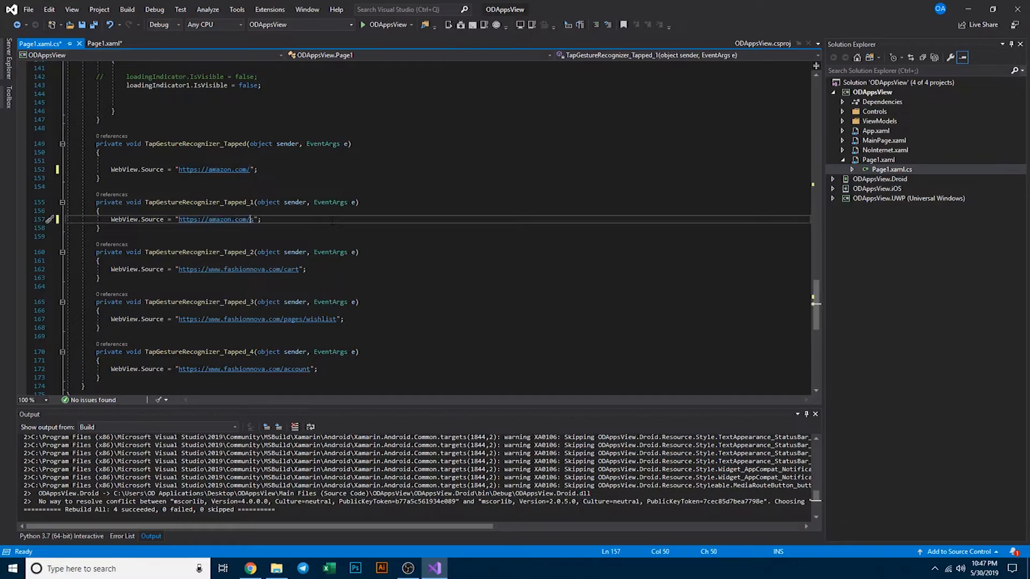
type("e")
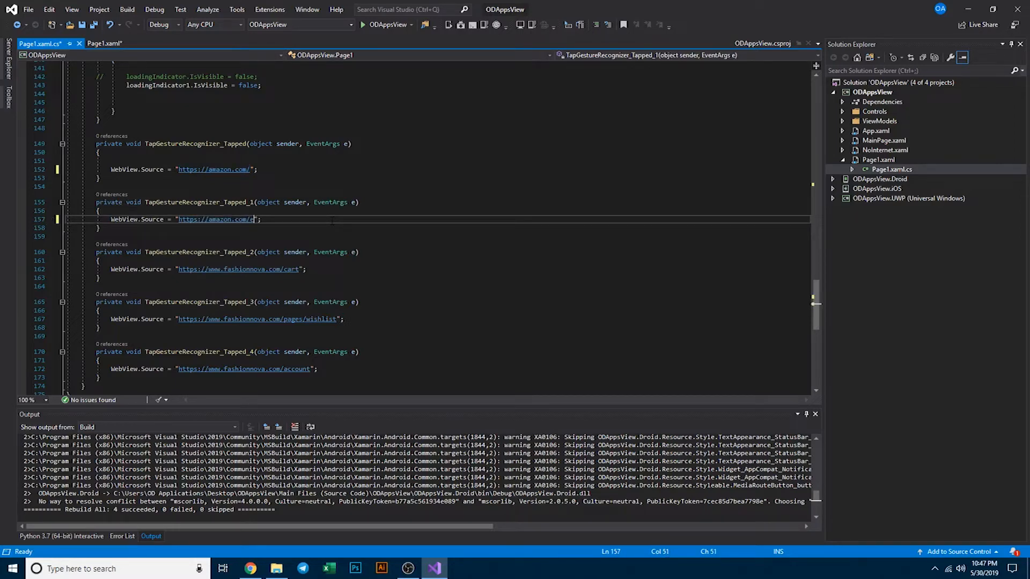
type("lector")
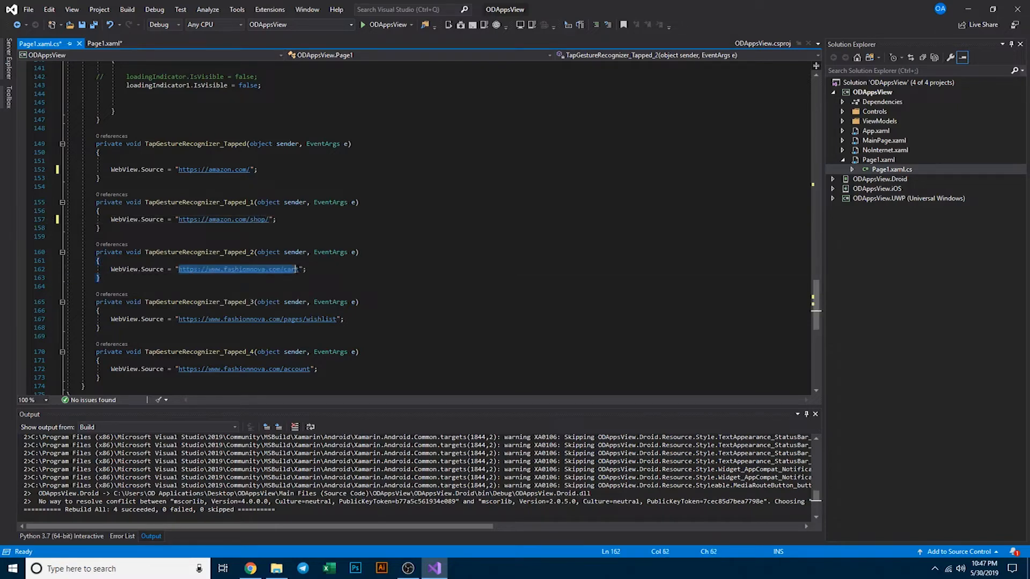
type("https://amazon.com/")
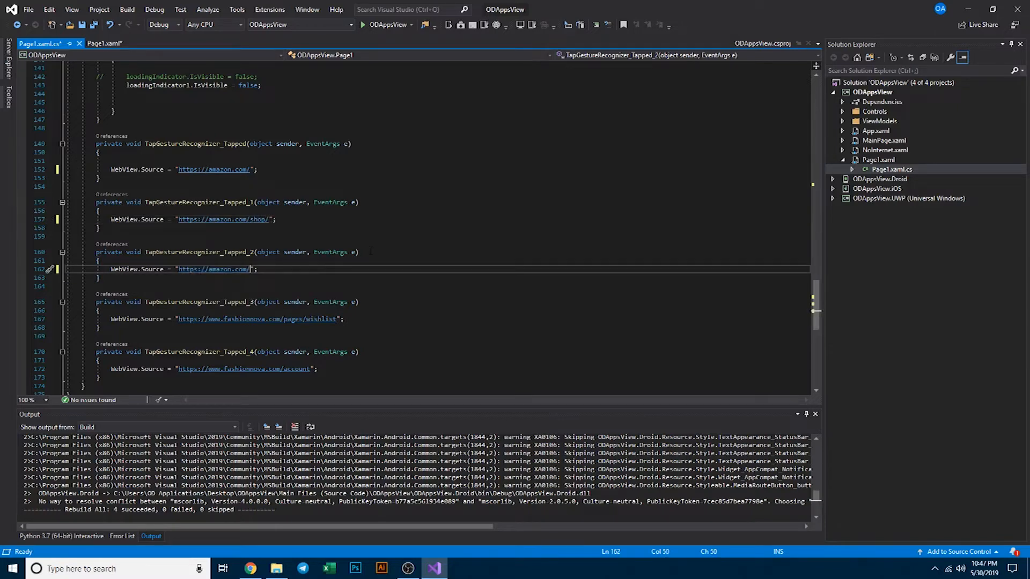
type("cart/")
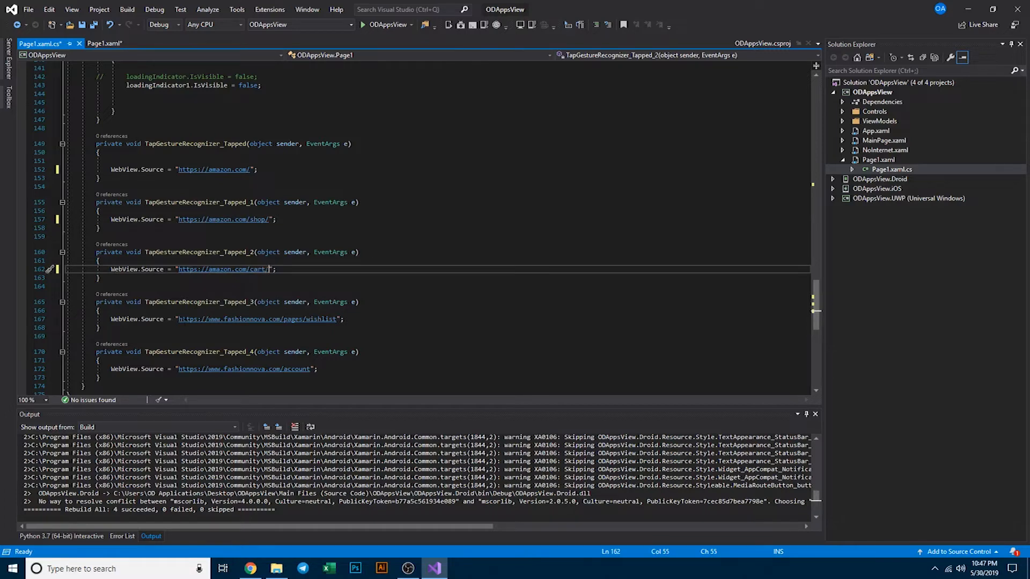
- Replace the wishlist and account handler URLs with amazon.com/wishlist/ and /account/
double_click(257, 319)
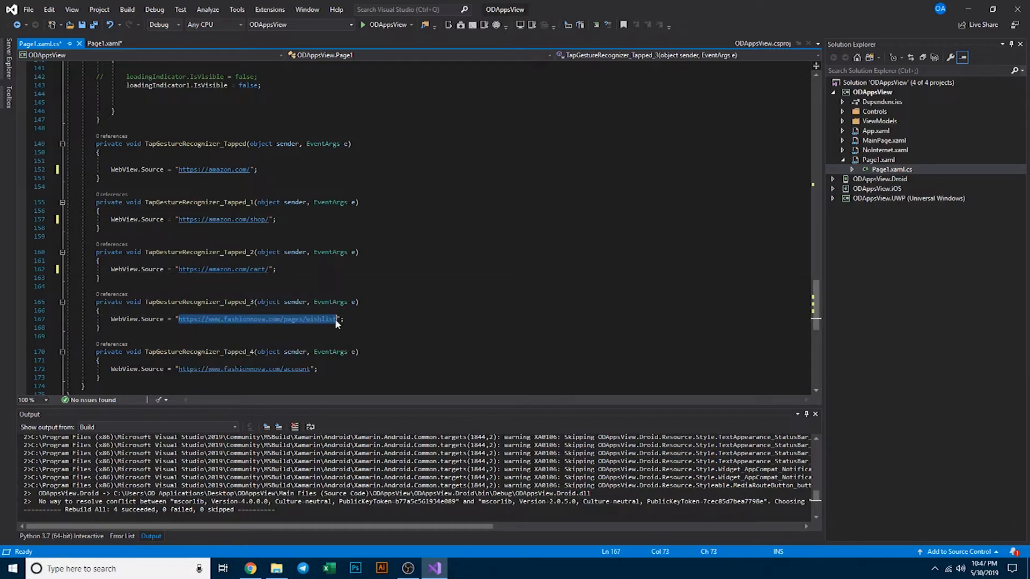
type("https://amazon.com/wish")
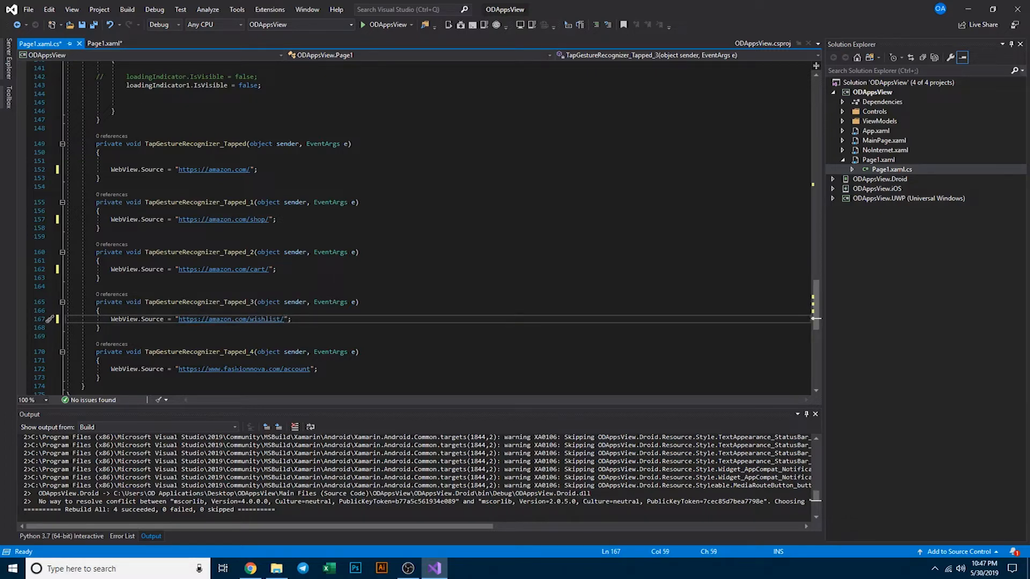
double_click(243, 369)
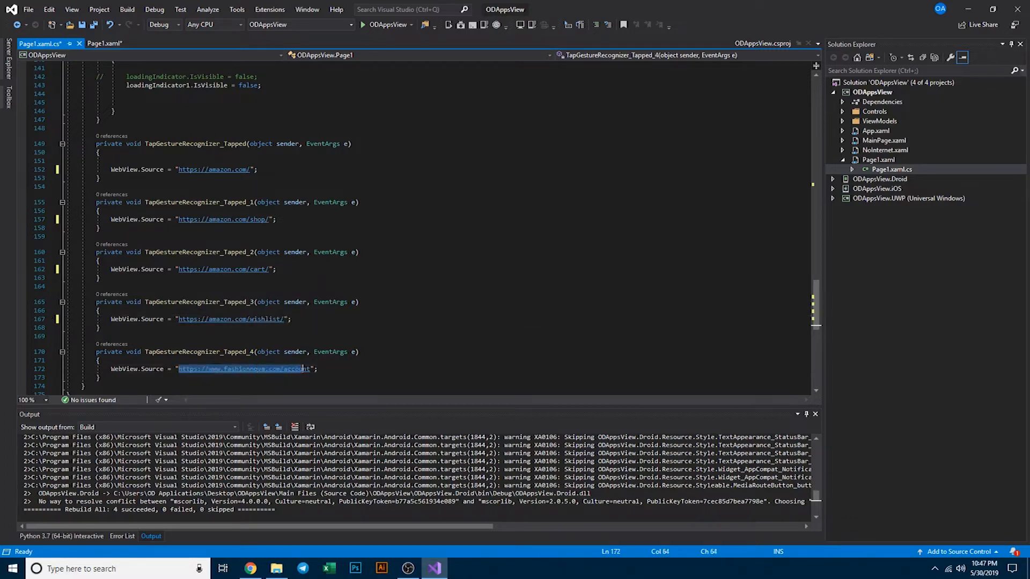
type("https://amazon.com/")
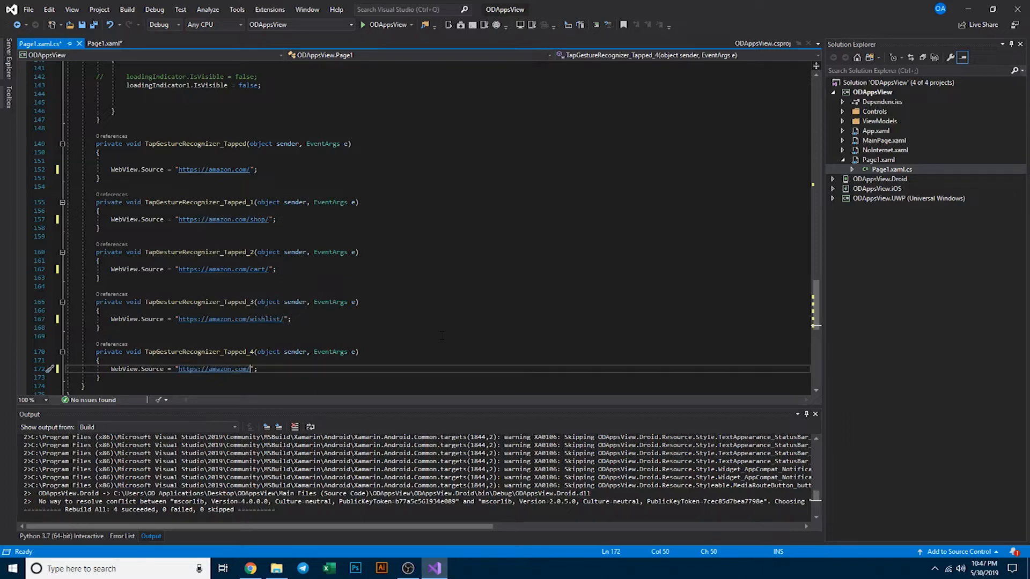
type("accou")
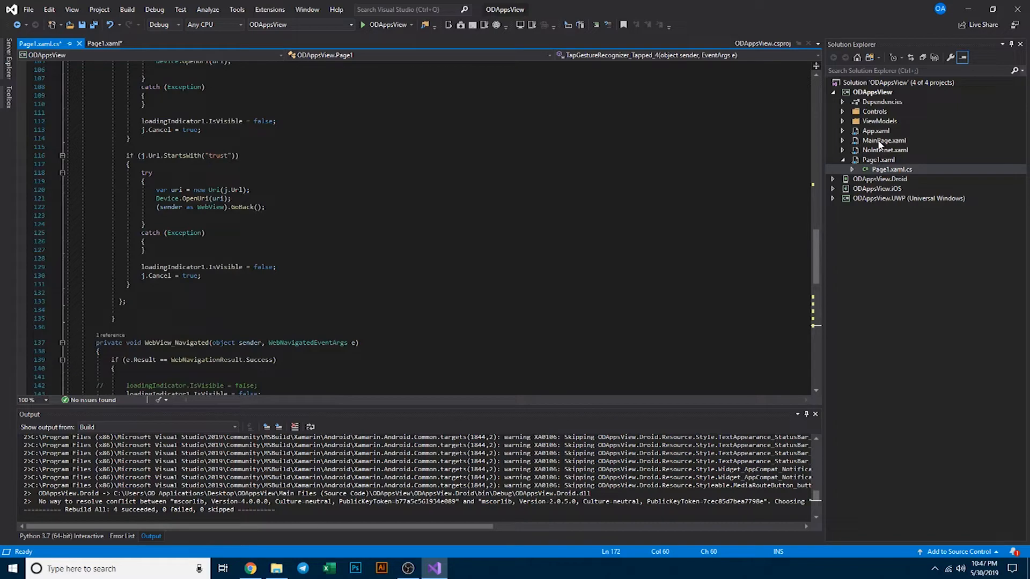
- Open MainPage.xaml.cs and scroll through its three dummy CarouselItem entries
left_click(884, 139)
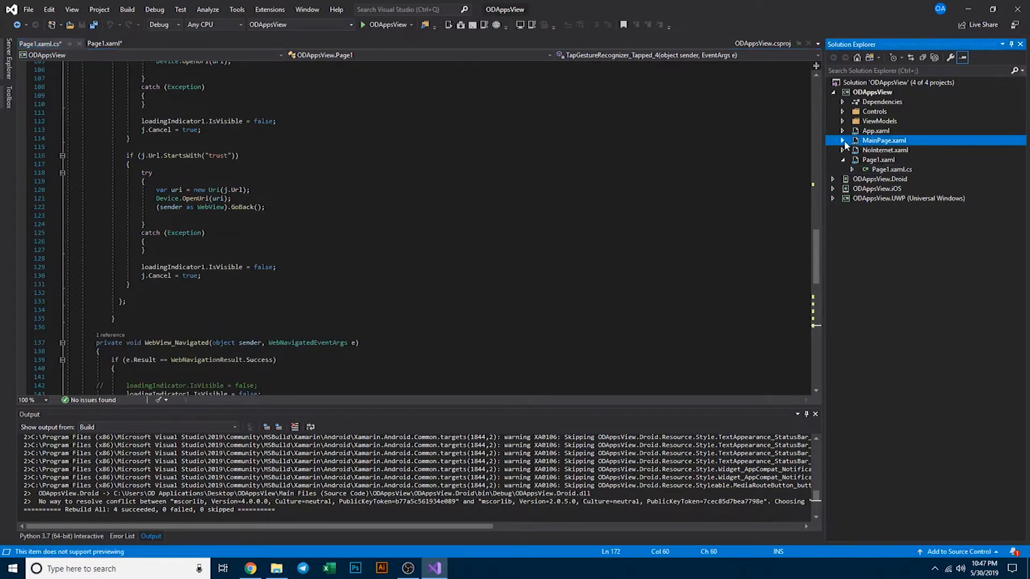
double_click(883, 140)
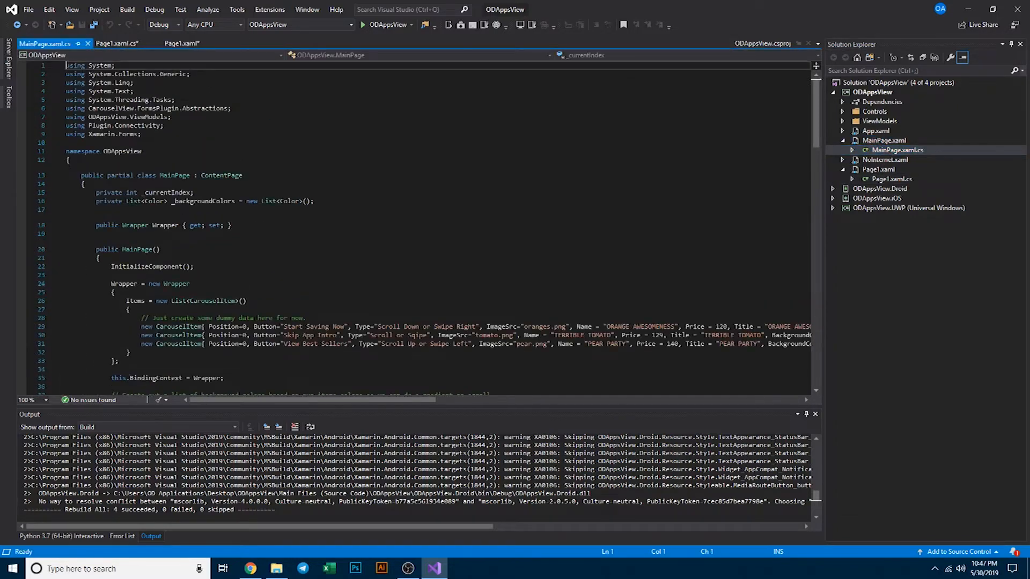
scroll("down", 3)
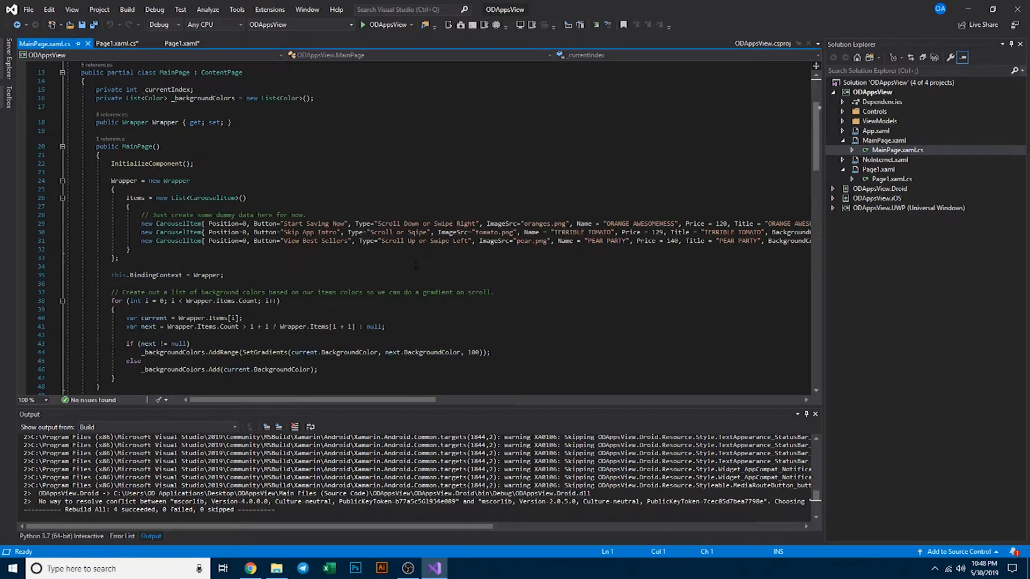
mouse_move(407, 241)
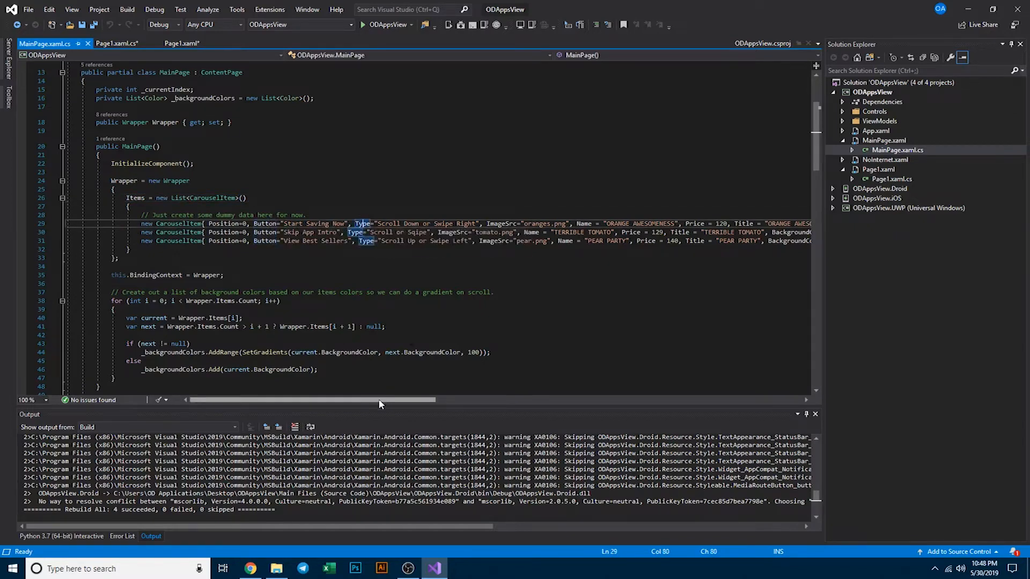
scroll("right", 3)
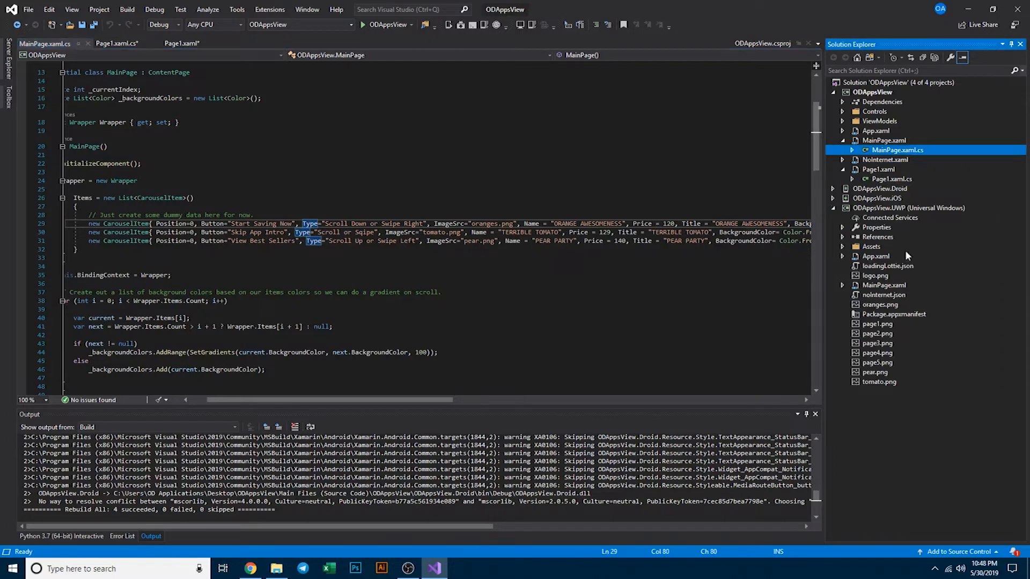
mouse_move(948, 191)
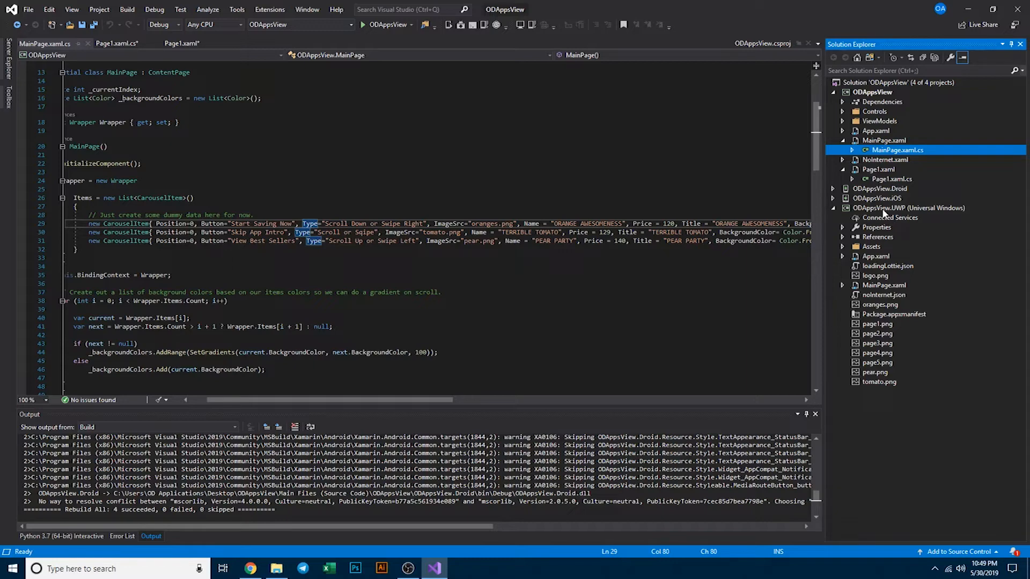
mouse_move(883, 213)
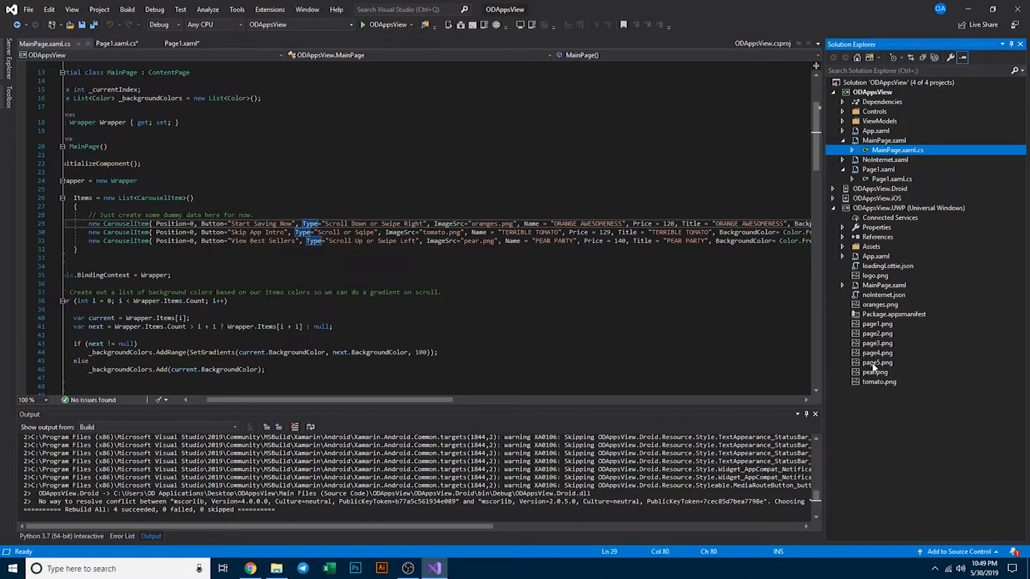
- Select ODAppsView.UWP to preview its page and tomato PNGs, then switch to the solution folder in File Explorer
left_click(908, 208)
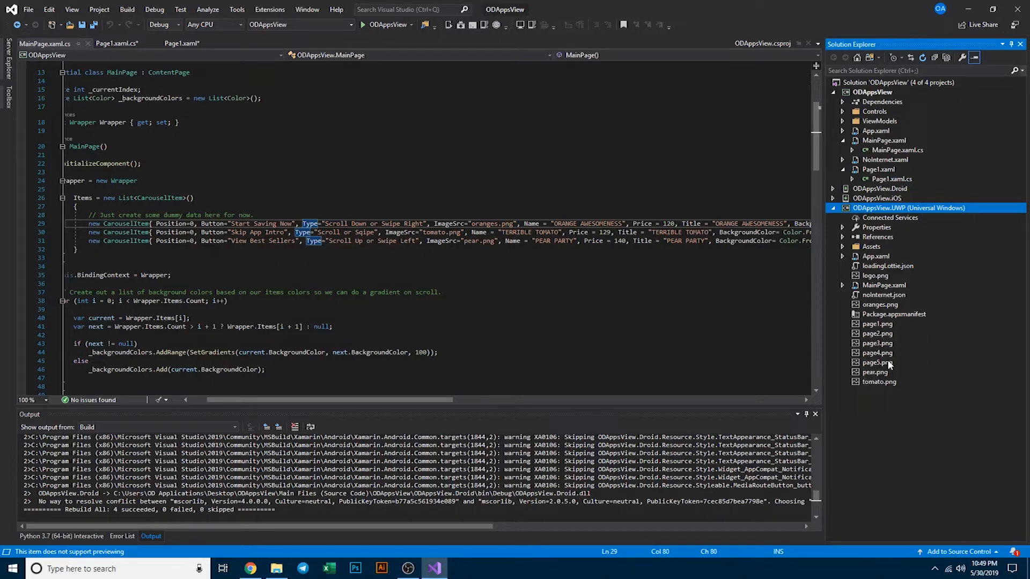
mouse_move(878, 362)
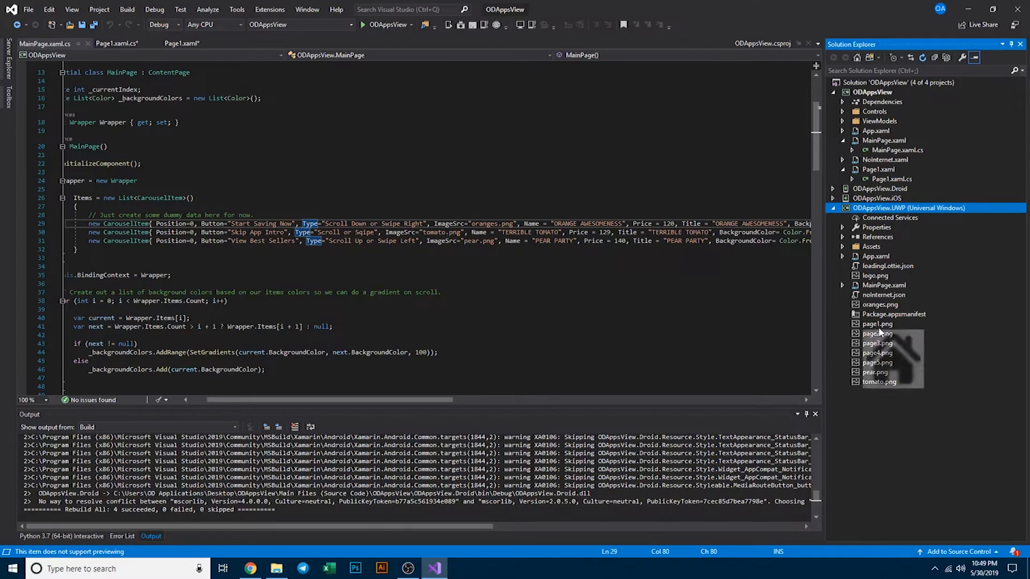
mouse_move(895, 328)
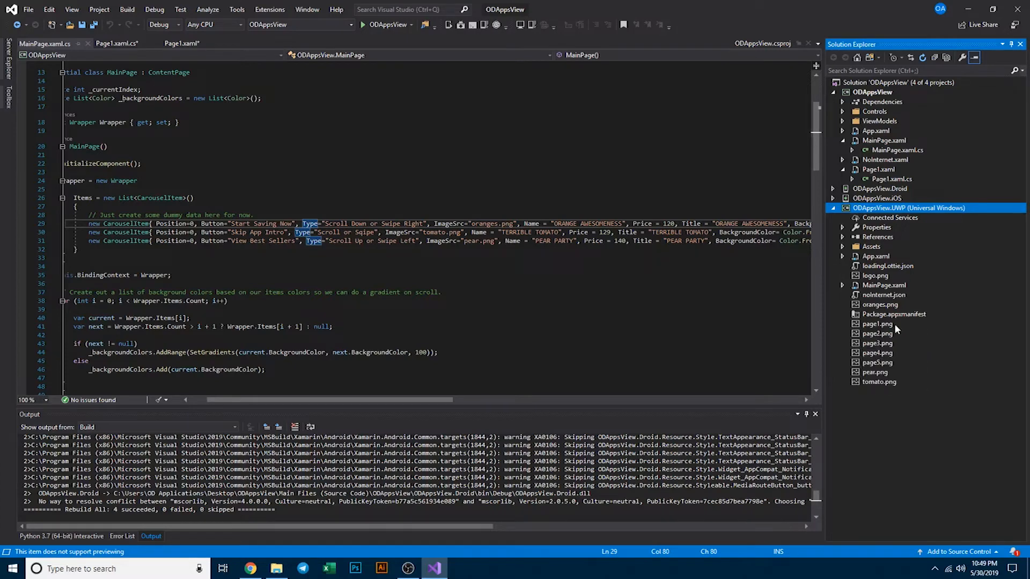
mouse_move(886, 330)
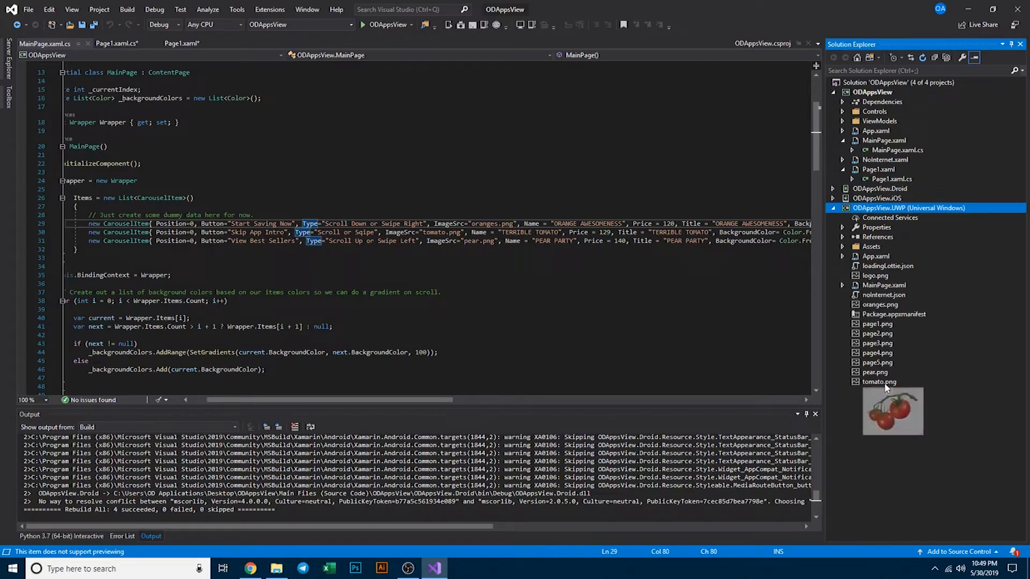
mouse_move(878, 381)
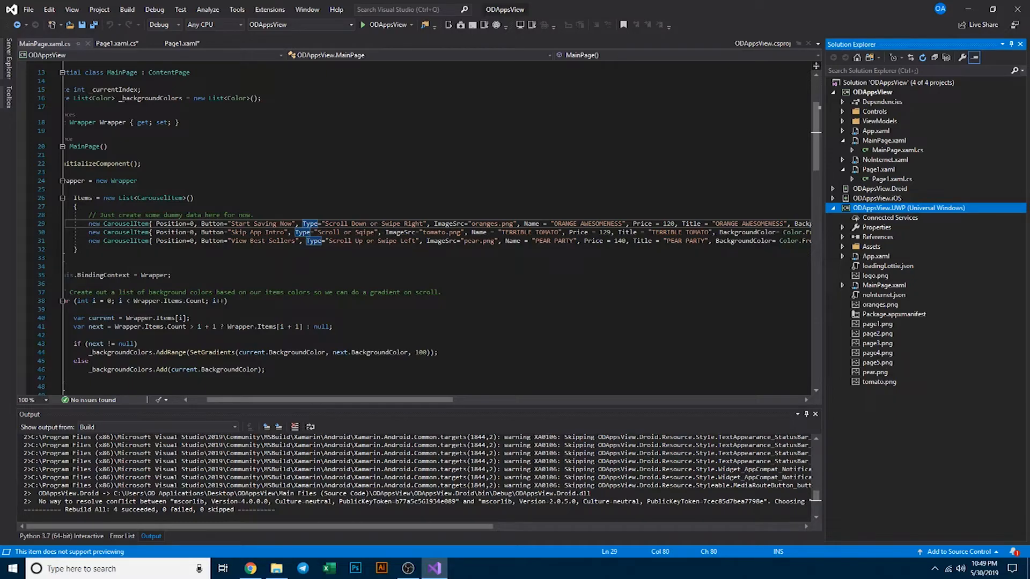
left_click(275, 569)
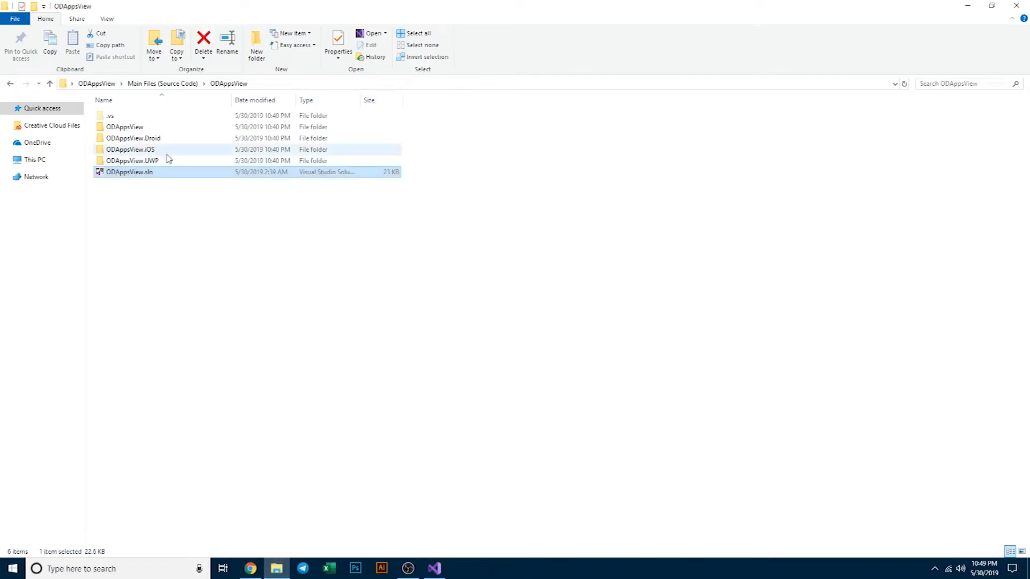
- Browse into the ODAppsView.UWP folder in File Explorer and select page1.png
double_click(133, 160)
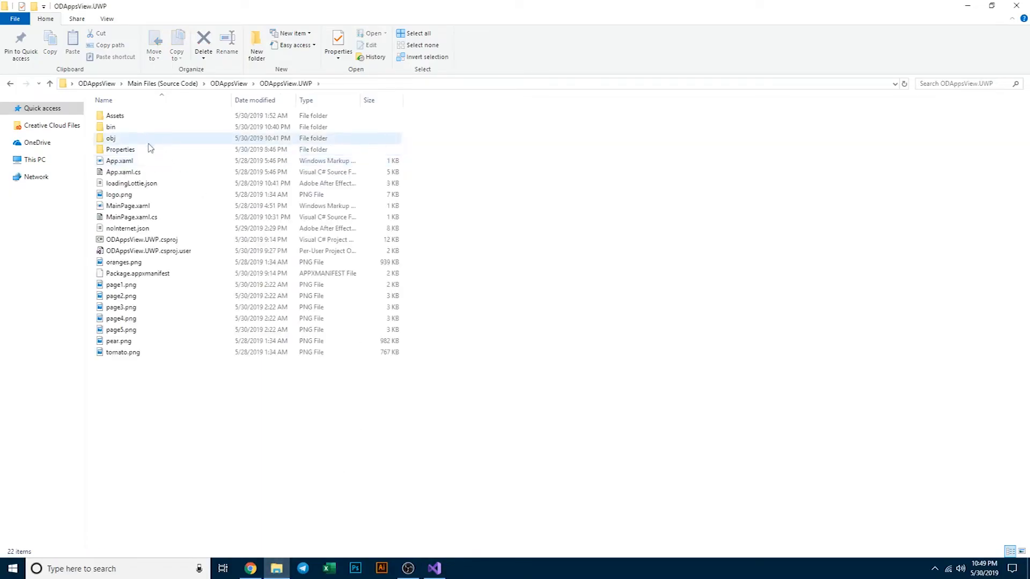
left_click(152, 384)
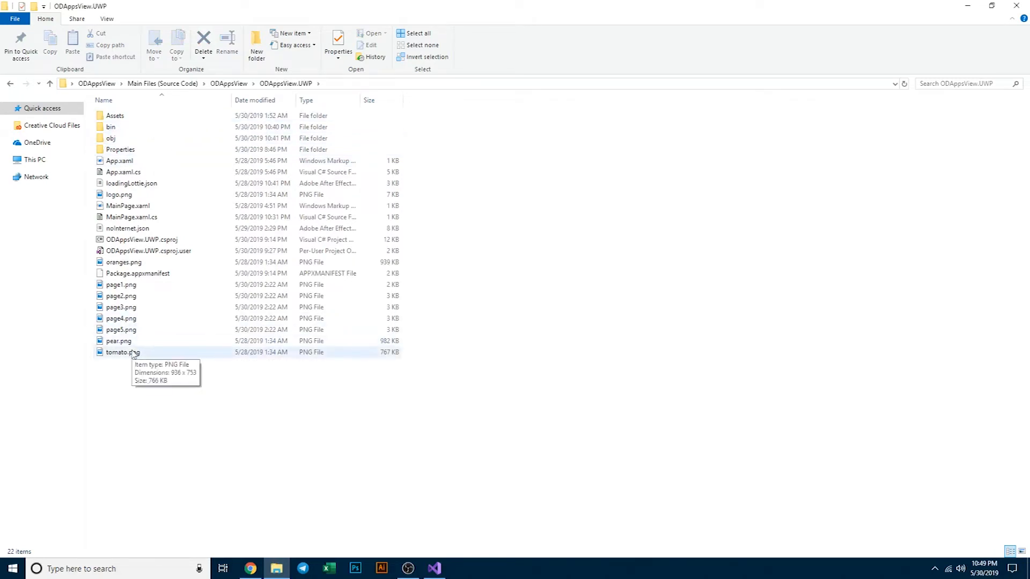
left_click(121, 284)
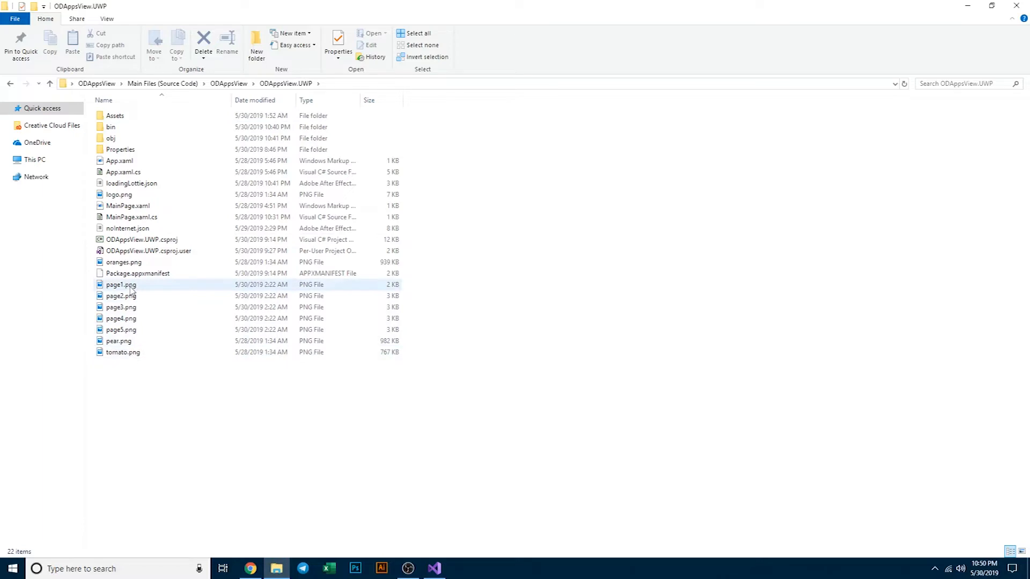
mouse_move(120, 285)
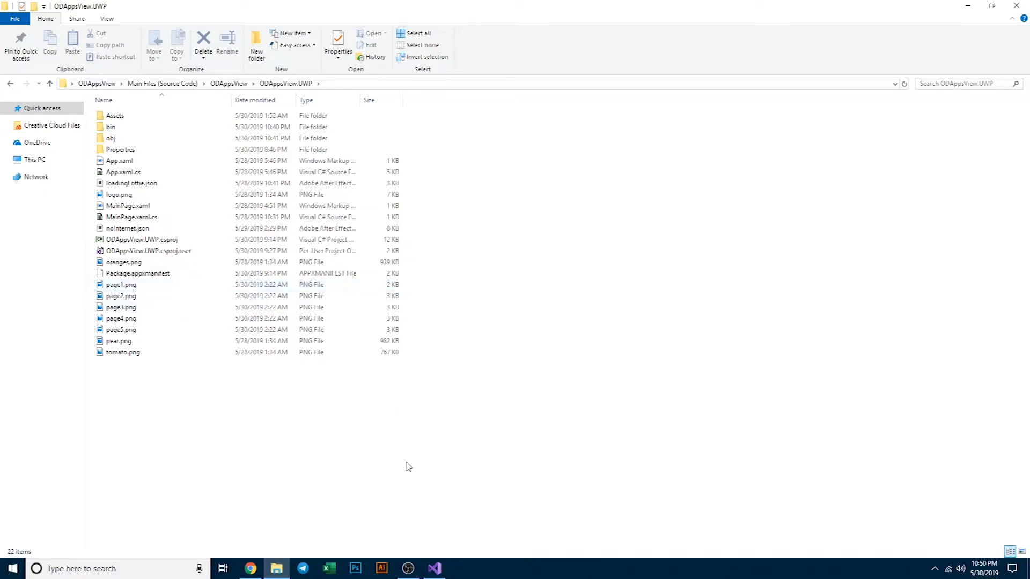
left_click(433, 568)
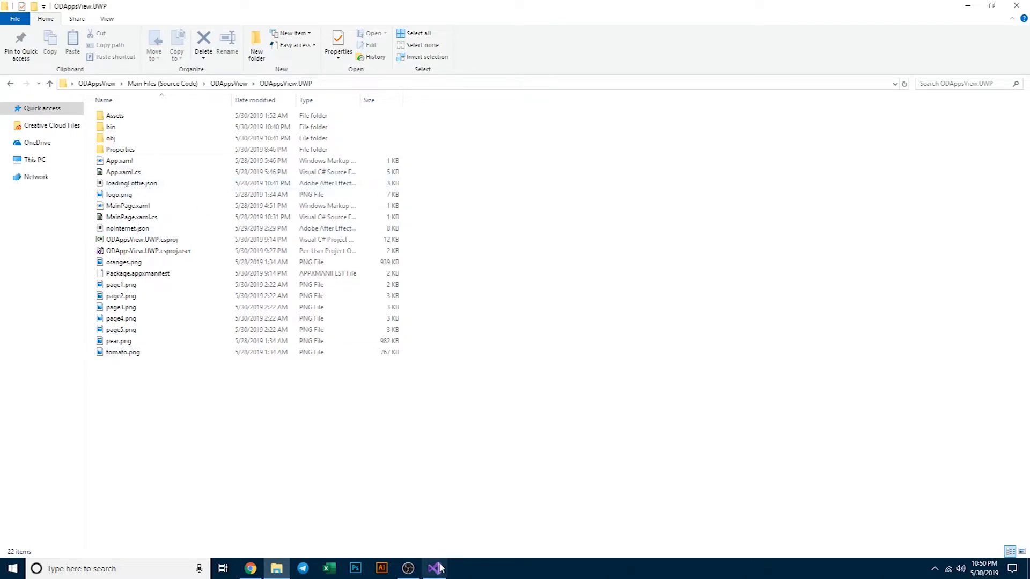
- Collapse ODAppsView.UWP, expand ODAppsView.iOS Resources and open loadingLottie.json
left_click(435, 569)
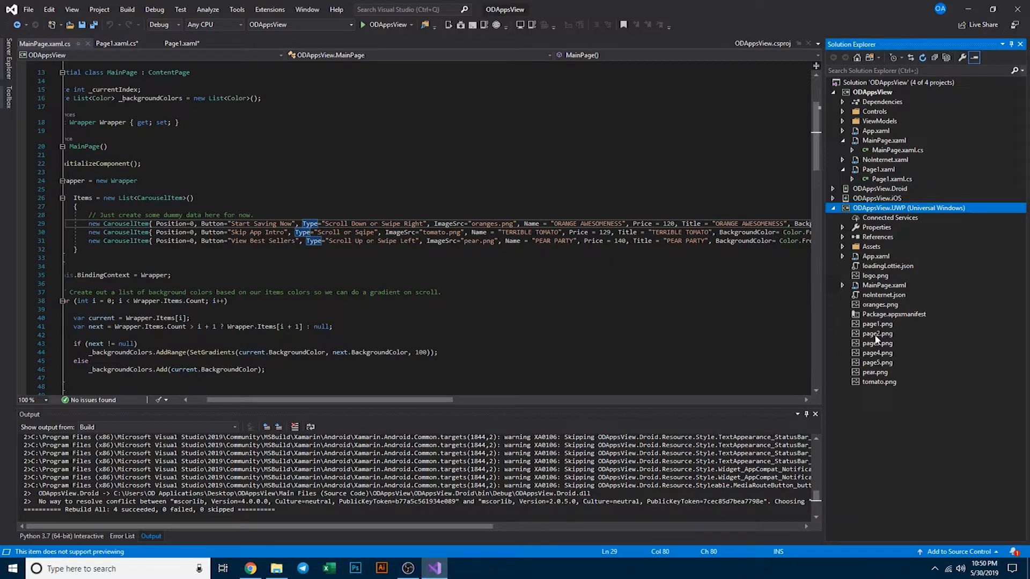
mouse_move(876, 353)
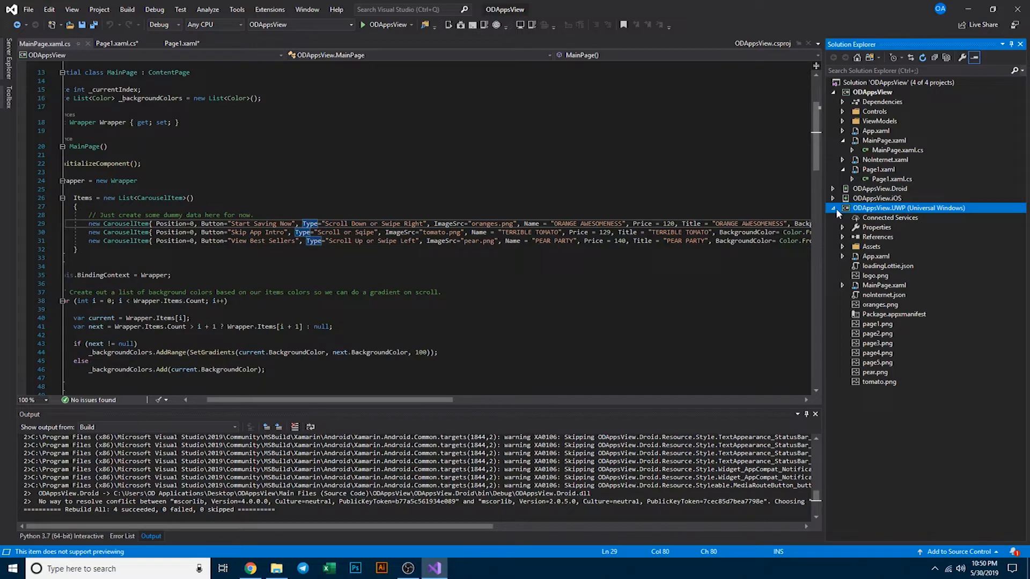
left_click(833, 208)
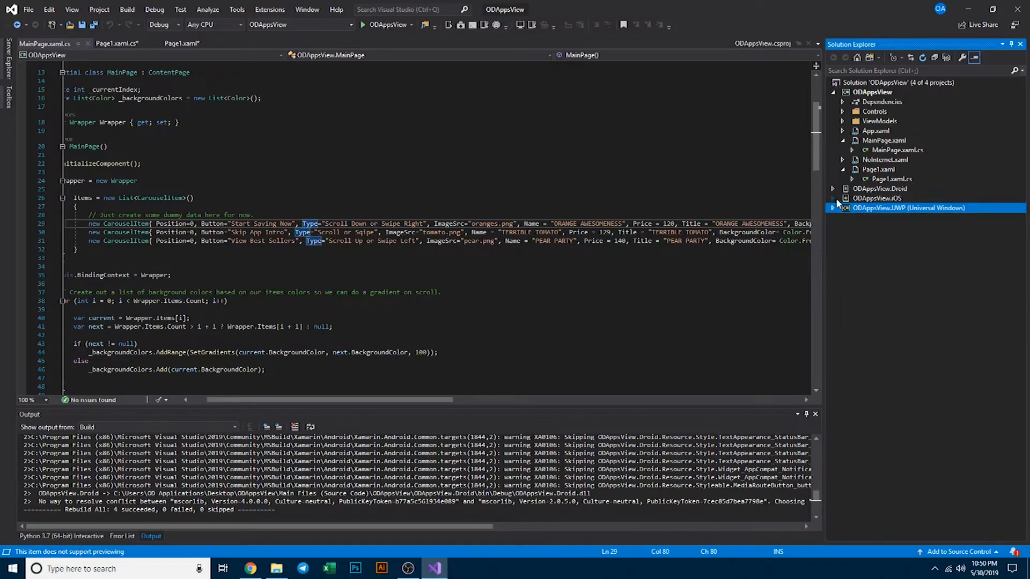
left_click(833, 198)
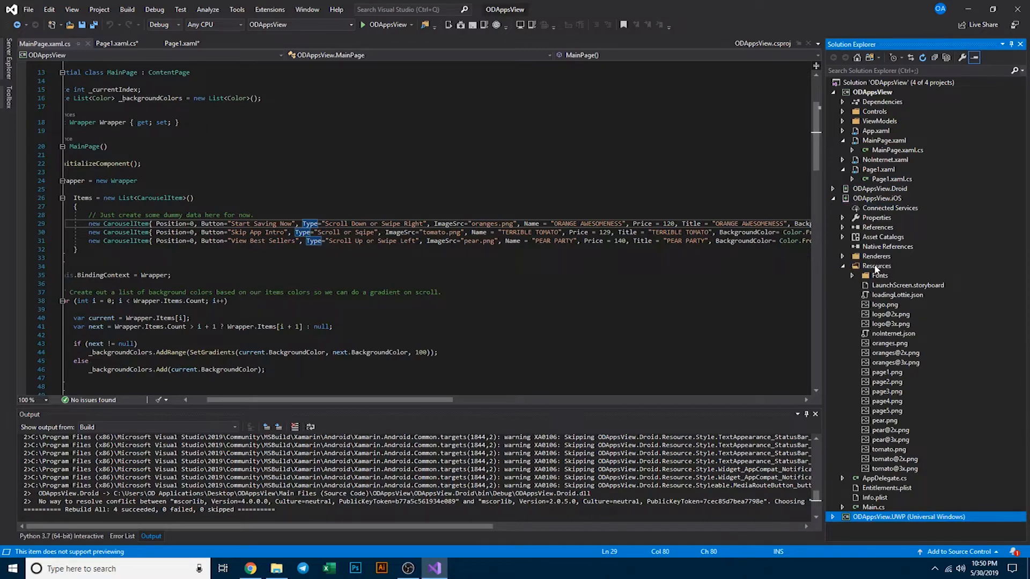
mouse_move(887, 204)
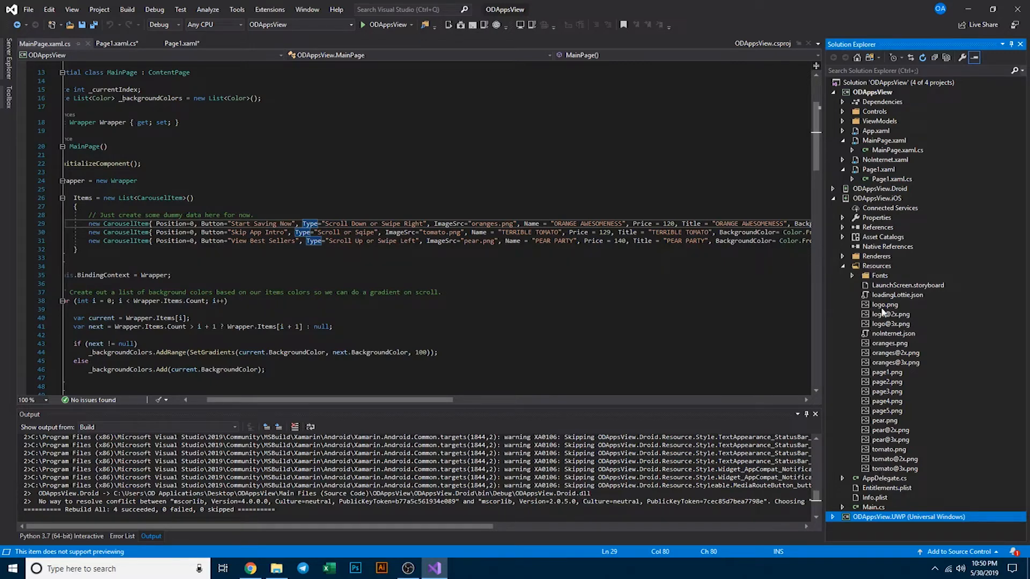
mouse_move(922, 313)
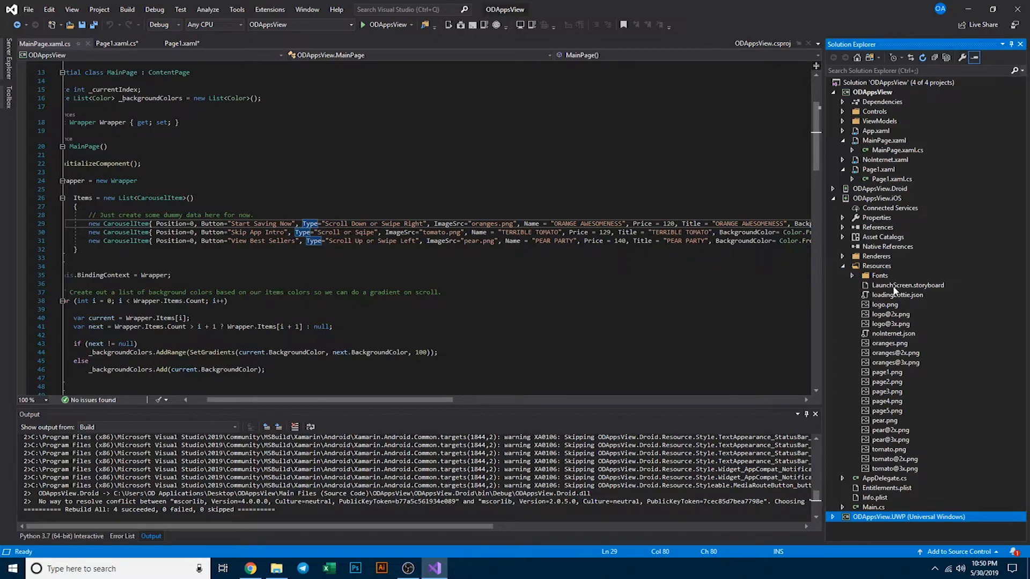
mouse_move(904, 299)
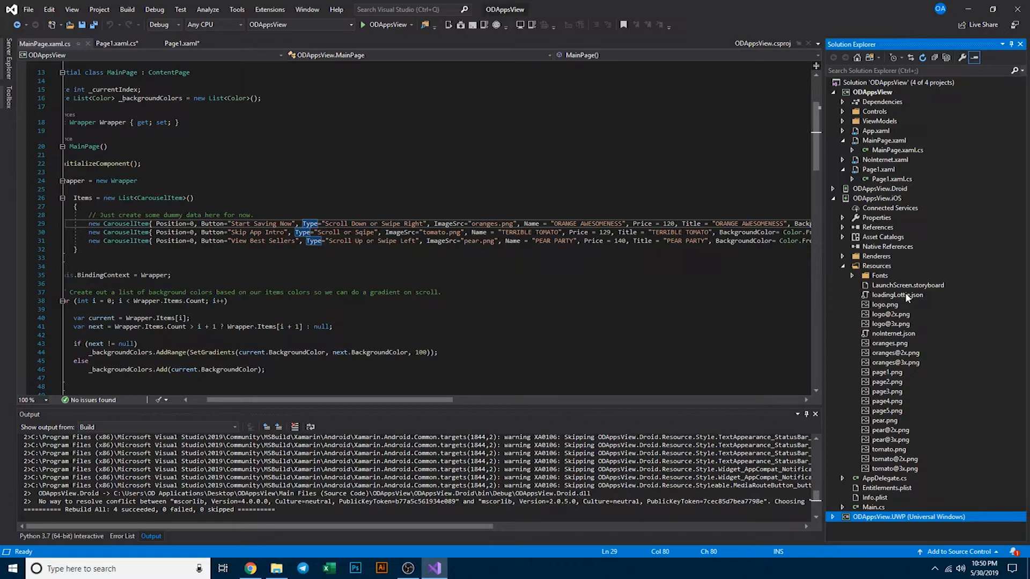
mouse_move(905, 299)
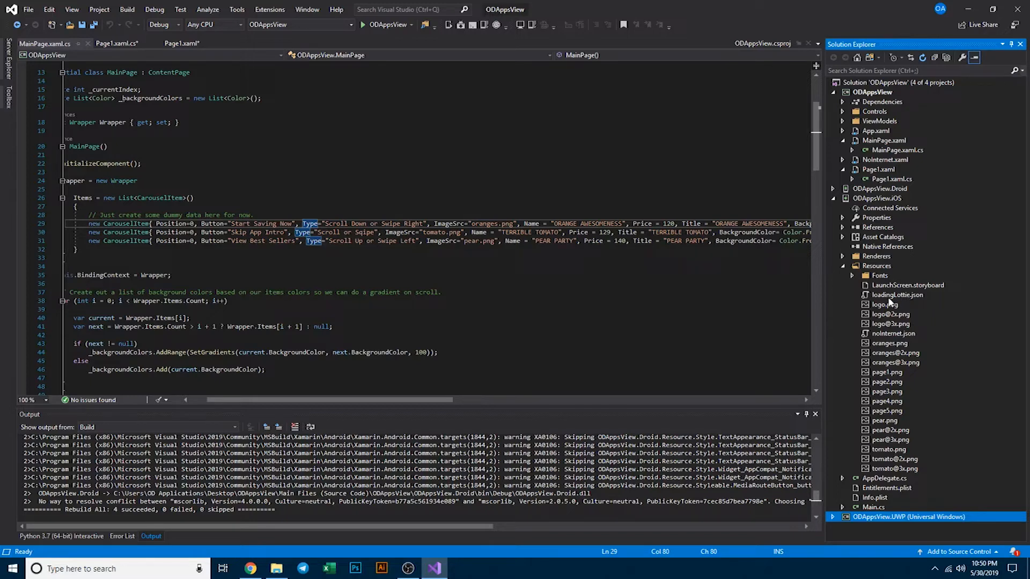
left_click(897, 295)
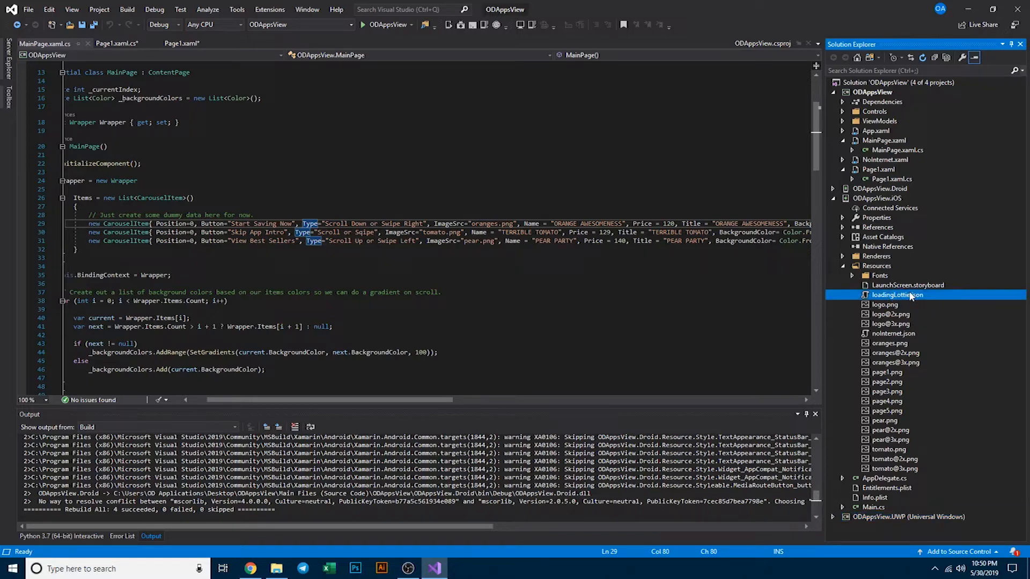
double_click(897, 295)
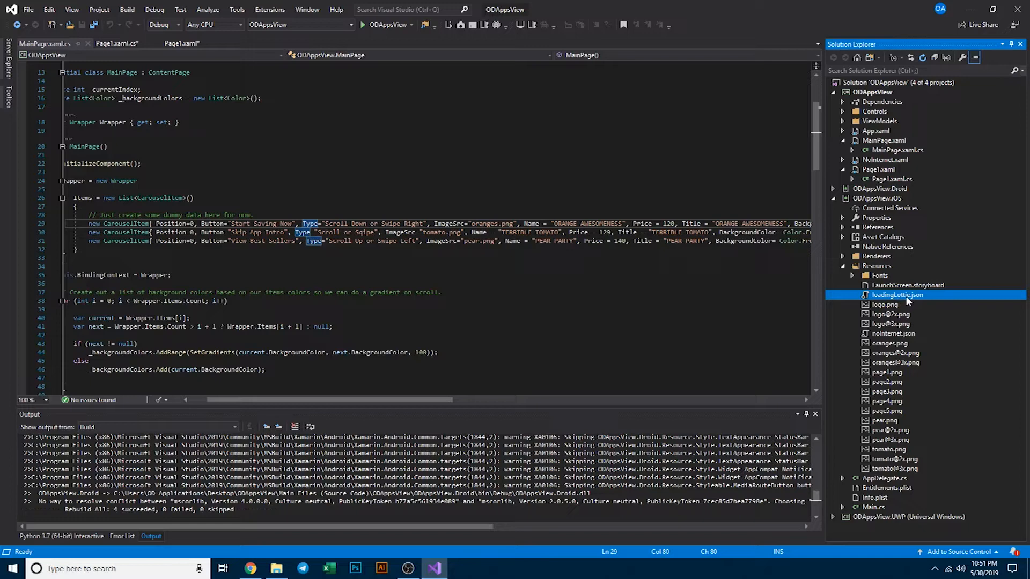
mouse_move(892, 302)
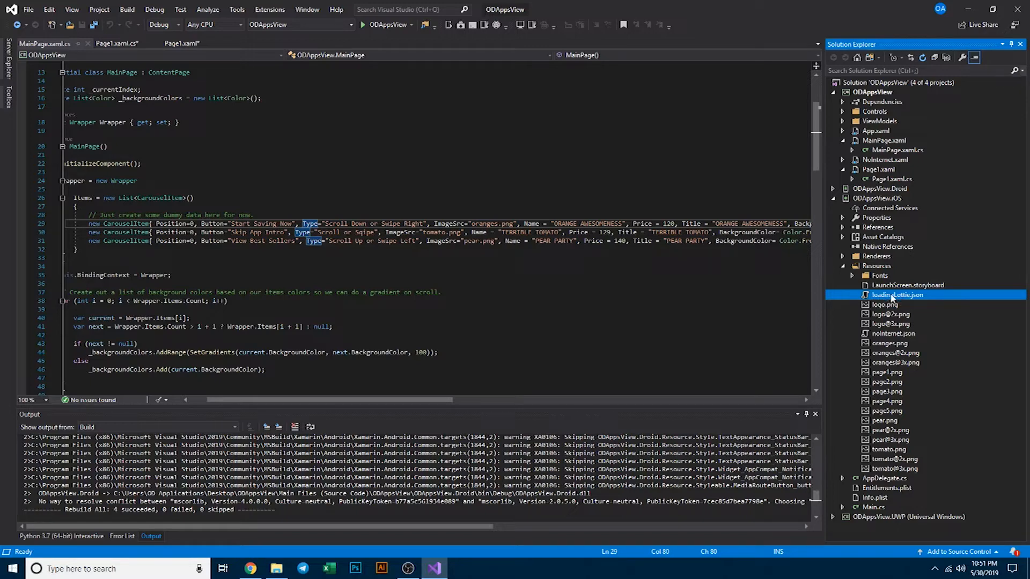
mouse_move(929, 296)
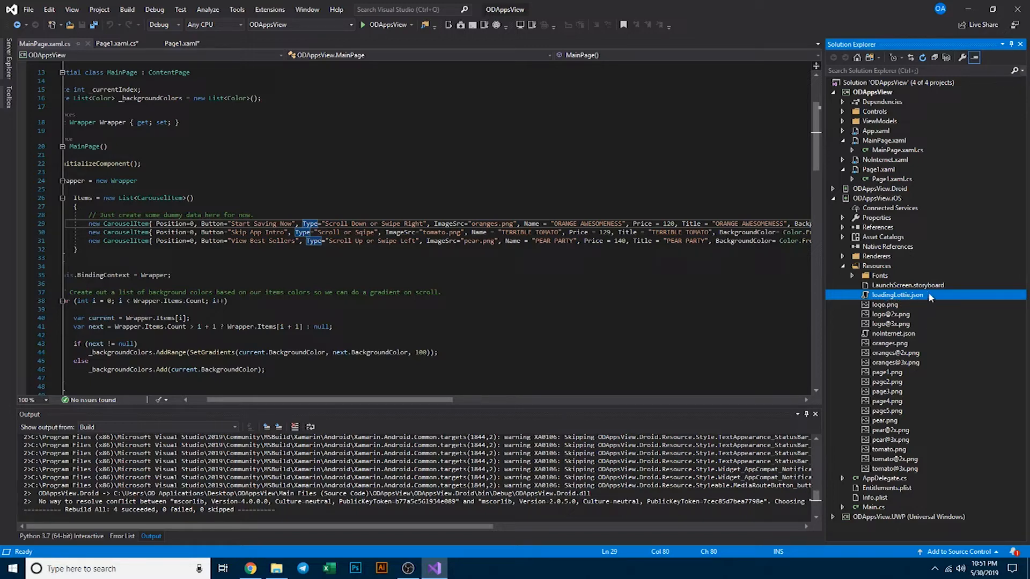
mouse_move(907, 296)
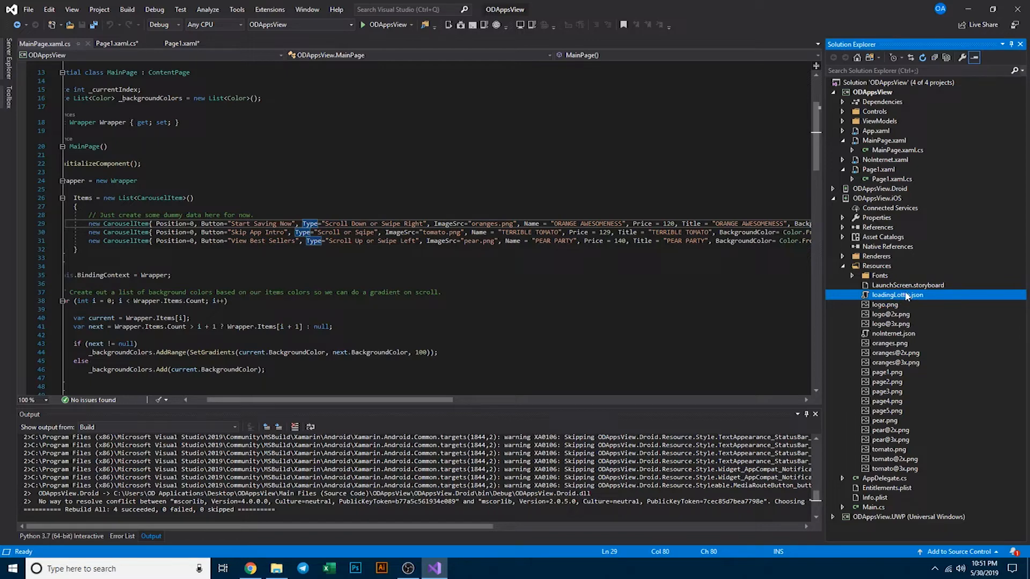
mouse_move(900, 296)
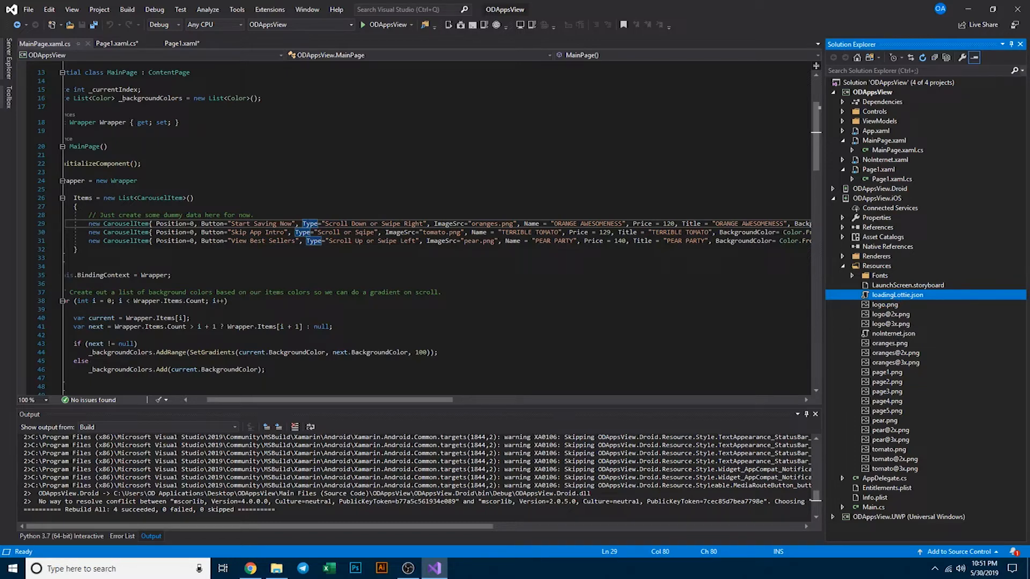
mouse_move(309, 231)
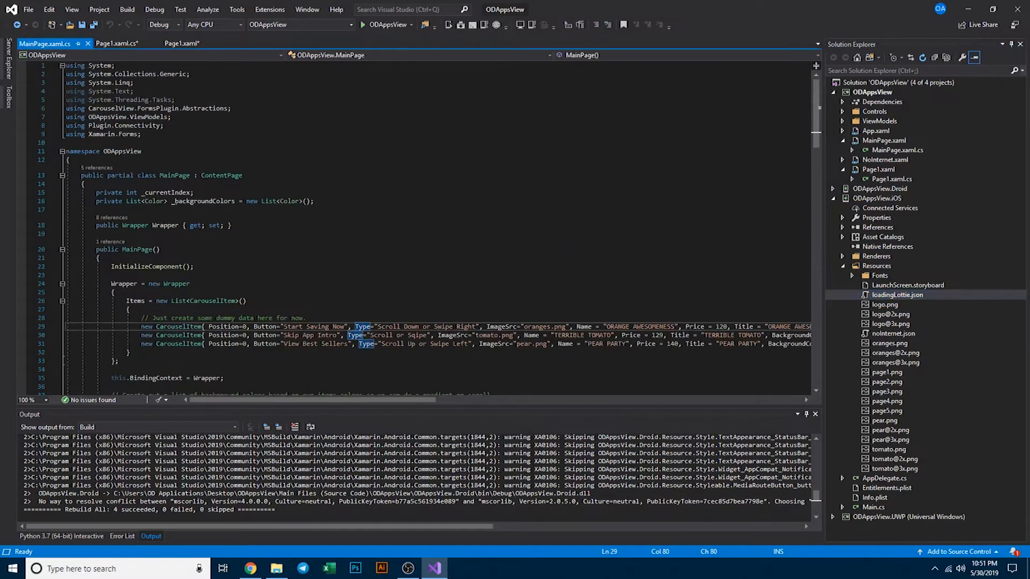
- Collapse iOS, browse the Android project's mipmap-mdpi icon and drawable page images, then collapse Android
scroll("down", 3)
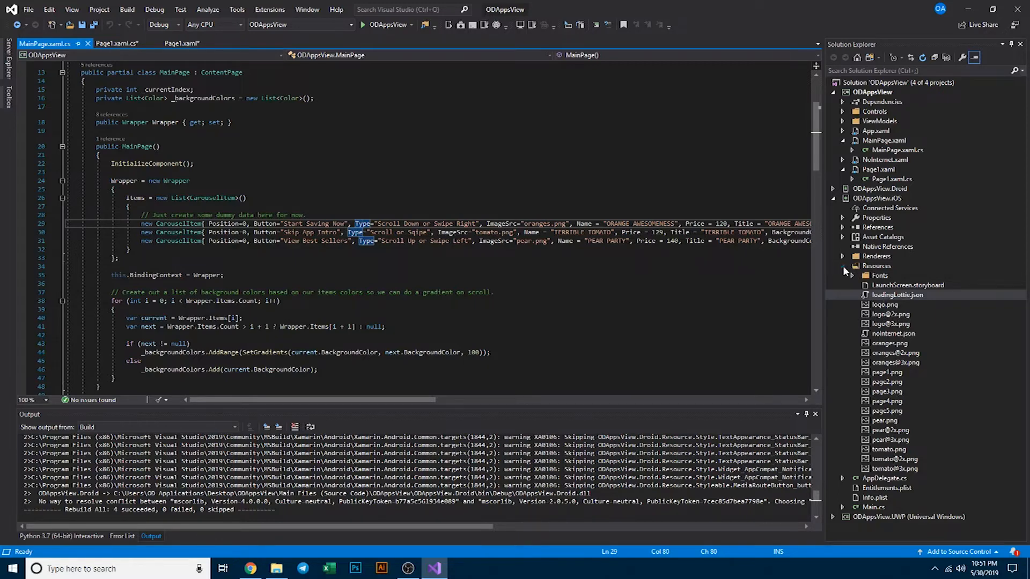
left_click(876, 198)
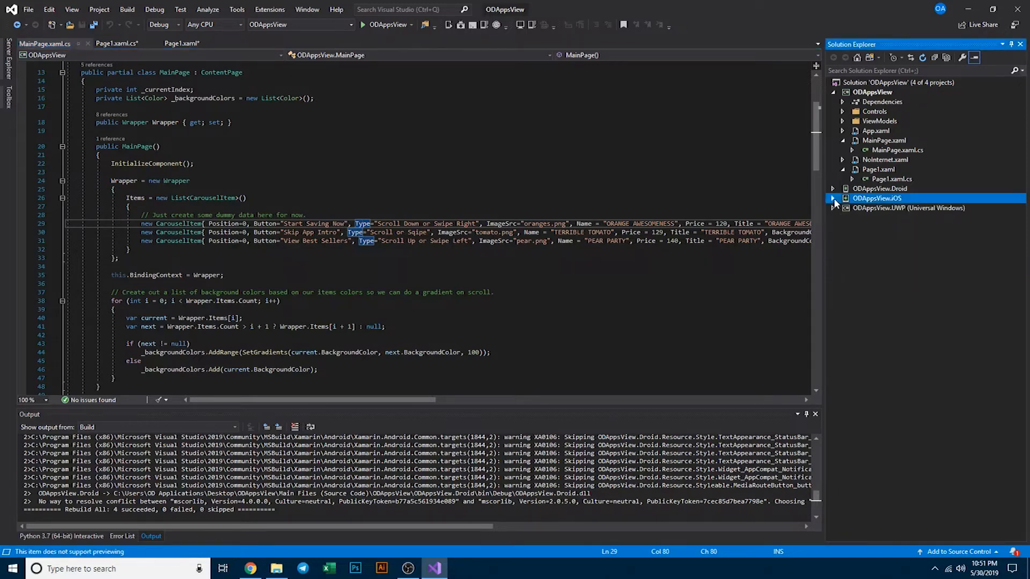
left_click(833, 188)
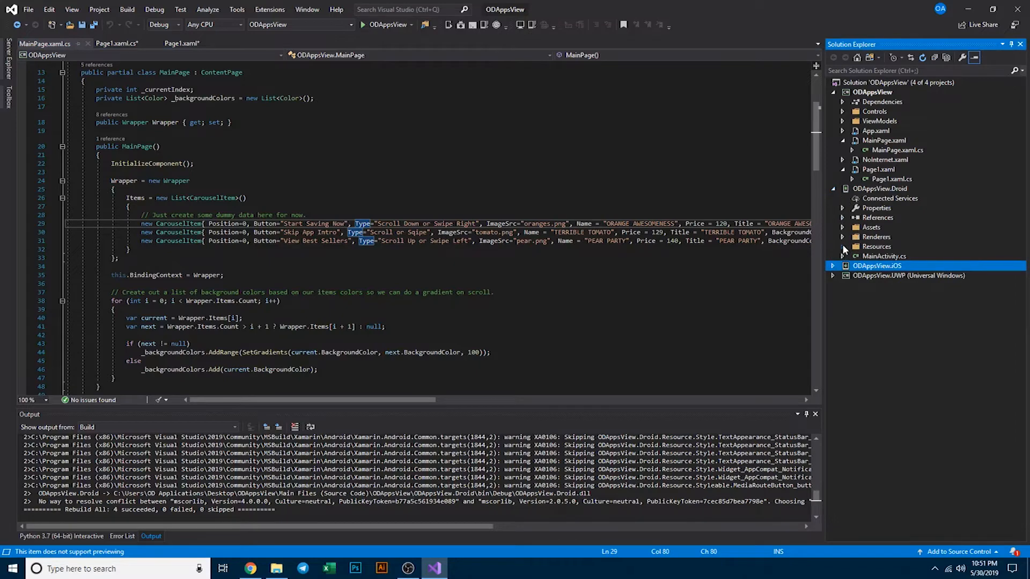
mouse_move(893, 195)
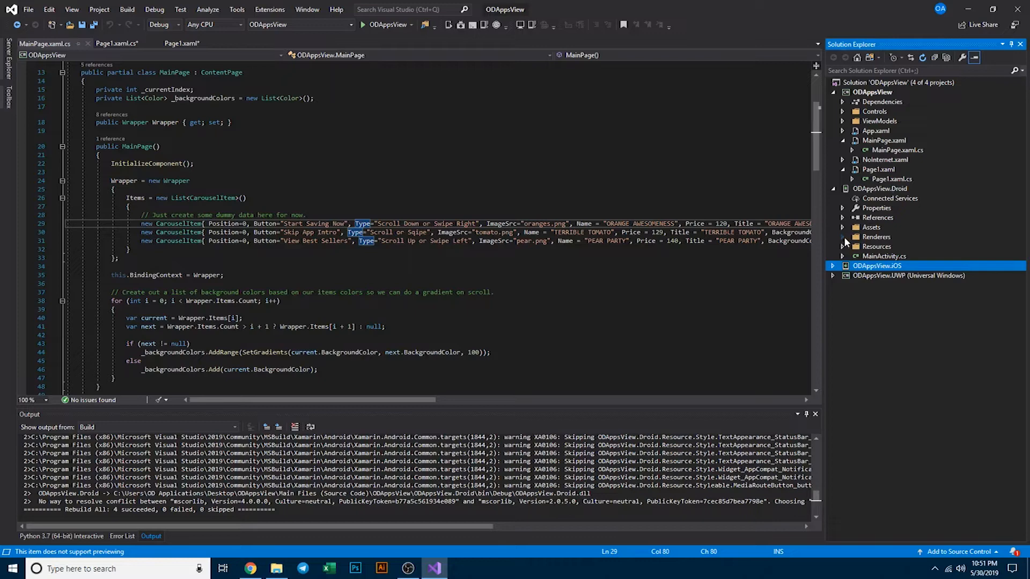
left_click(843, 246)
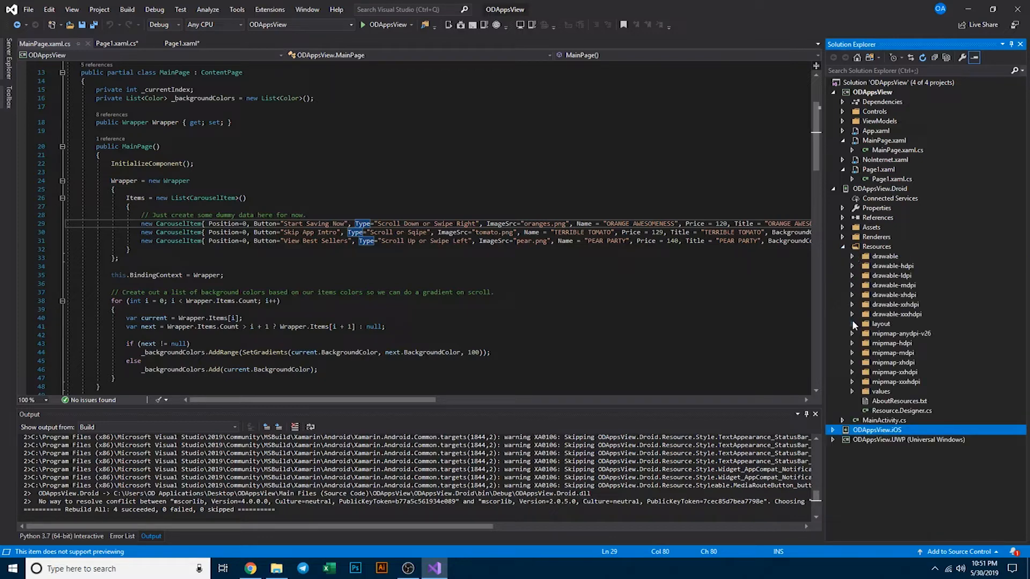
mouse_move(853, 372)
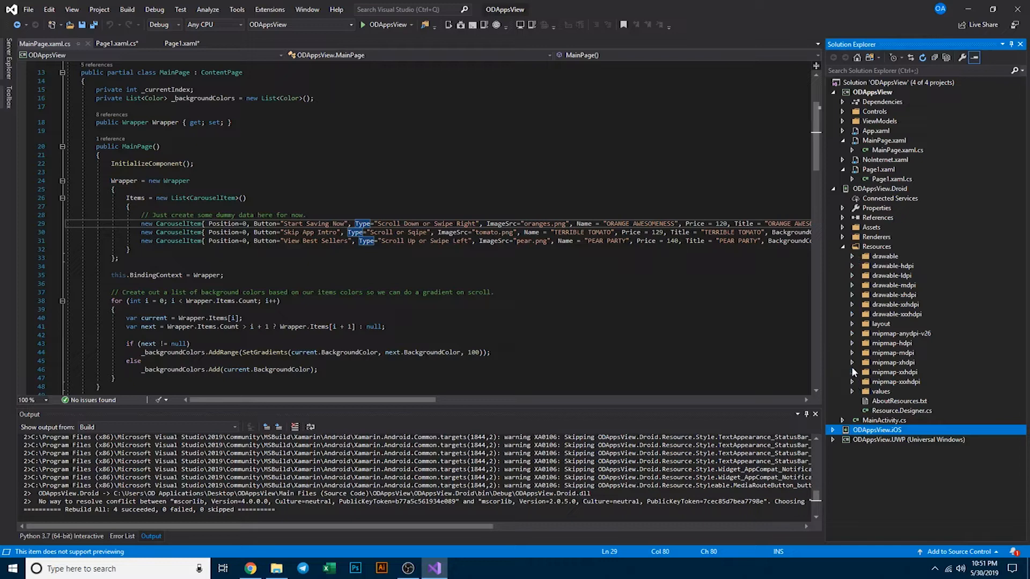
left_click(852, 353)
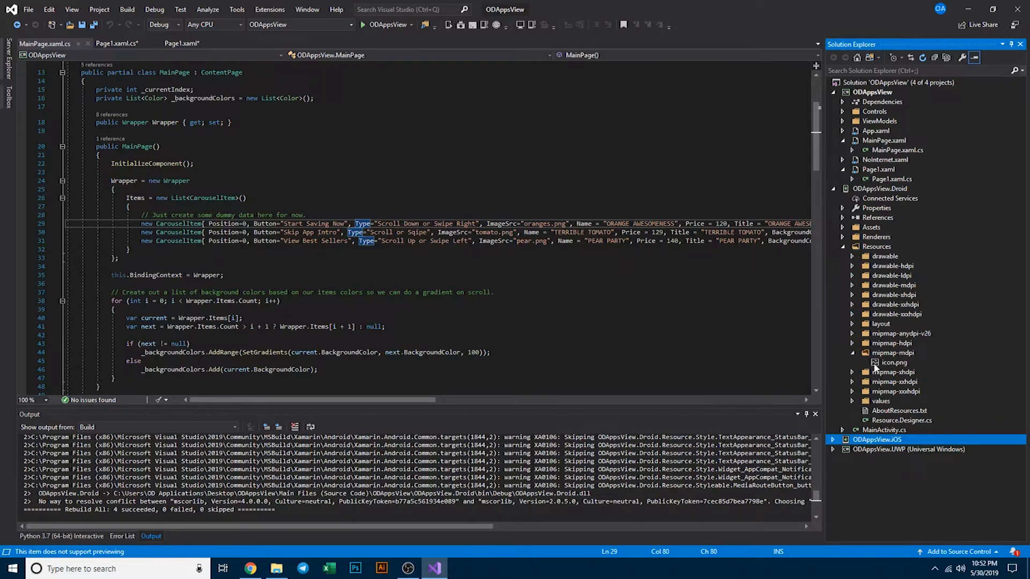
mouse_move(893, 363)
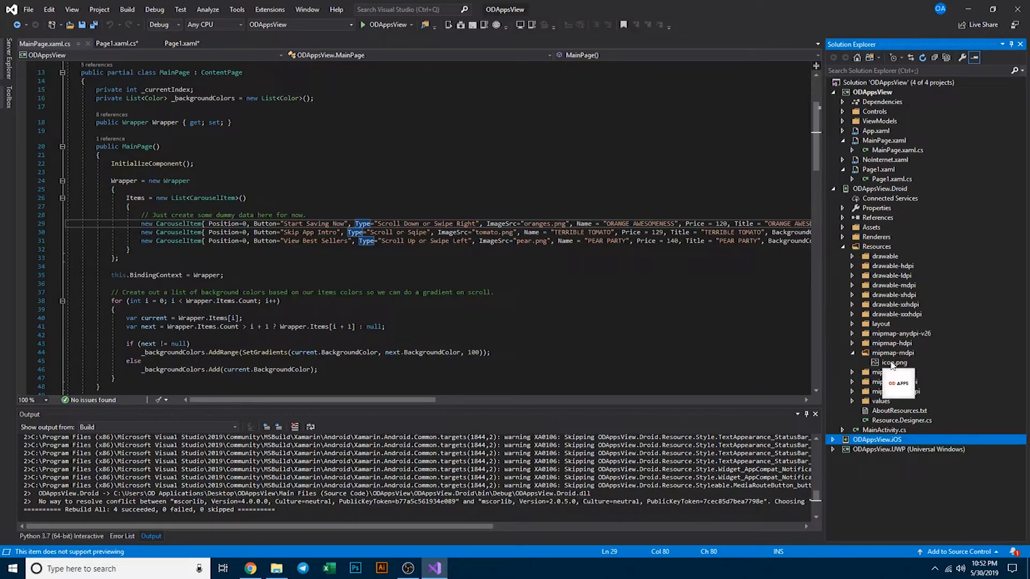
left_click(853, 304)
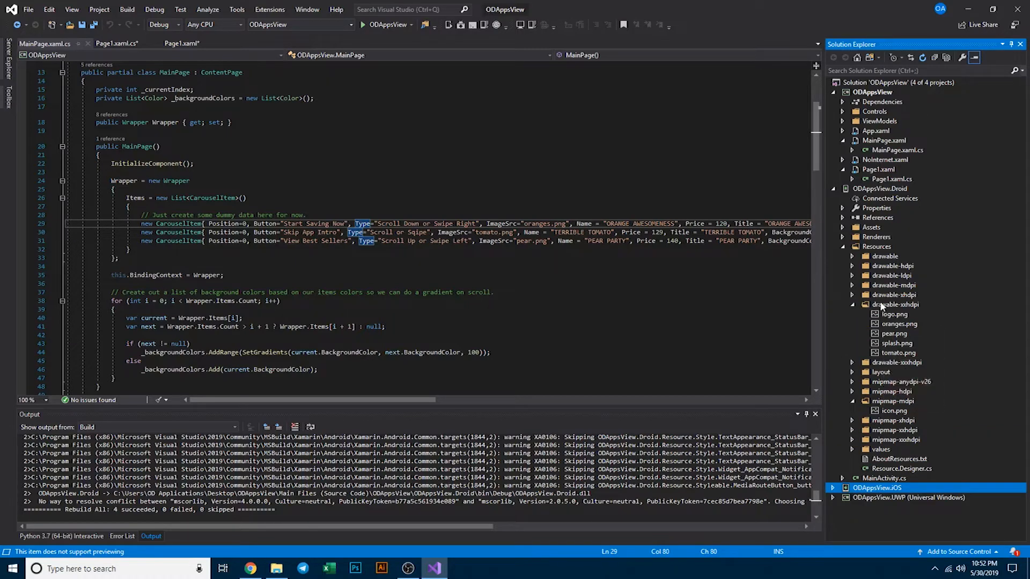
left_click(852, 304)
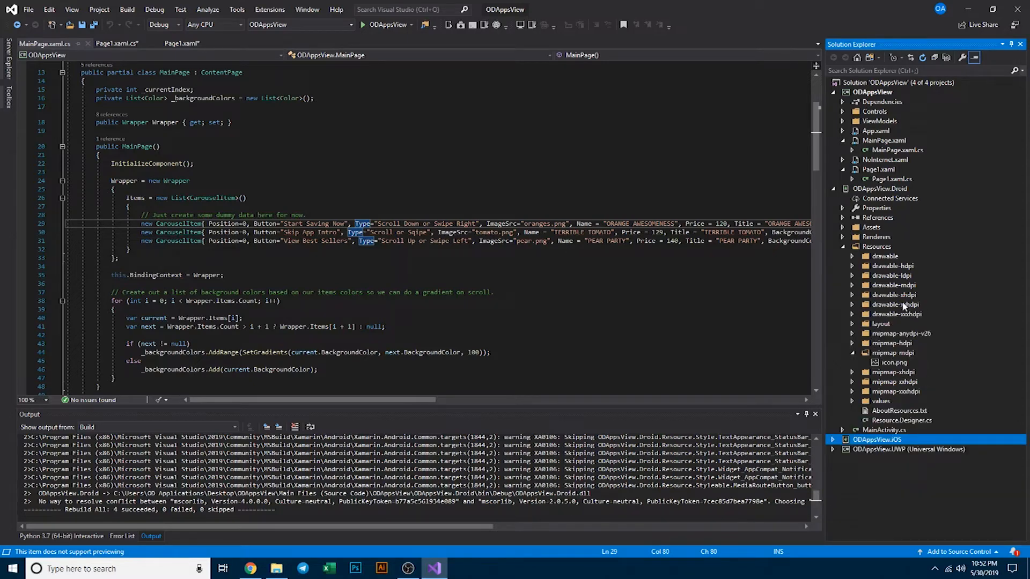
mouse_move(877, 270)
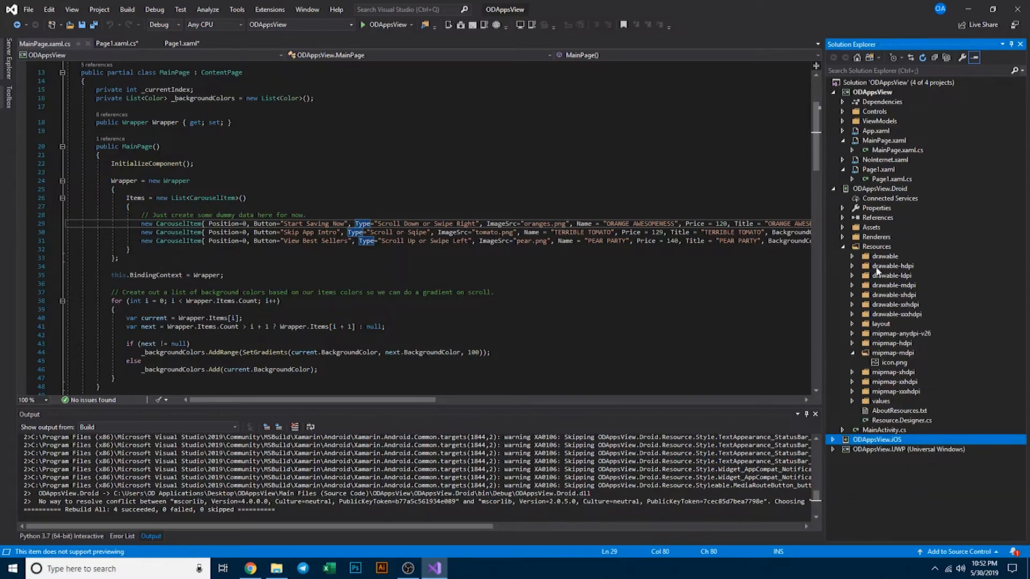
left_click(852, 255)
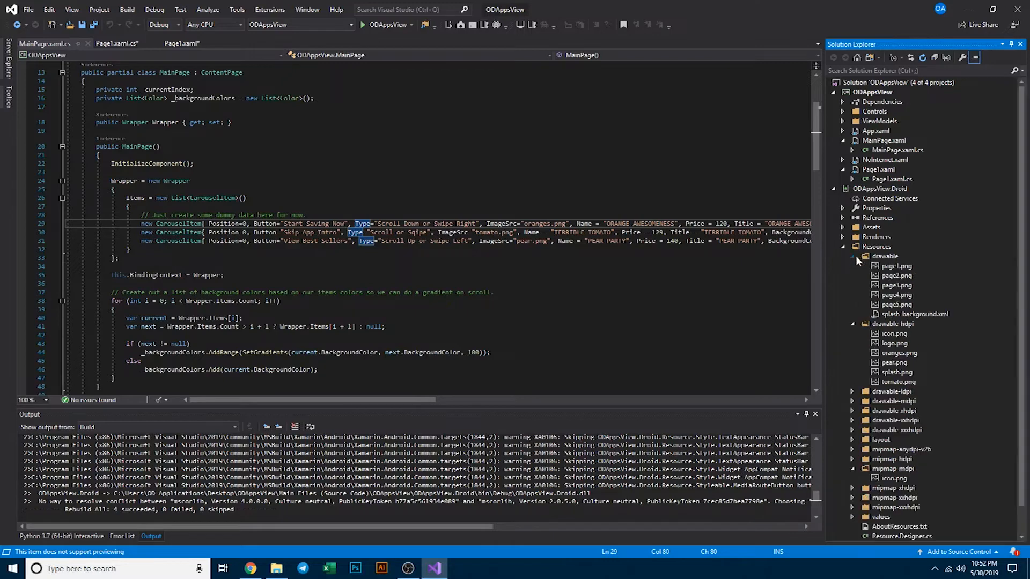
mouse_move(892, 304)
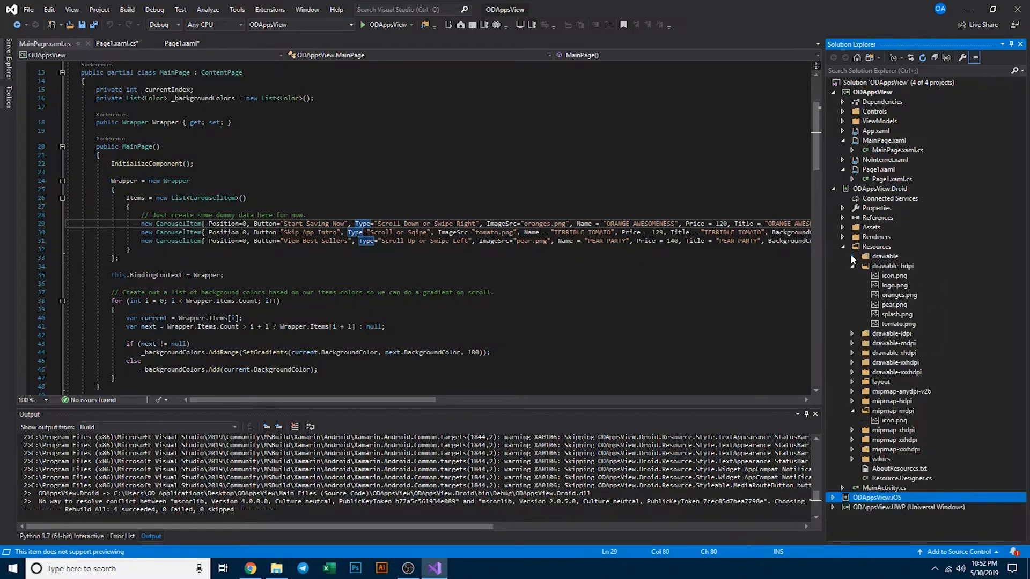
left_click(834, 188)
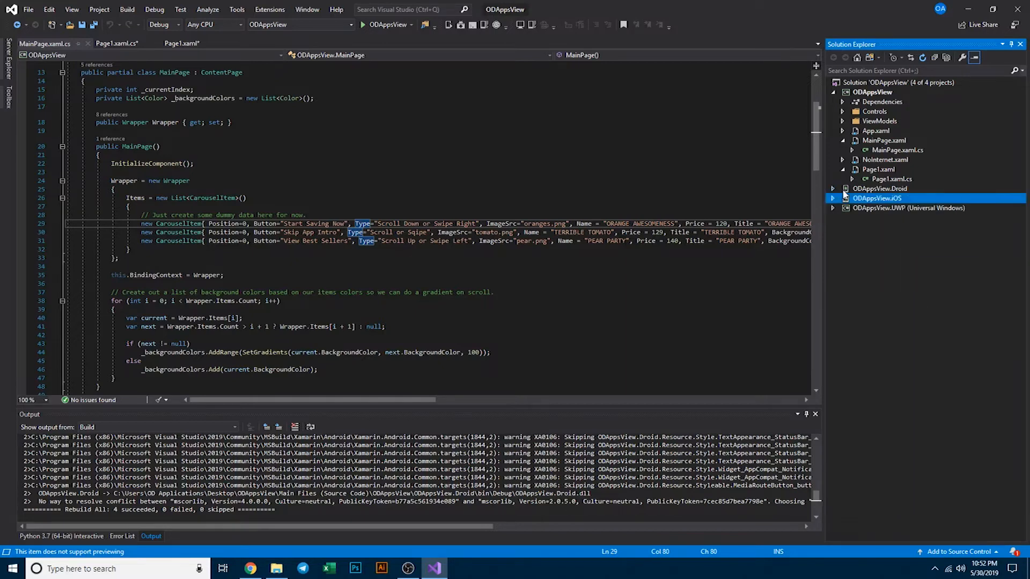
mouse_move(880, 215)
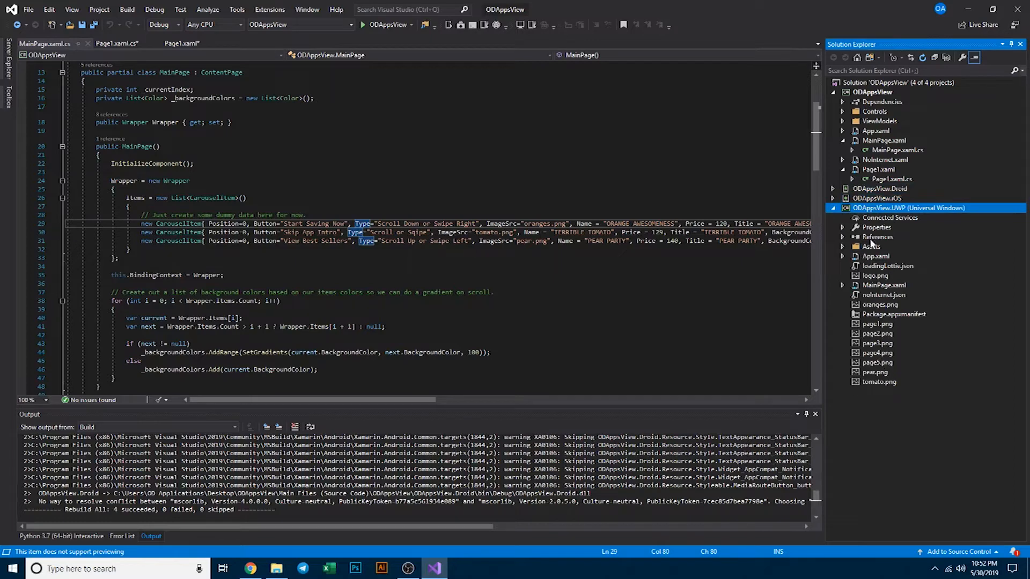
- Collapse the ODAppsView.UWP project node in Solution Explorer
left_click(834, 208)
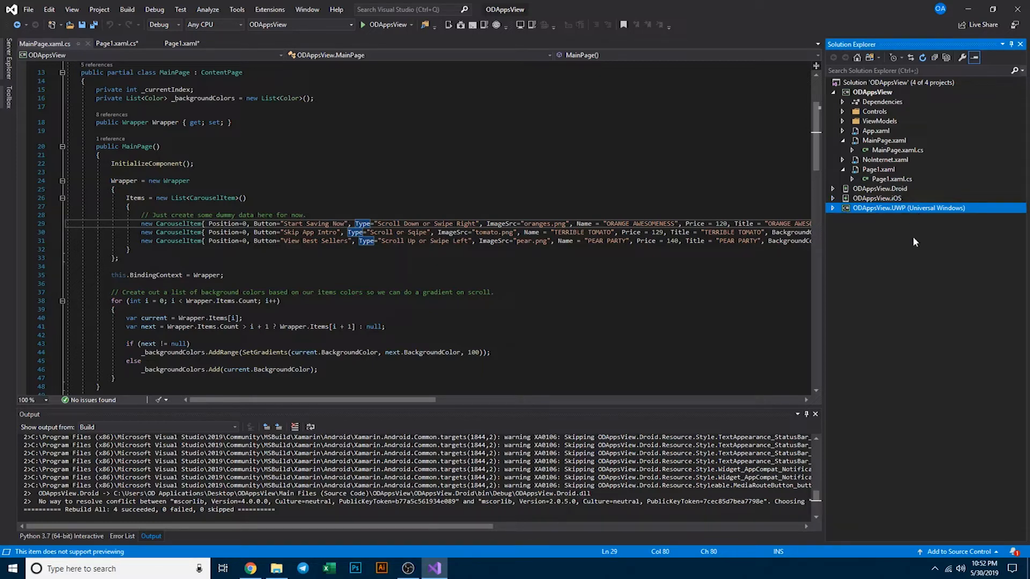
mouse_move(918, 255)
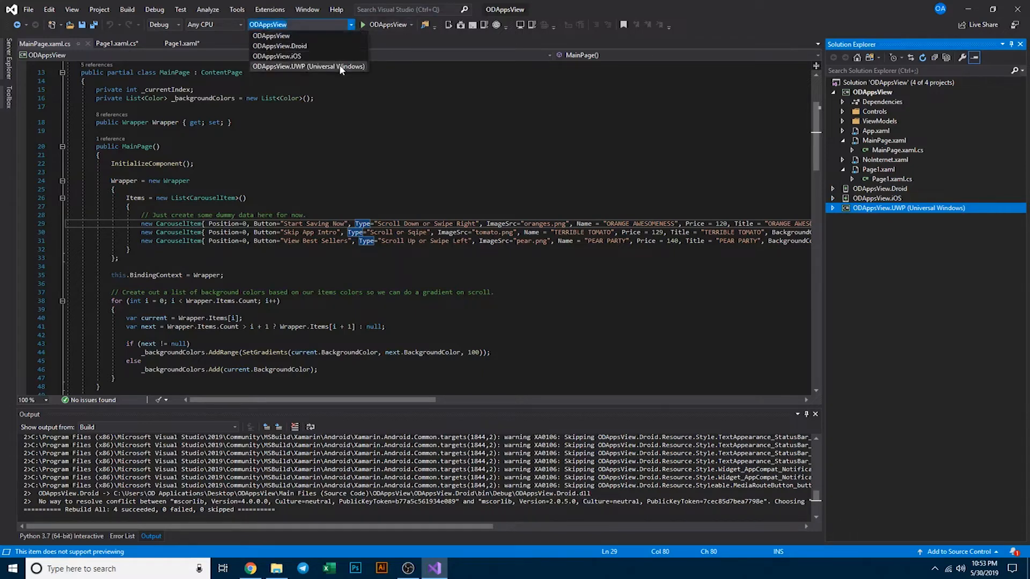
- Set ODAppsView.UWP (Universal Windows) as startup project and deploy to Local Machine
left_click(309, 67)
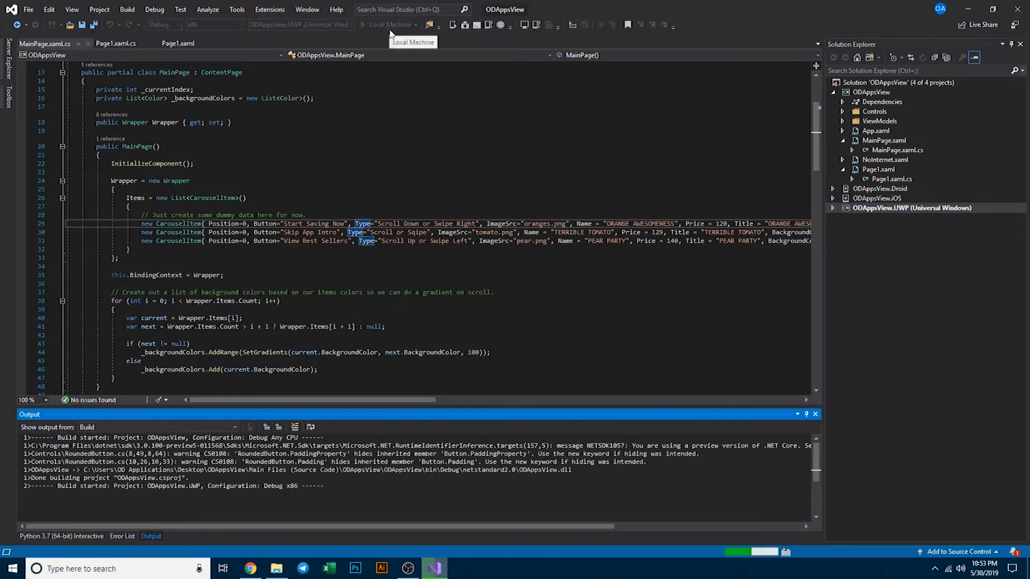
mouse_move(402, 52)
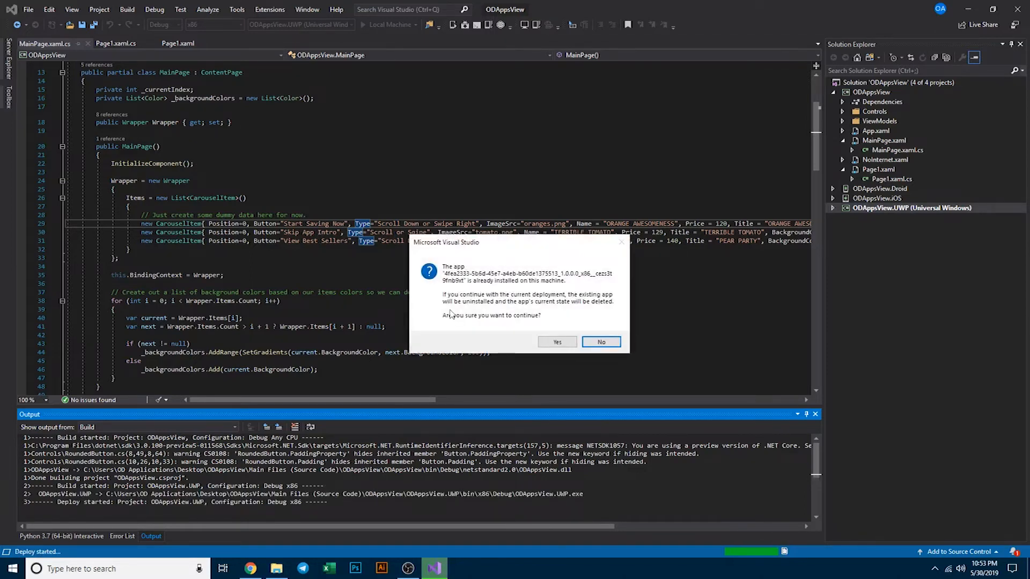
mouse_move(562, 300)
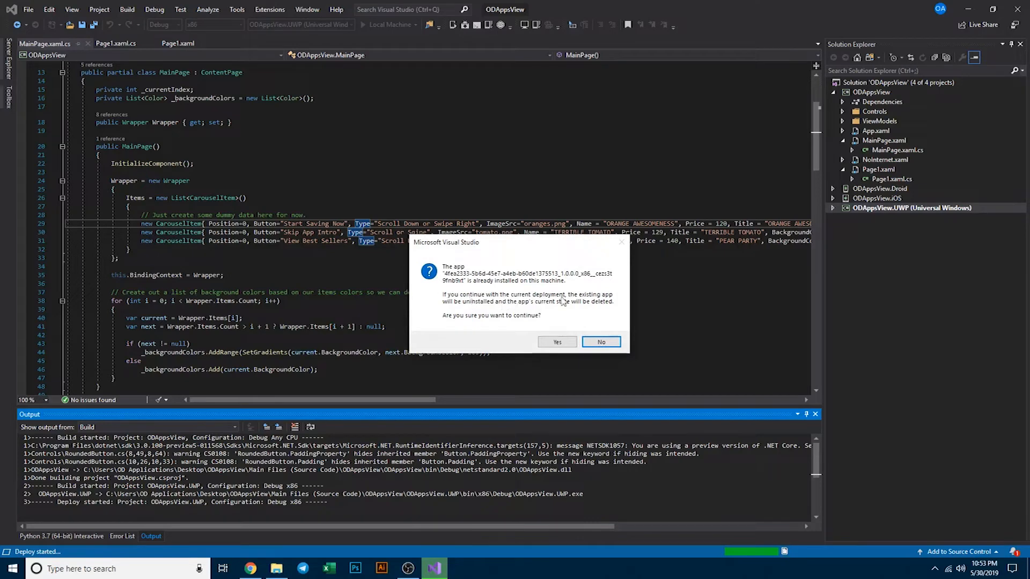
mouse_move(504, 313)
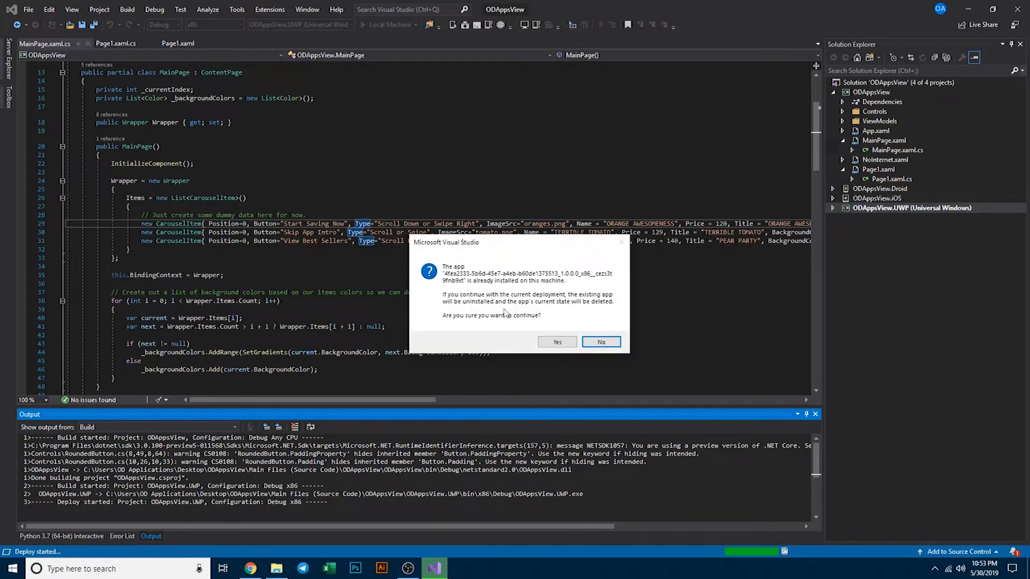
mouse_move(453, 321)
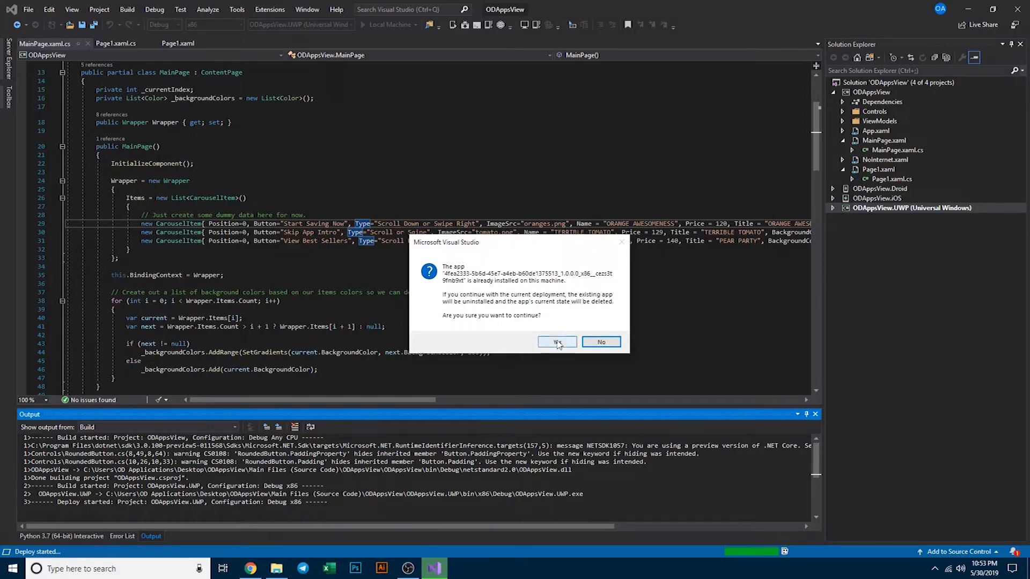
- Confirm Yes to replace the already installed ODAppsView app
left_click(556, 342)
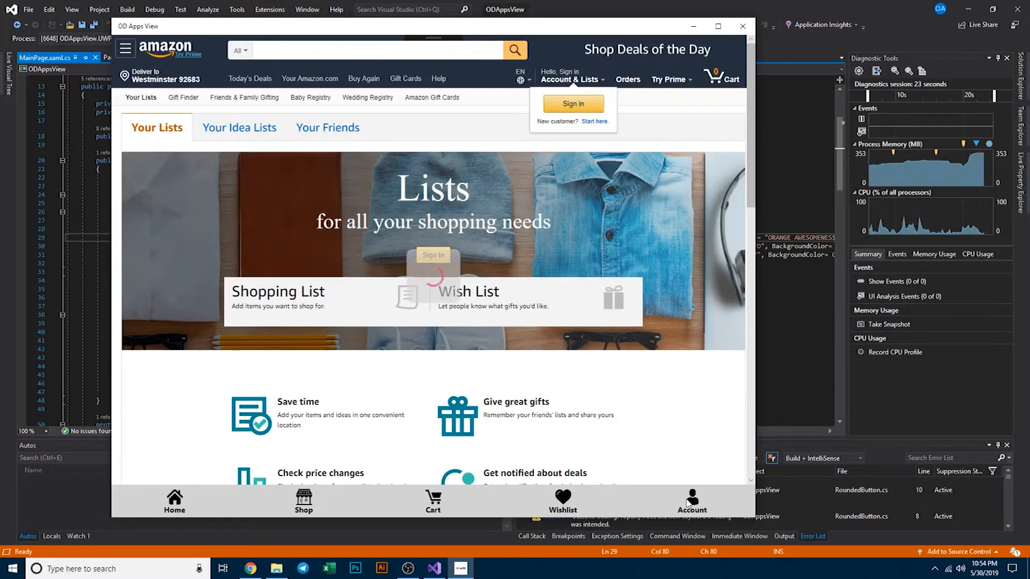
- Open Amazon's Today's Deals page and scroll down to the footer
left_click(572, 103)
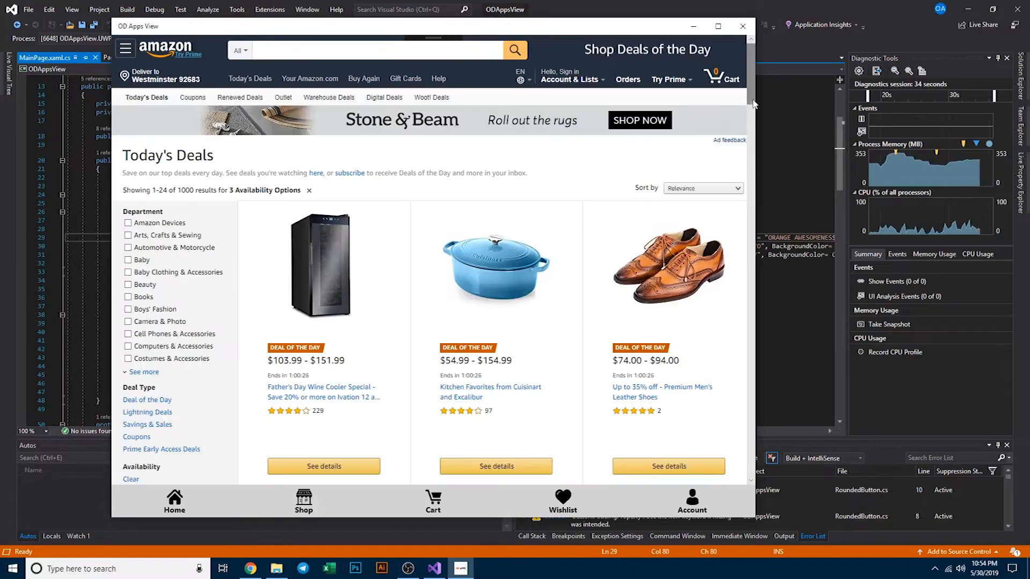
scroll("down", 3)
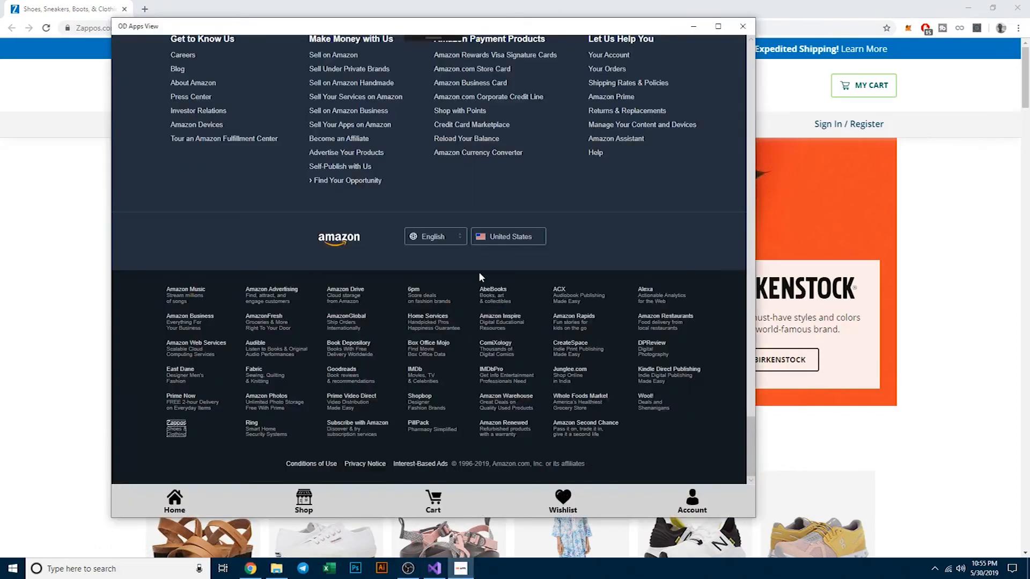
mouse_move(692, 191)
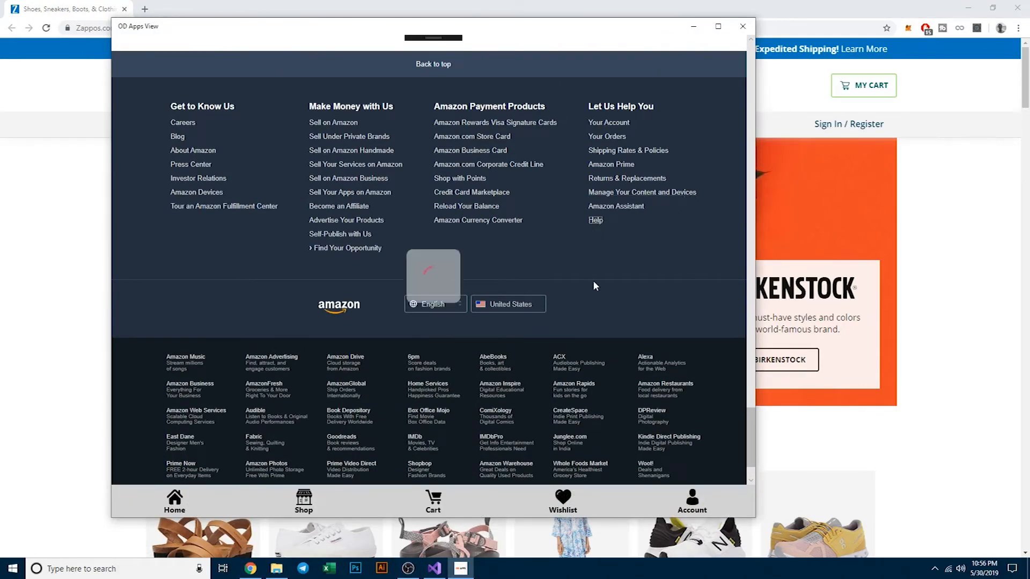
- Visit Amazon Help and the Tour an Amazon Fulfillment Center page, return Home, then close the app
left_click(595, 220)
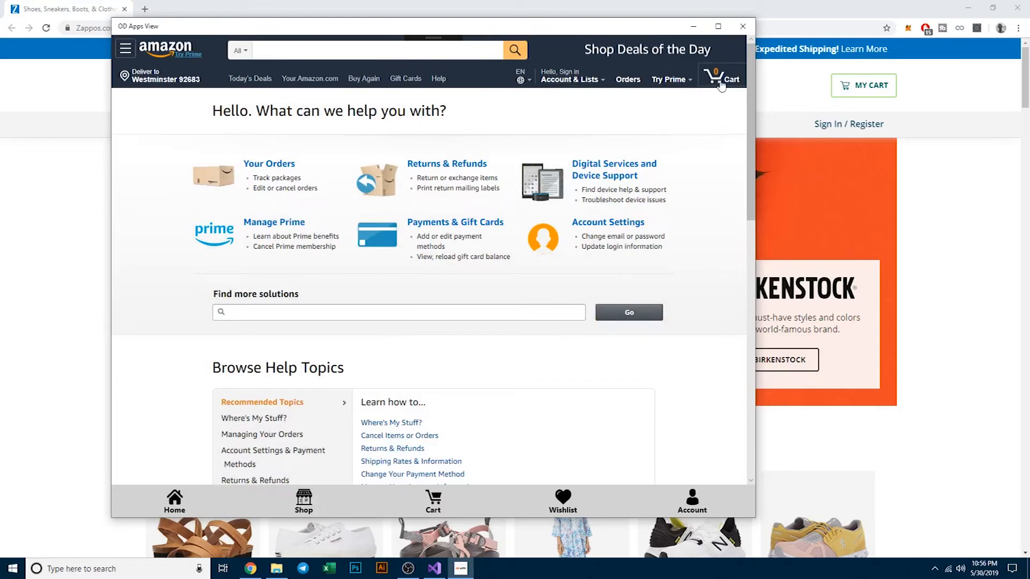
mouse_move(433, 353)
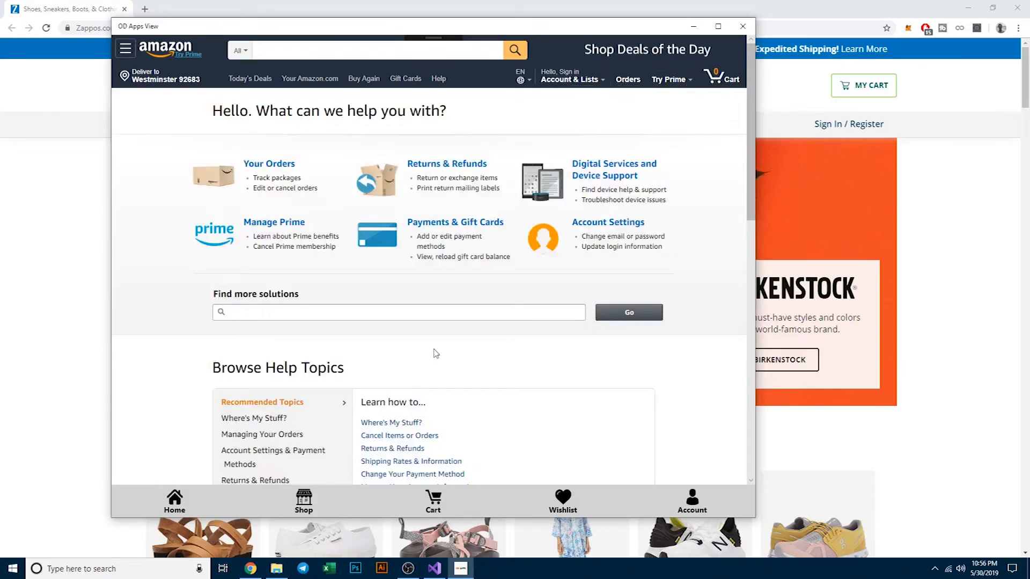
scroll("down", 3)
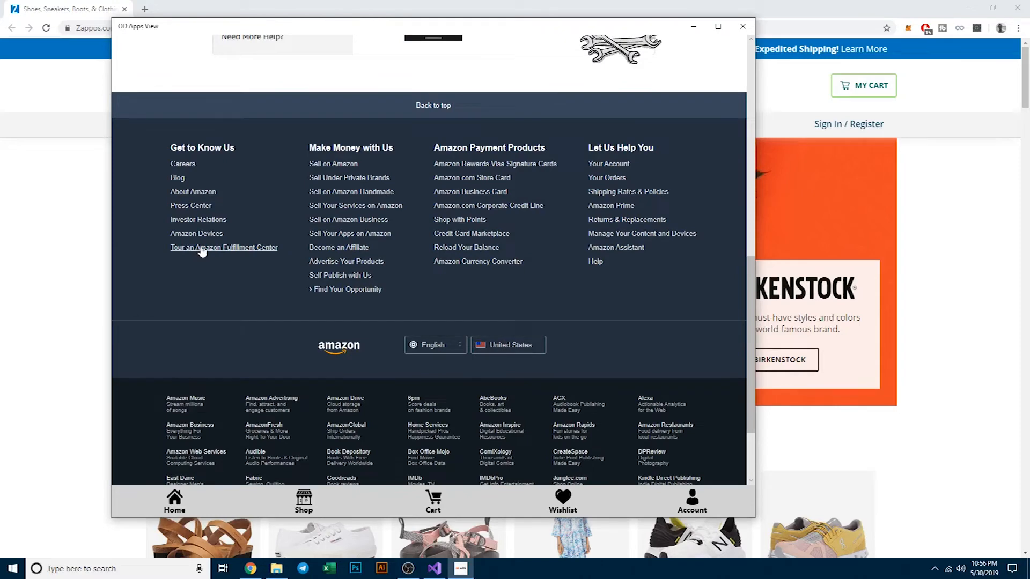
left_click(223, 248)
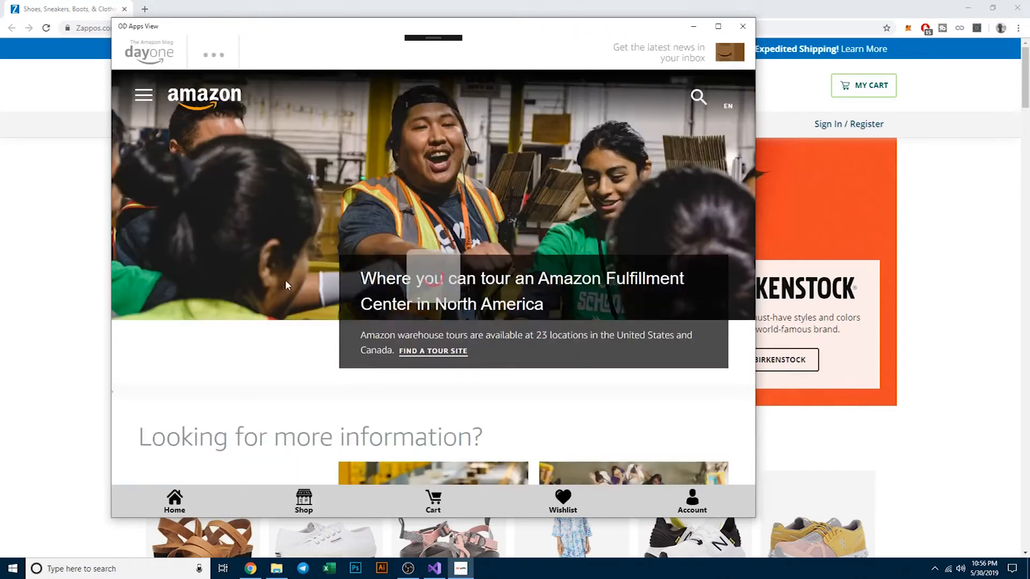
scroll("down", 3)
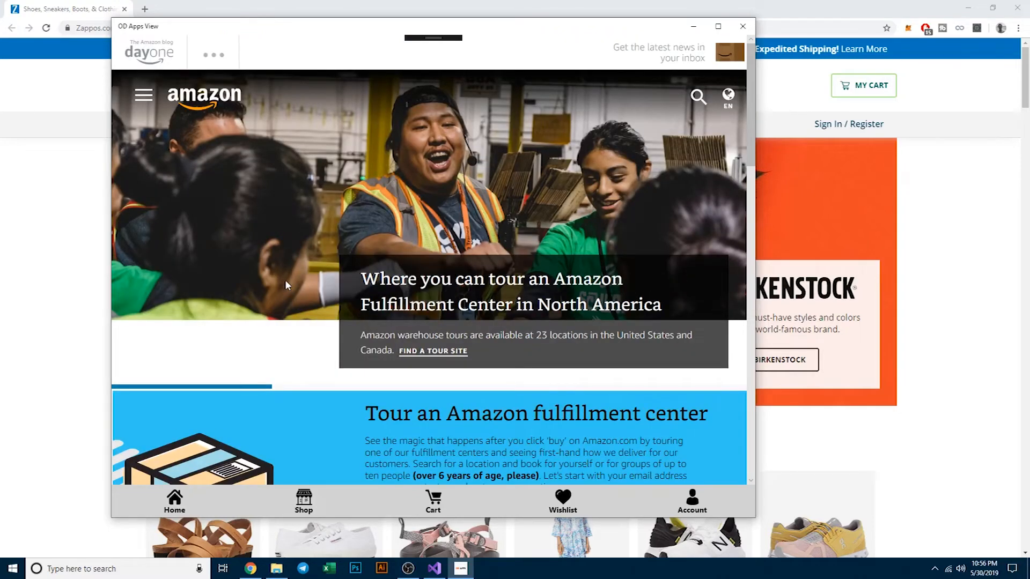
mouse_move(182, 504)
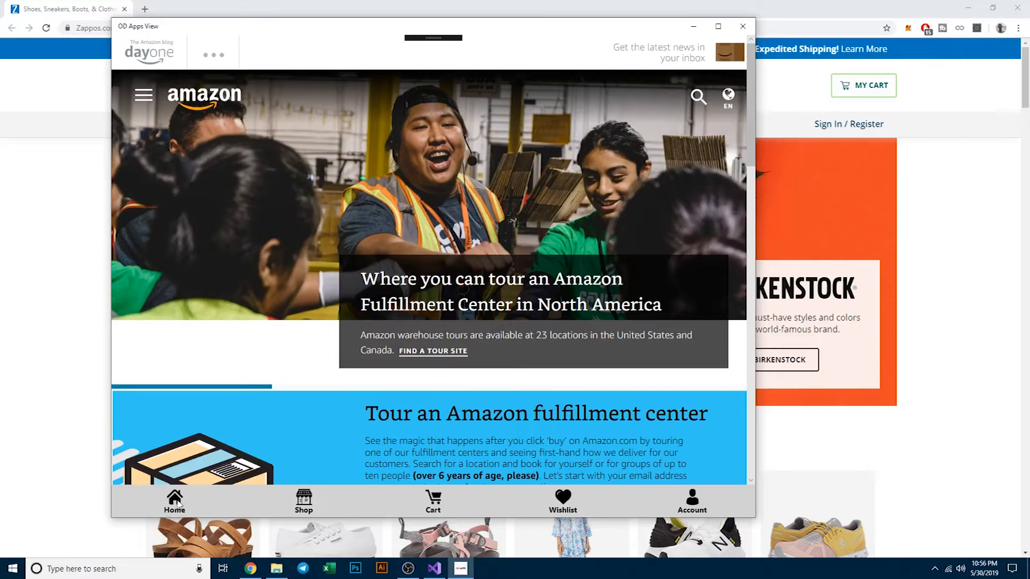
mouse_move(191, 477)
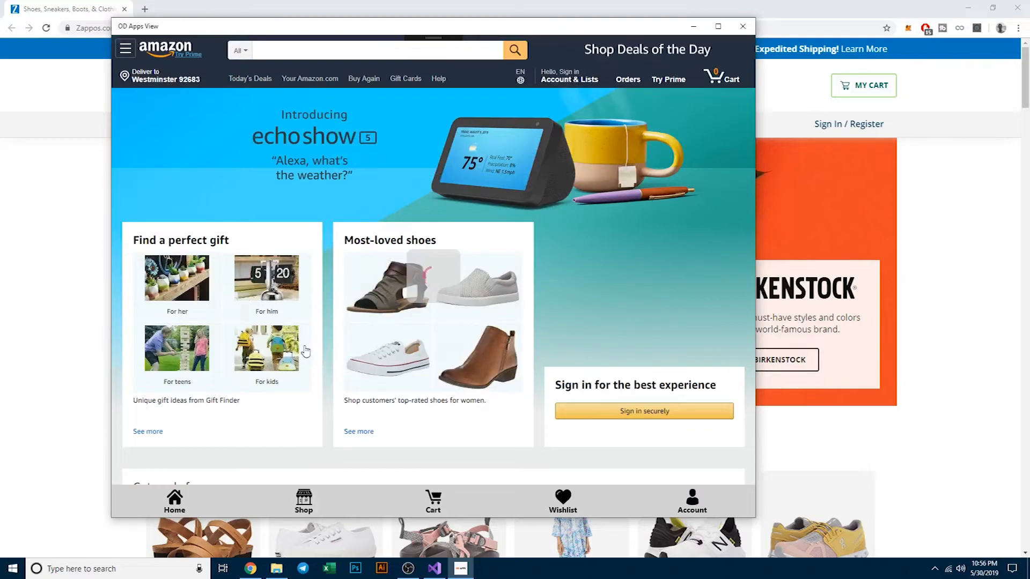
left_click(568, 78)
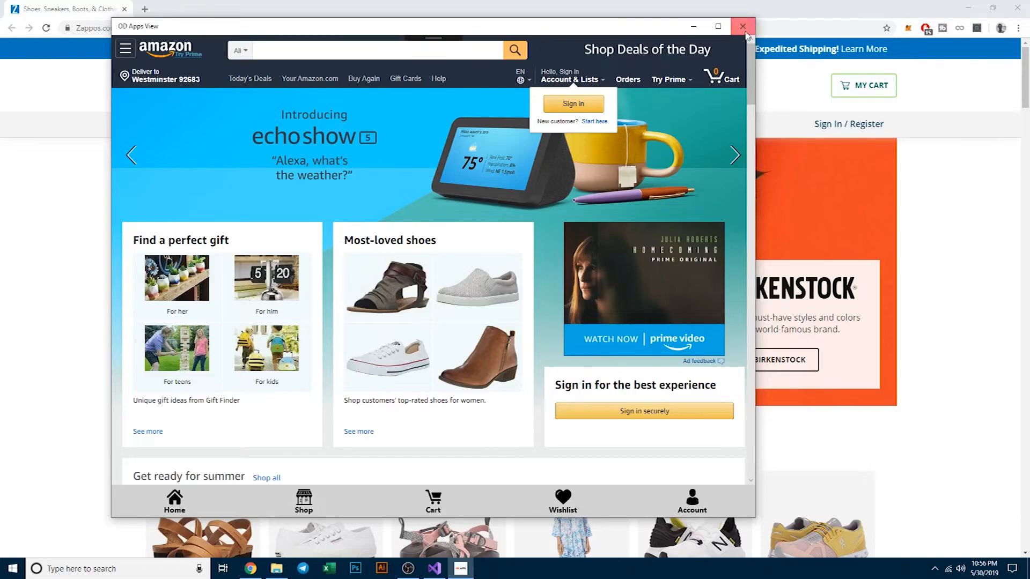
left_click(743, 27)
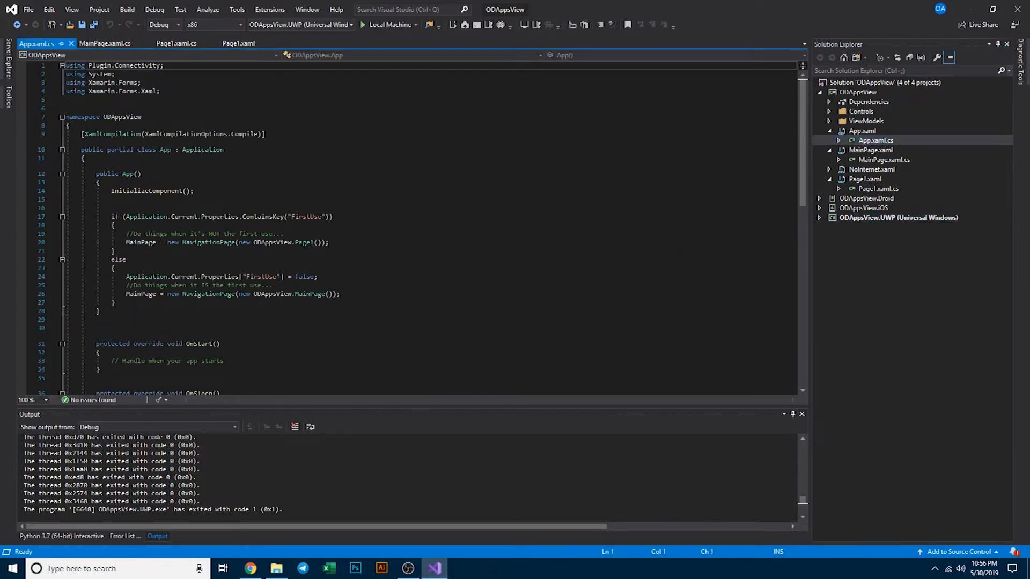
- Replace Page1 with MainPage on line 20 of App.xaml.cs
double_click(304, 242)
type("Mai")
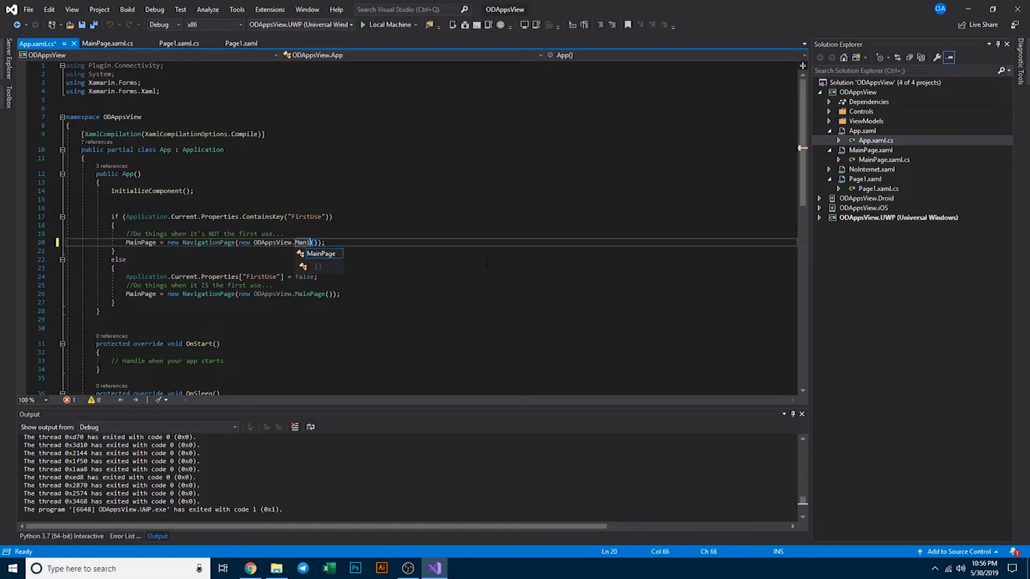
type("n")
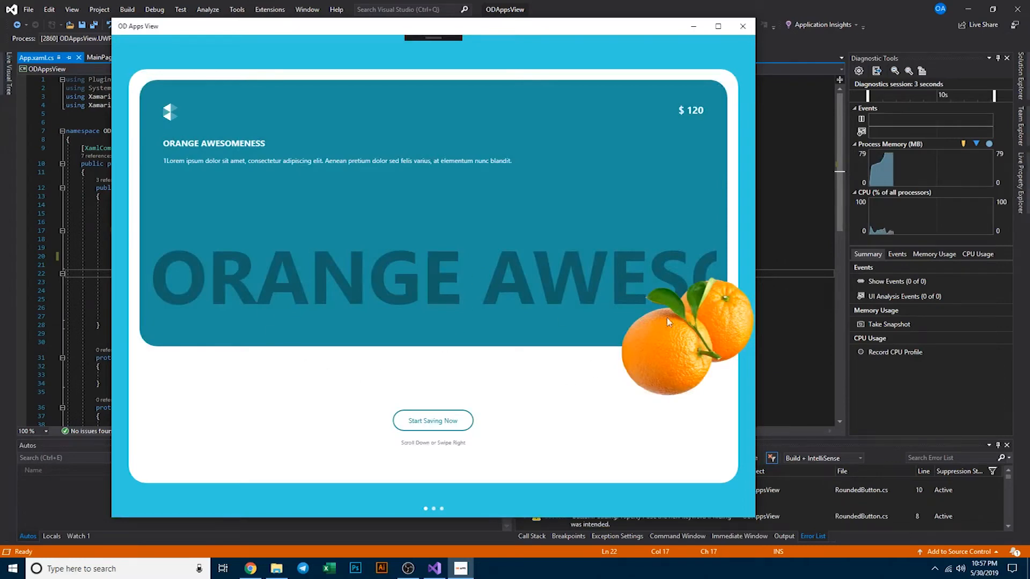
mouse_move(683, 255)
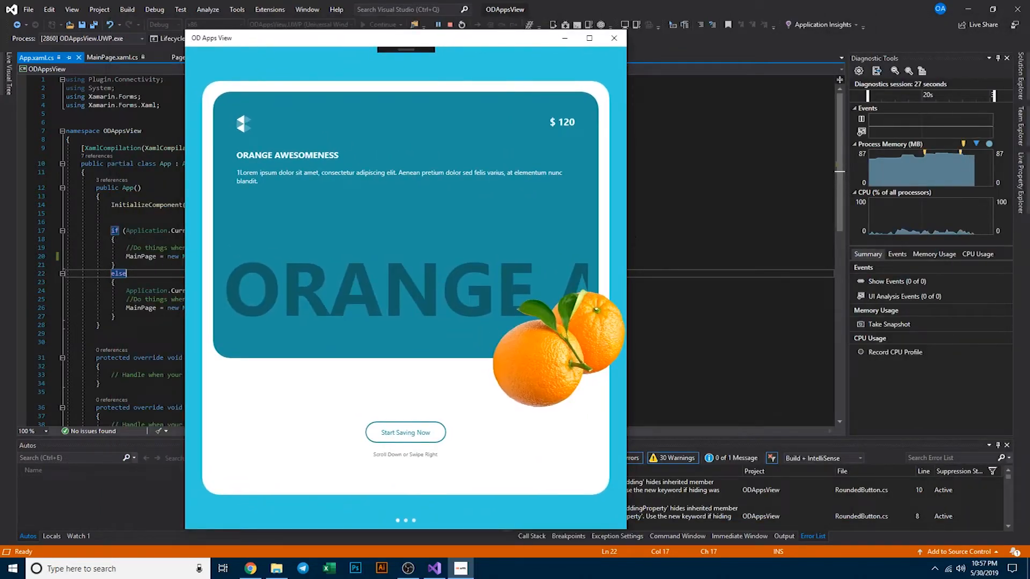
- Widen the running ODAppsView window by dragging its edge leftward
left_click_drag(625, 245, 453, 245)
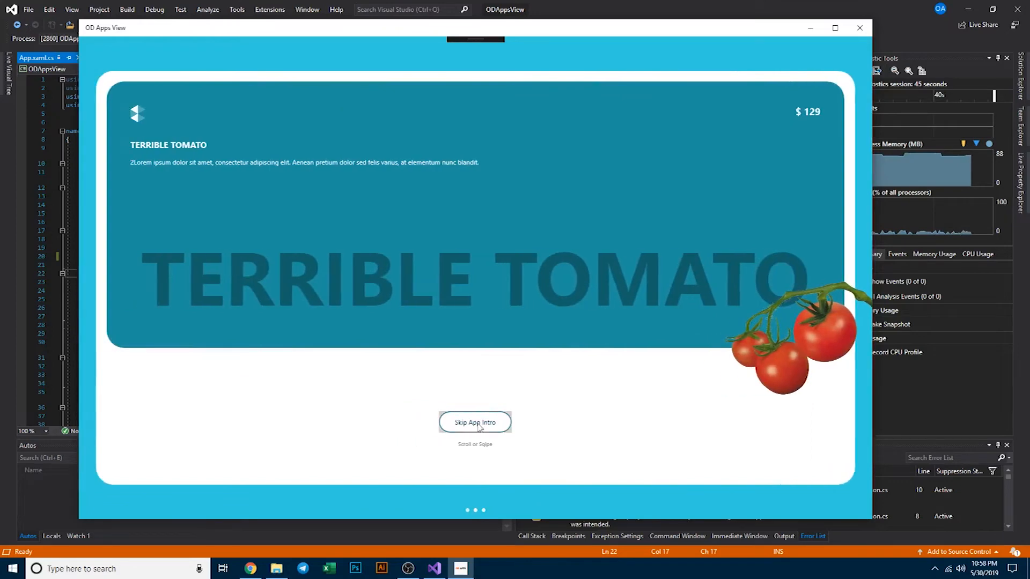
- Skip App Intro to Amazon's home page, page through the gifts carousel, then close the app
left_click(474, 422)
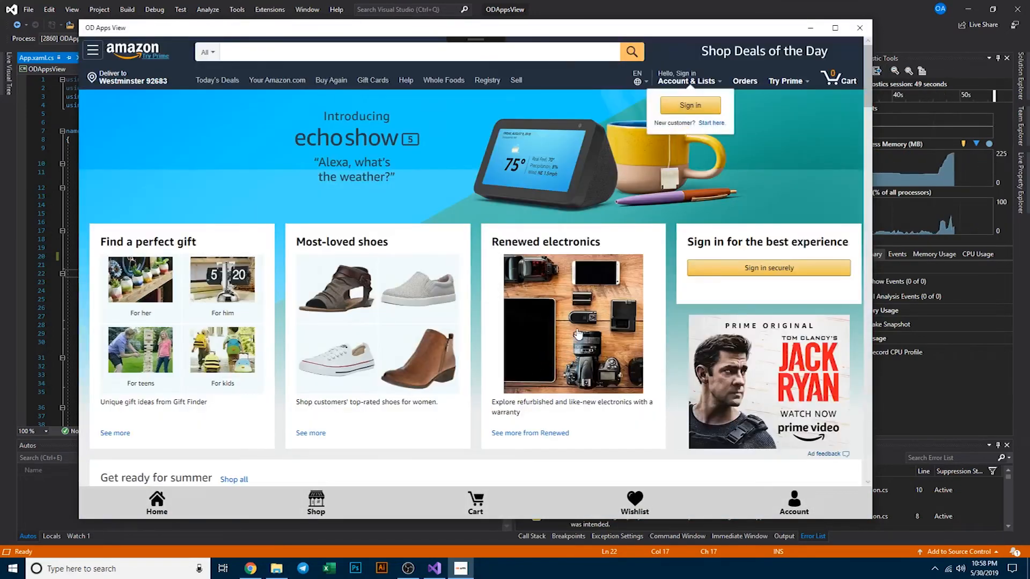
scroll("down", 3)
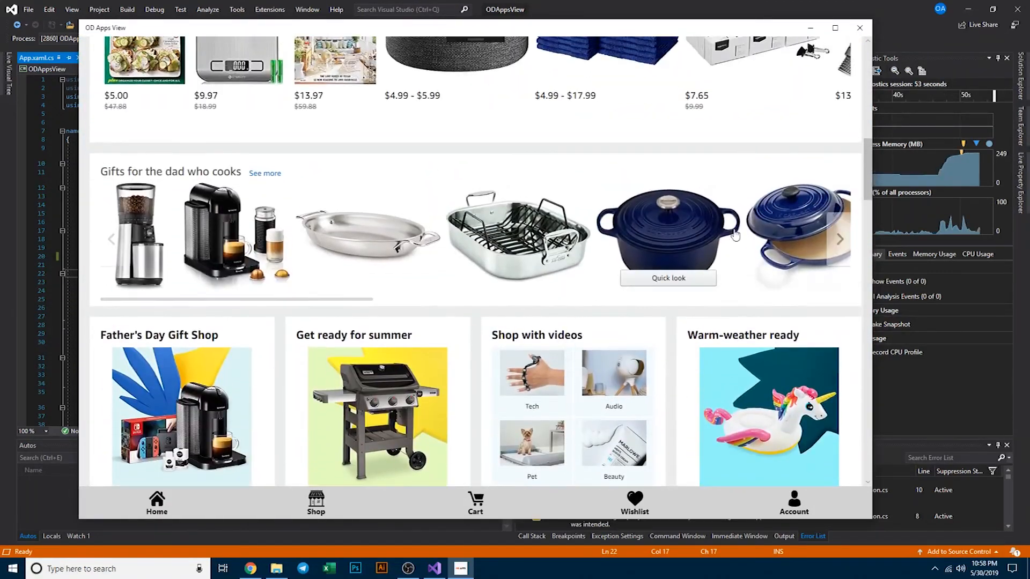
left_click(838, 238)
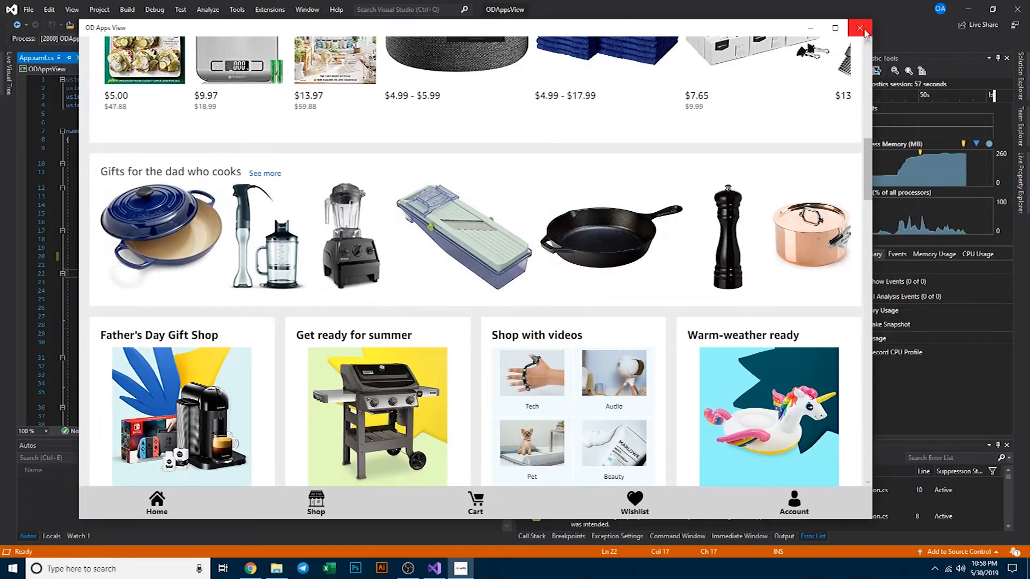
left_click(858, 27)
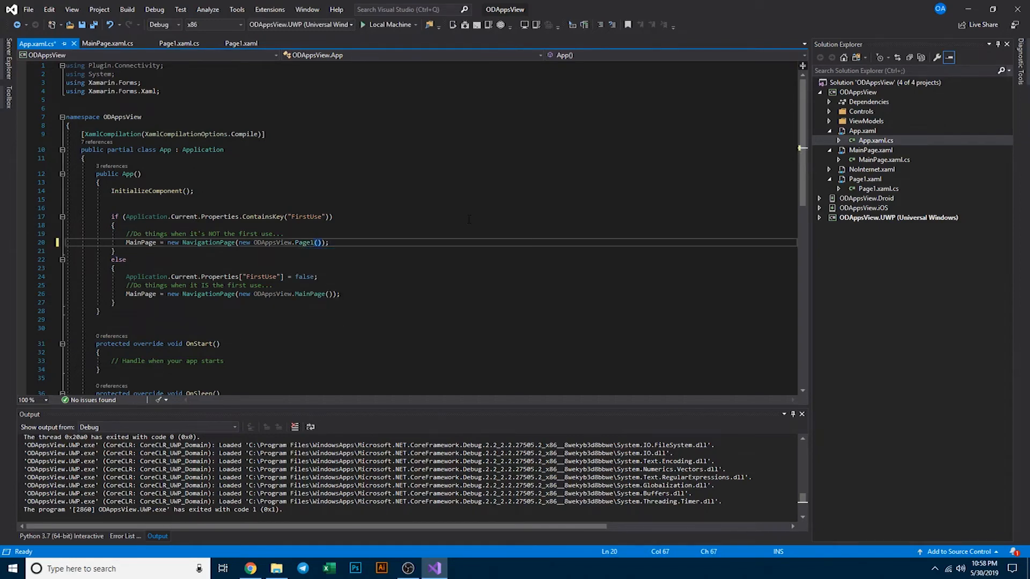
- Return to App.xaml.cs and collapse the shared ODAppsView project tree in Solution Explorer
left_click(114, 225)
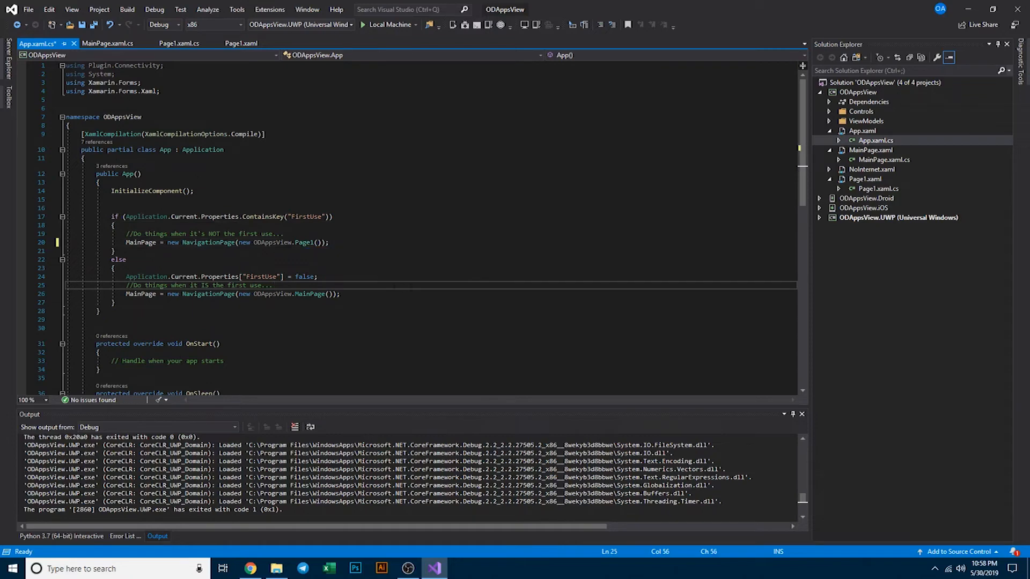
mouse_move(309, 293)
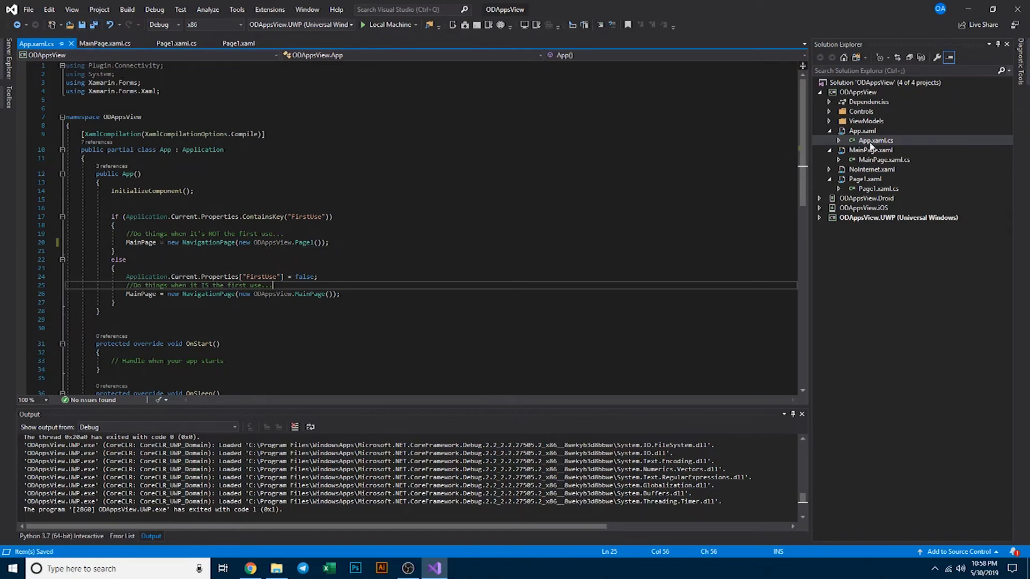
left_click(839, 130)
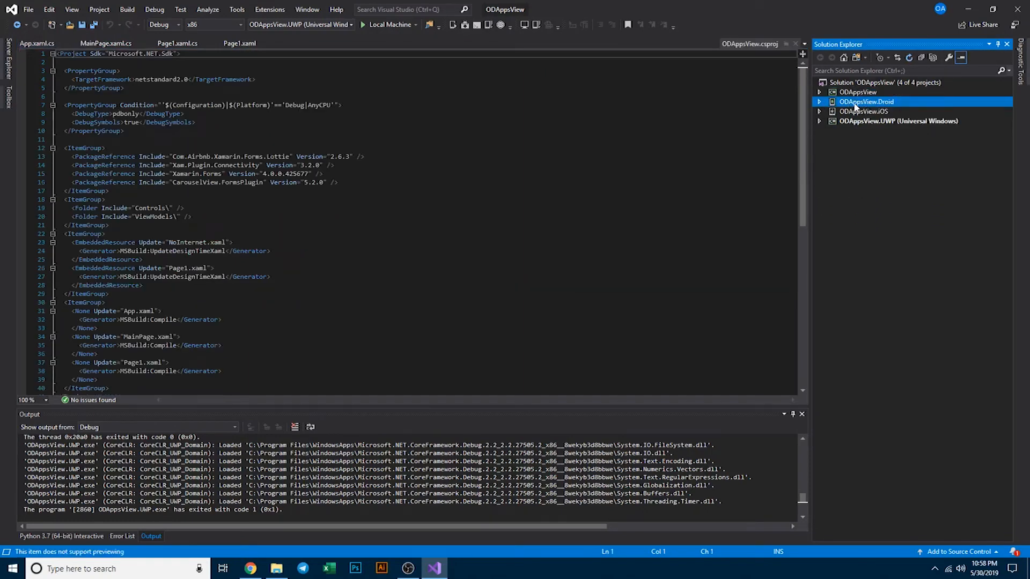
- Select ODAppsView.Droid, set the configuration to Release, and run Build > Archive
left_click(176, 25)
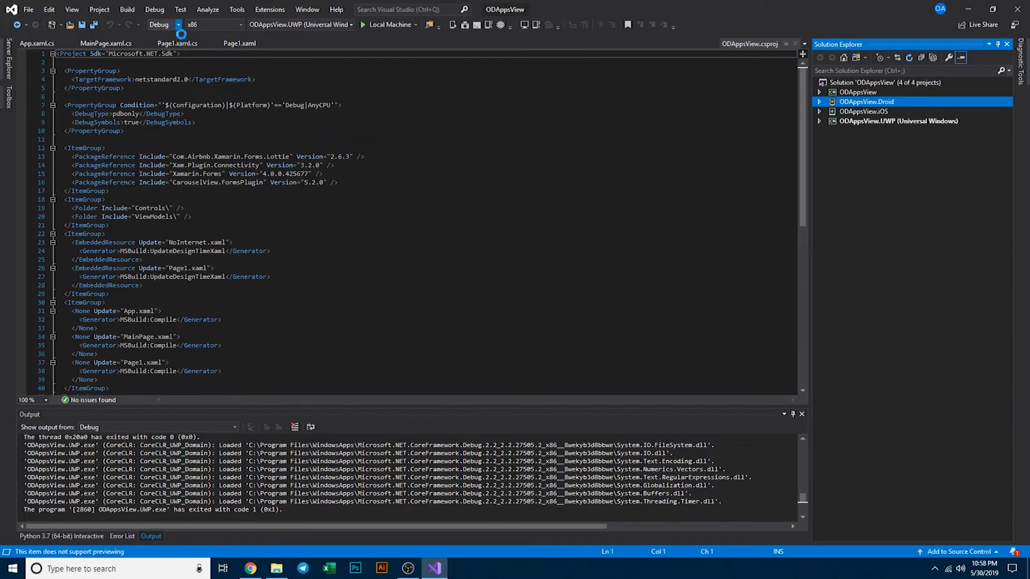
left_click(161, 24)
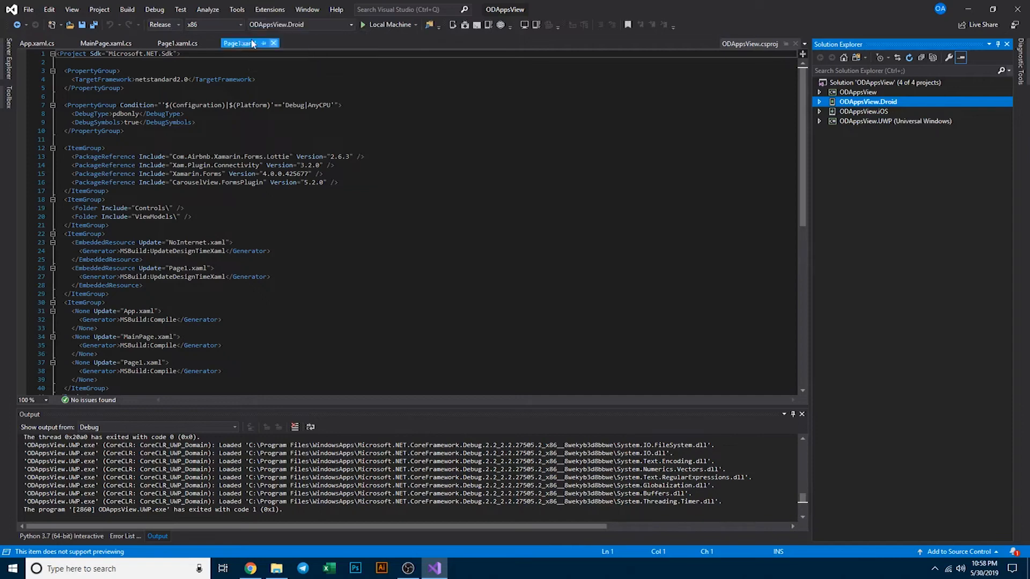
left_click(127, 9)
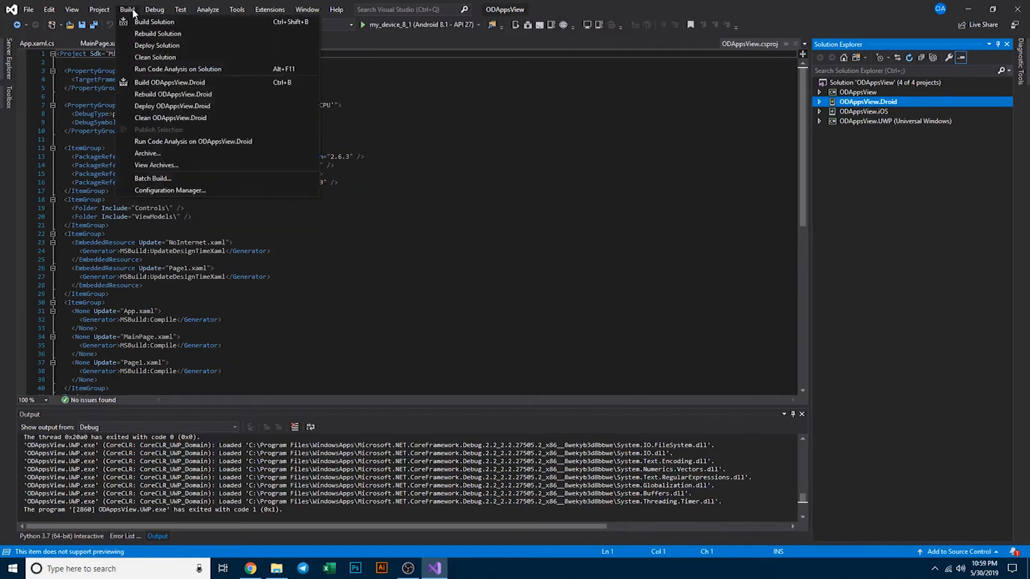
mouse_move(148, 154)
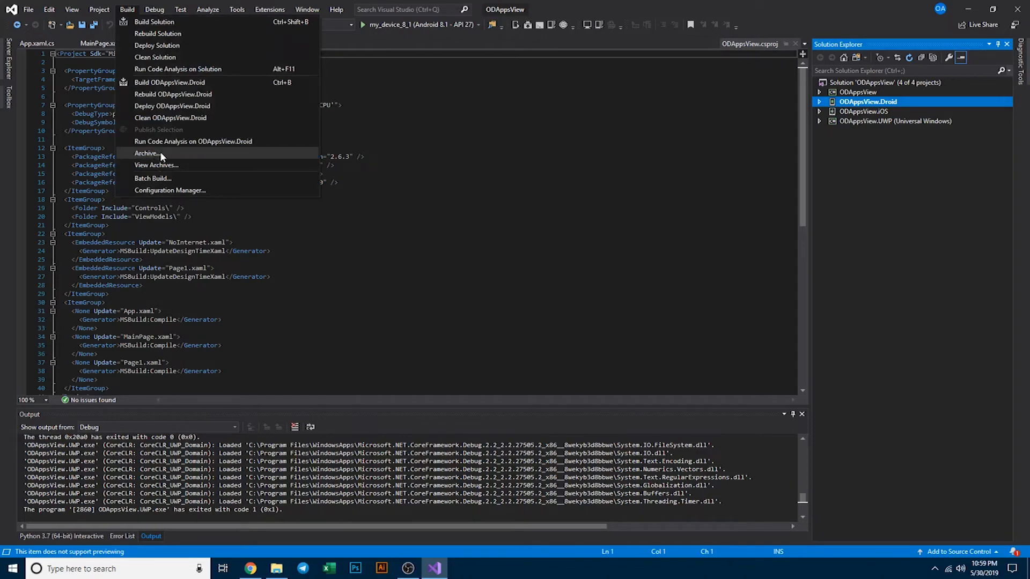
left_click(147, 153)
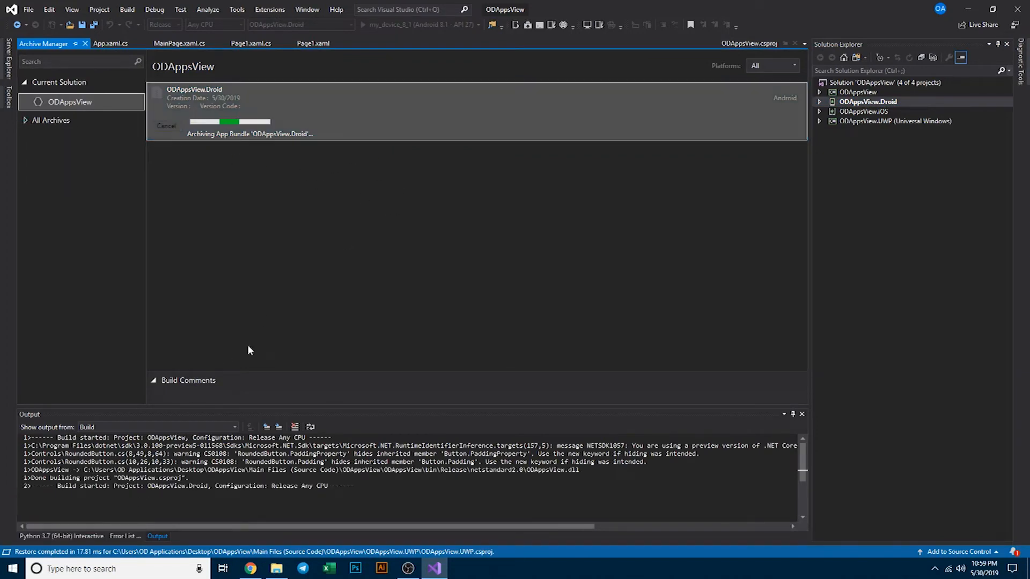
mouse_move(312, 260)
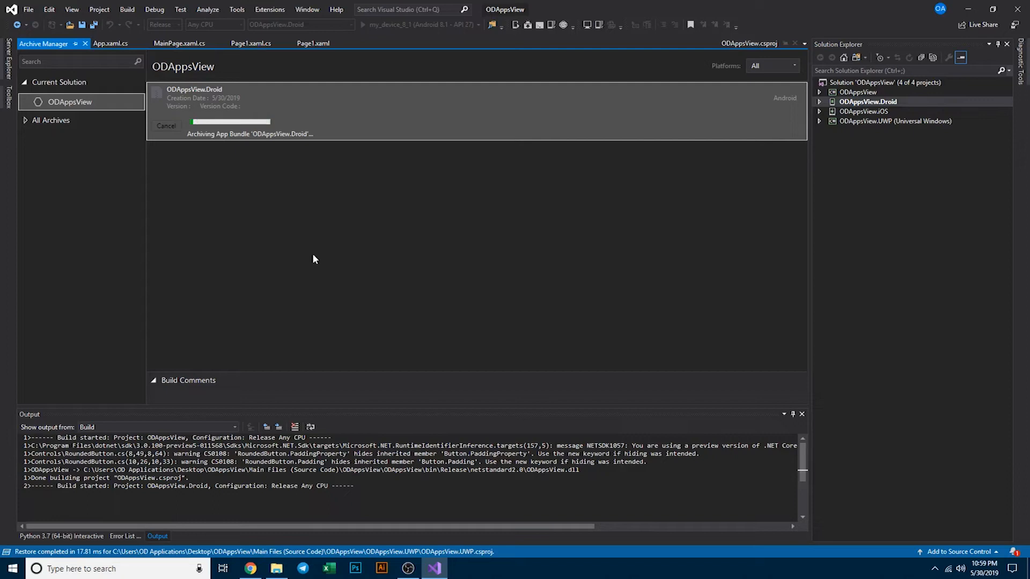
mouse_move(415, 283)
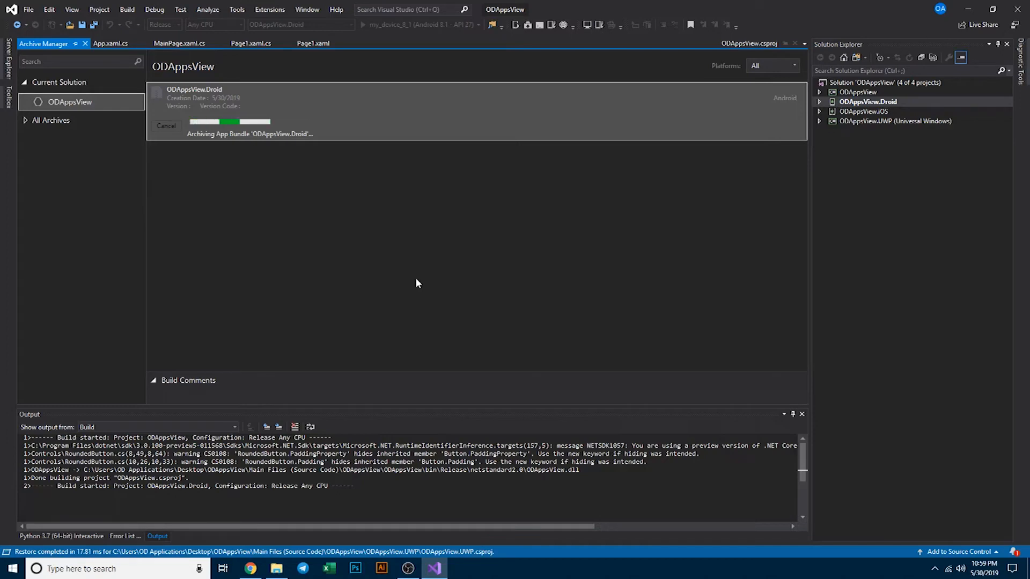
mouse_move(269, 148)
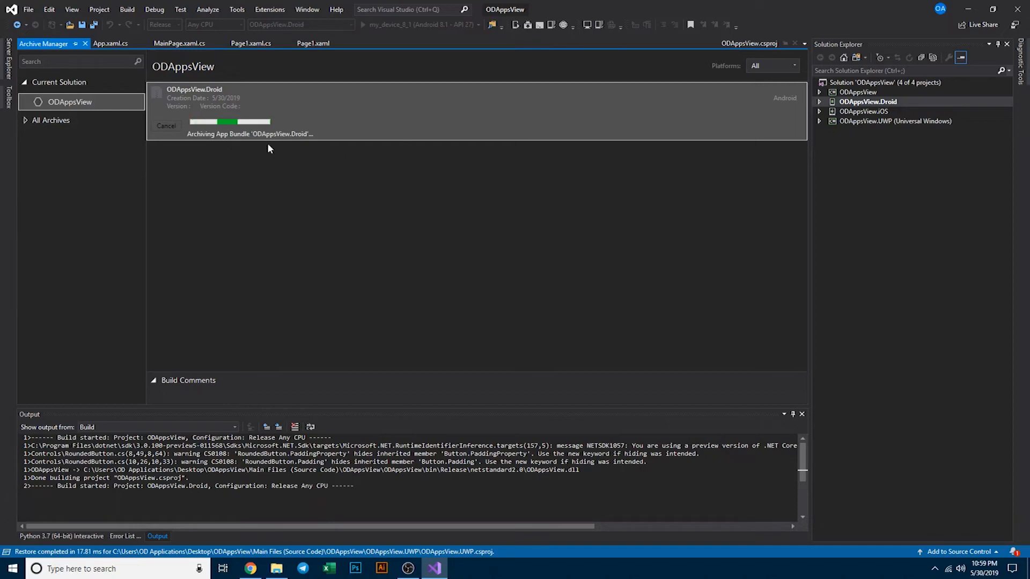
mouse_move(406, 267)
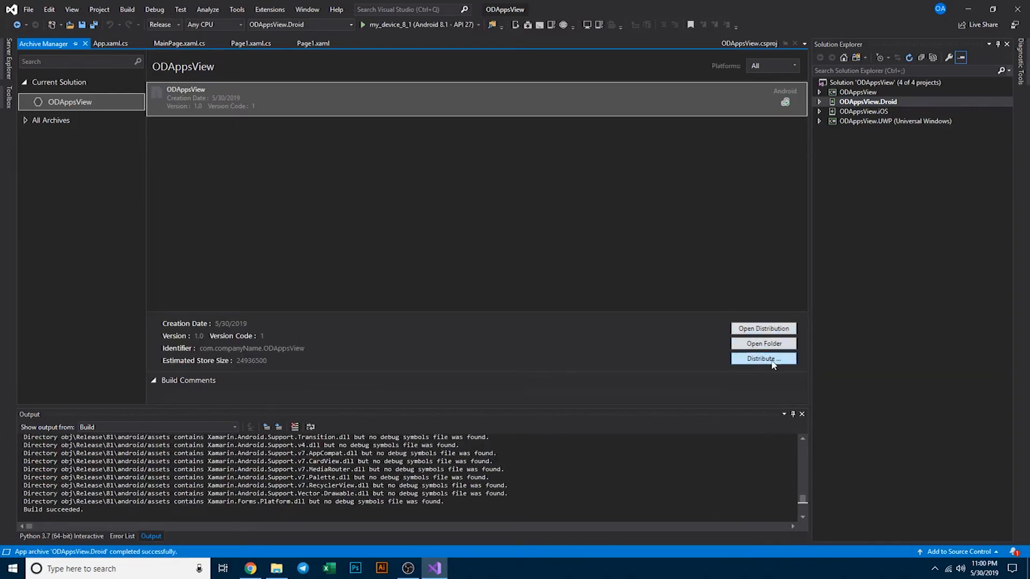
- Distribute the archive as a signed APK, saving it with the certificate password
left_click(763, 359)
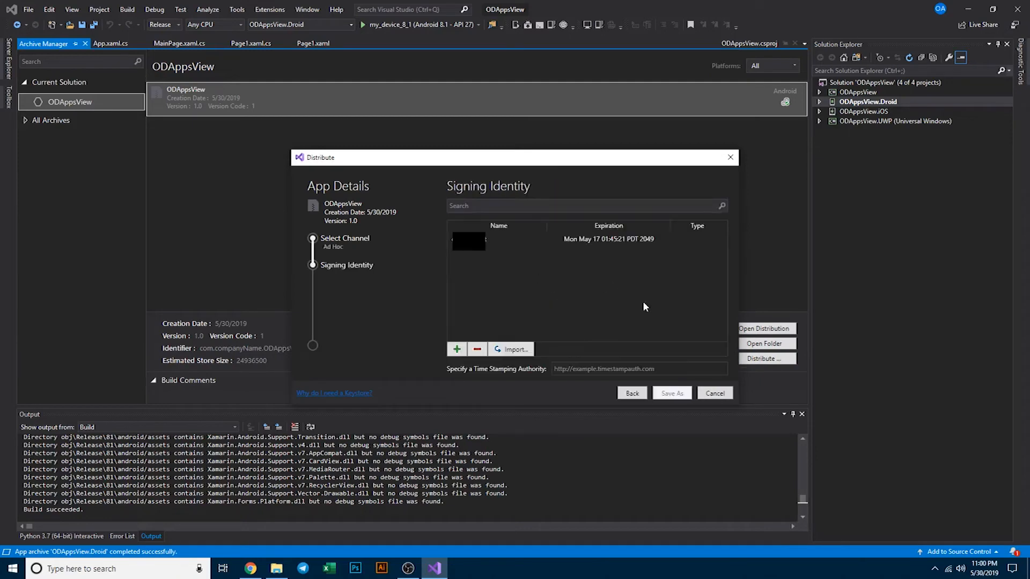
left_click(591, 238)
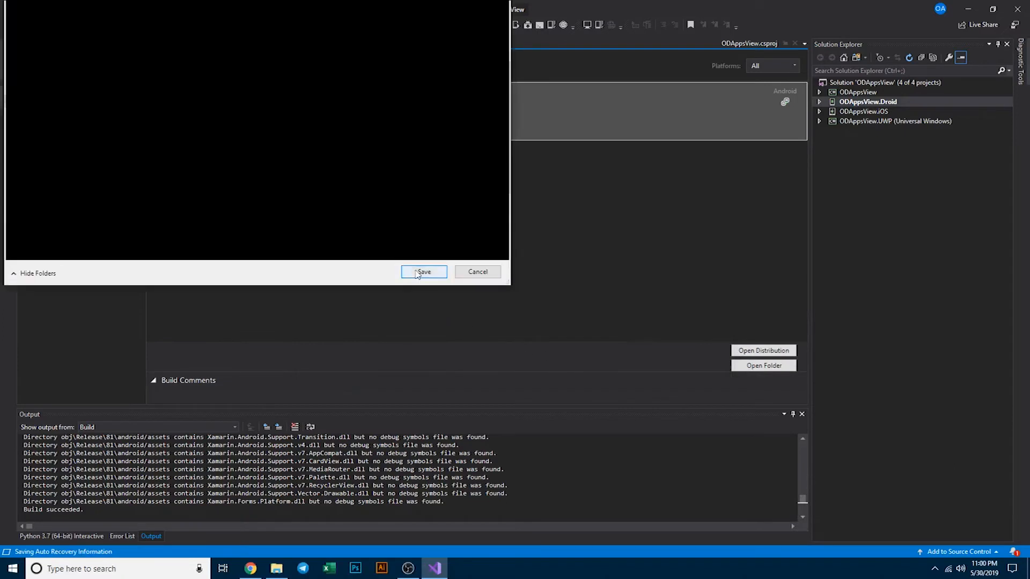
left_click(424, 272)
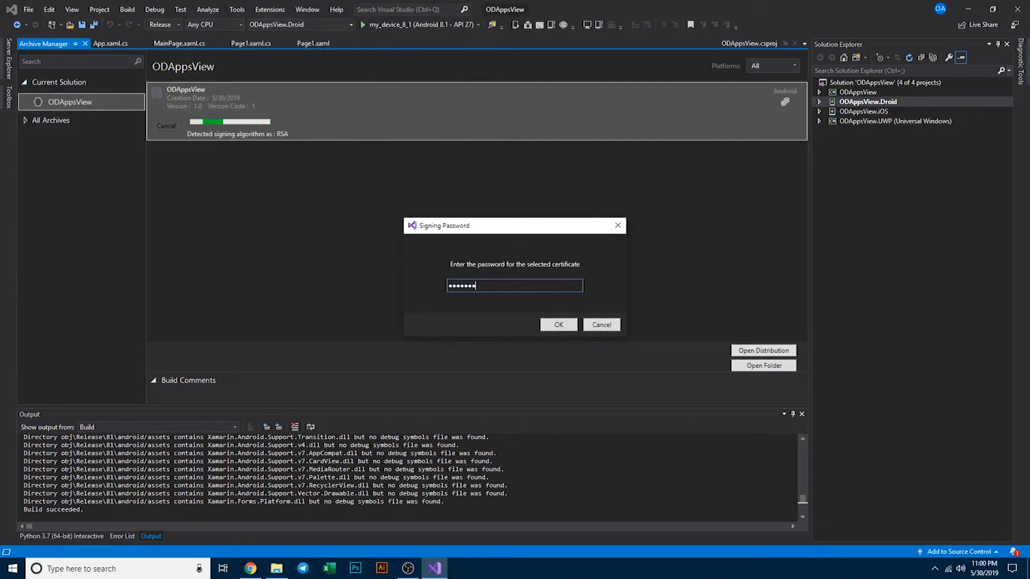
left_click(558, 324)
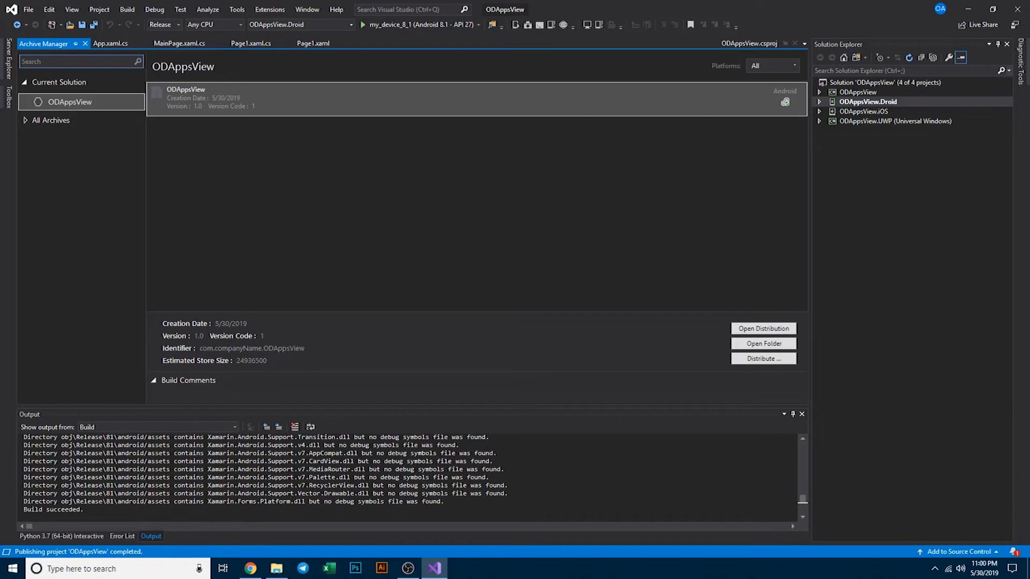
left_click(763, 343)
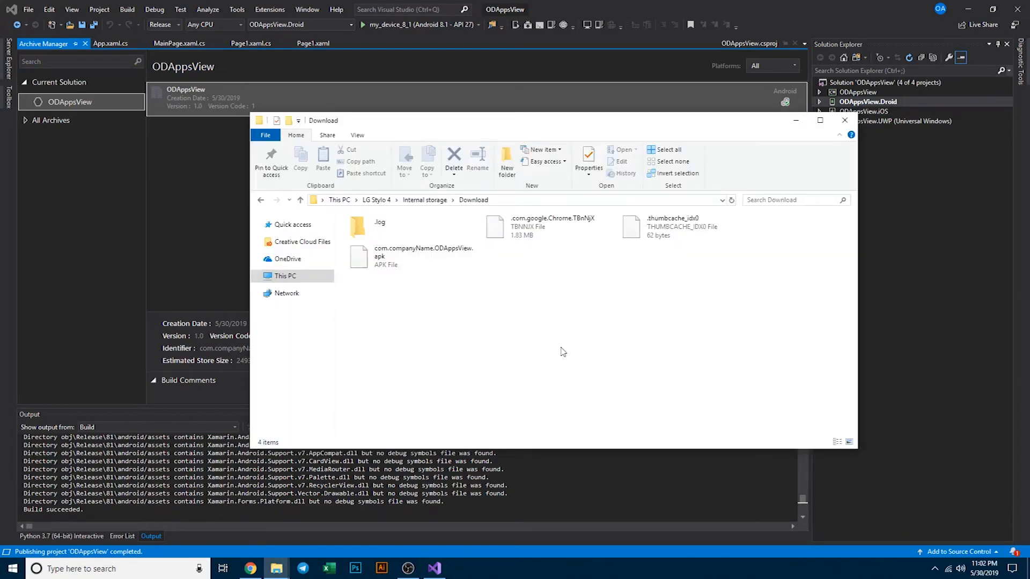
- Browse to LG Stylo 4 > Internal storage > Download showing com.companyName.ODAppsView.apk
left_click(843, 120)
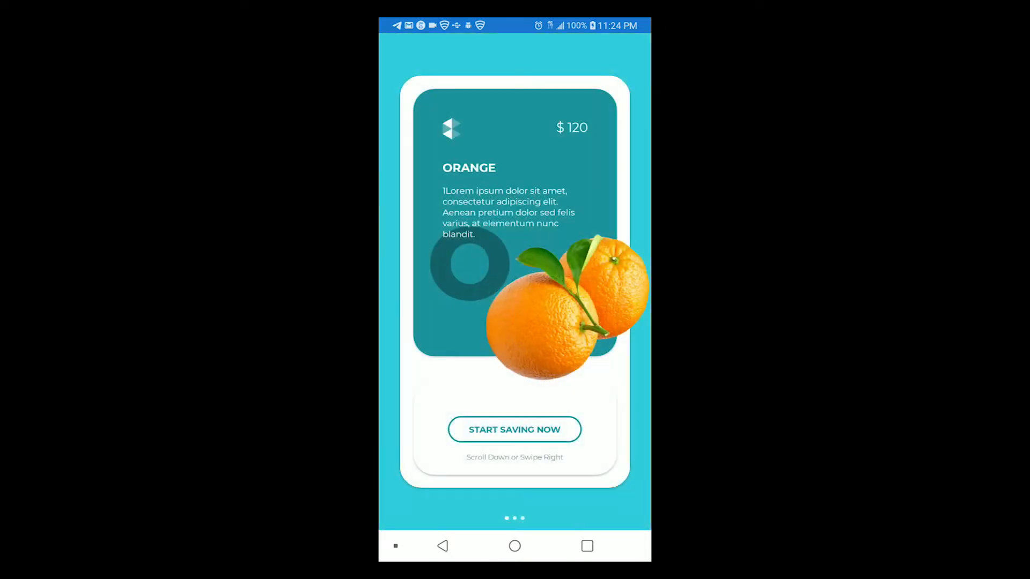
- Swipe through the ODAppsView intro carousel and scroll the Amazon page
scroll("left", 3)
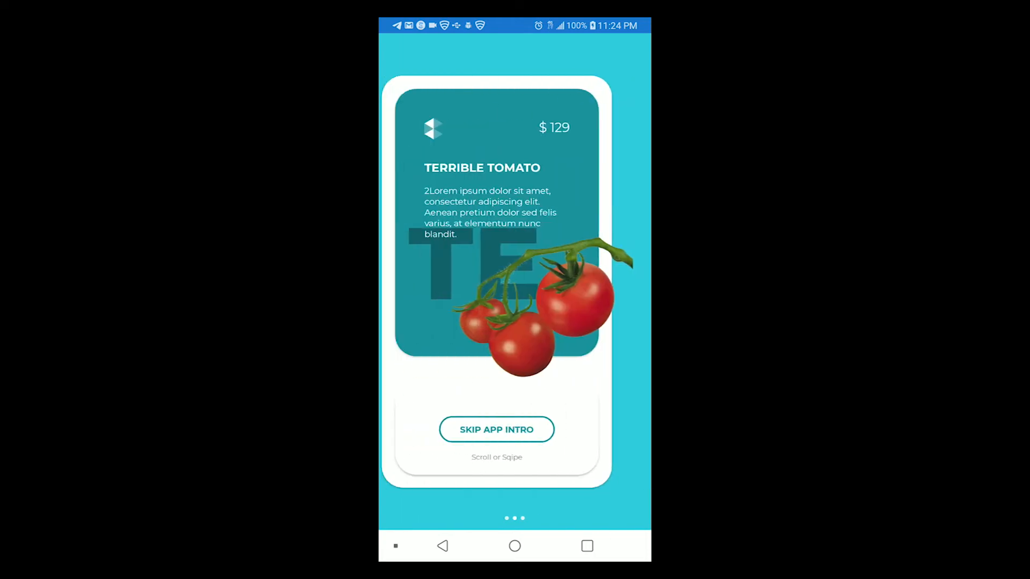
scroll("left", 3)
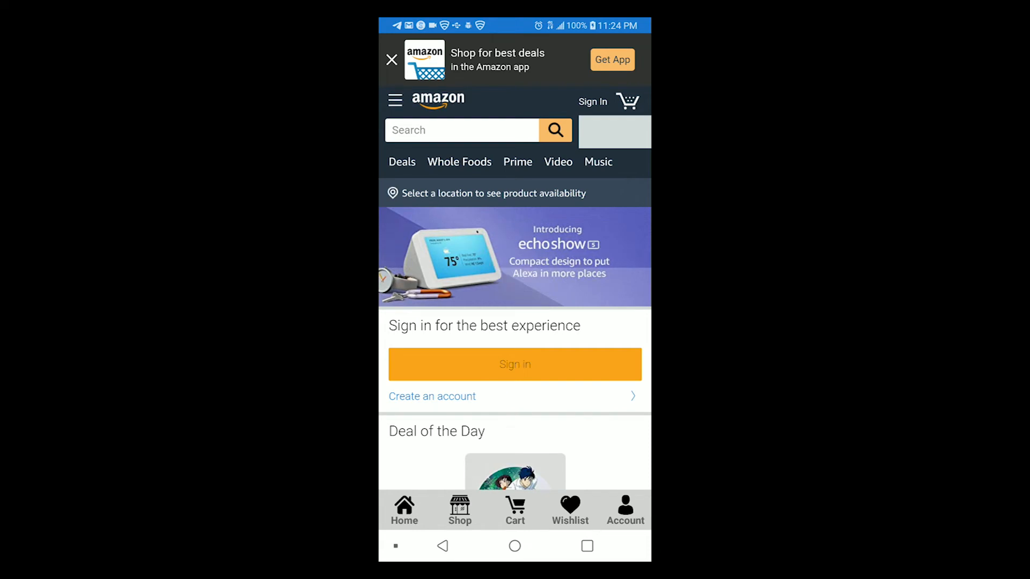
scroll("down", 3)
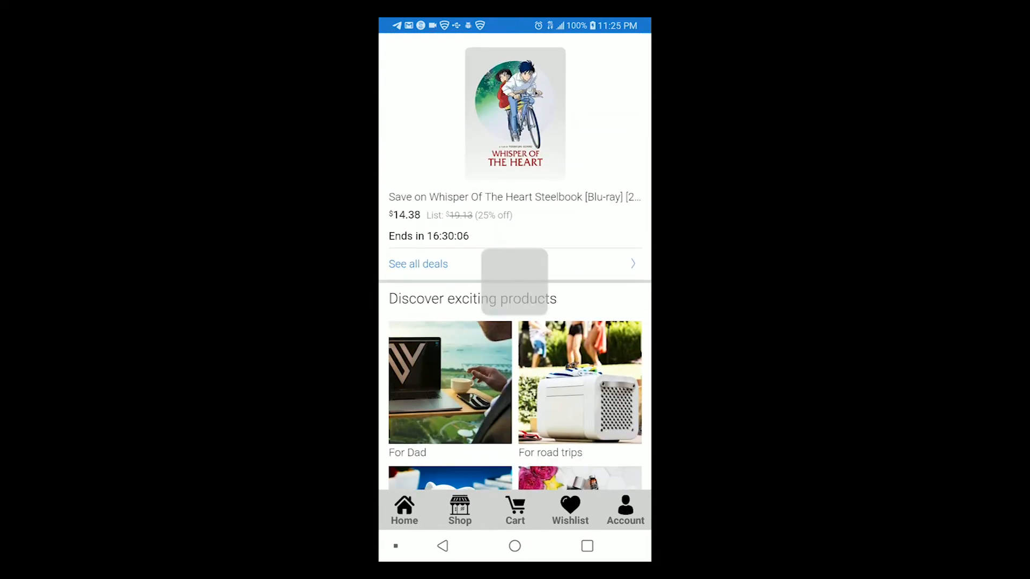
scroll("down", 3)
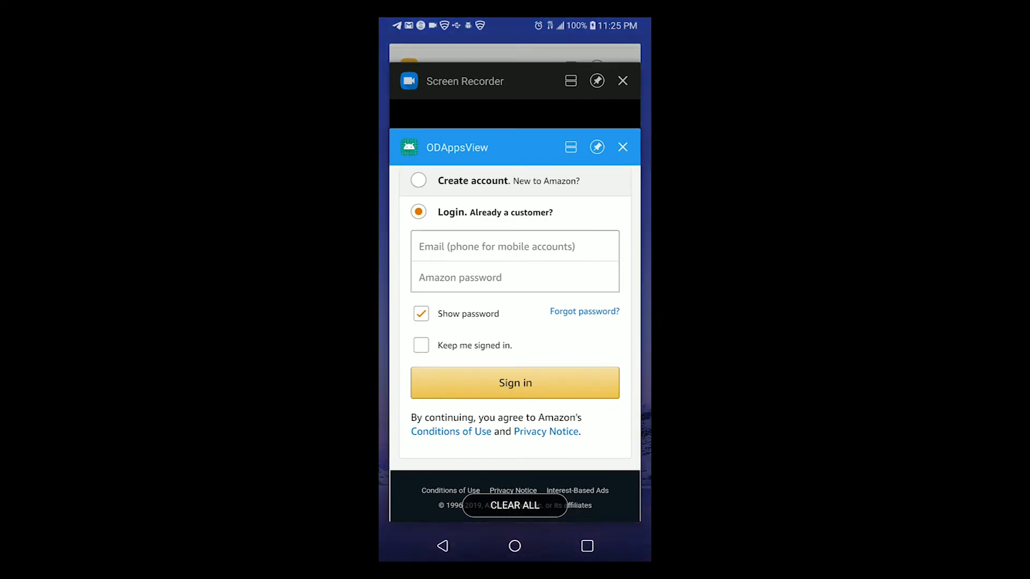
- Clear all recent apps and relaunch ODAppsView from the home screen
left_click(515, 505)
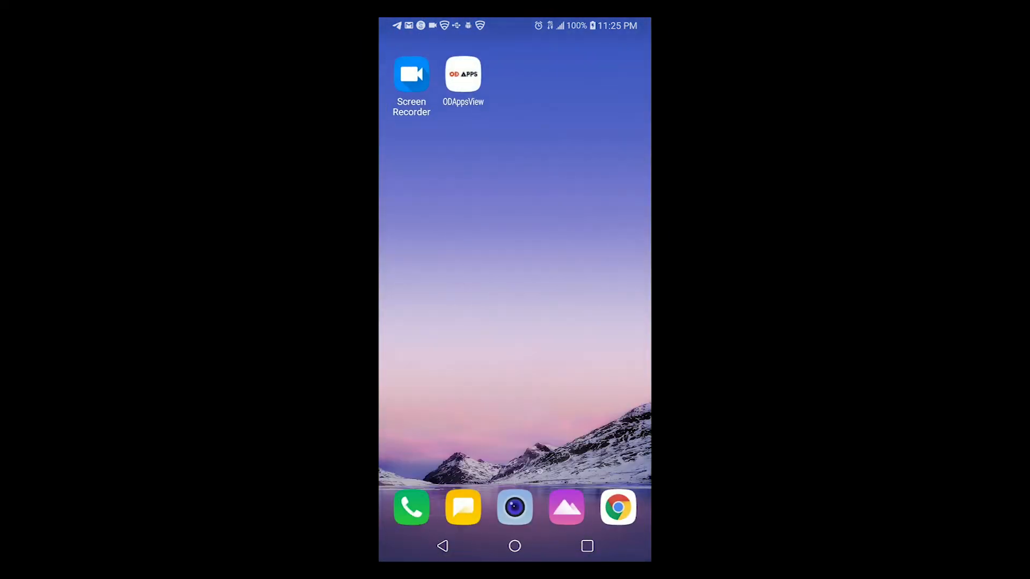
left_click(463, 73)
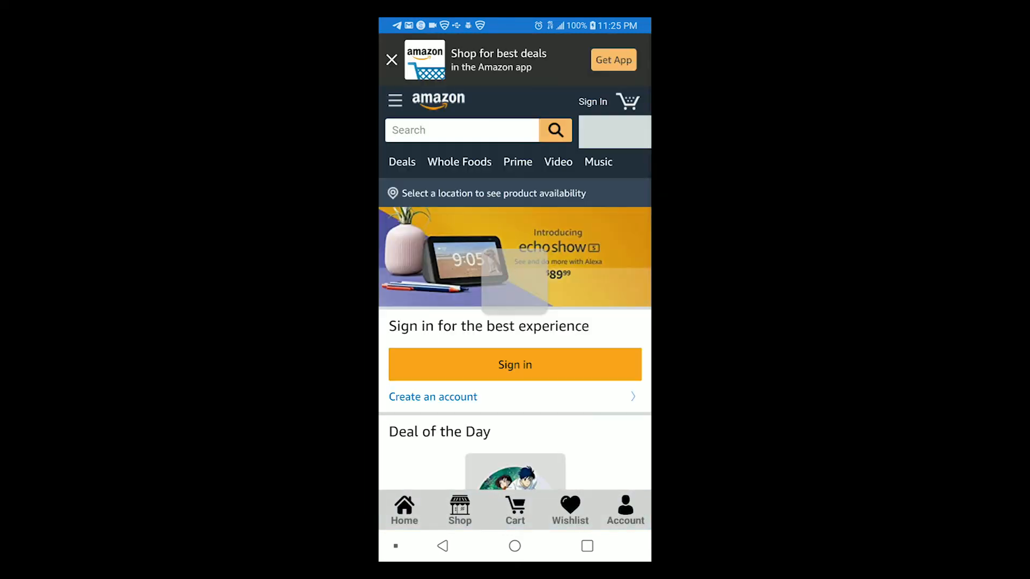
scroll("down", 3)
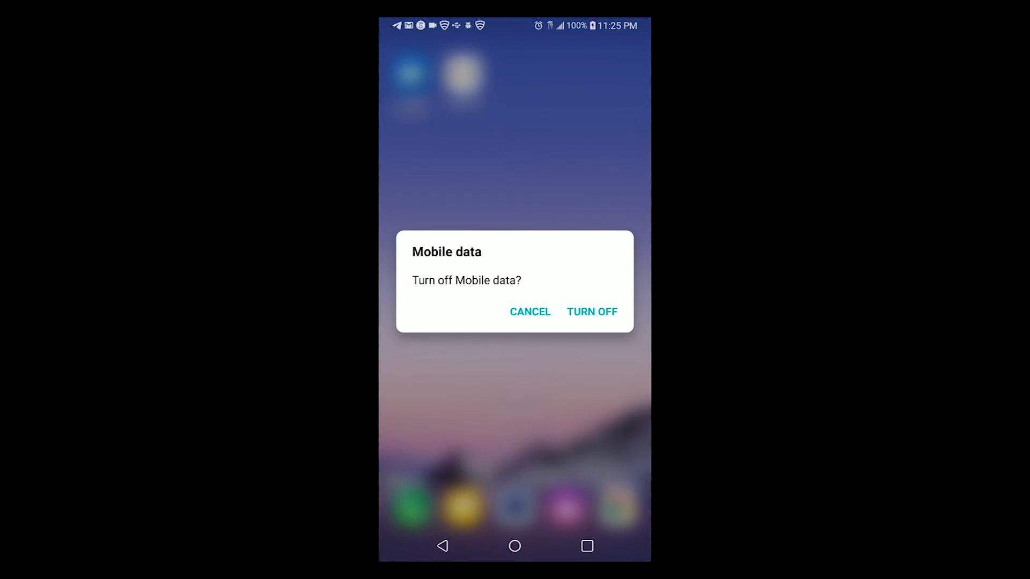
- Toggle Mobile data off in quick settings and confirm TURN OFF
left_click(591, 311)
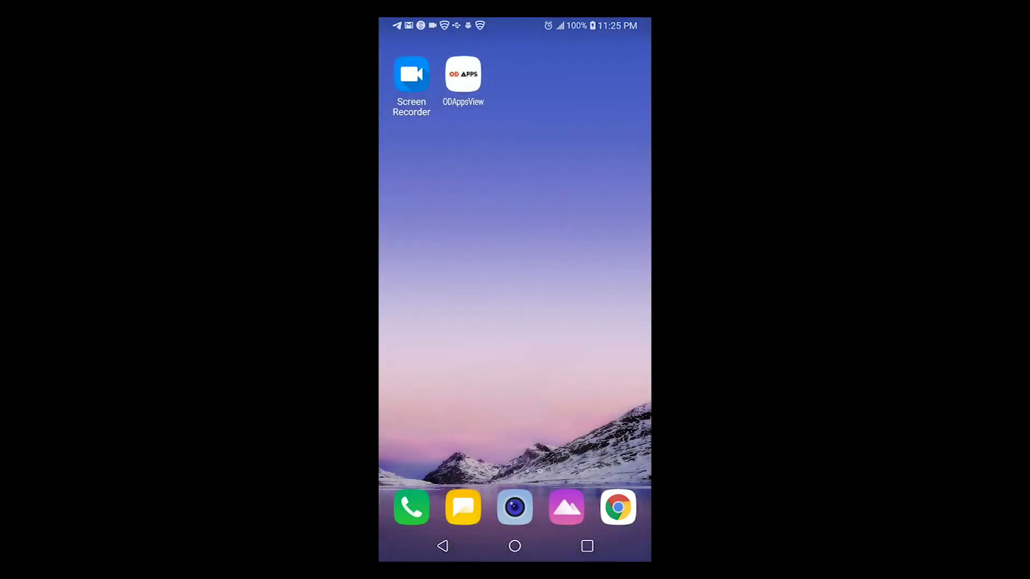
left_click(462, 74)
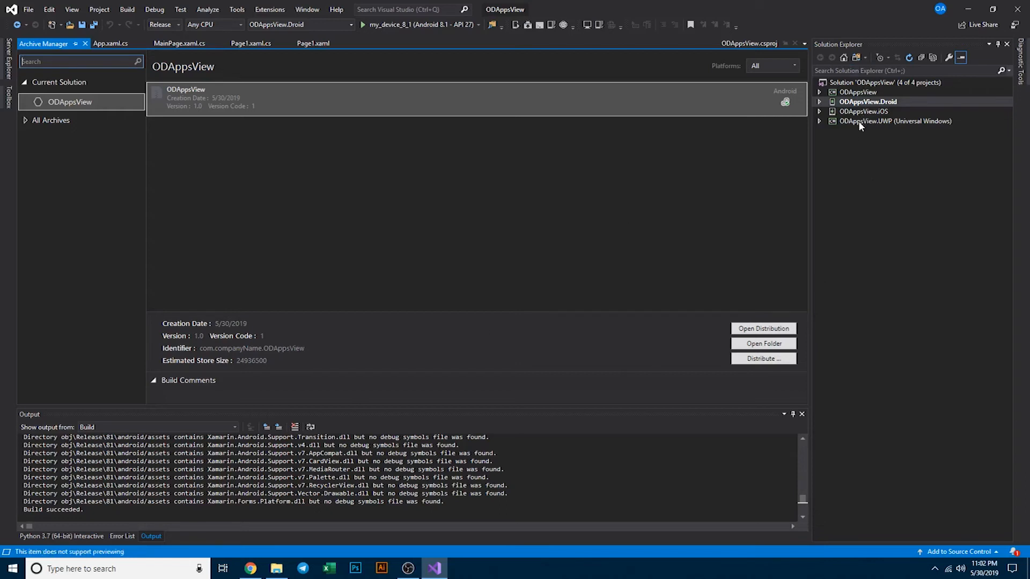
- Open ODAppsView.UWP's Properties page from its Solution Explorer entry
right_click(893, 121)
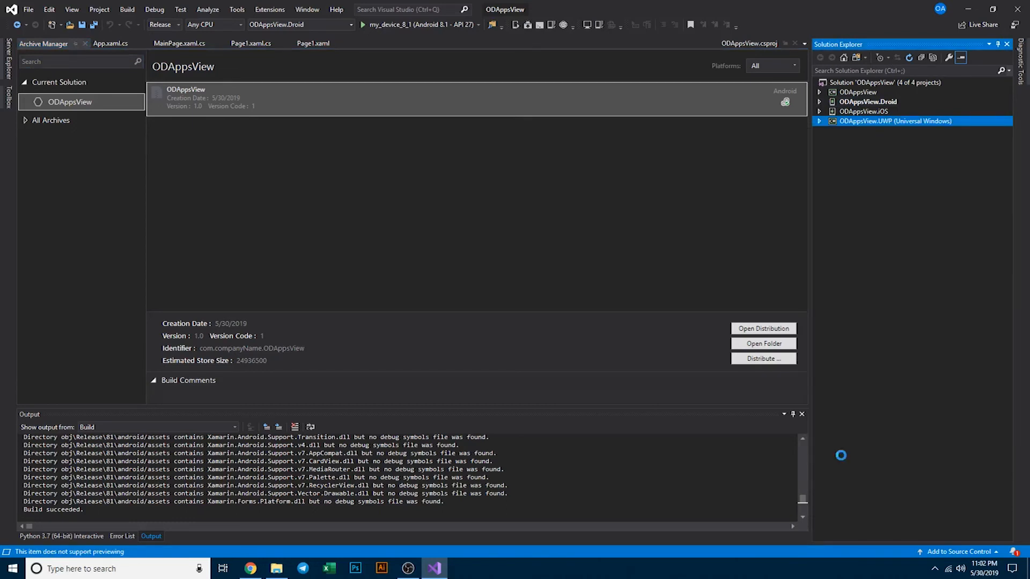
double_click(896, 121)
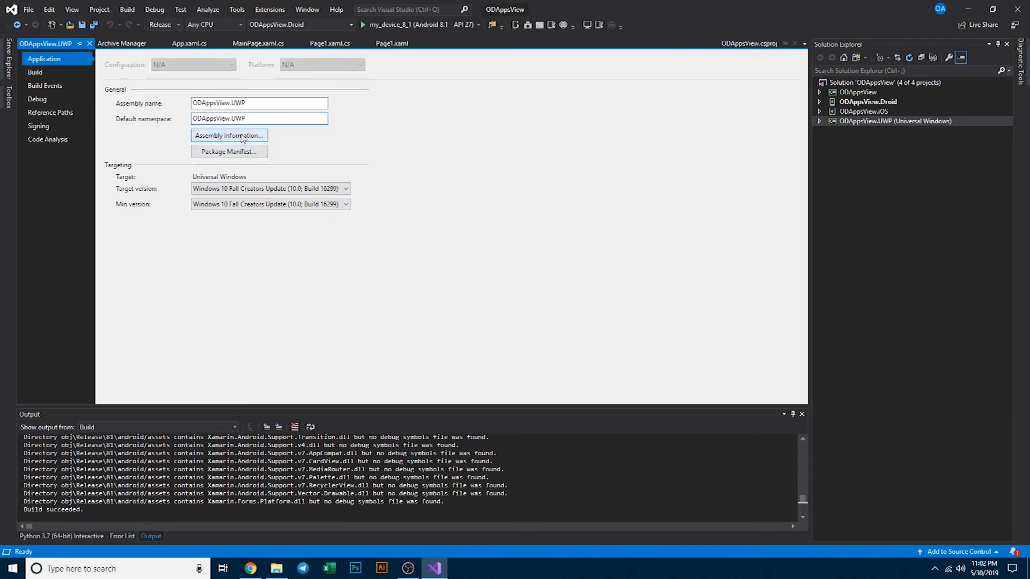
- Open the UWP package details and select the 'OD Apps View' title and product name
left_click(229, 136)
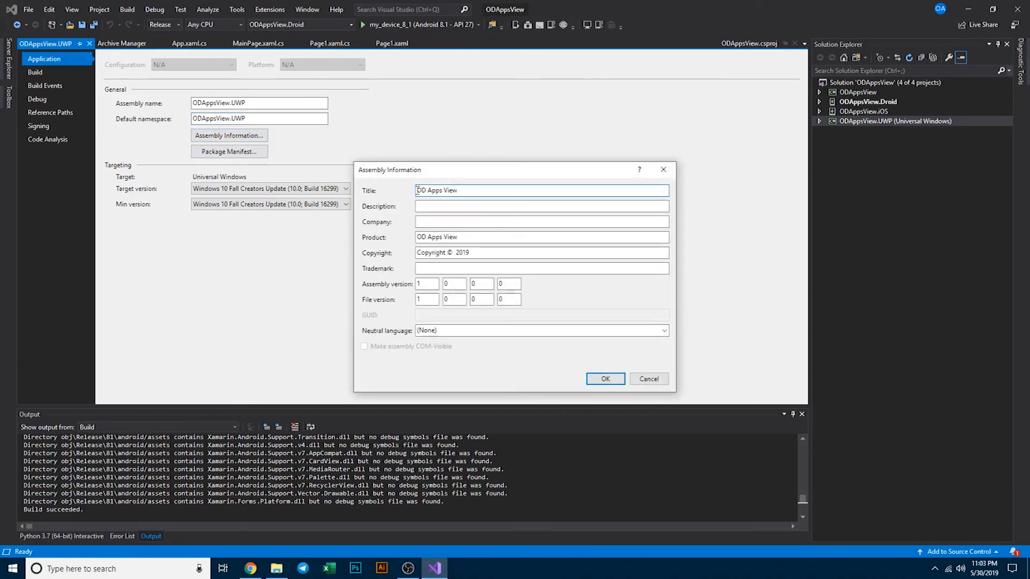
triple_click(437, 191)
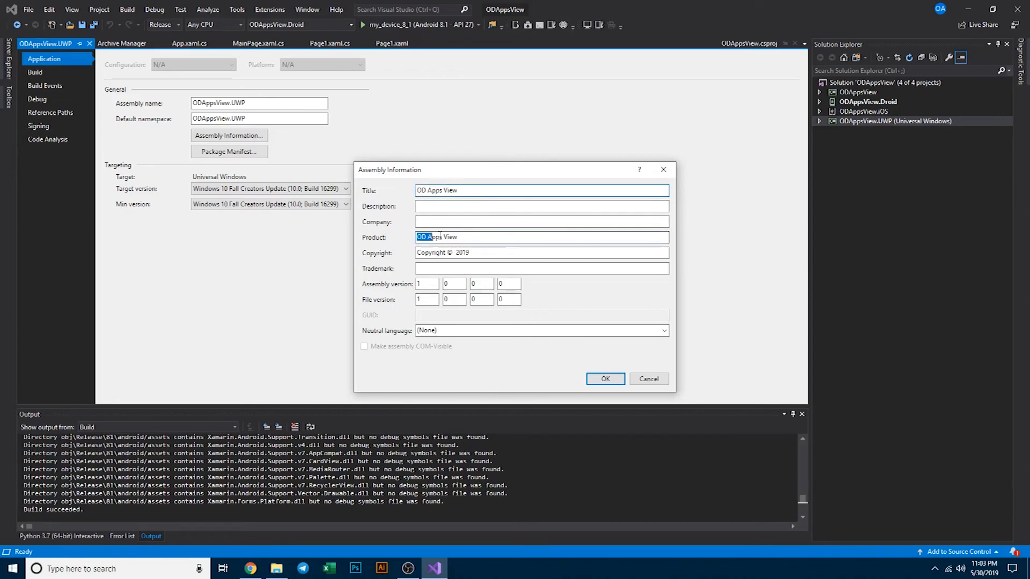
left_click(605, 379)
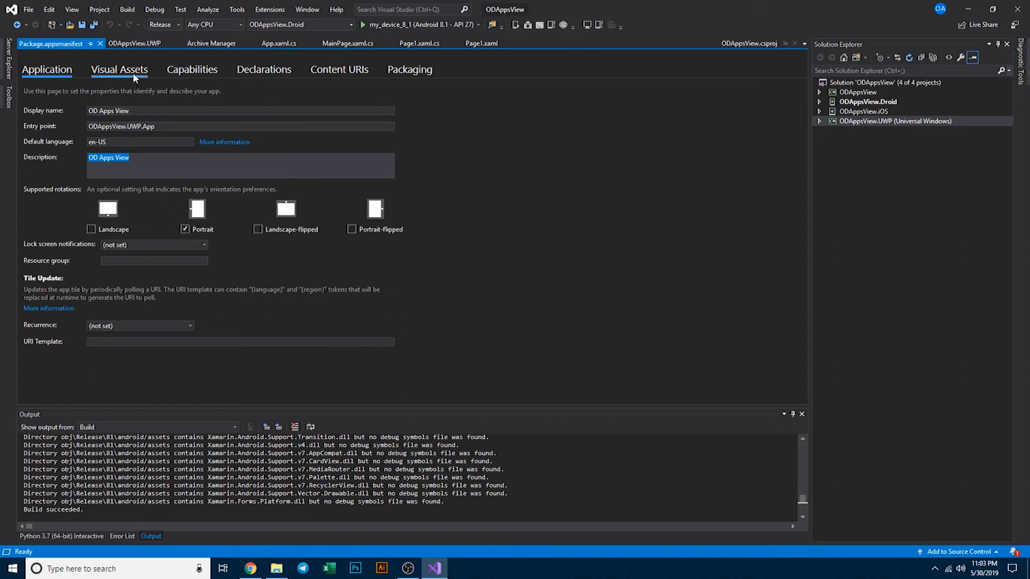
- Check that UWP Visual Assets tile icons are generated from app_icon.png on the Desktop
left_click(119, 69)
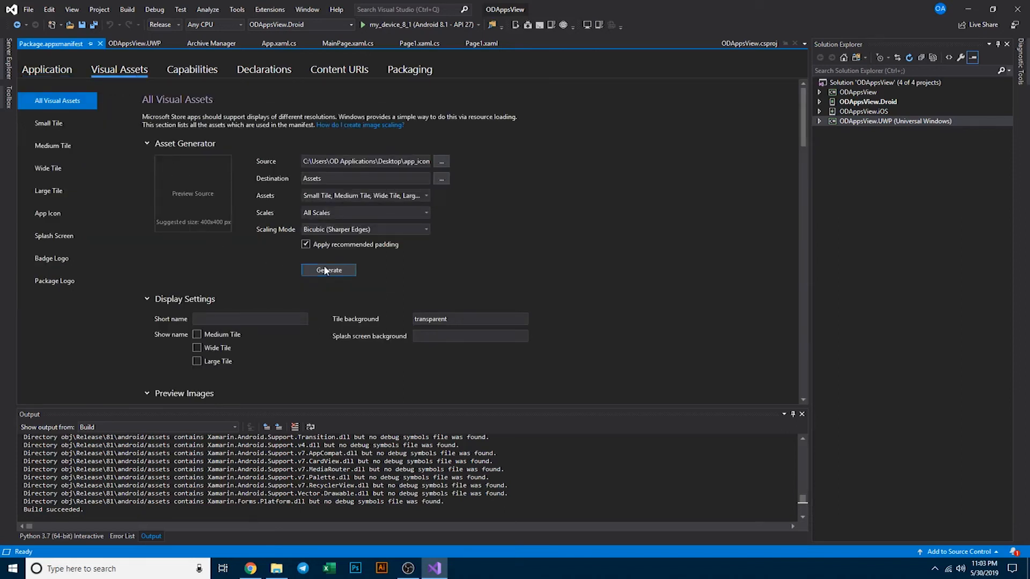
mouse_move(207, 231)
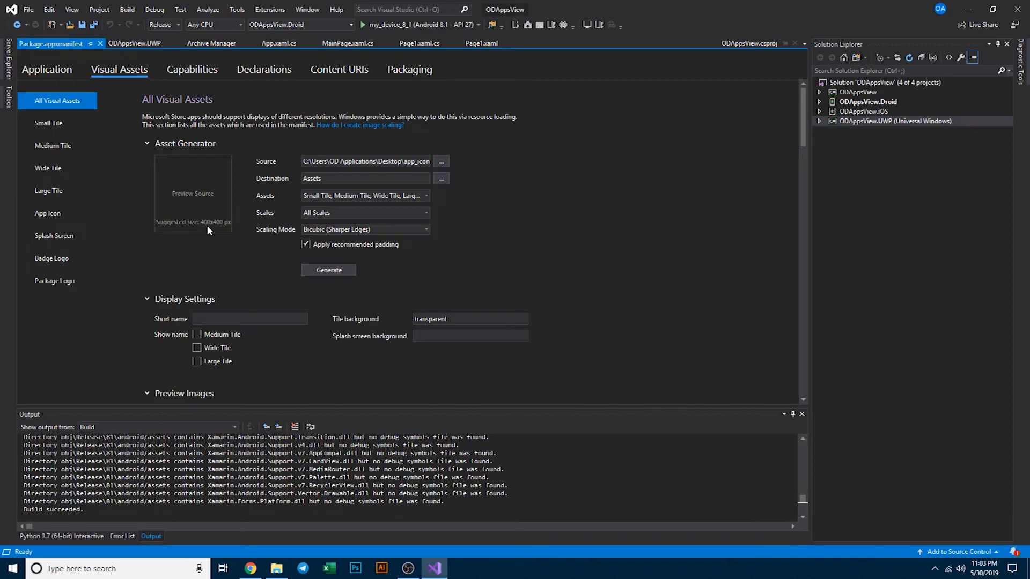
mouse_move(234, 231)
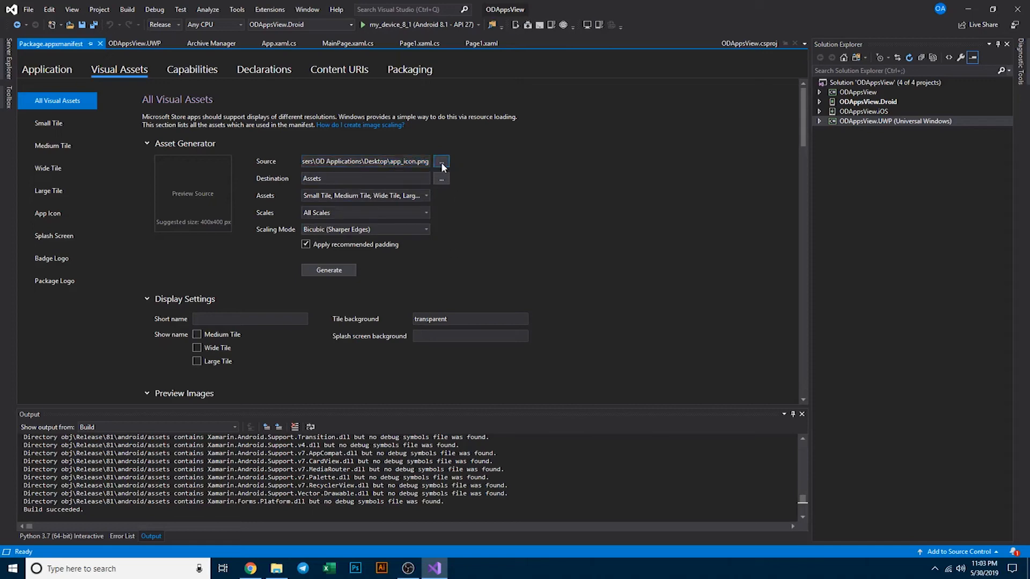
left_click(441, 162)
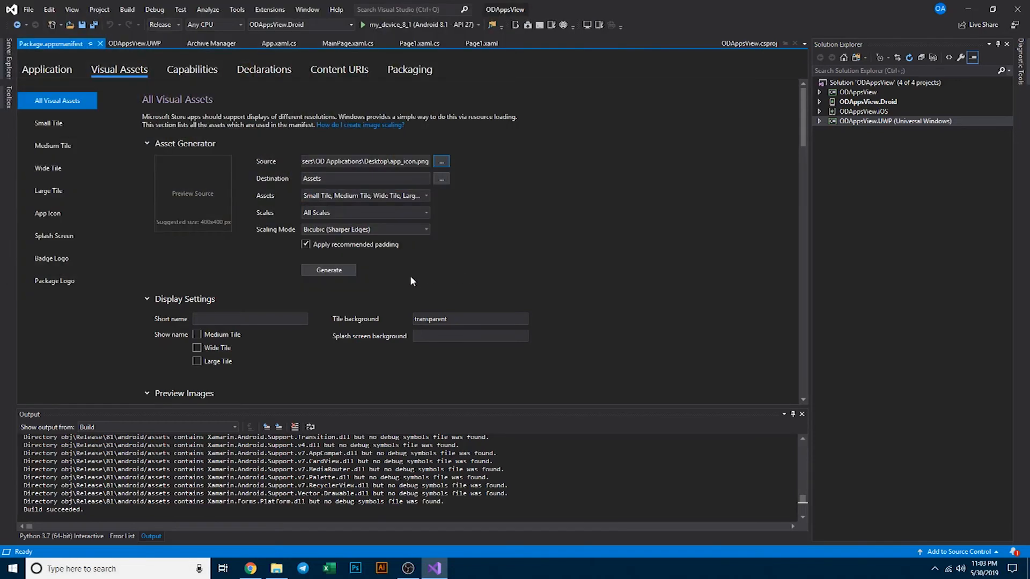
mouse_move(412, 278)
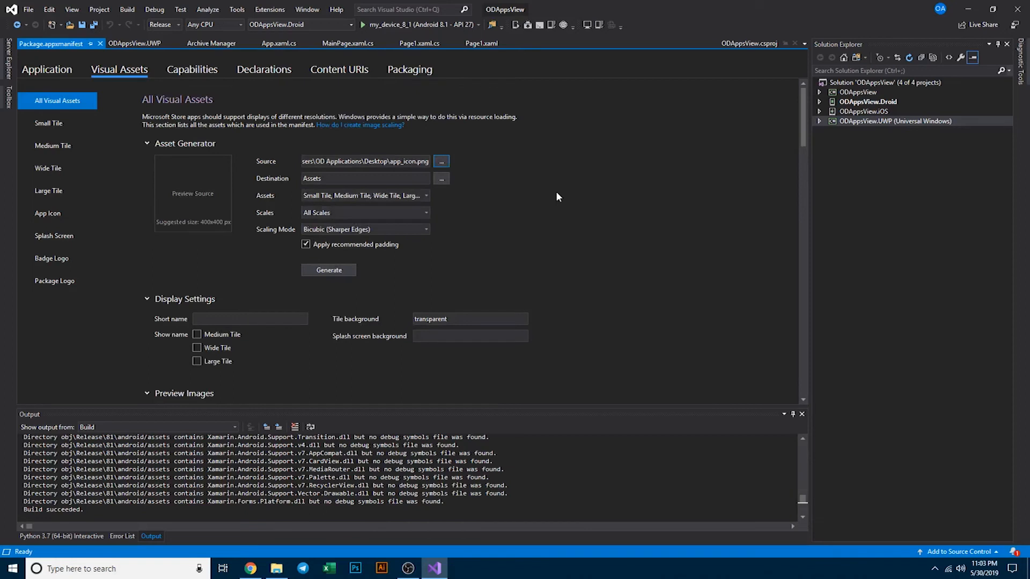
- Review the UWP Capabilities, Packaging and Application pages, then close Package.appxmanifest
left_click(192, 69)
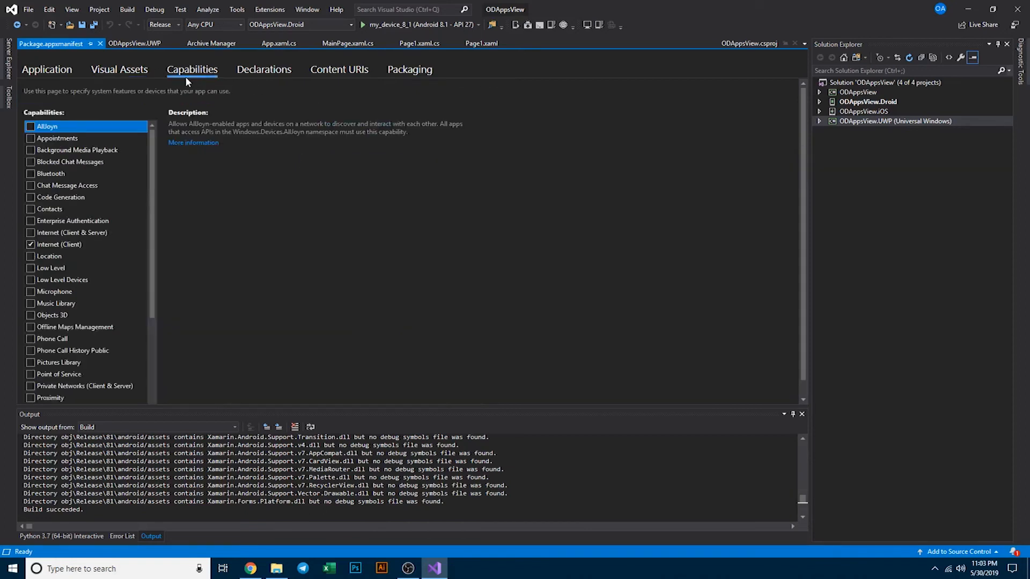
left_click(409, 69)
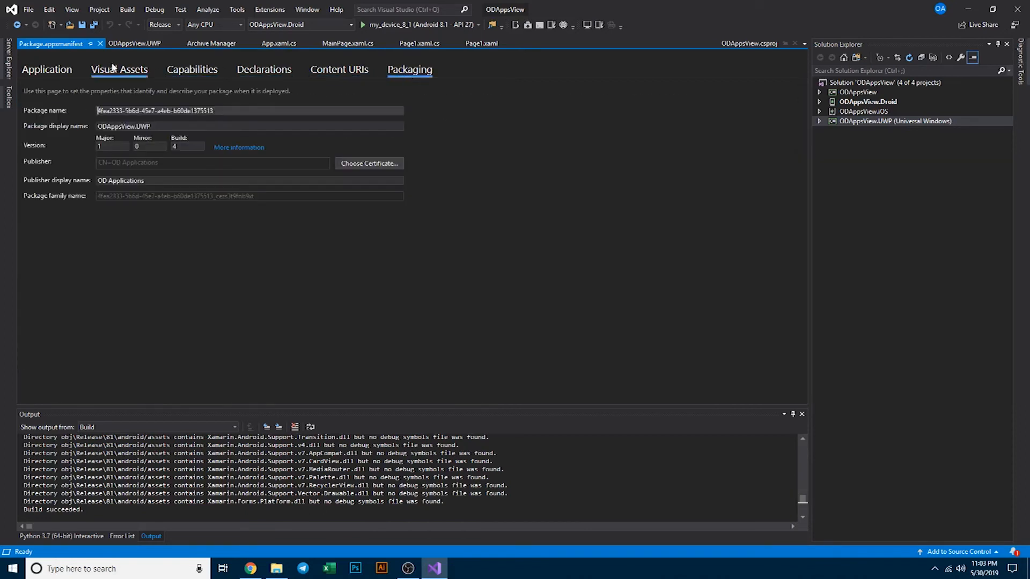
left_click(47, 69)
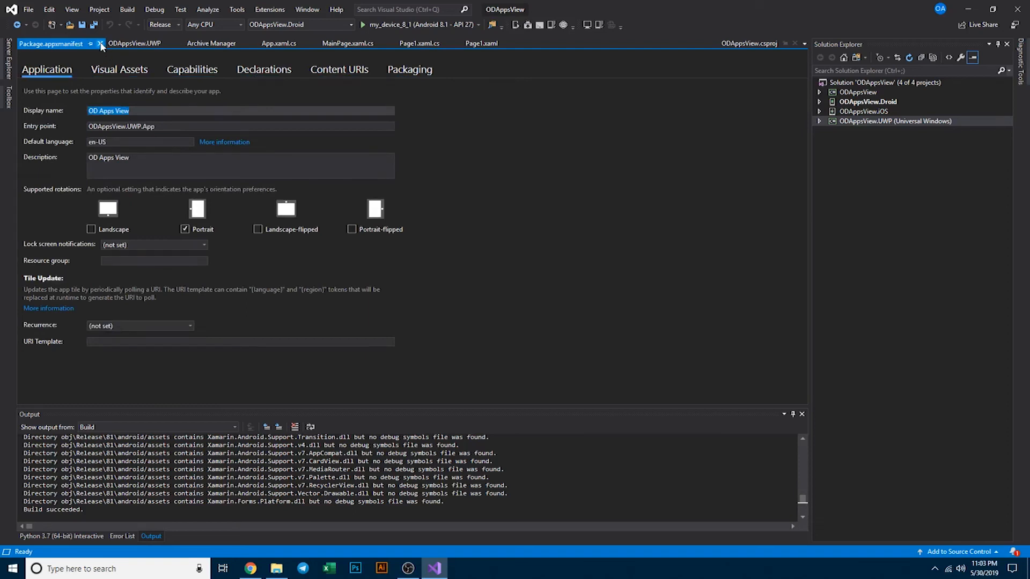
mouse_move(102, 46)
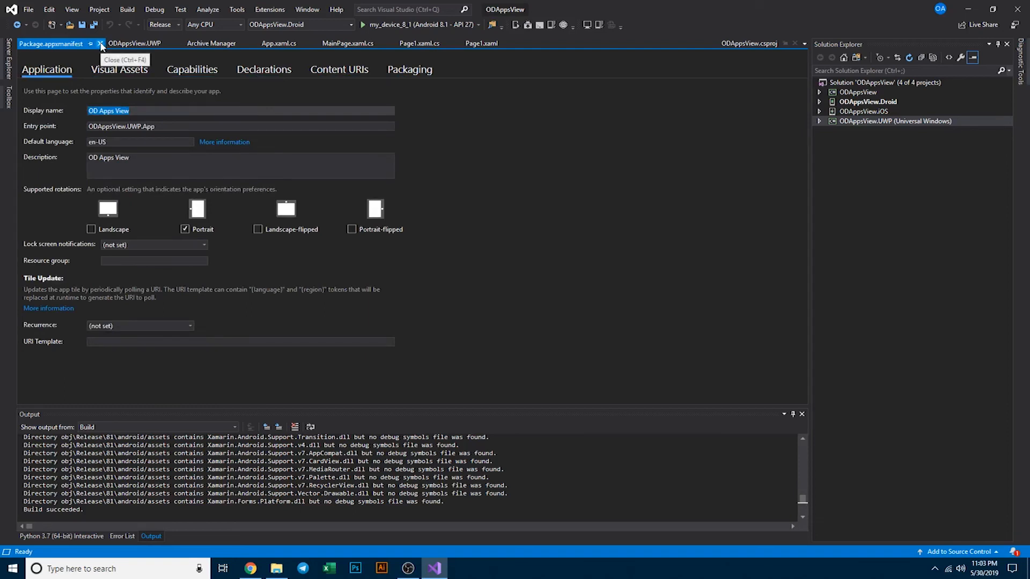
mouse_move(151, 77)
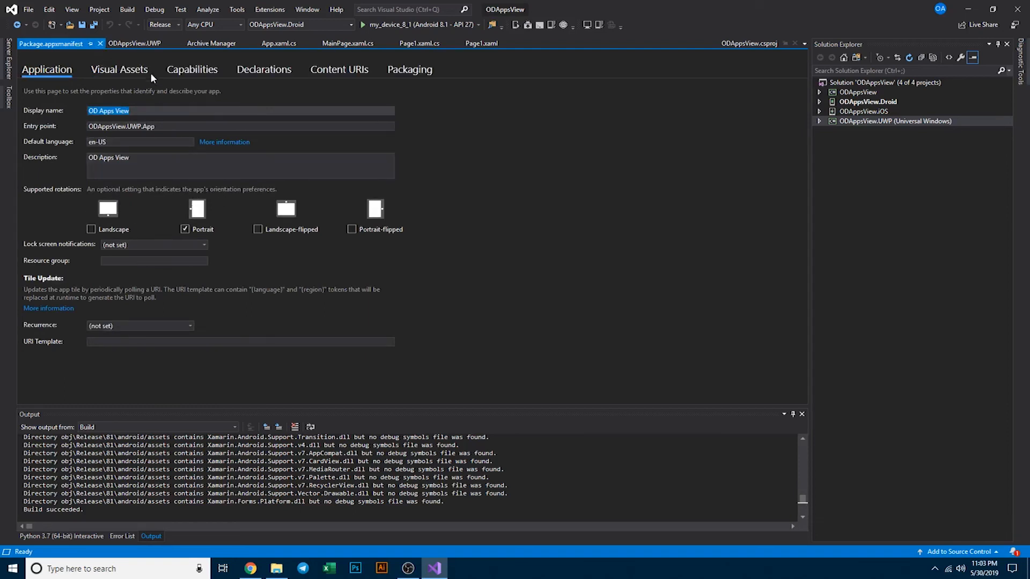
left_click(119, 69)
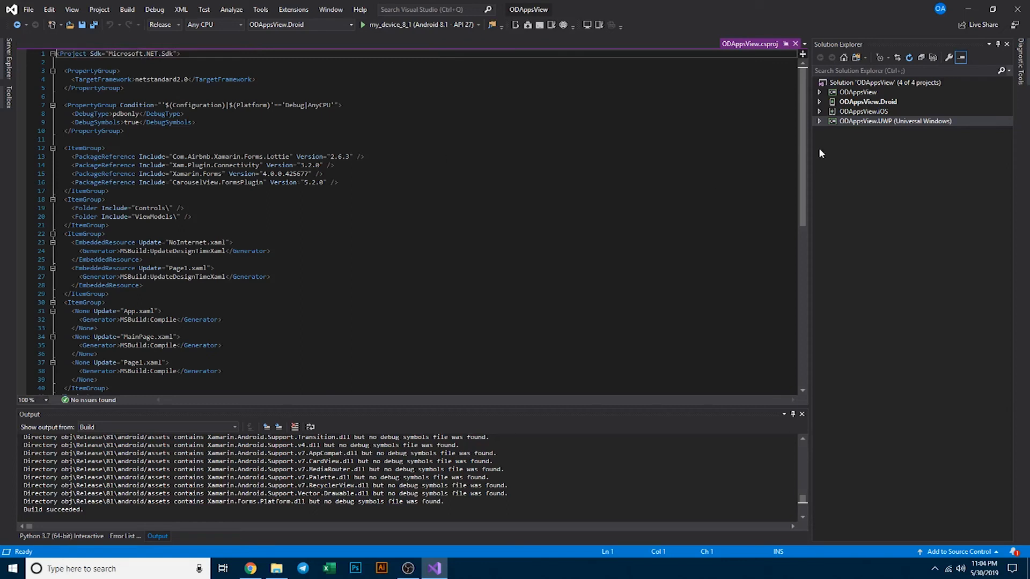
right_click(868, 101)
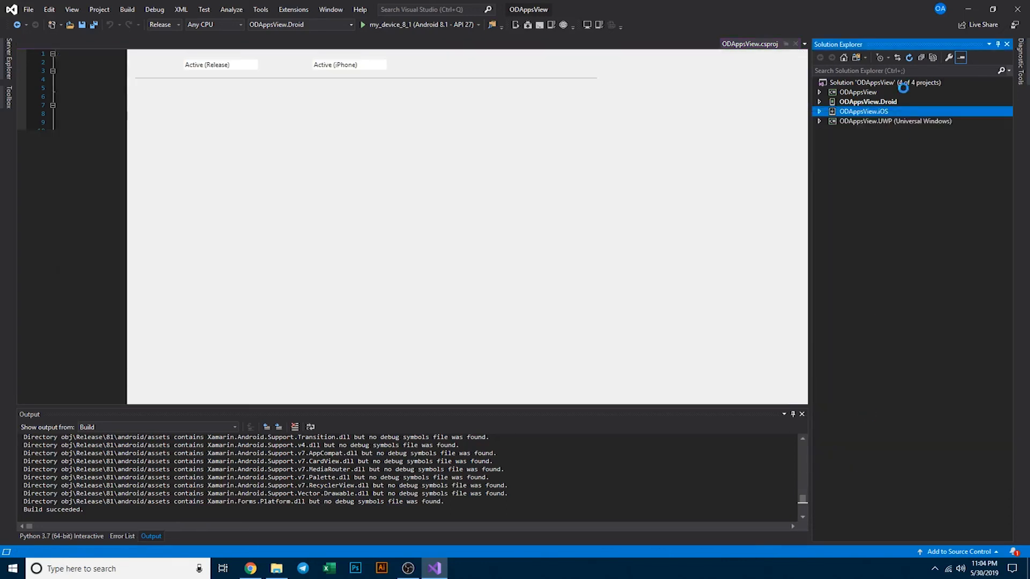
double_click(863, 111)
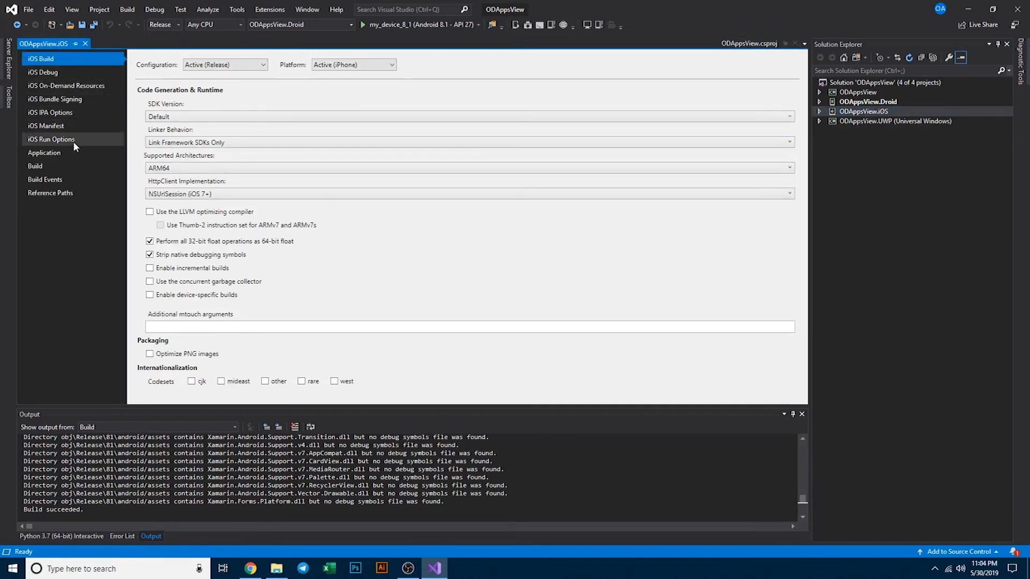
left_click(44, 153)
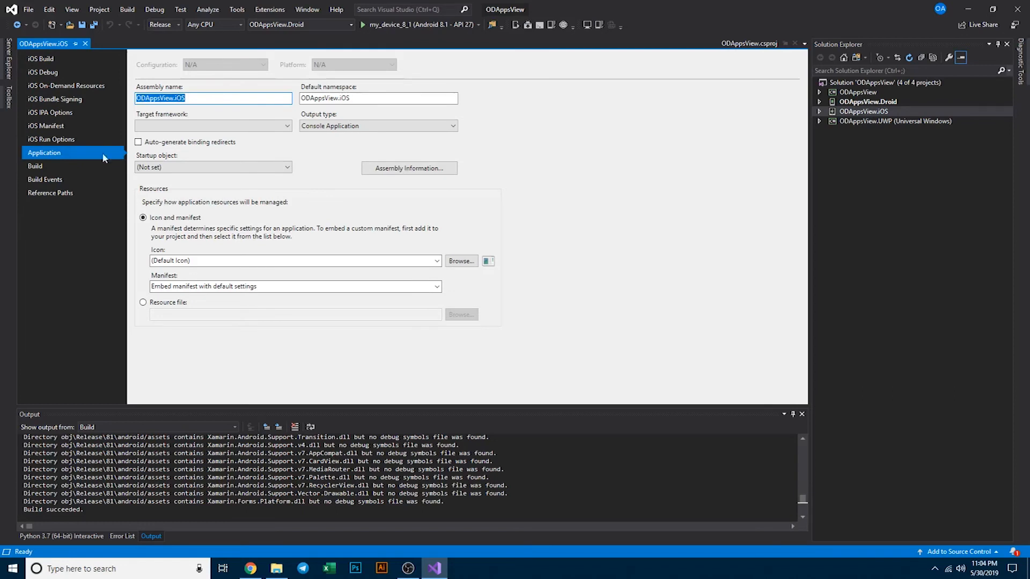
left_click(41, 59)
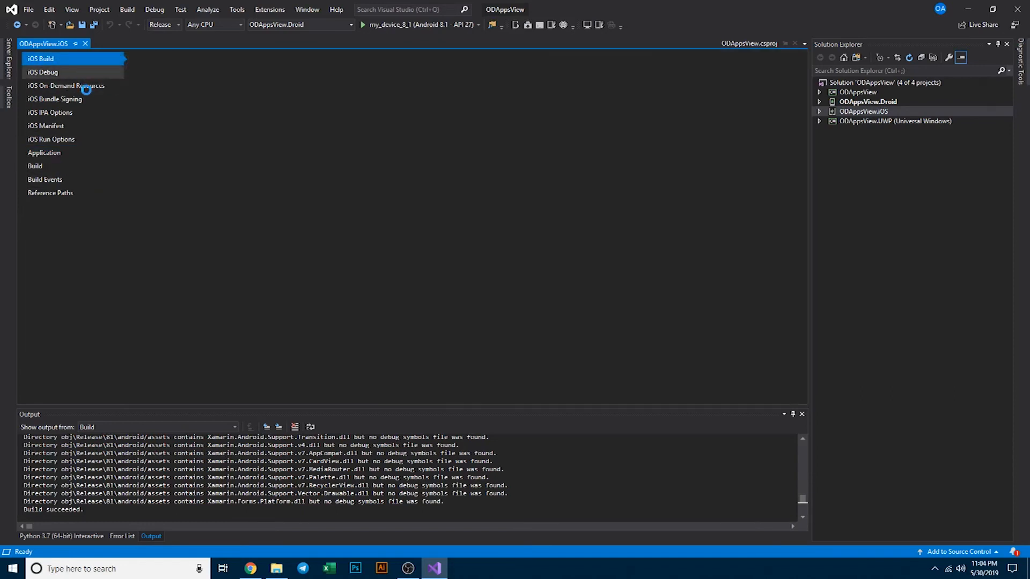
left_click(46, 126)
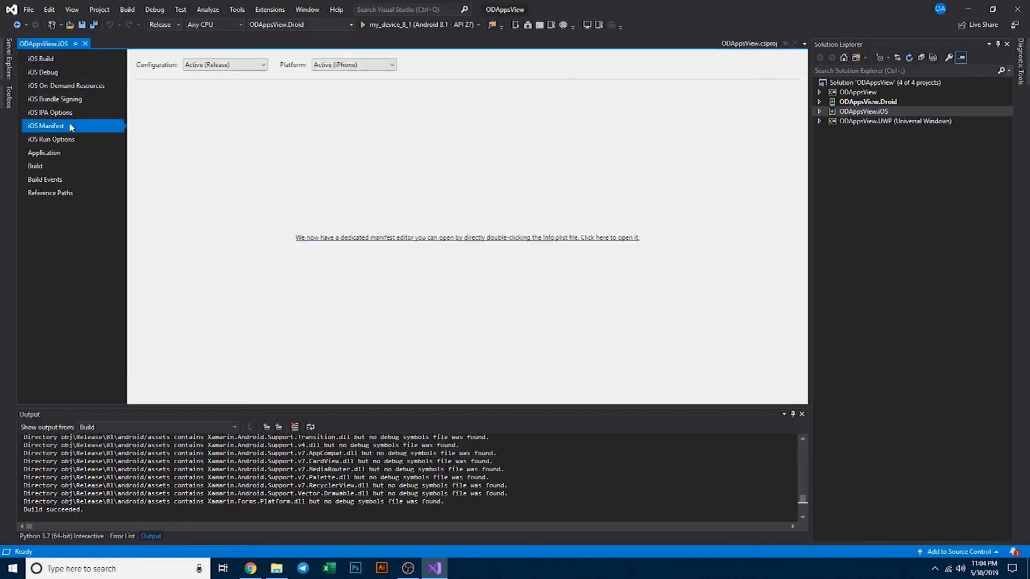
left_click(50, 111)
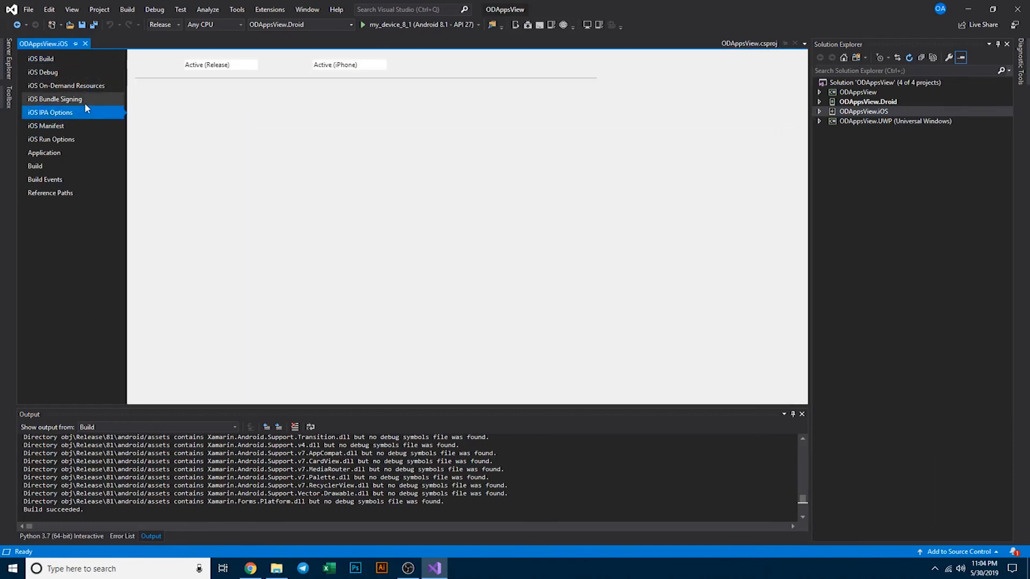
left_click(44, 152)
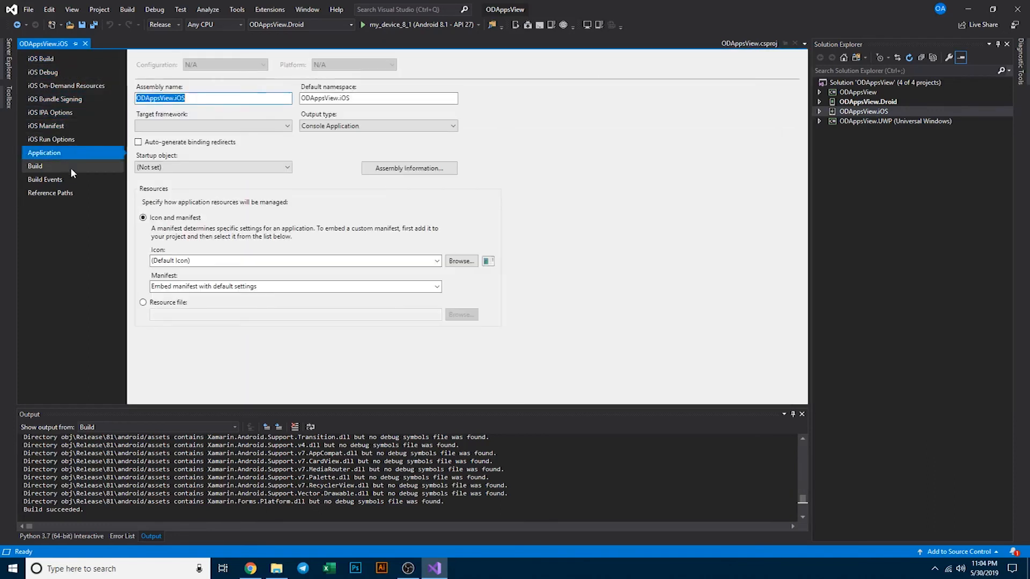
left_click(44, 179)
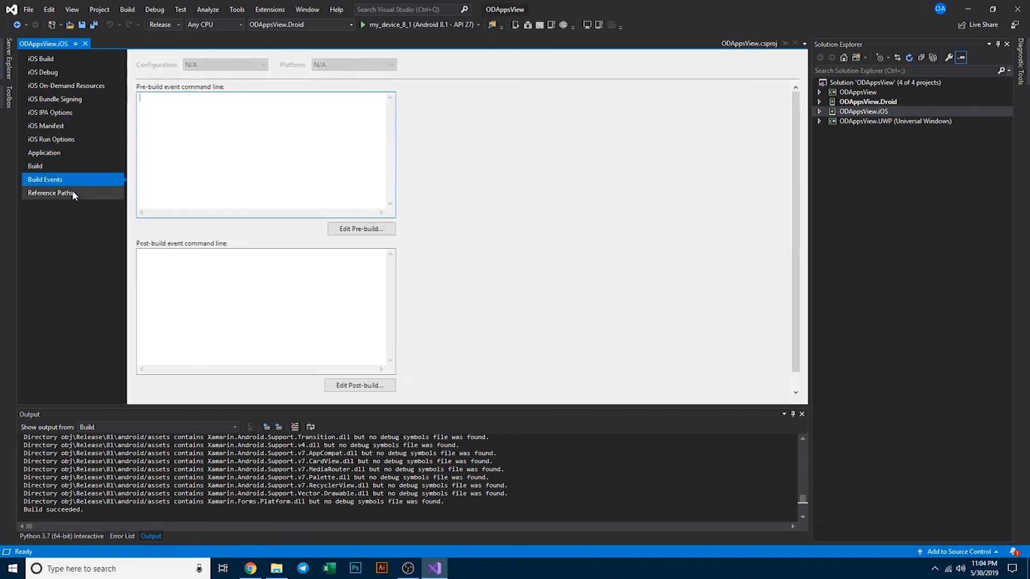
left_click(40, 58)
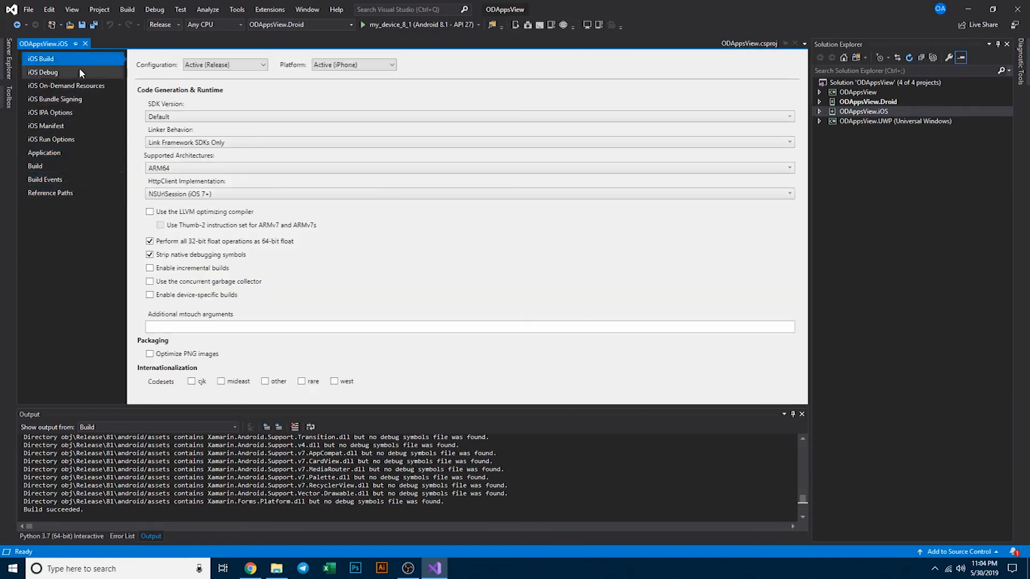
left_click(54, 99)
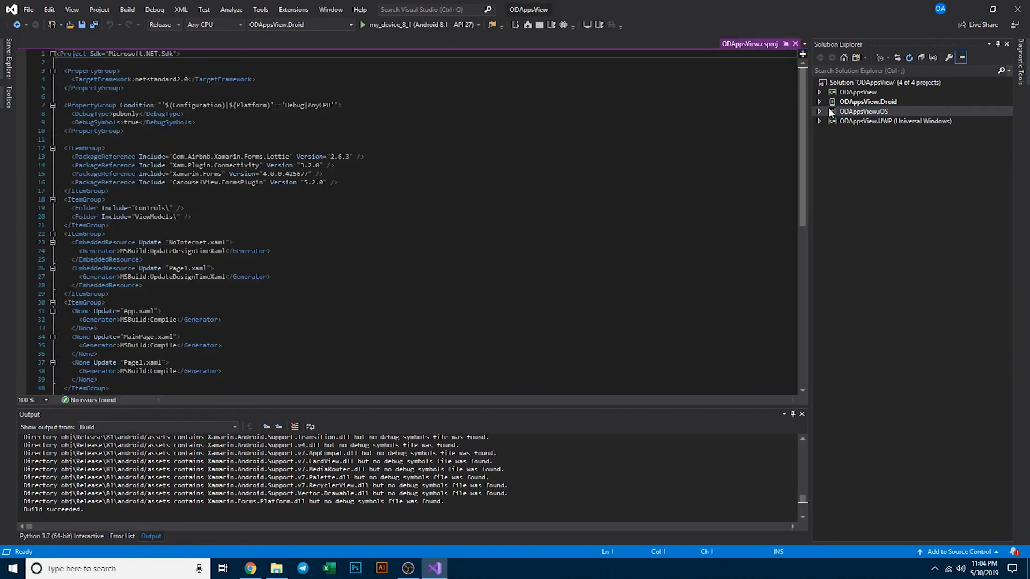
- Expand ODAppsView.iOS and open its Info.plist in the editor
left_click(819, 111)
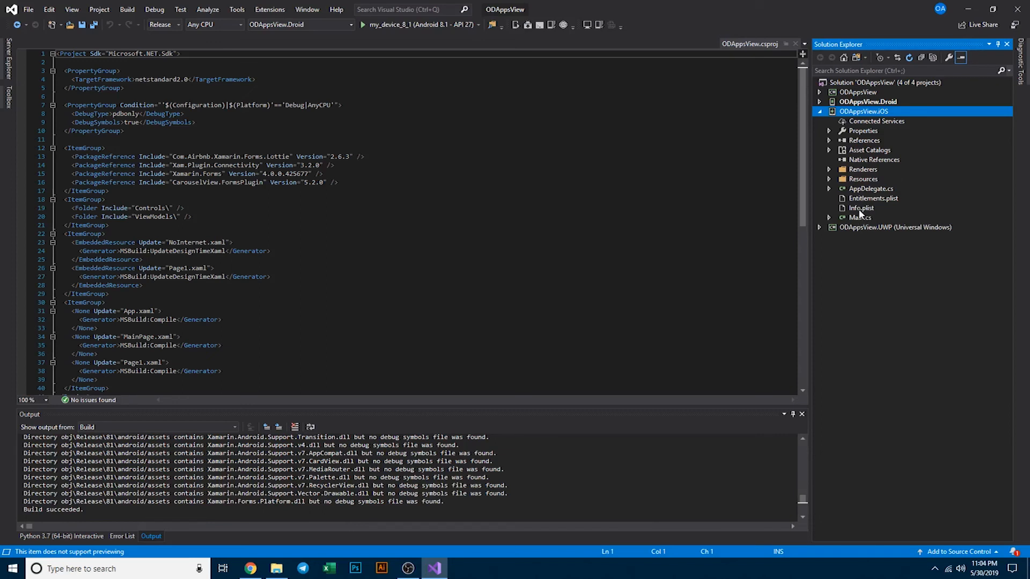
left_click(861, 208)
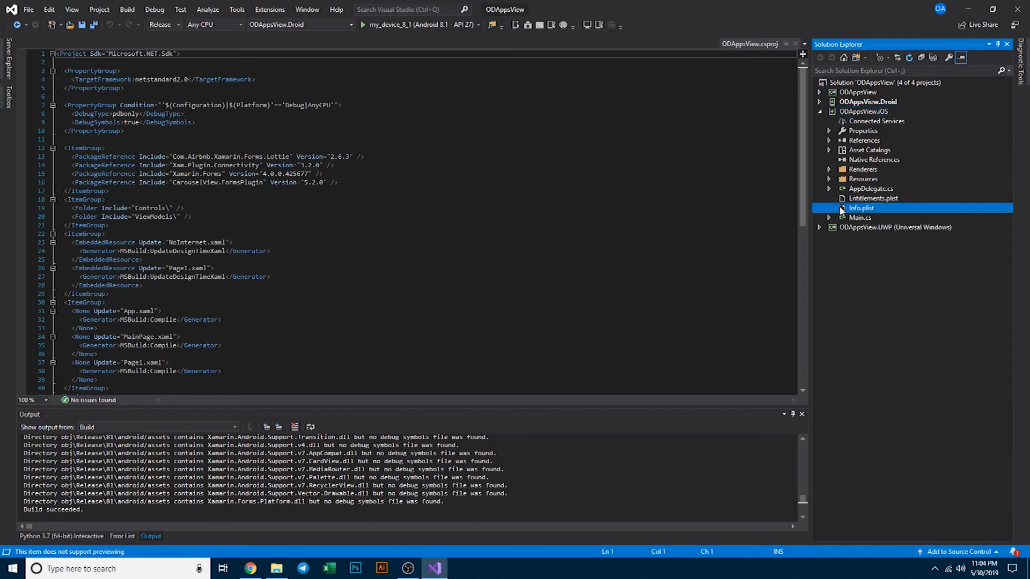
double_click(860, 207)
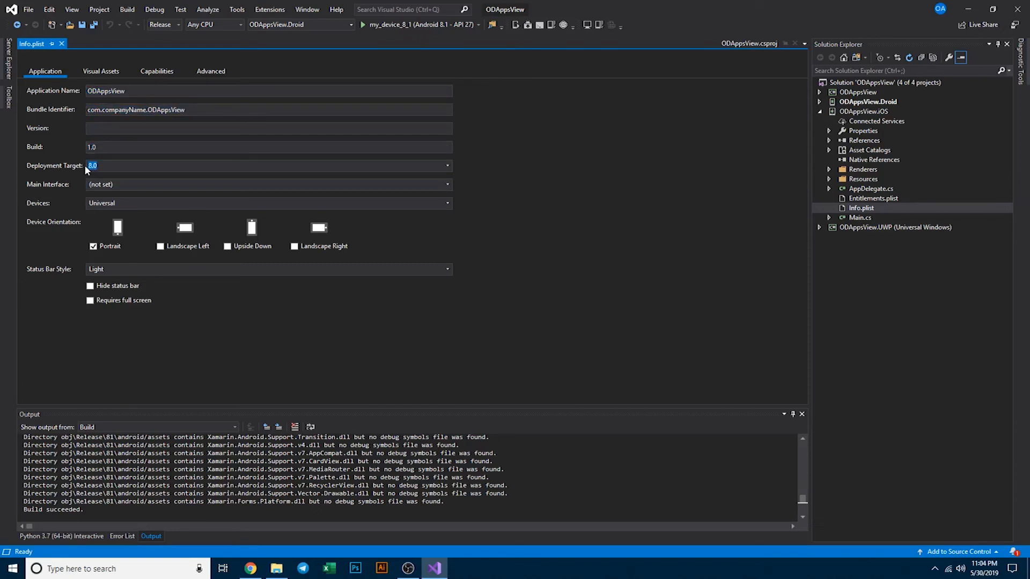
- Check the Info.plist Visual Assets, where app icons come from AppIcon, and select Assets
left_click(100, 71)
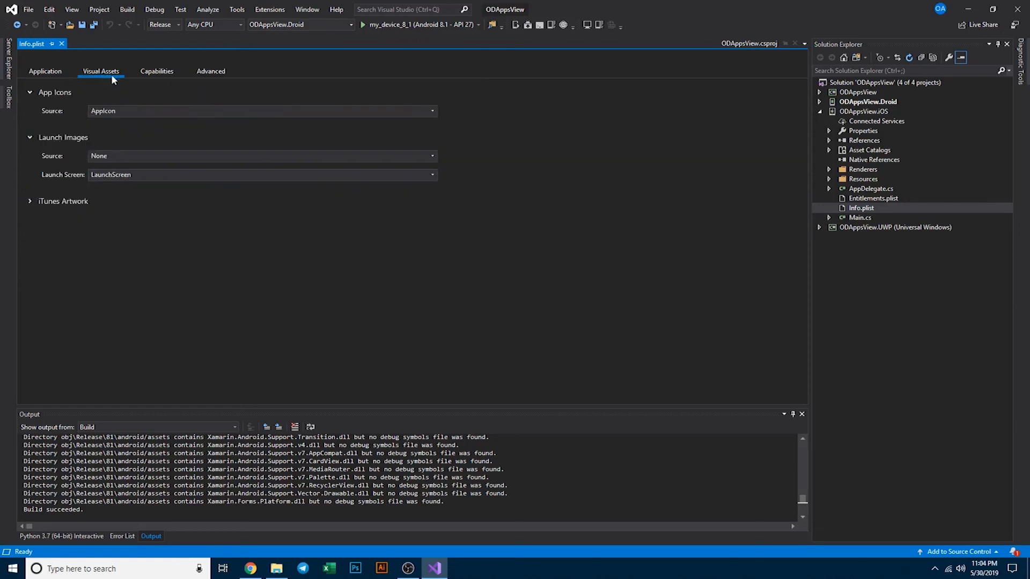
mouse_move(60, 144)
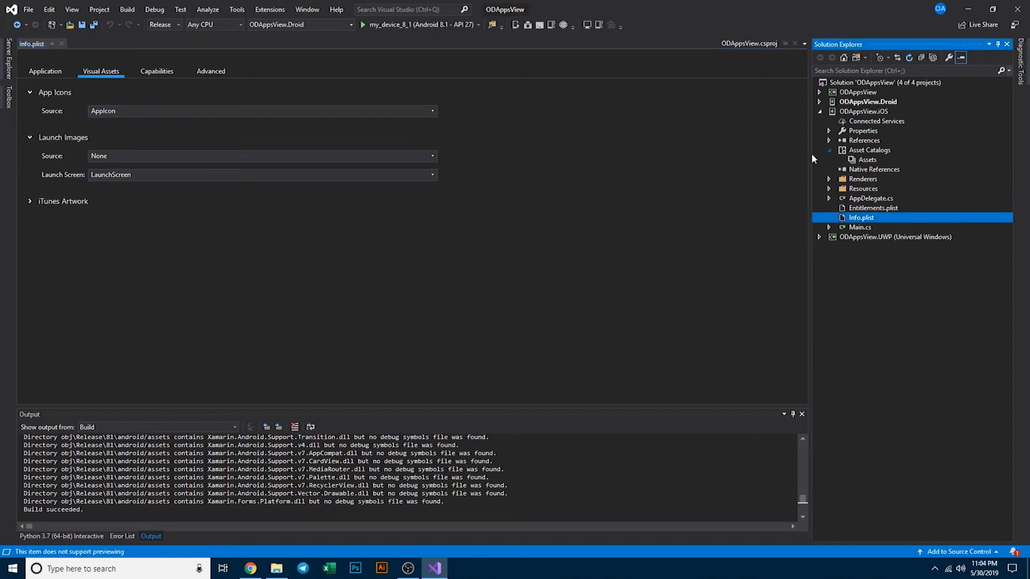
left_click(260, 111)
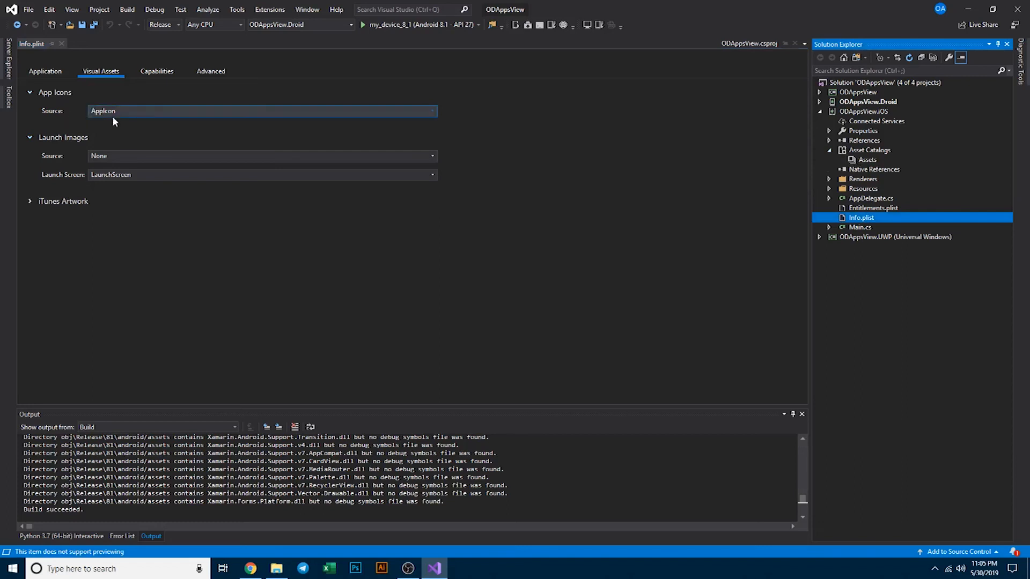
left_click(869, 160)
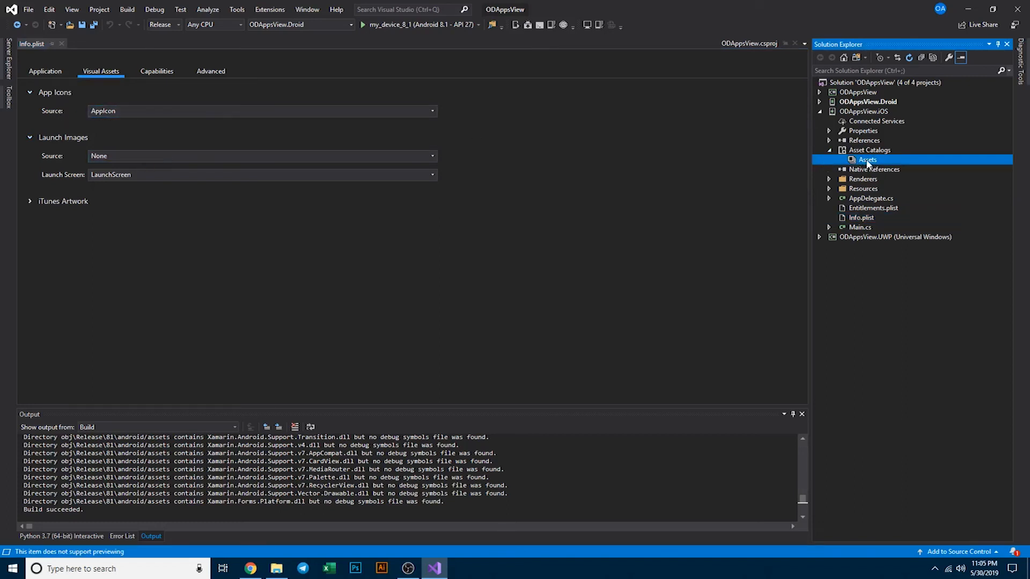
- Open Assets.xcassets, browse the AppIcon and LaunchImages sets, then return to Info.plist
double_click(867, 160)
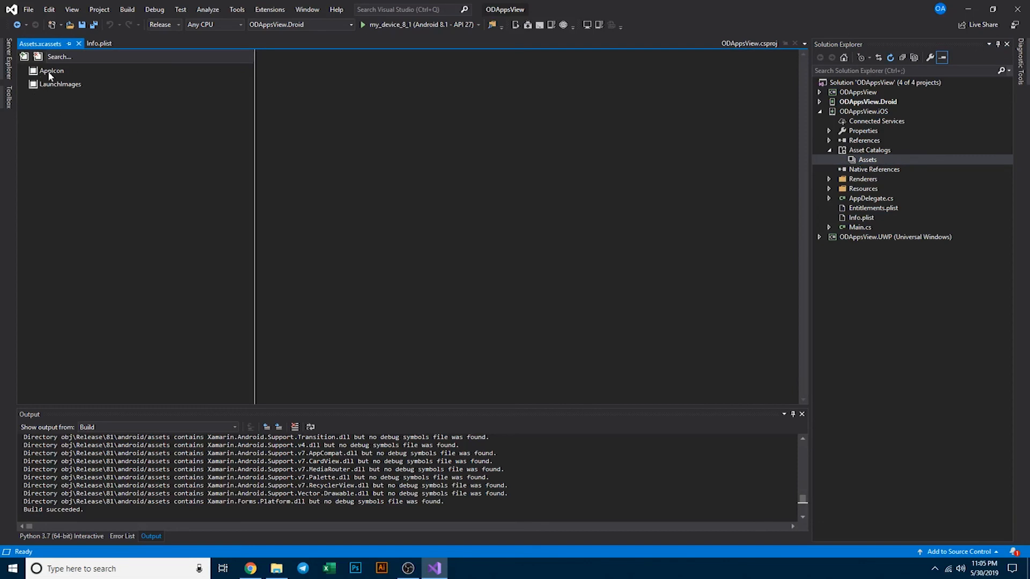
left_click(52, 70)
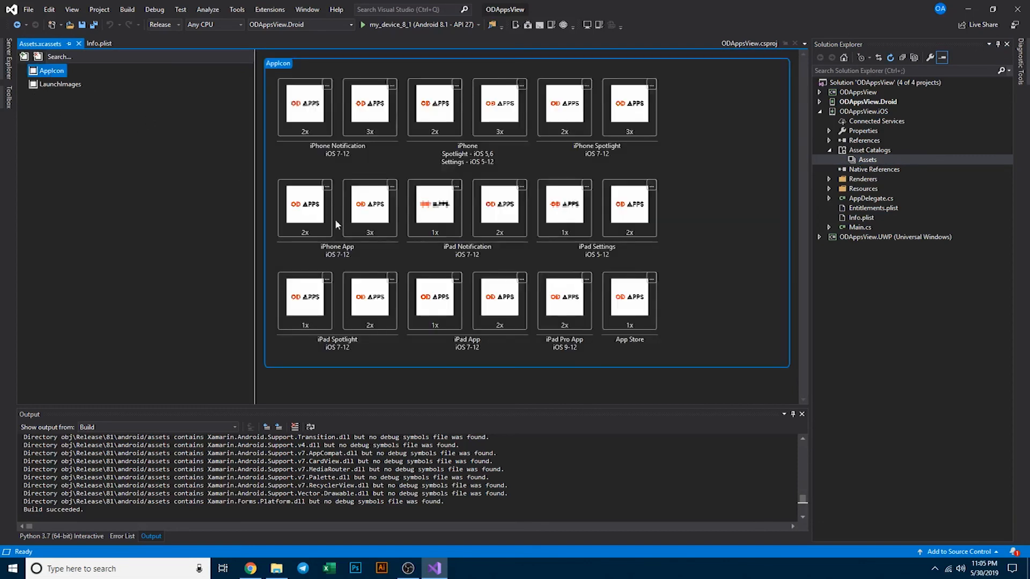
mouse_move(667, 97)
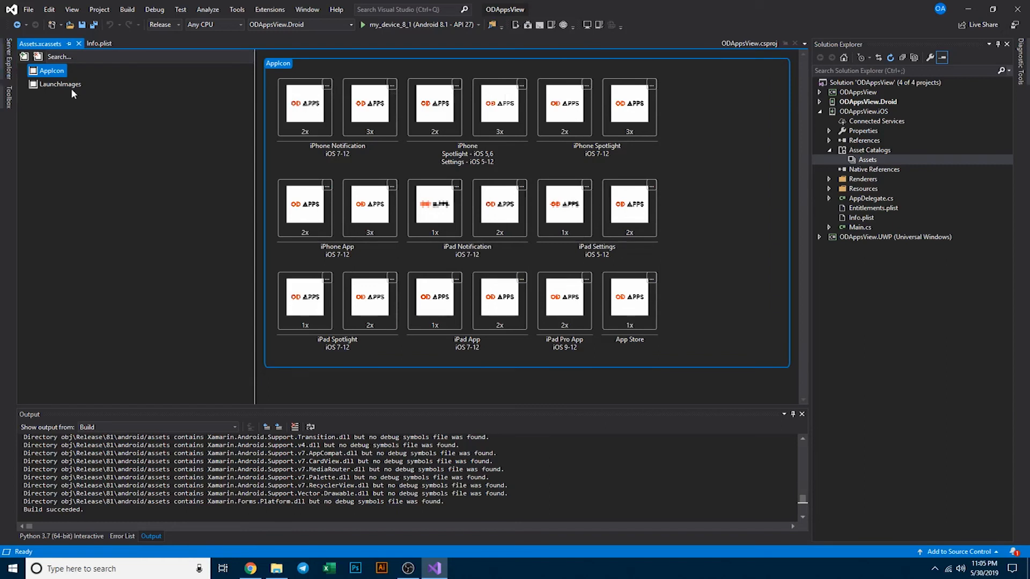
left_click(62, 84)
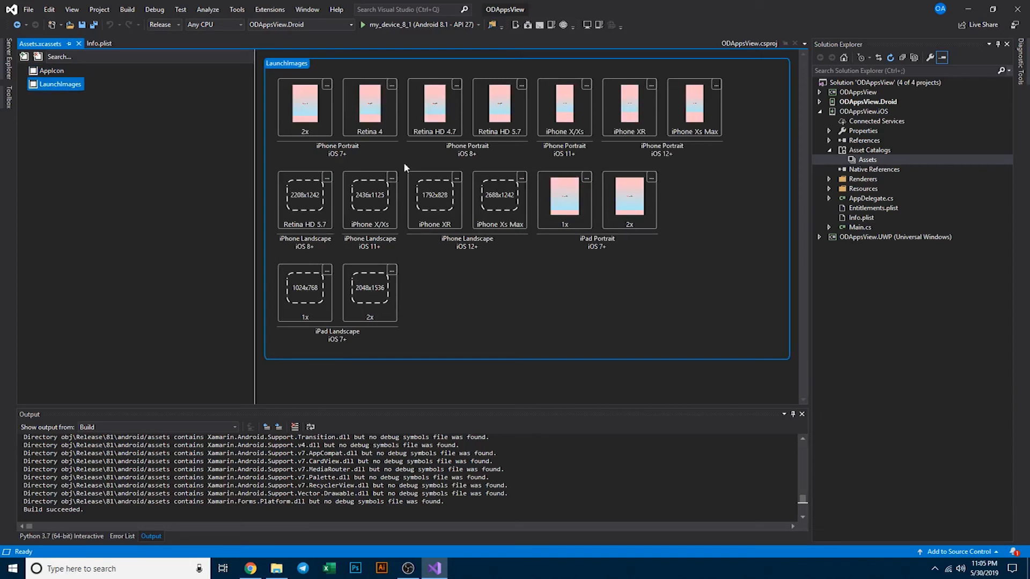
mouse_move(599, 300)
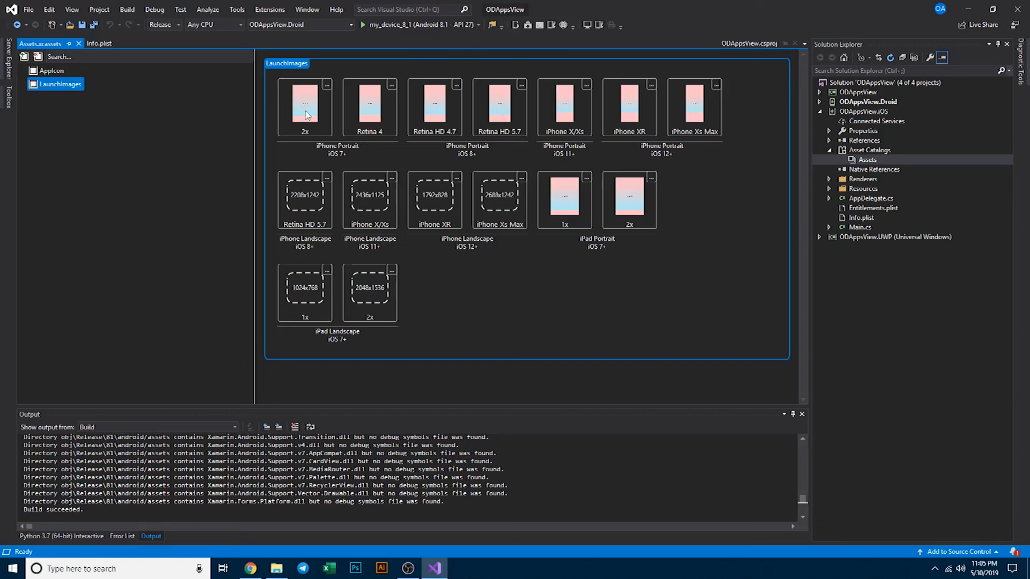
mouse_move(665, 184)
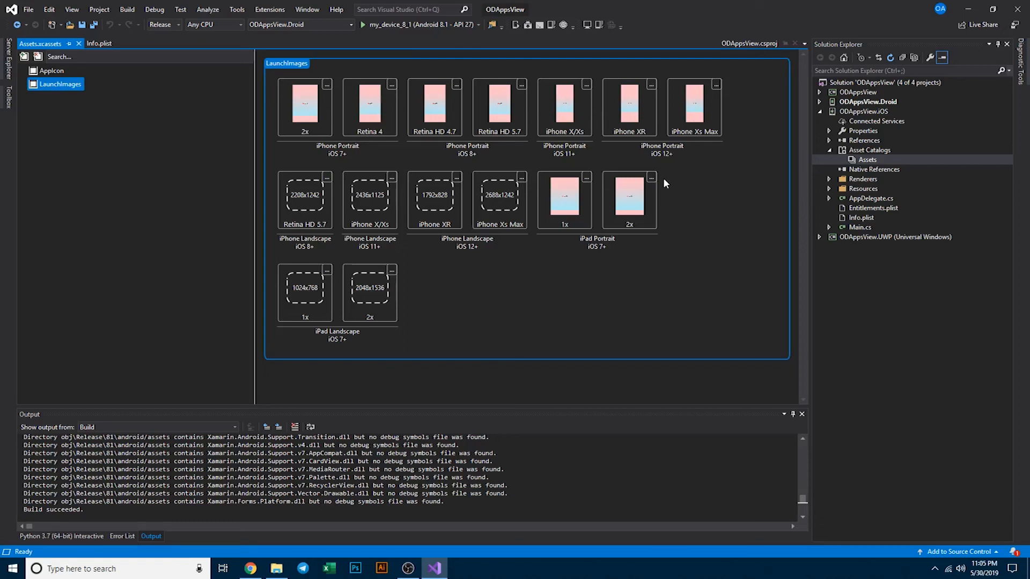
left_click(99, 43)
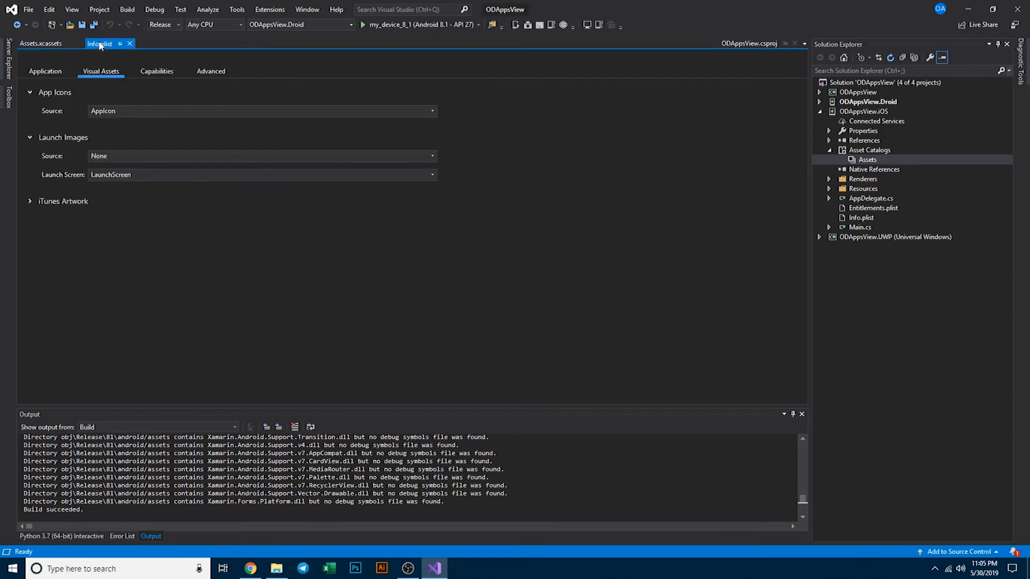
- Browse the Info.plist Capabilities and Advanced pages, ending on the Application page
left_click(156, 71)
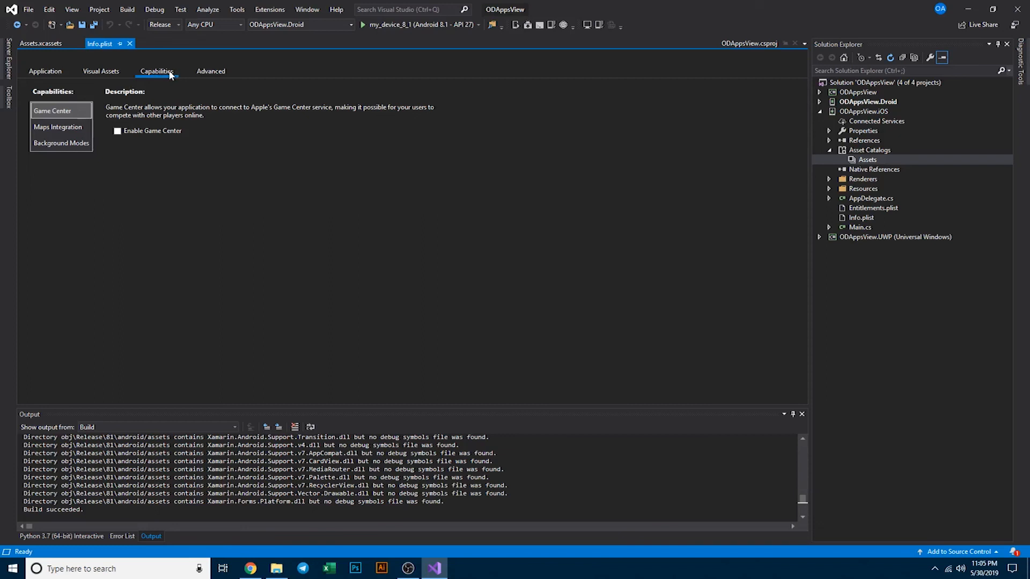
left_click(210, 71)
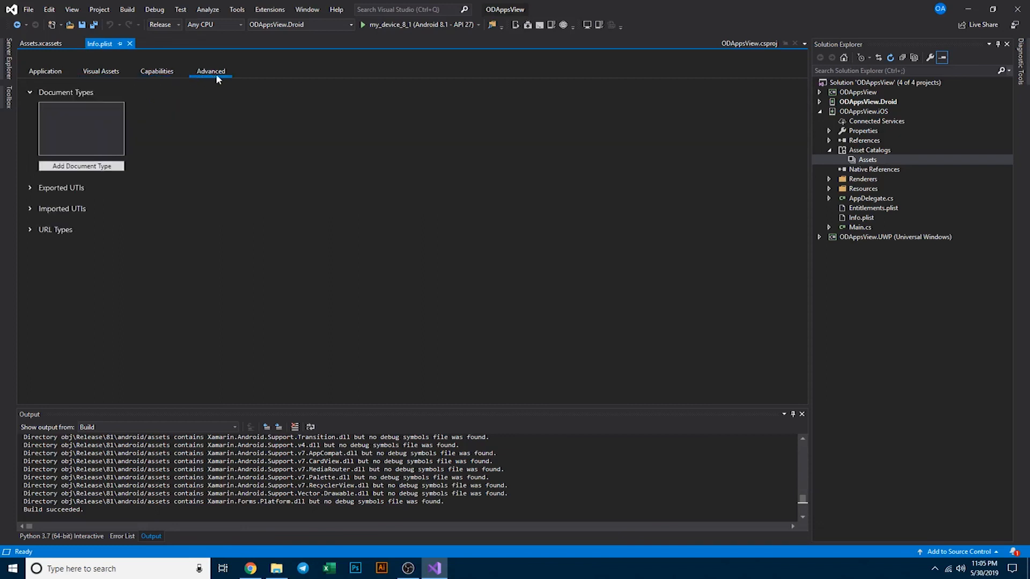
left_click(45, 71)
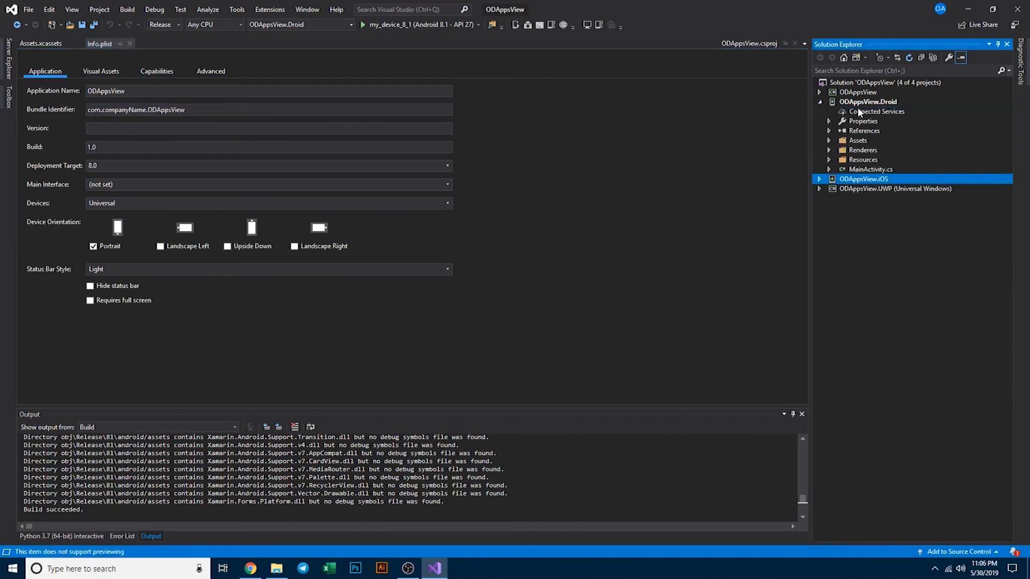
- Open the ODAppsView.Droid project properties from Solution Explorer
left_click(868, 102)
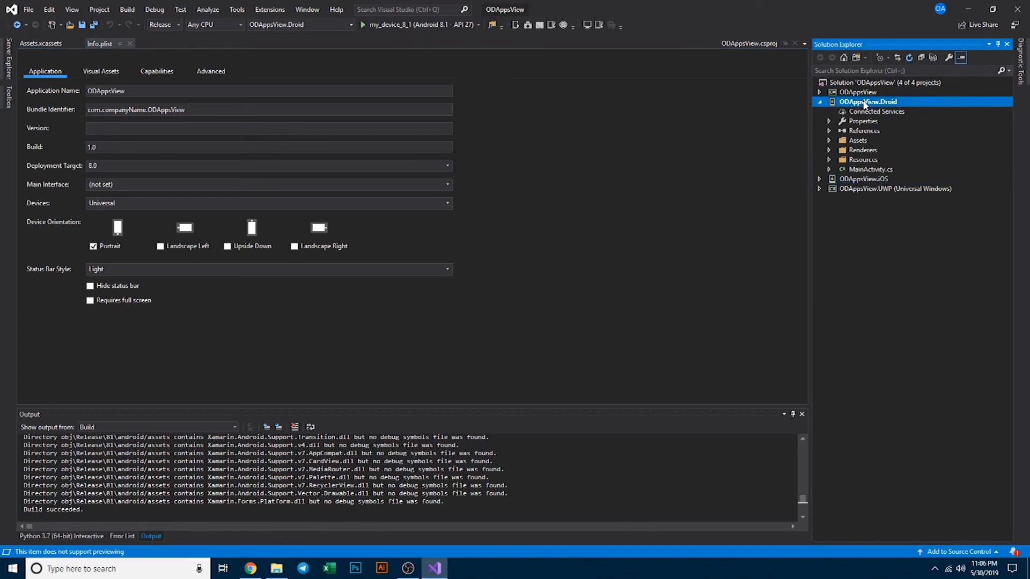
right_click(868, 102)
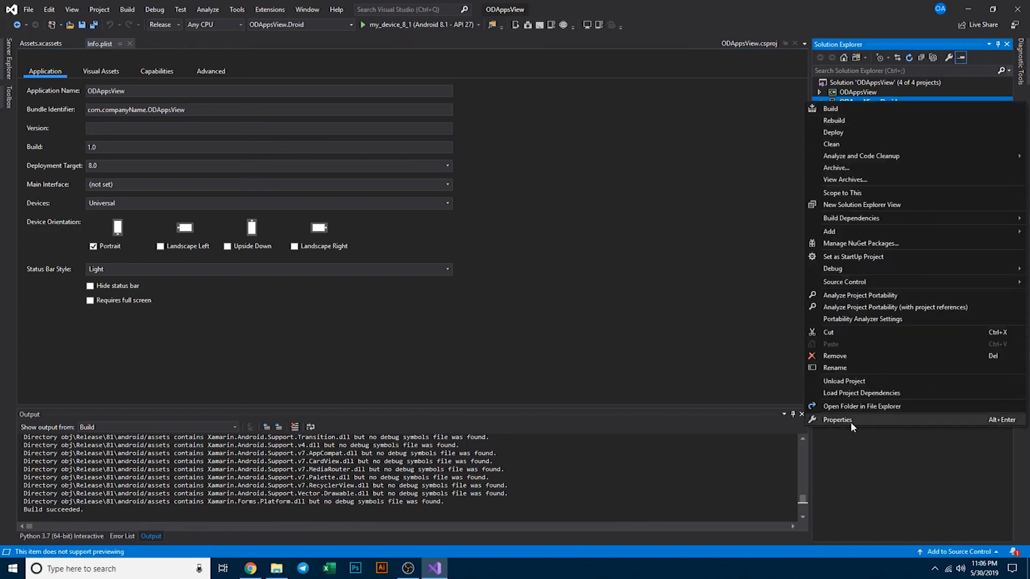
left_click(837, 419)
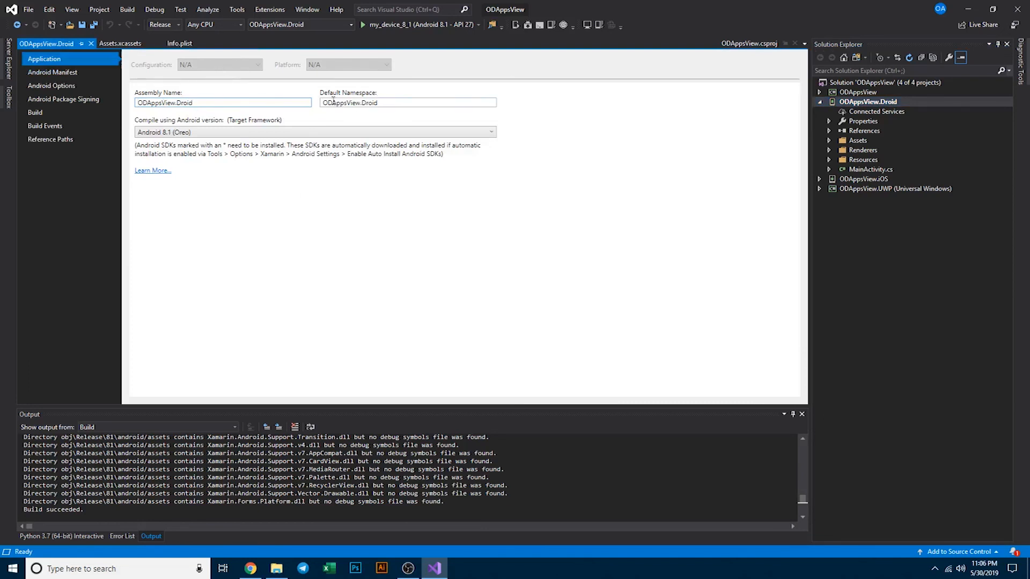
- Review the Android Manifest page's application name and remaining fields
left_click(53, 73)
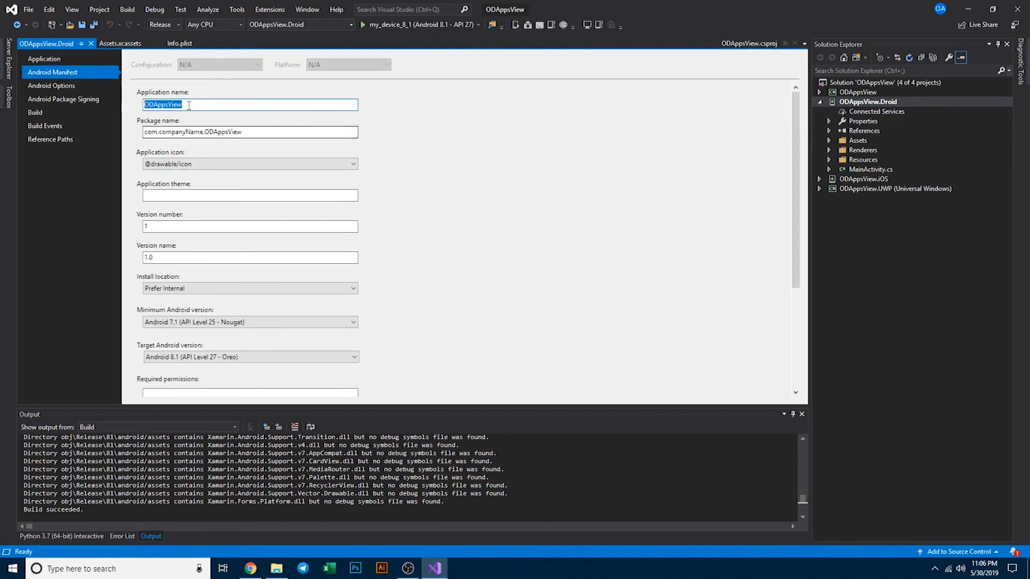
left_click(249, 131)
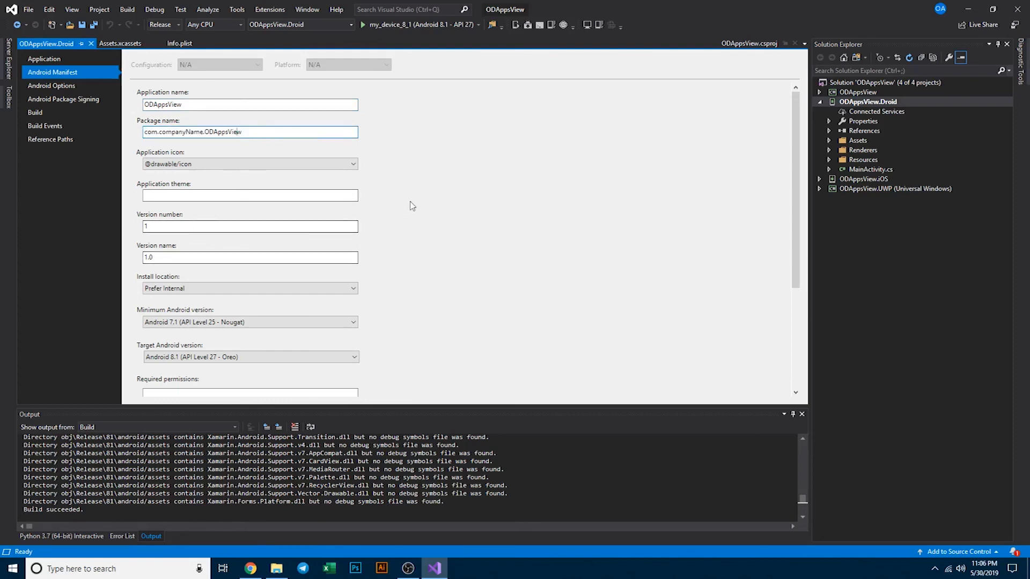
scroll("down", 3)
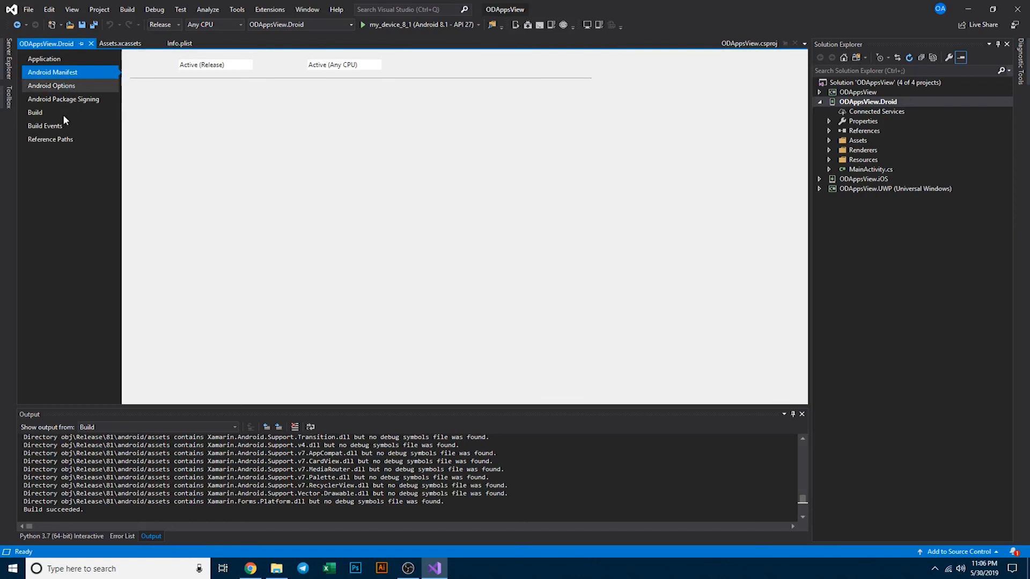
- Browse the Droid Android Options, Package Signing, Build and Build Events pages
left_click(52, 85)
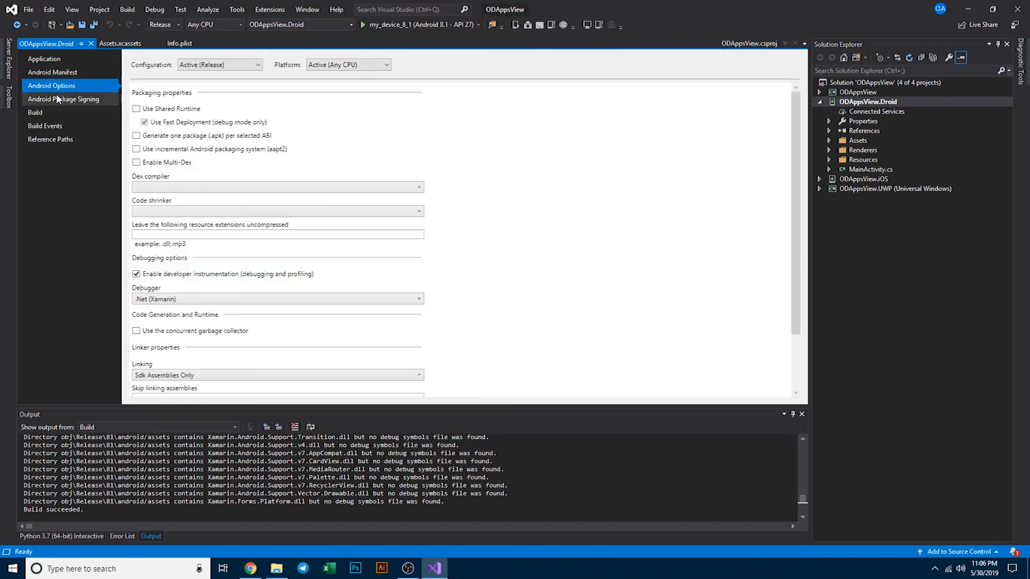
left_click(64, 99)
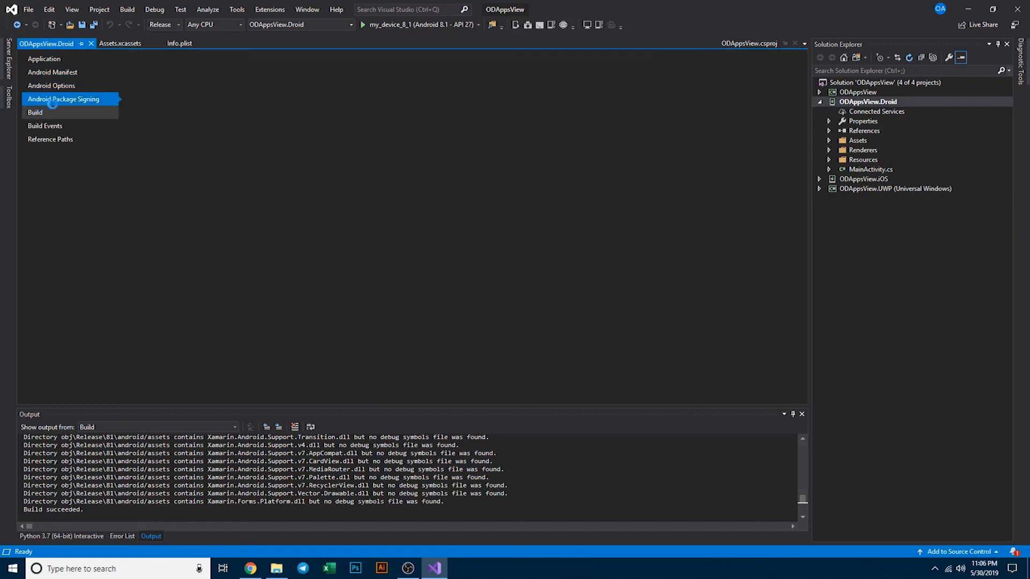
left_click(63, 98)
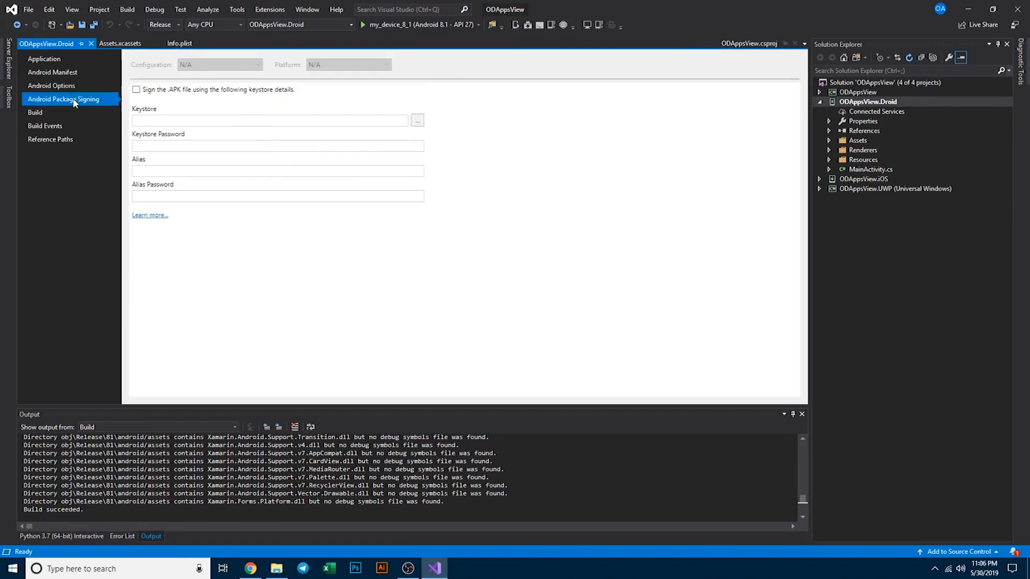
mouse_move(137, 90)
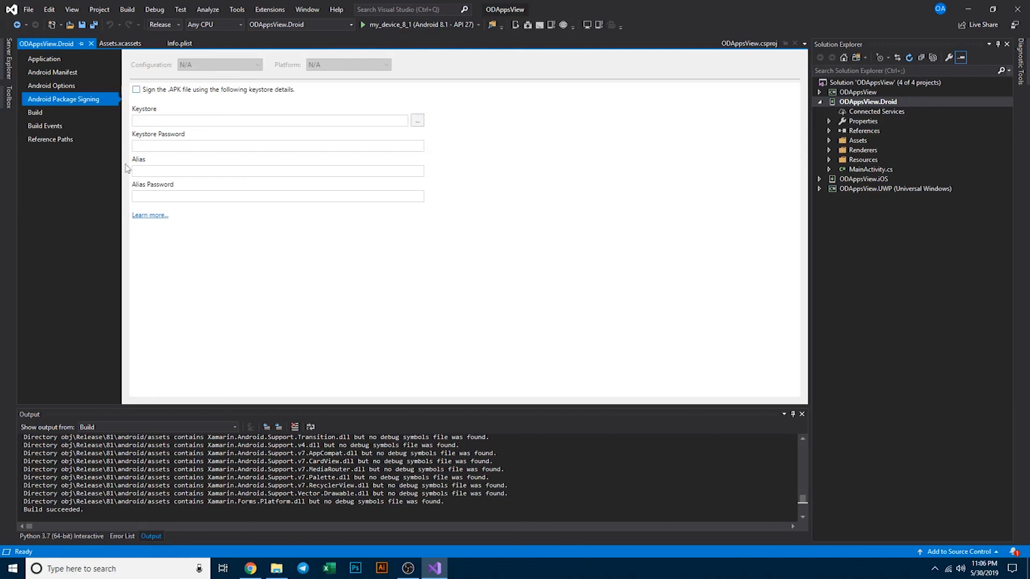
mouse_move(536, 126)
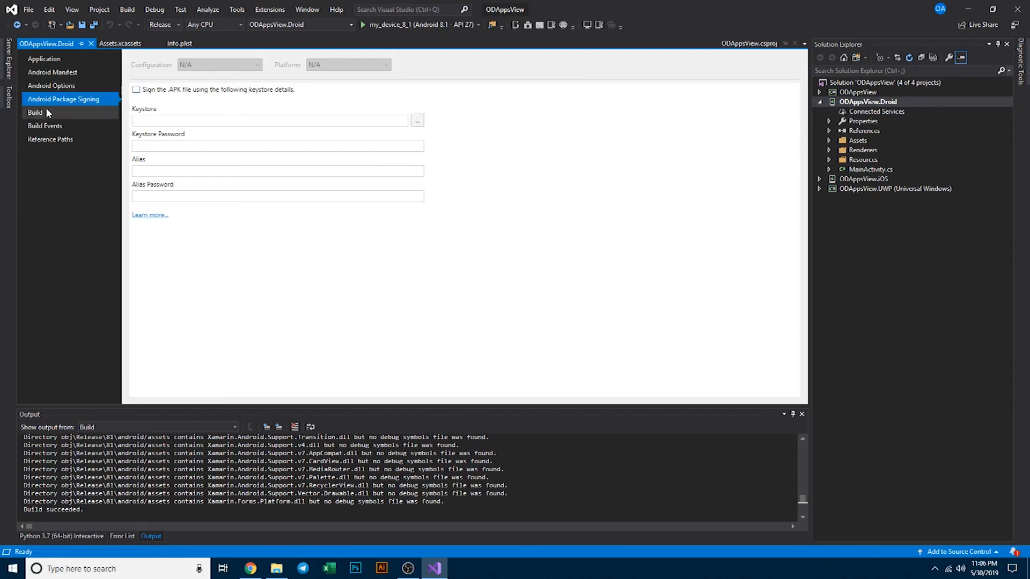
left_click(34, 112)
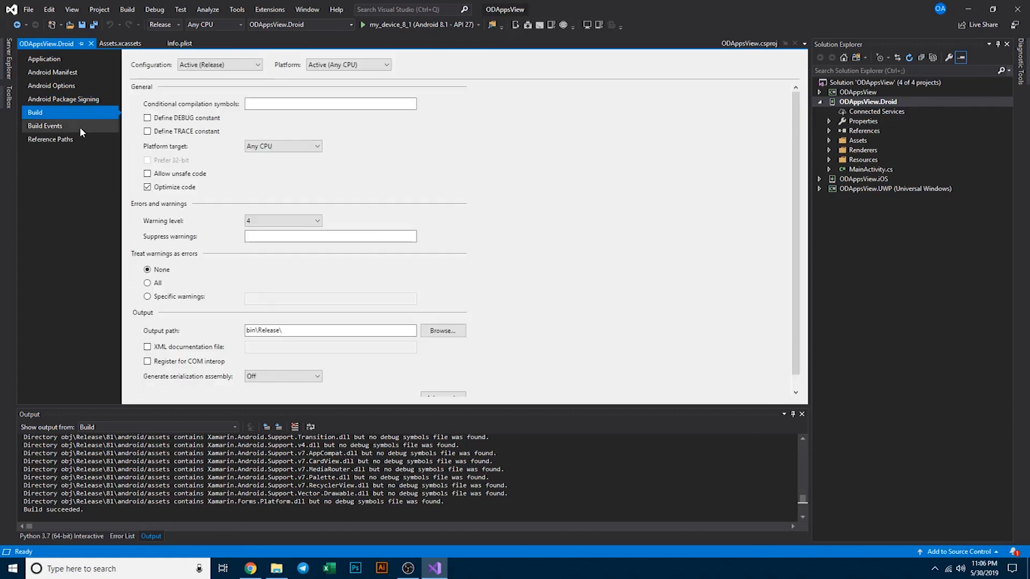
left_click(44, 59)
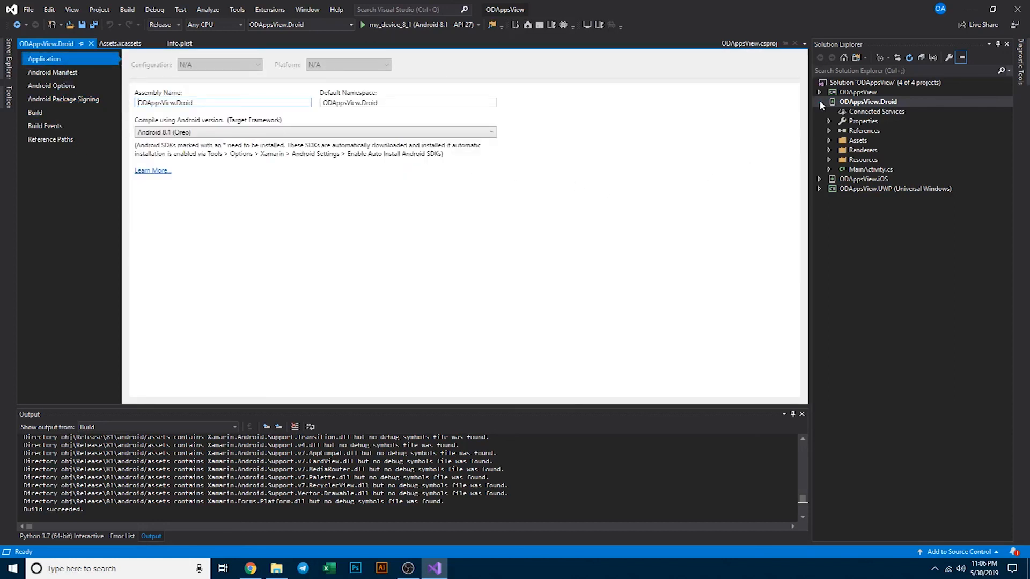
- Collapse ODAppsView.Droid, then switch via the Info.plist tab to ODAppsView.csproj
left_click(819, 102)
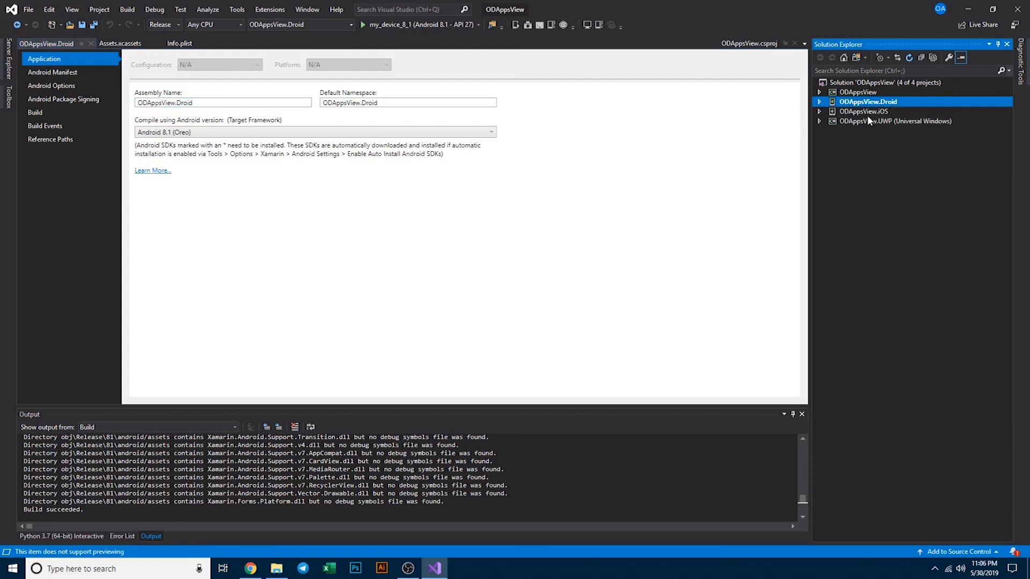
left_click(100, 44)
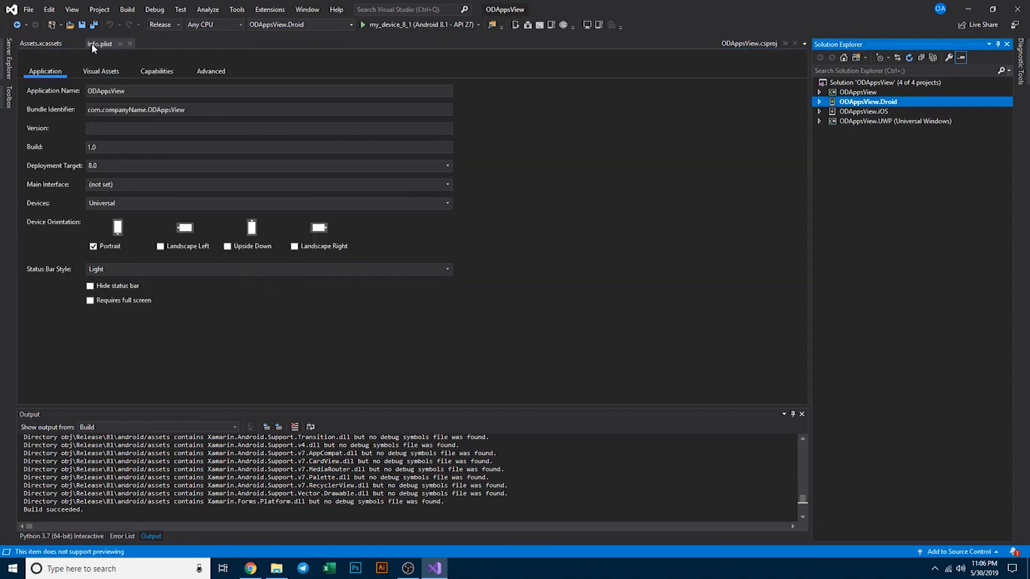
left_click(749, 44)
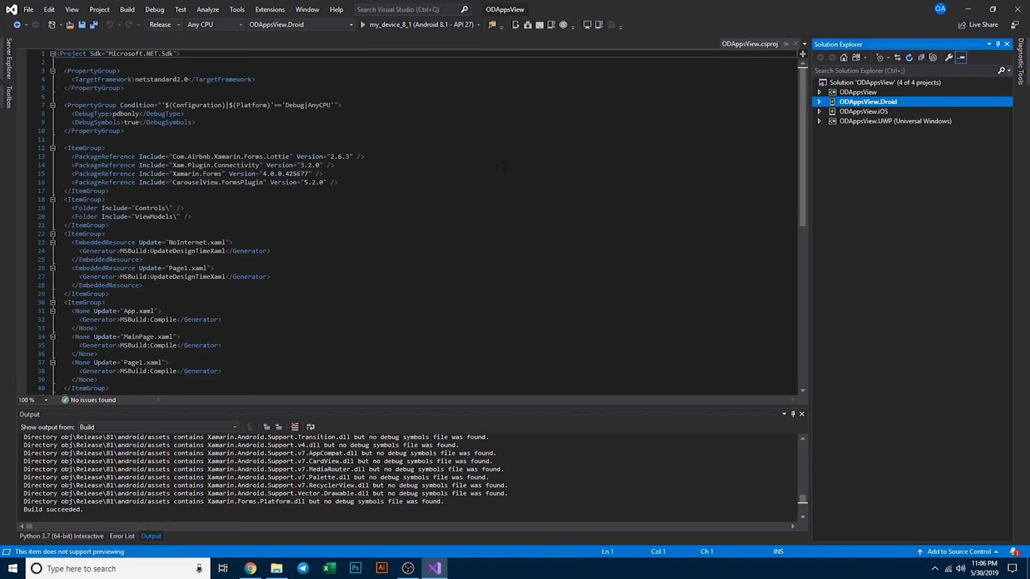